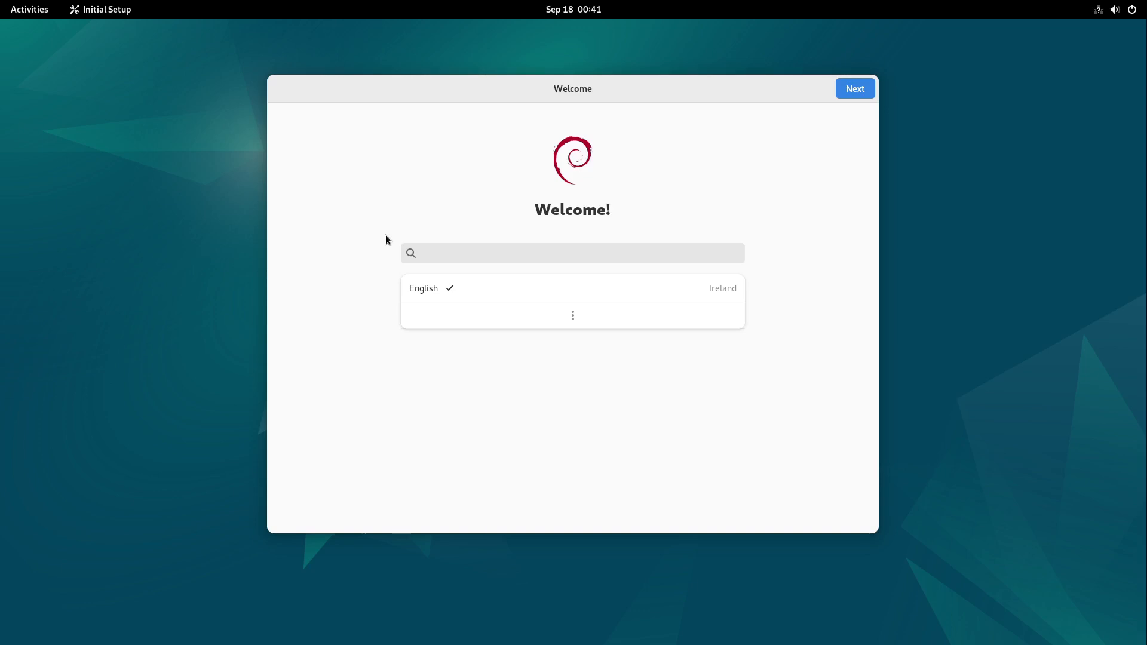
{"action": "mouse_move", "coordinate": [787, 153]}
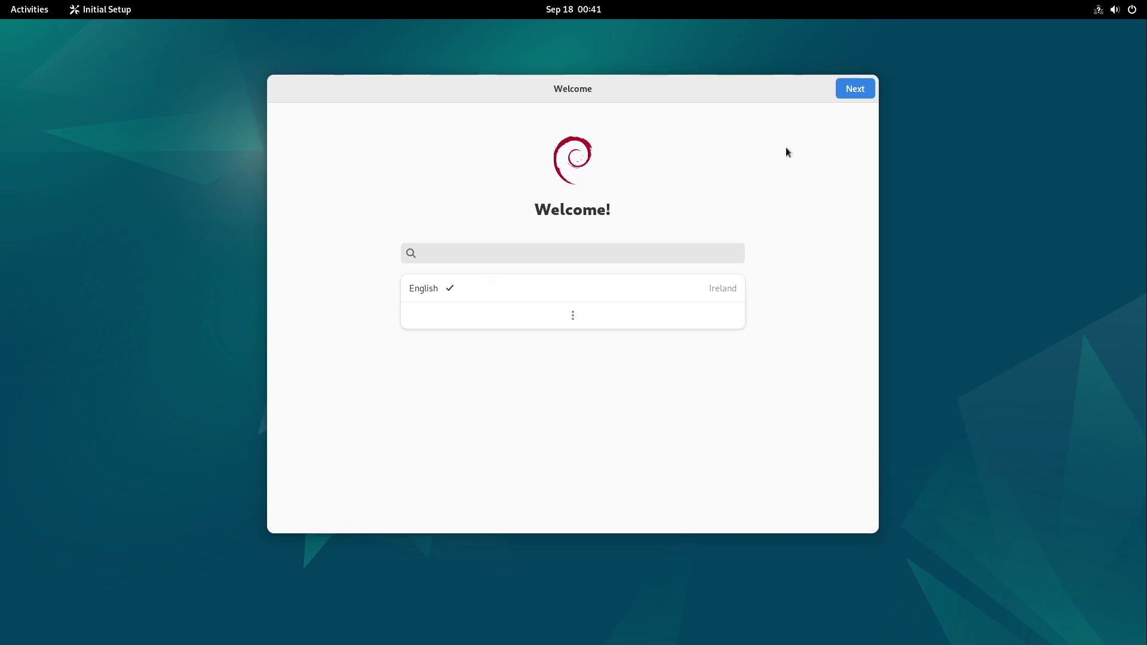
Step: Keep English and the German layout, switch Location Services off, and skip online accounts to finish setup
{"action": "left_click", "coordinate": [853, 87]}
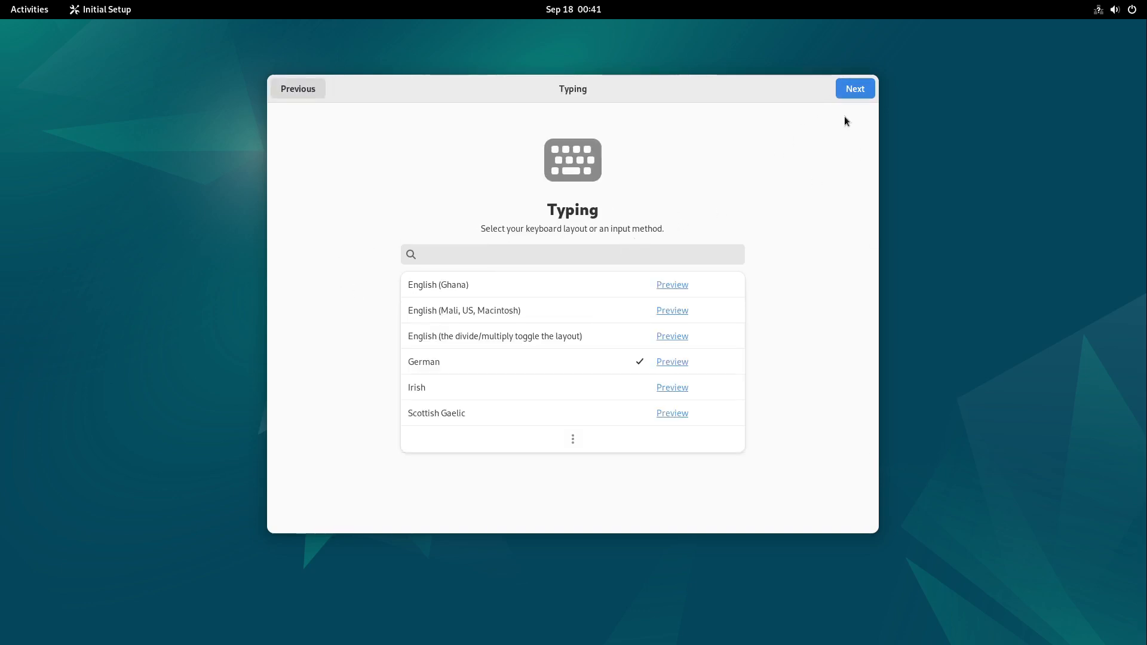
{"action": "left_click", "coordinate": [853, 88]}
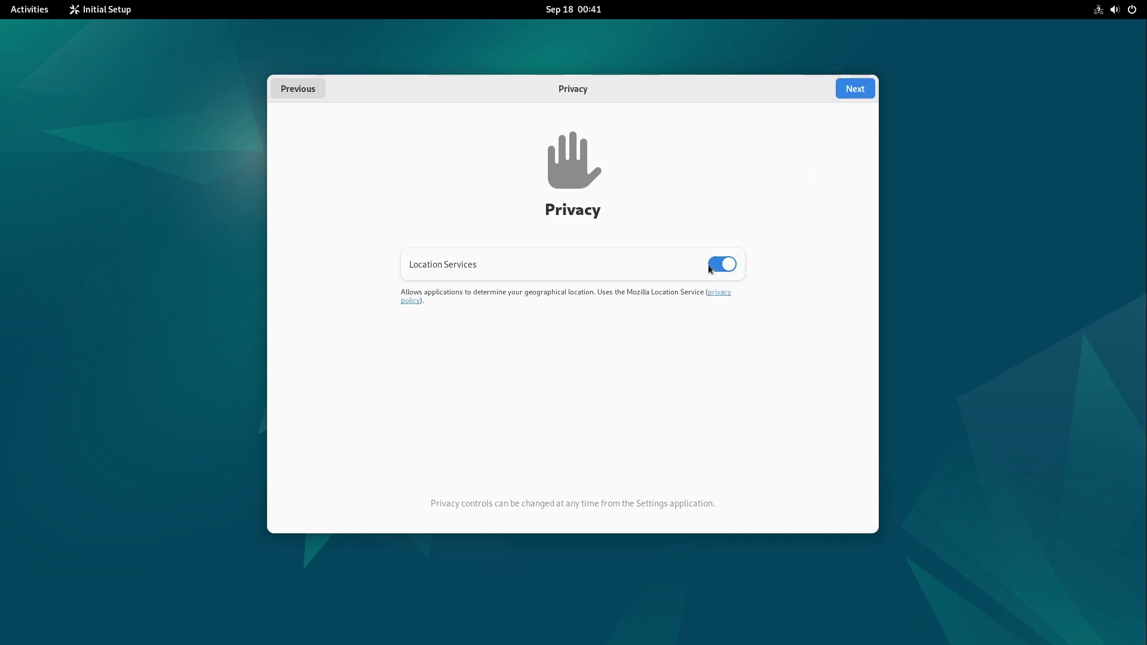
{"action": "left_click", "coordinate": [721, 264]}
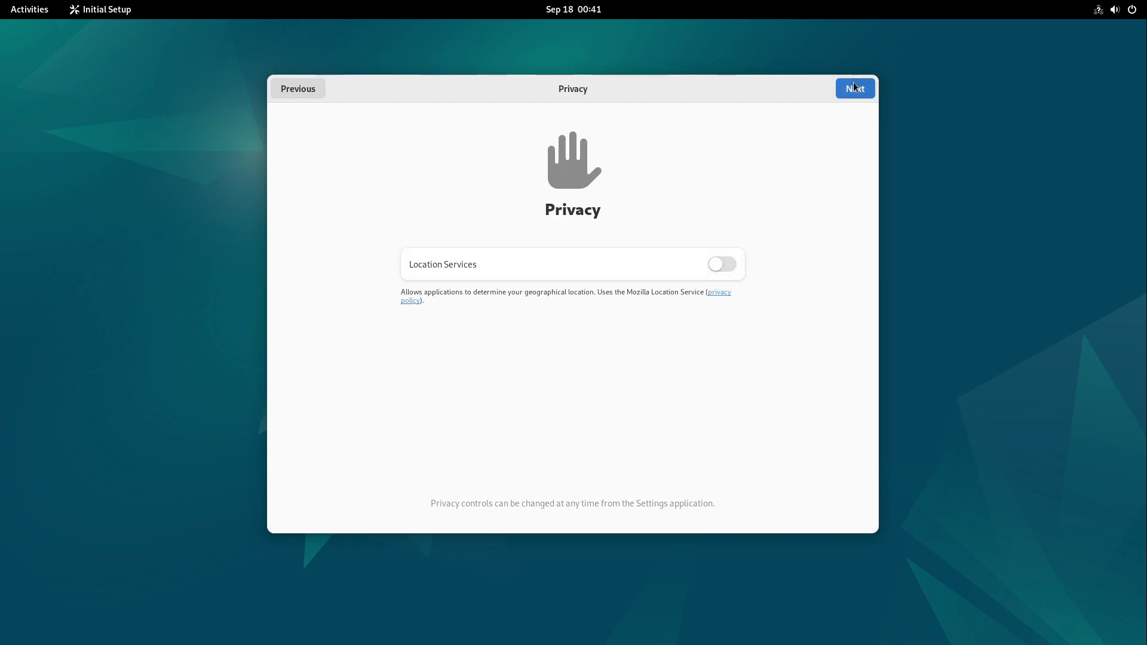
{"action": "left_click", "coordinate": [853, 88]}
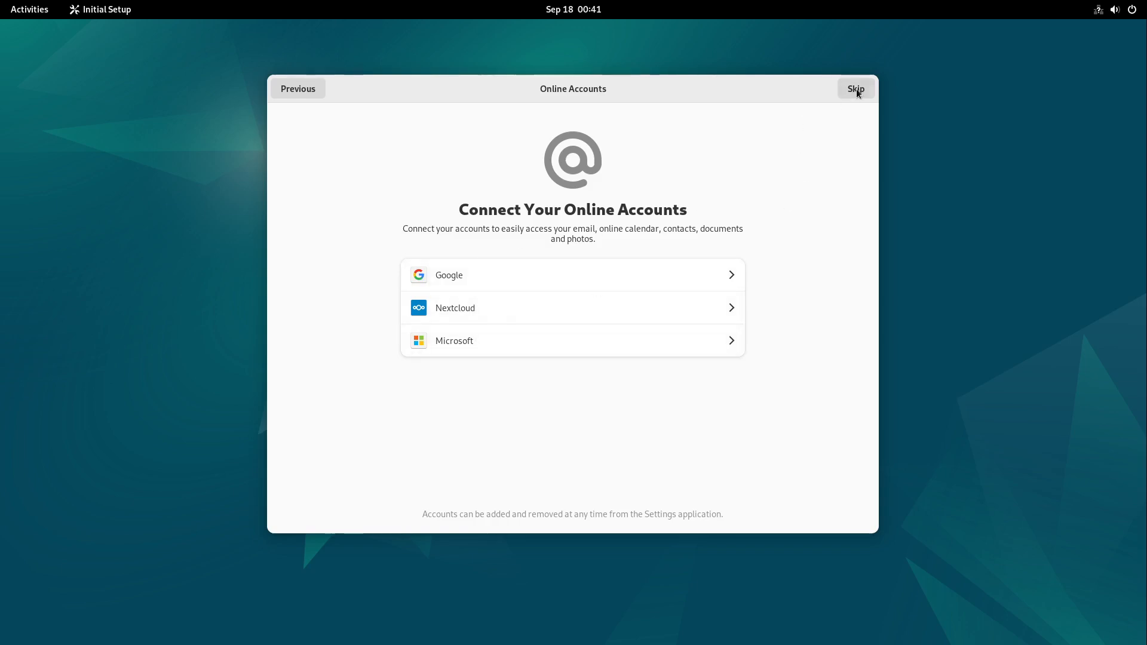
{"action": "left_click", "coordinate": [854, 89]}
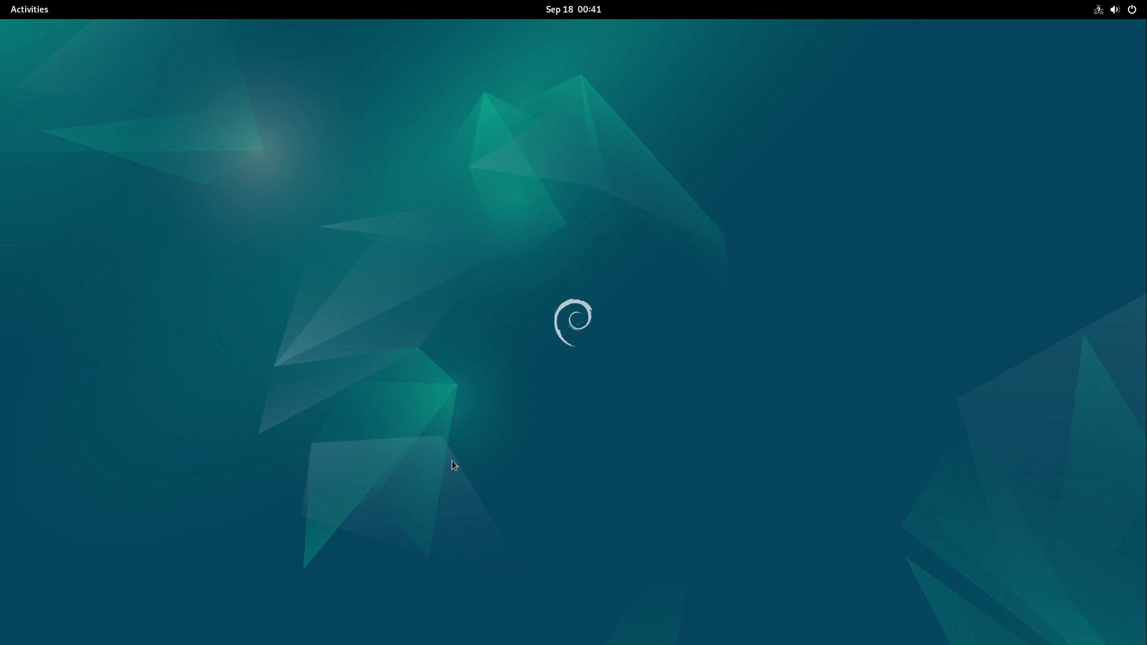
{"action": "mouse_move", "coordinate": [394, 293]}
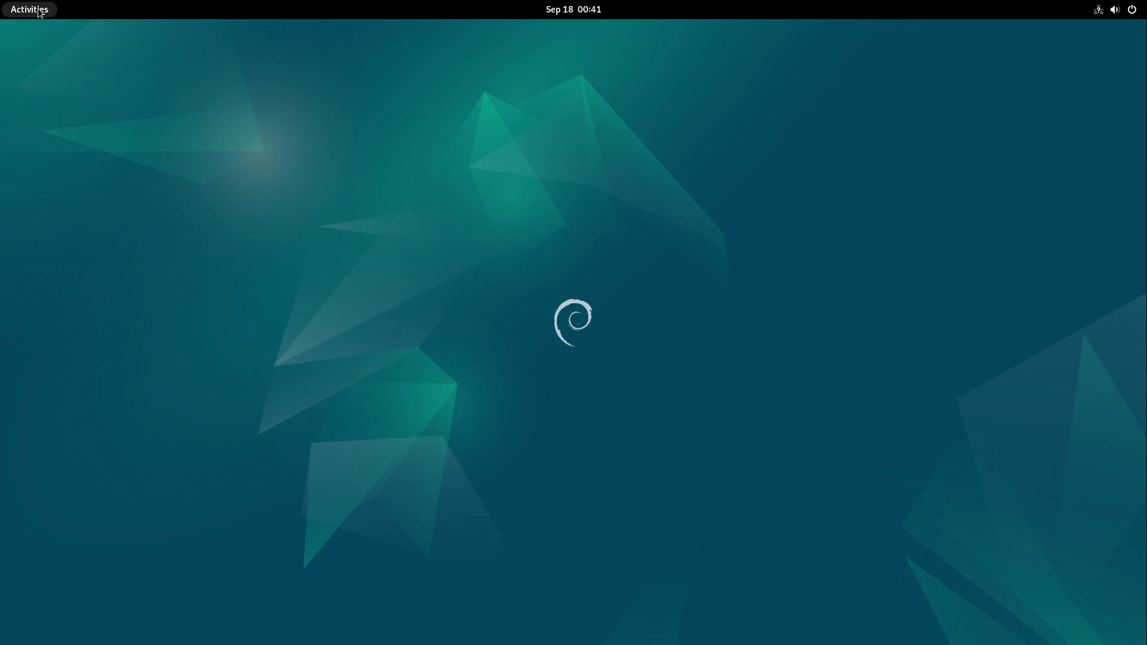
Step: Search 'so' from the Activities overview to find Software & Updates
{"action": "left_click", "coordinate": [29, 9]}
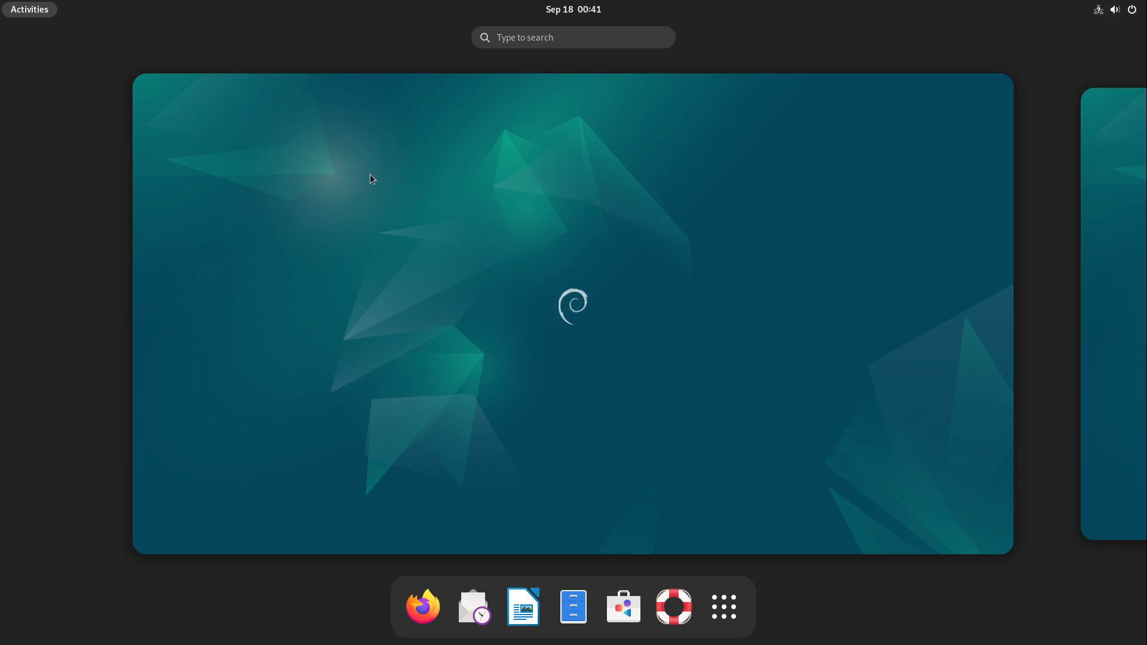
{"action": "type", "text": "so"}
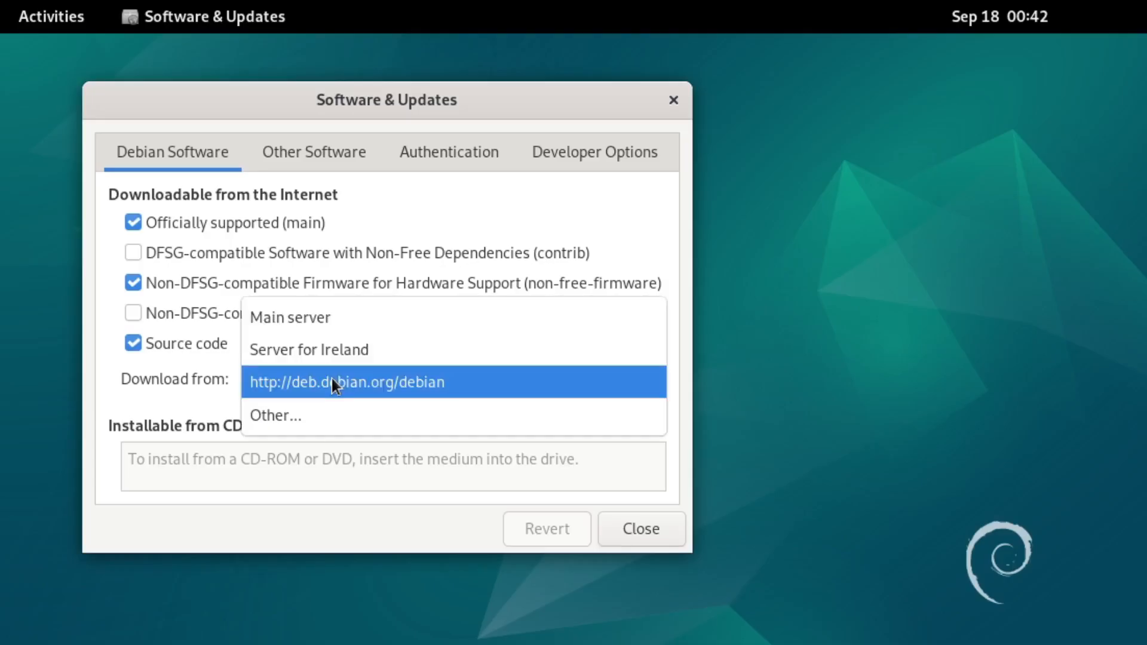
{"action": "mouse_move", "coordinate": [336, 349]}
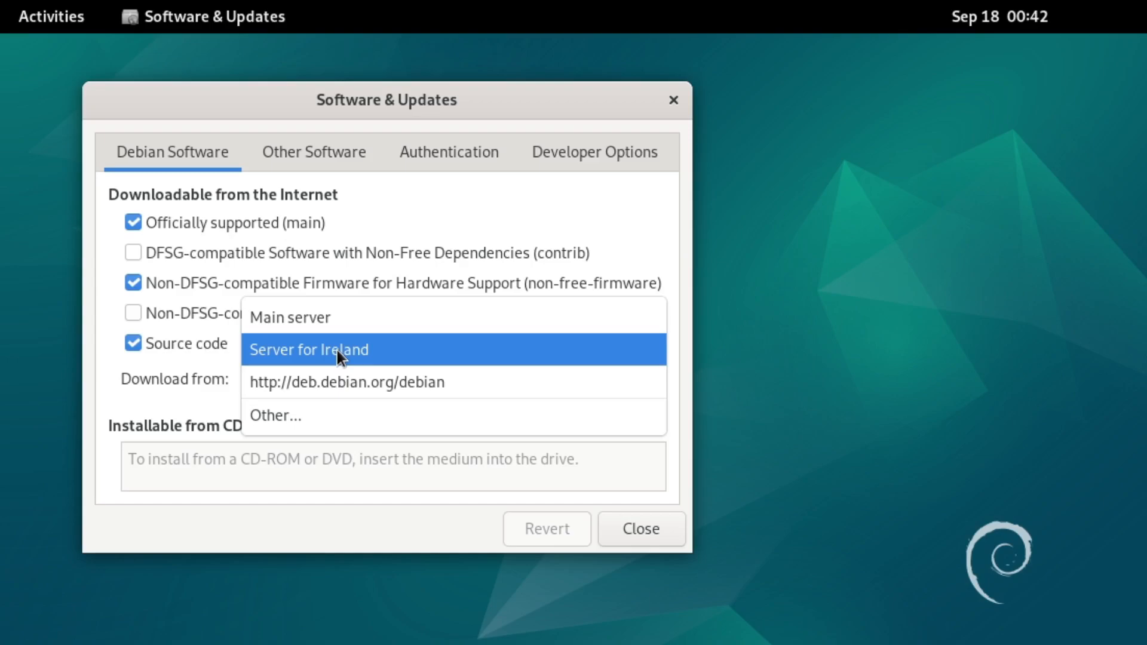
Step: Download from the Server for Ireland and enable the contrib software source
{"action": "left_click", "coordinate": [307, 349]}
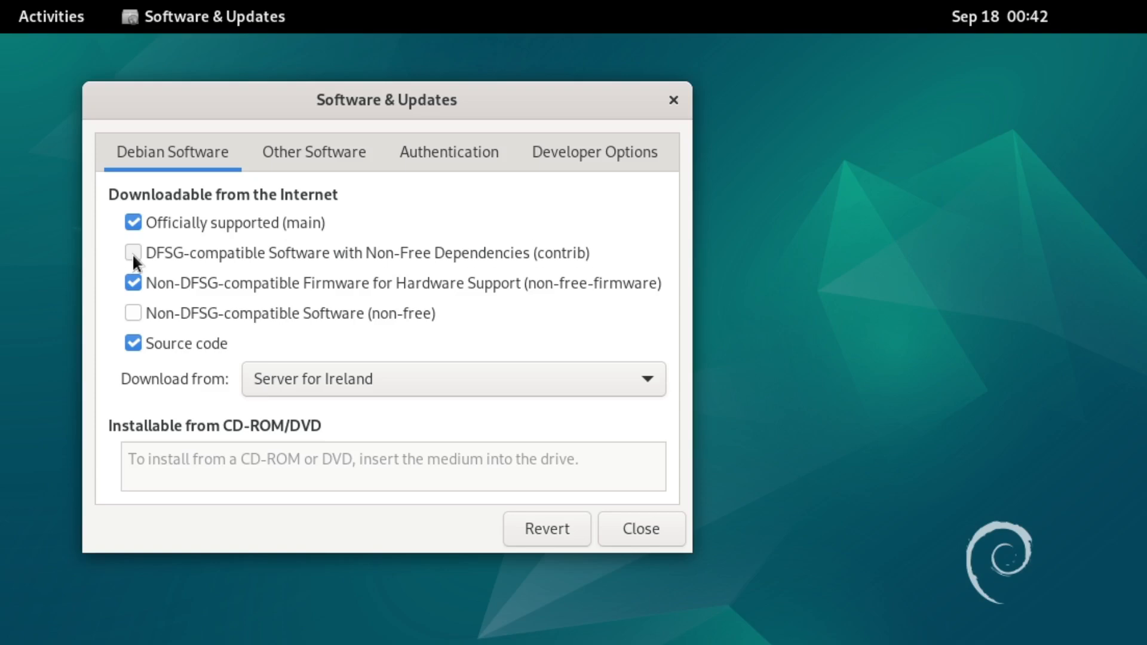
{"action": "left_click", "coordinate": [133, 252]}
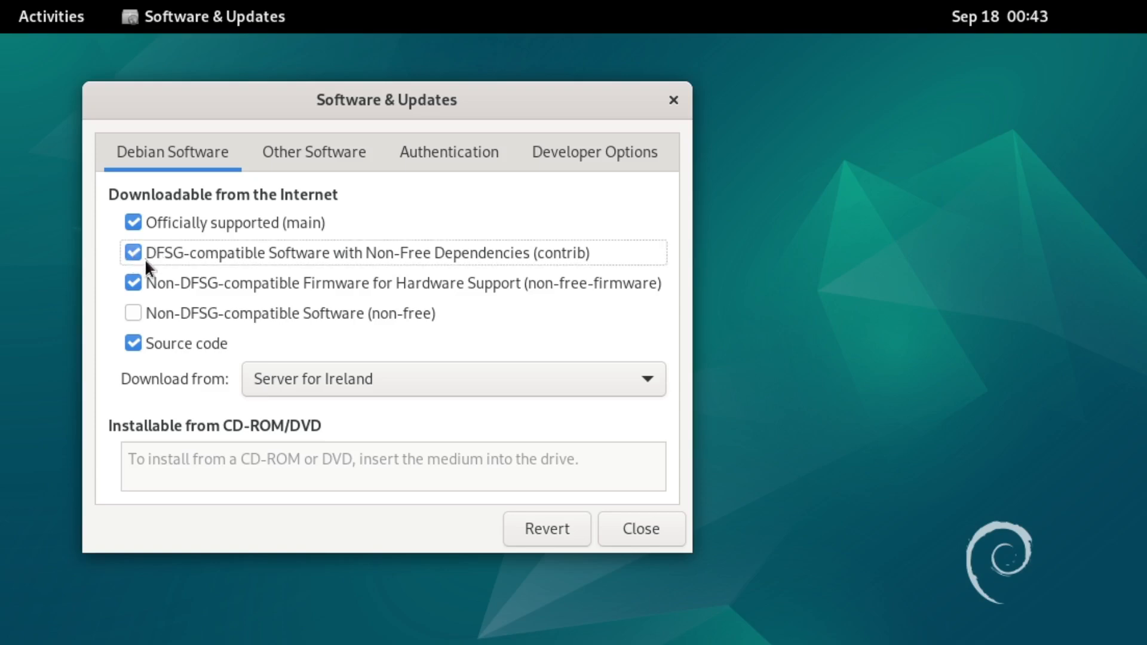
Step: Review the Other Software, Authentication and Developer Options, then reload package information
{"action": "left_click", "coordinate": [313, 151]}
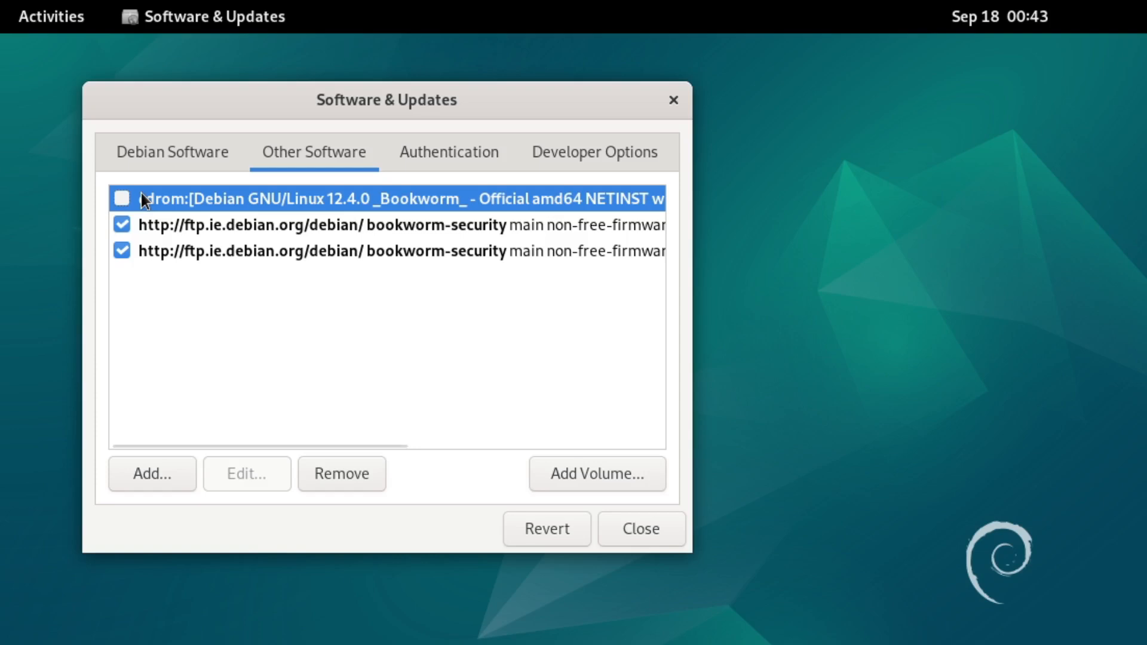
{"action": "left_click", "coordinate": [449, 151]}
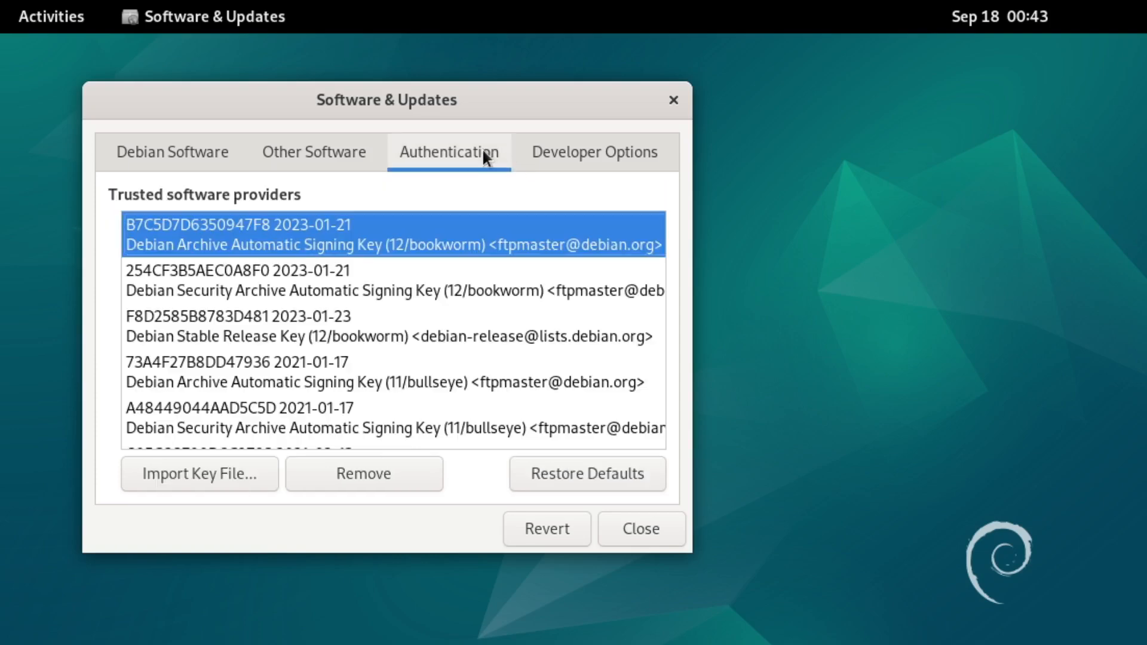
{"action": "left_click", "coordinate": [593, 151]}
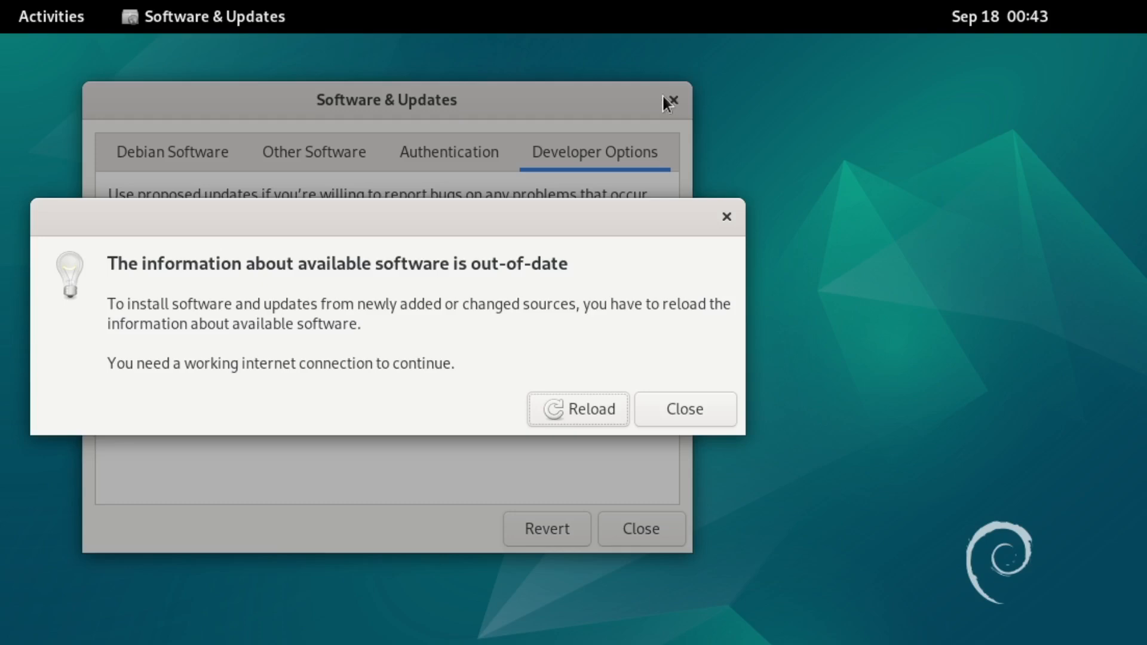
{"action": "mouse_move", "coordinate": [561, 350]}
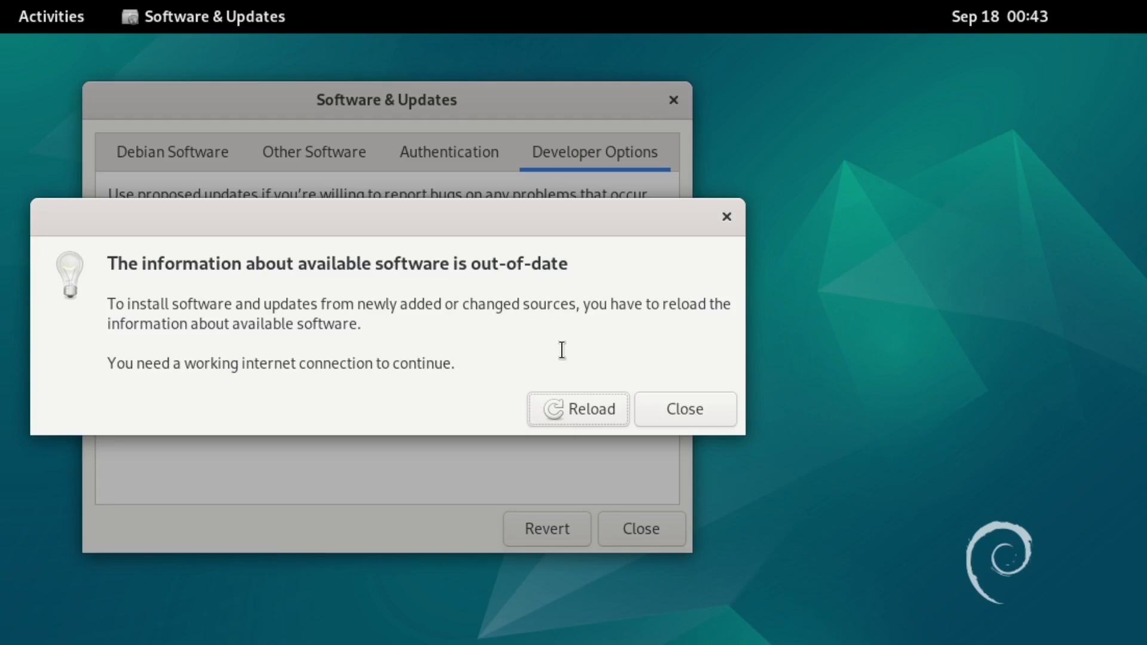
{"action": "mouse_move", "coordinate": [512, 297]}
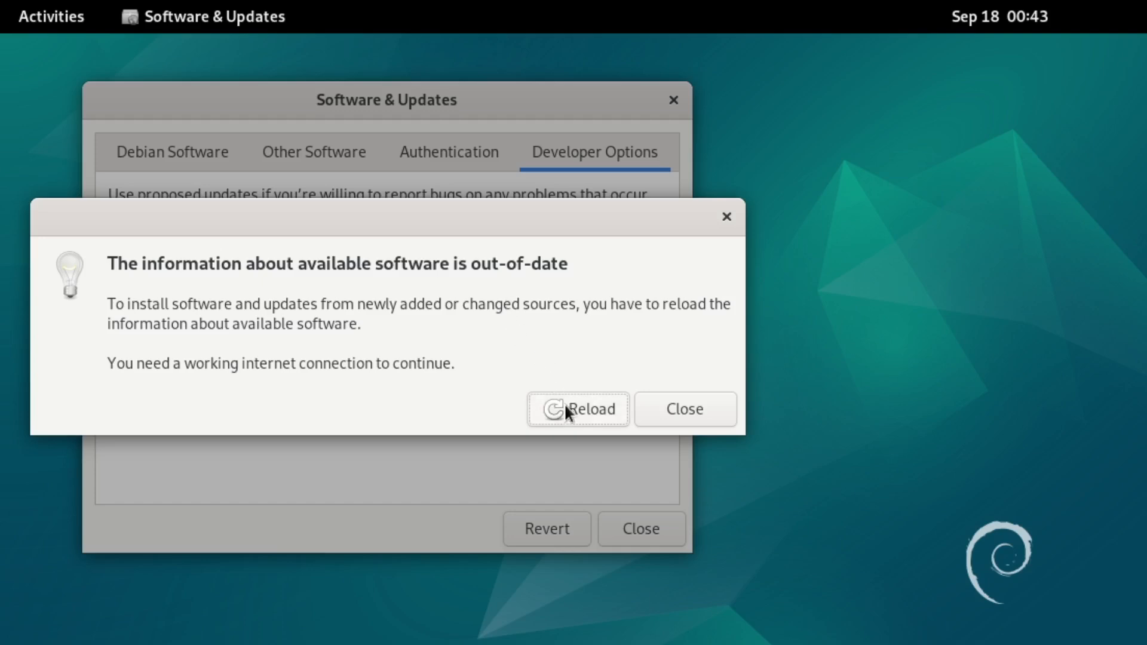
{"action": "left_click", "coordinate": [578, 409]}
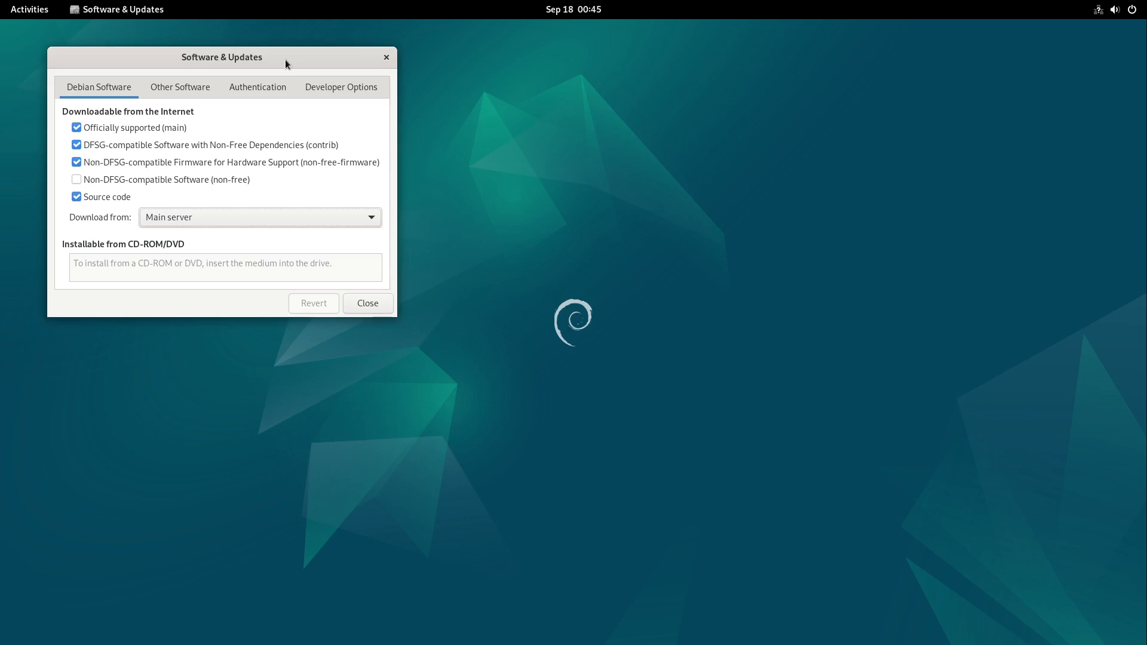
Step: Switch downloads back to Main server, glance at Other Software, and return to the Activities overview
{"action": "left_click", "coordinate": [259, 216]}
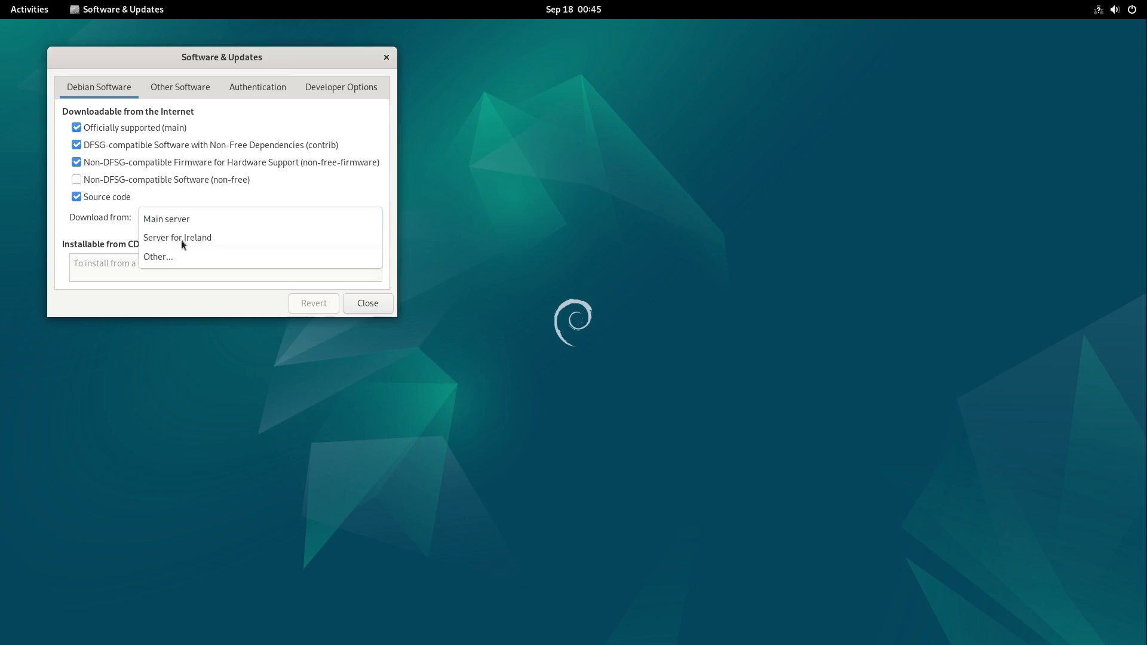
{"action": "mouse_move", "coordinate": [177, 238]}
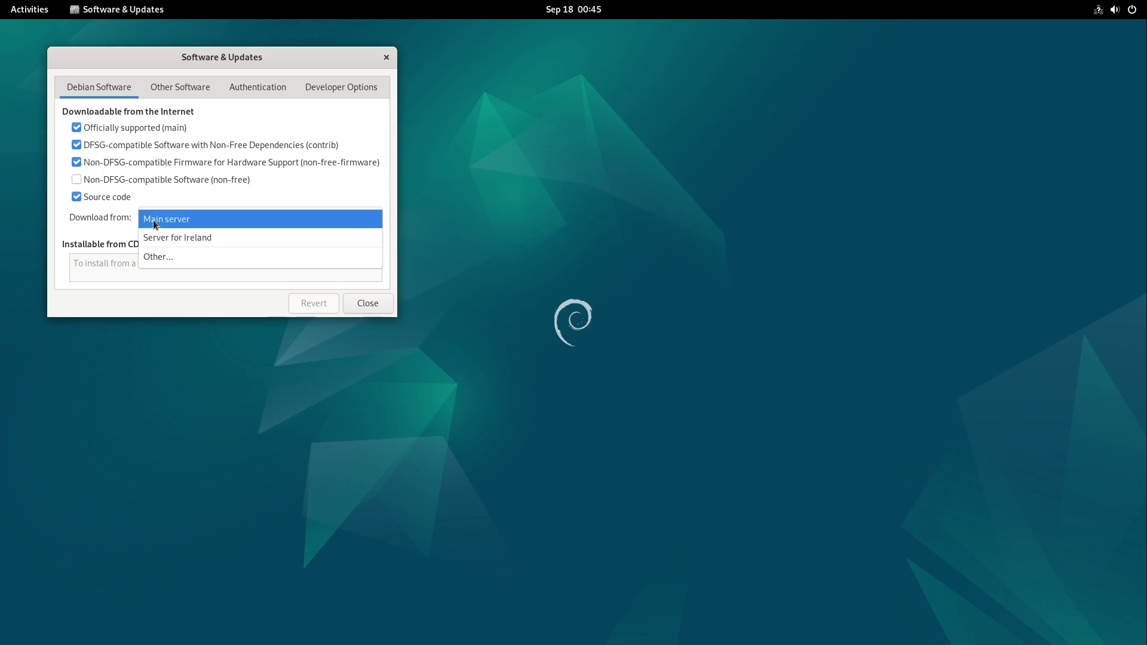
{"action": "left_click", "coordinate": [166, 218]}
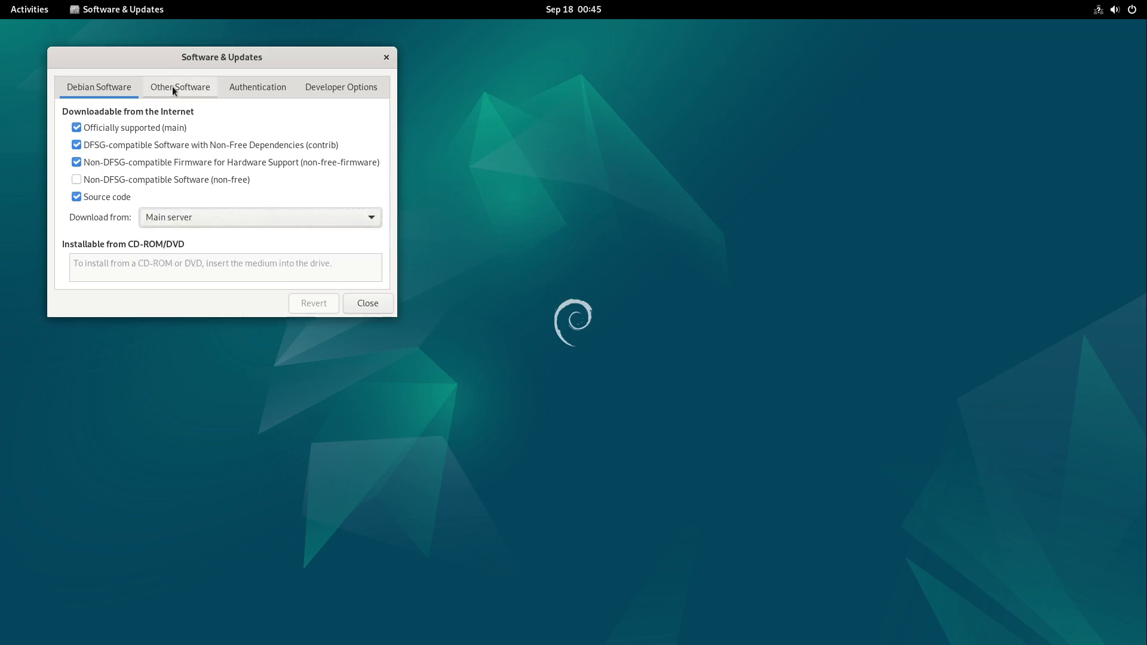
{"action": "left_click", "coordinate": [179, 86]}
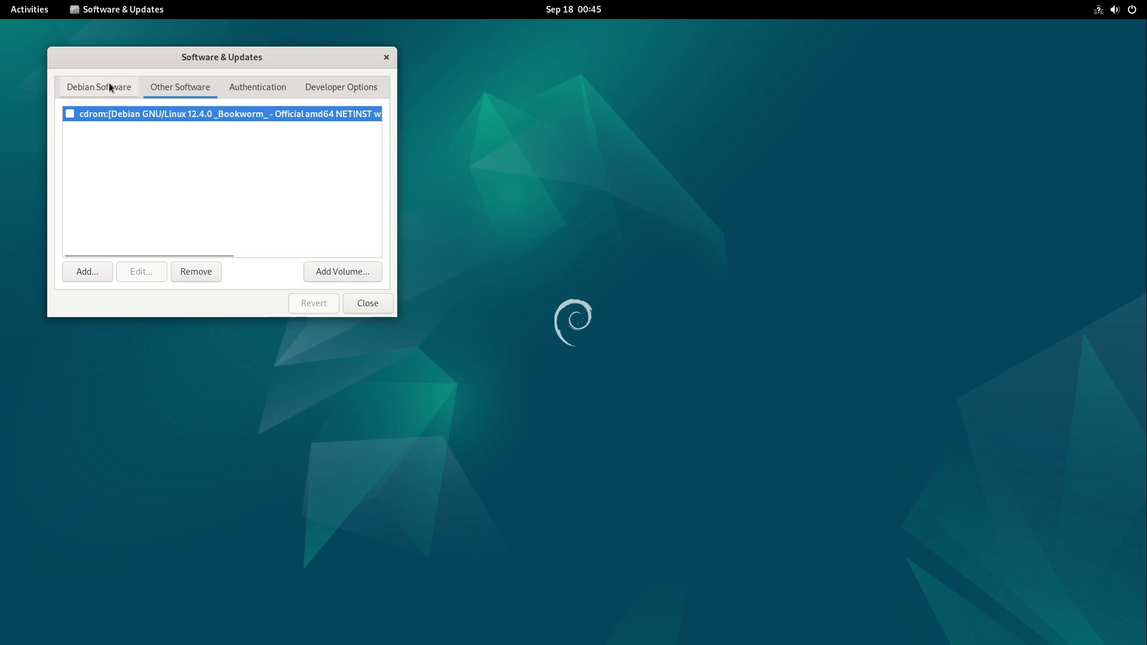
{"action": "left_click", "coordinate": [366, 303]}
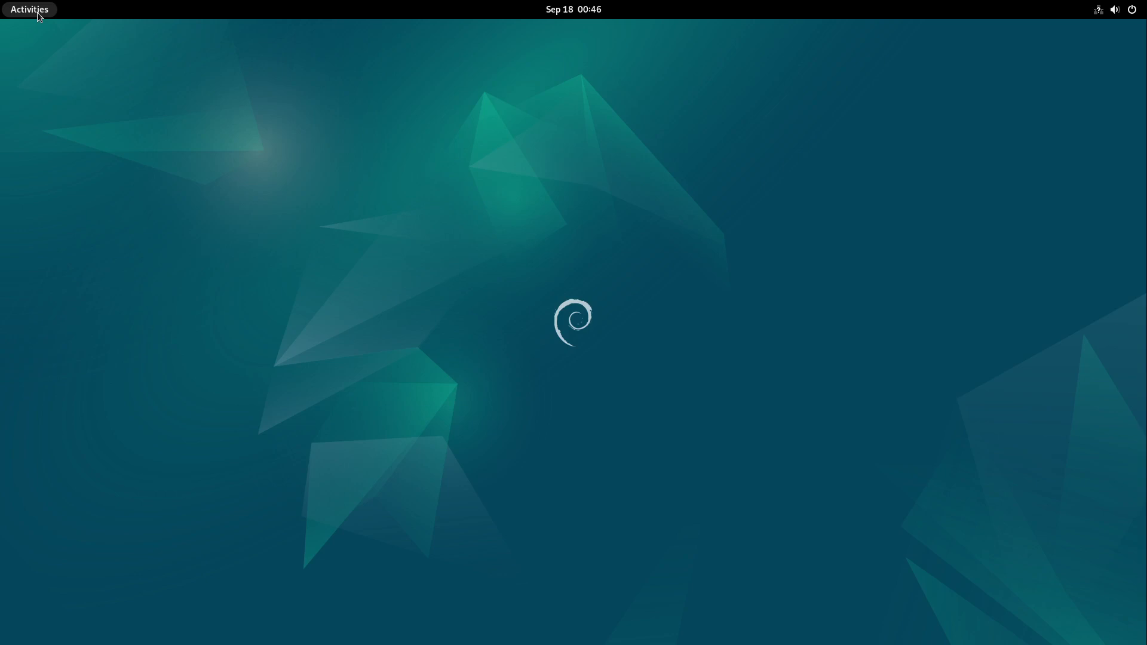
{"action": "left_click", "coordinate": [29, 9]}
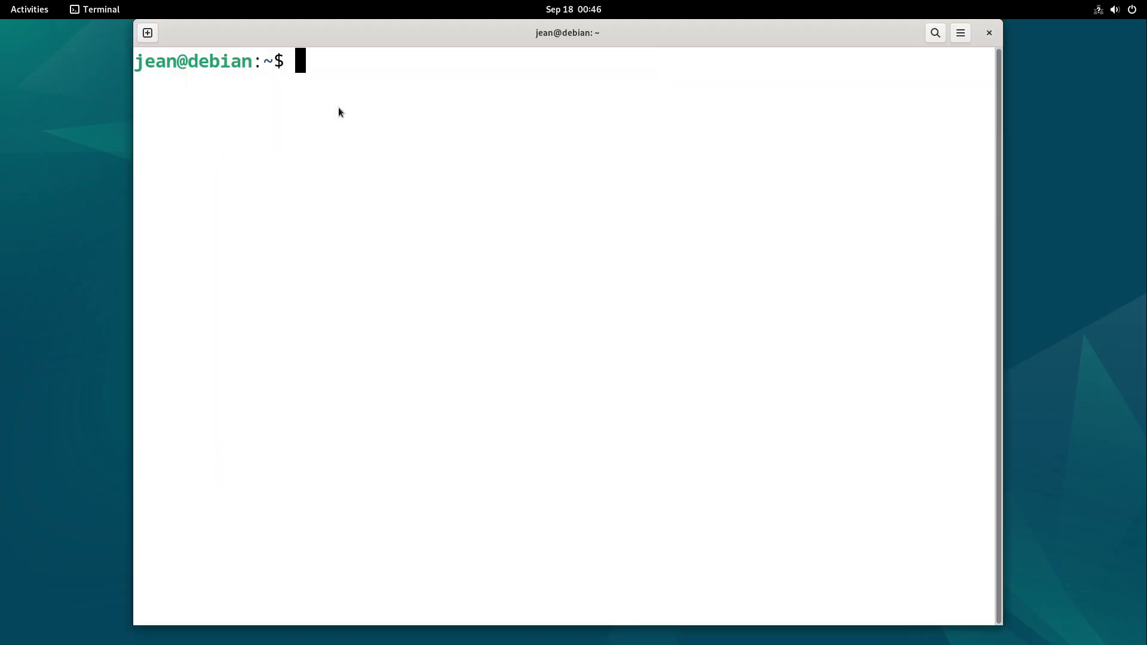
Step: Install the unattended-upgrades package with sudo apt install
{"action": "type", "text": "sudo"}
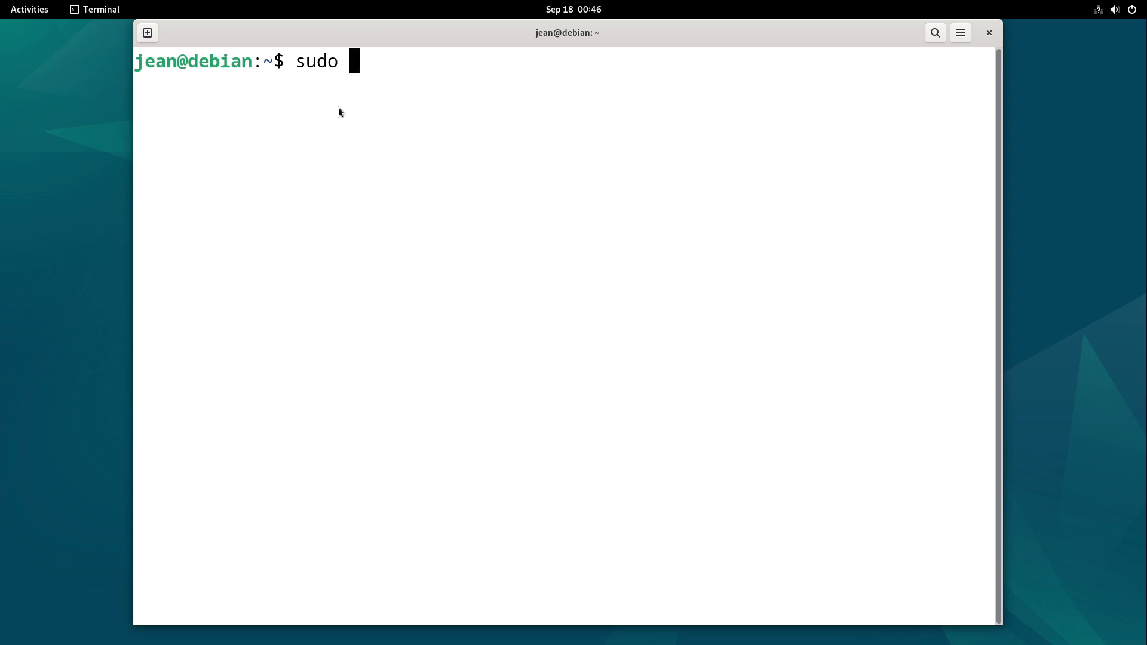
{"action": "type", "text": "apt instal"}
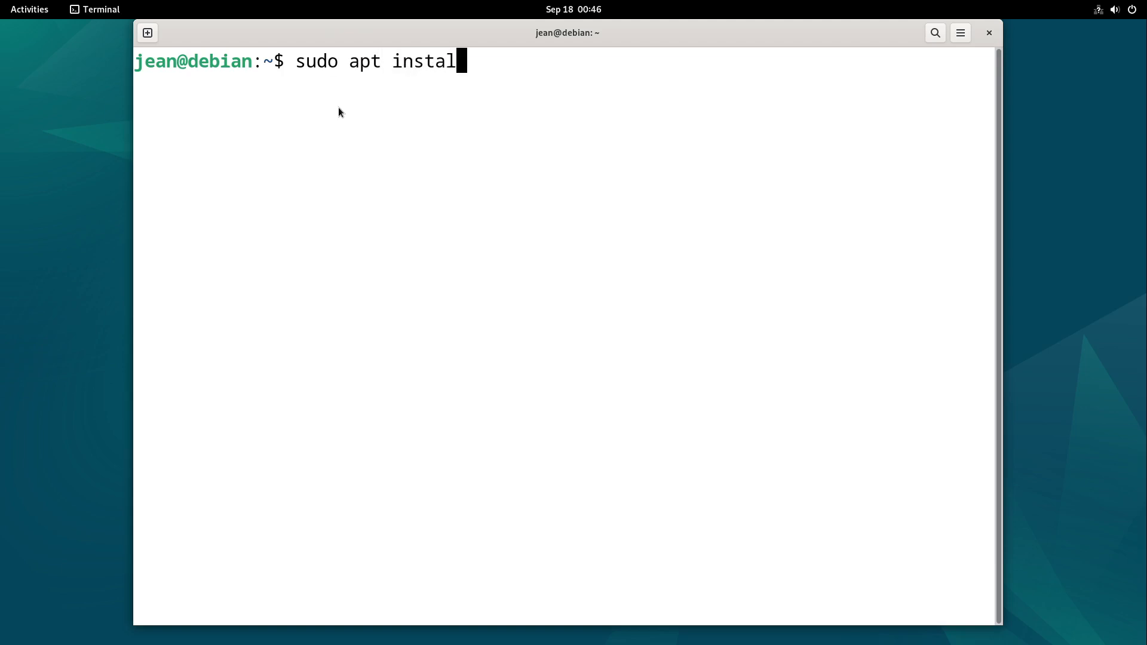
{"action": "type", "text": "l unattended-upgrades"}
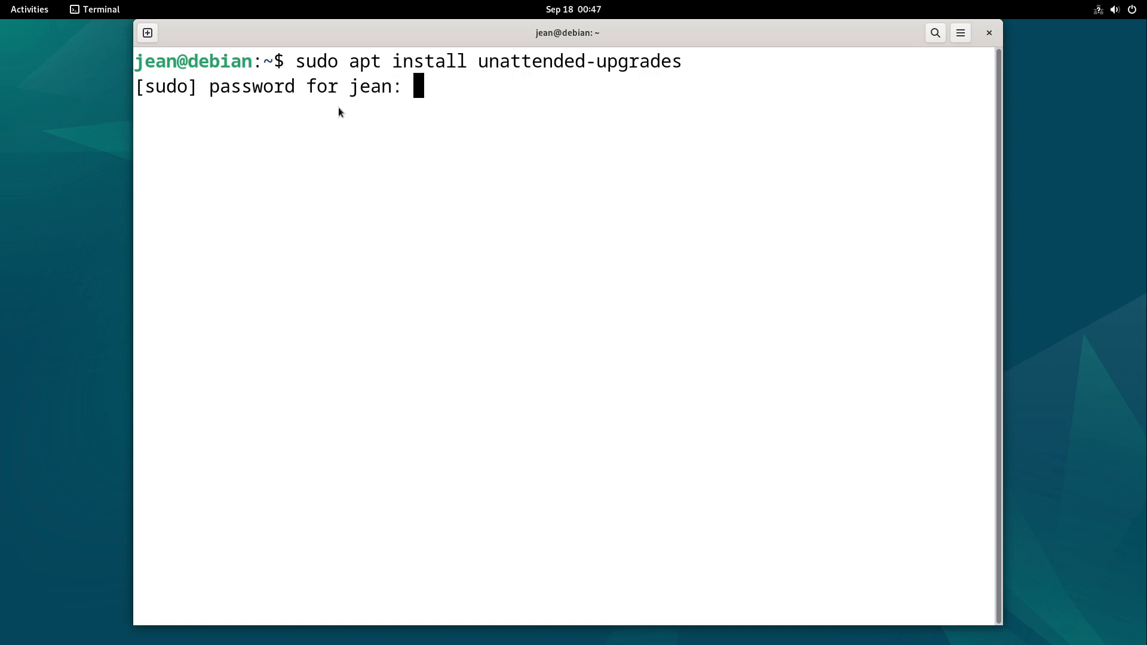
{"action": "key", "text": "Return"}
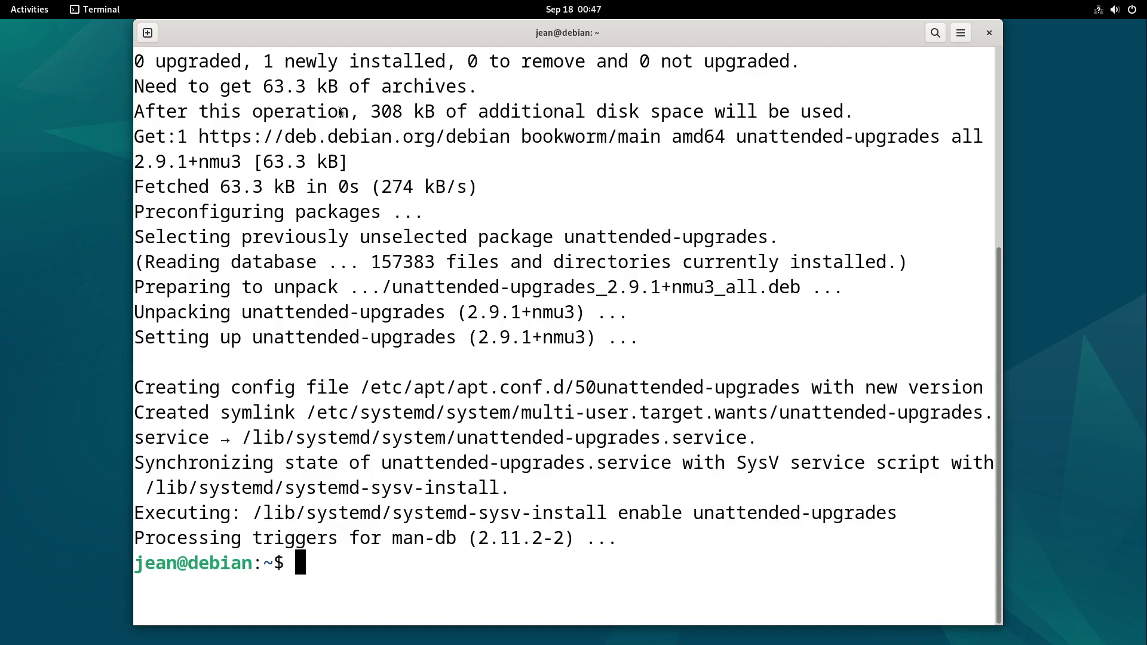
Step: Start a root login shell with su -
{"action": "type", "text": "su -"}
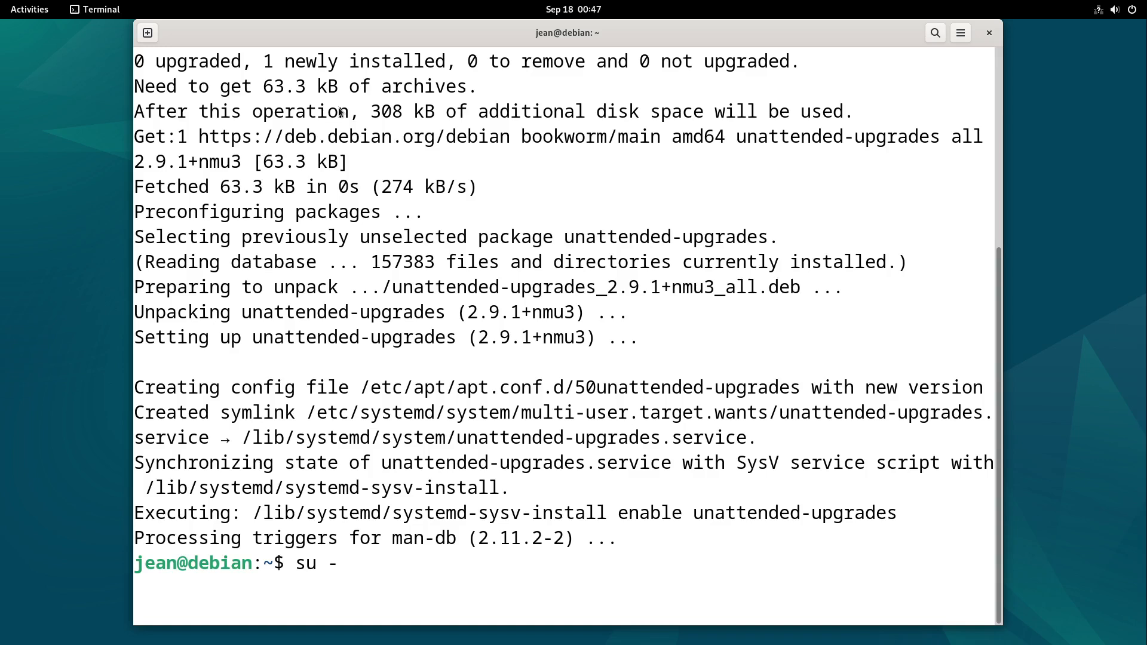
{"action": "key", "text": "Return"}
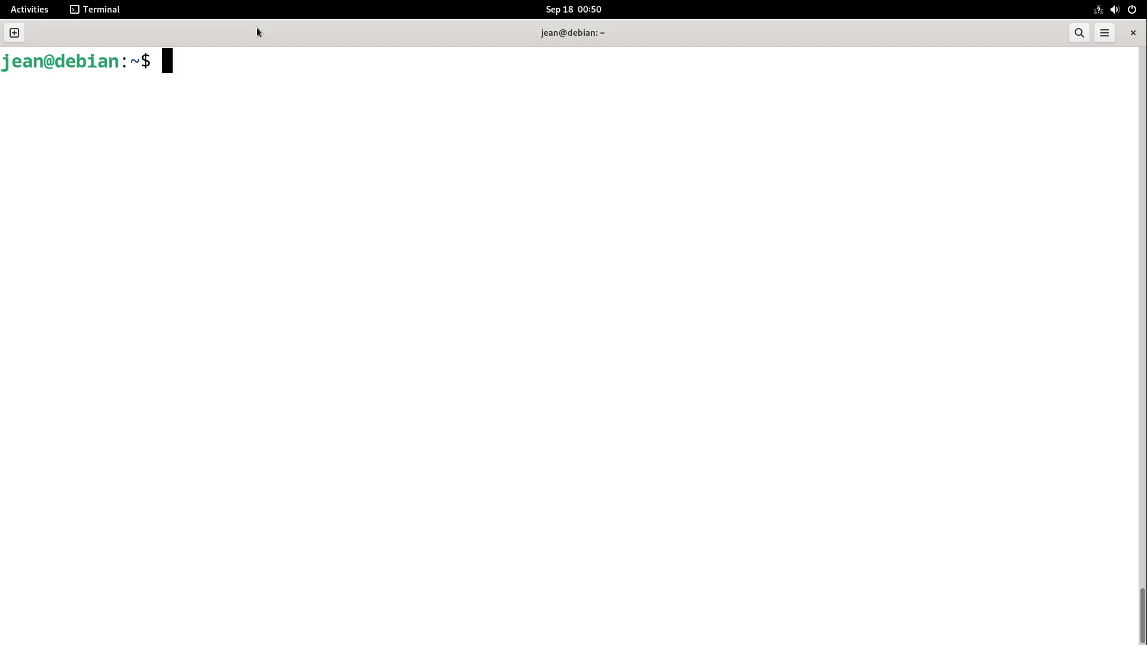
Step: Run sudo dpkg-reconfigure unattended-upgrades and answer Yes to automatic stable updates
{"action": "type", "text": "dp"}
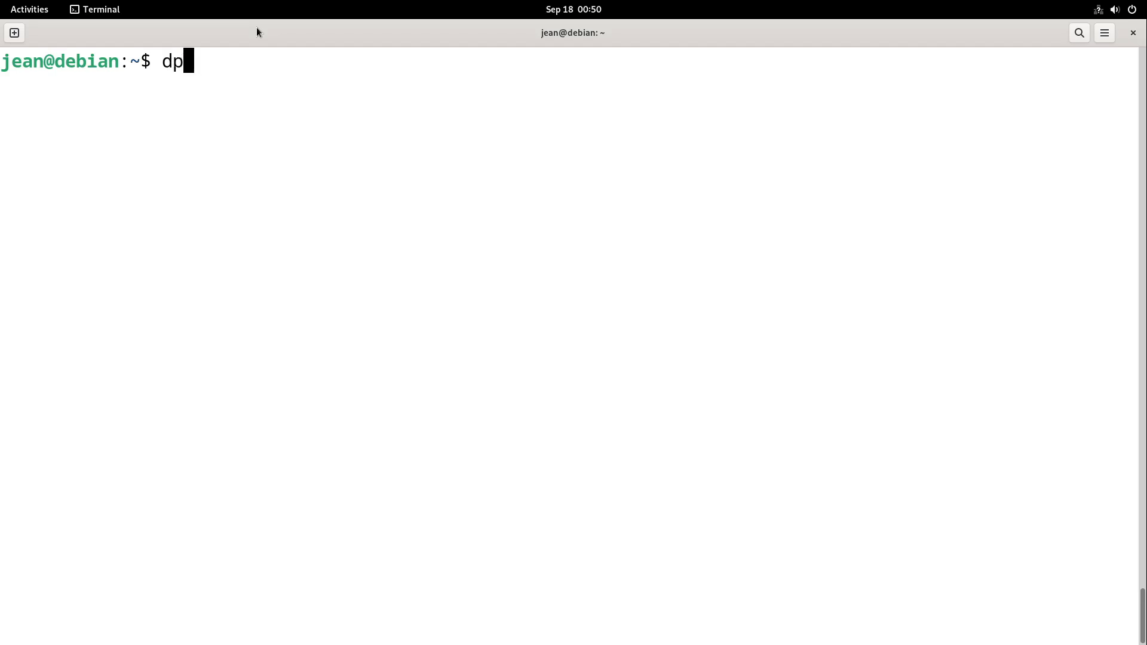
{"action": "key", "text": "Tab"}
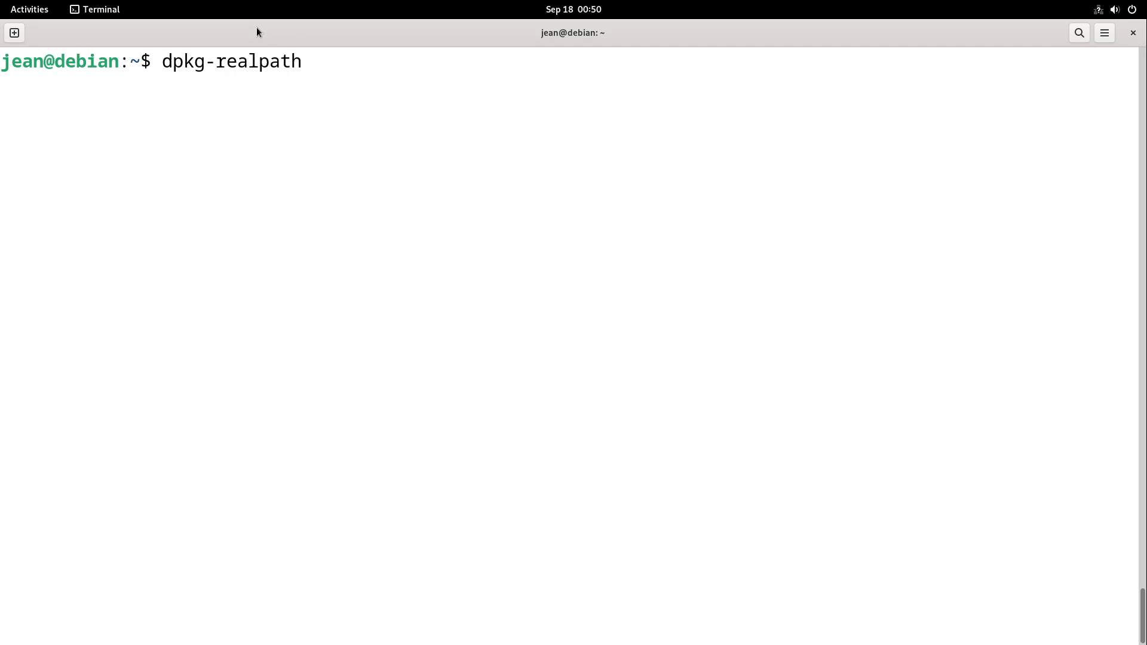
{"action": "type", "text": "sudo dpkg-reconfigurge"}
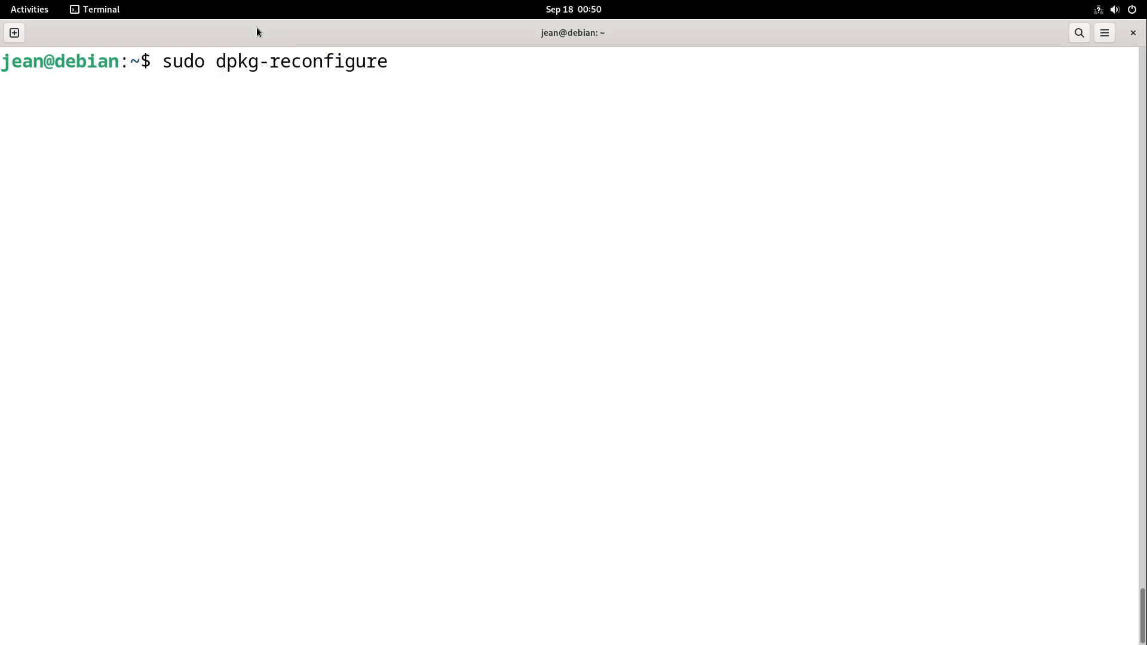
{"action": "type", "text": "una"}
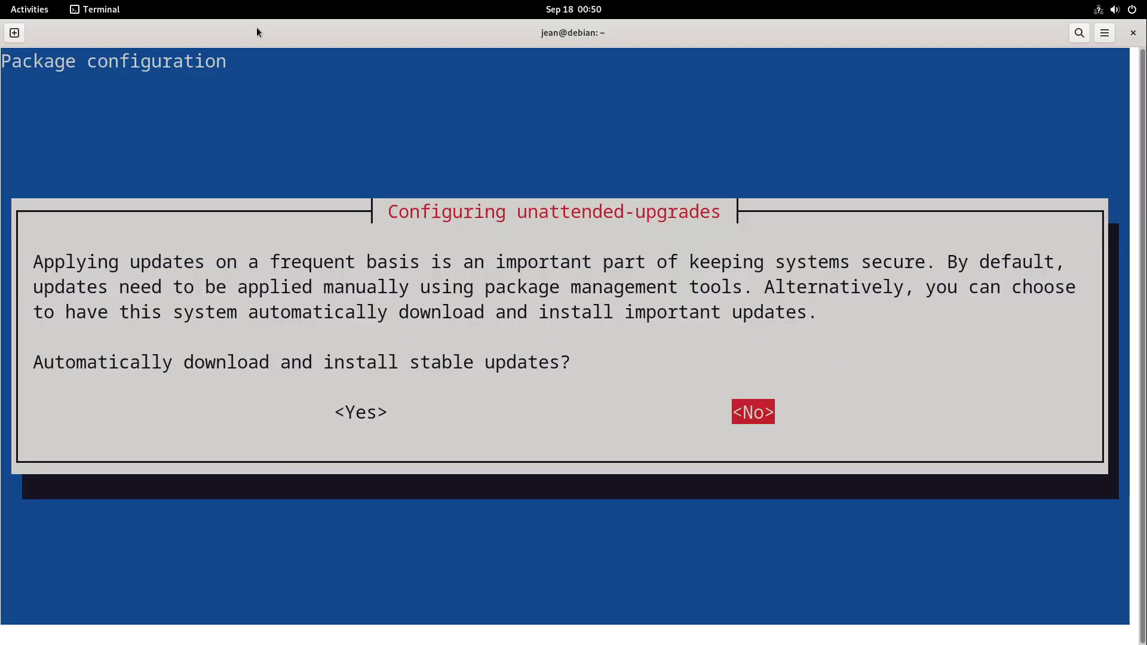
{"action": "key", "text": "Left"}
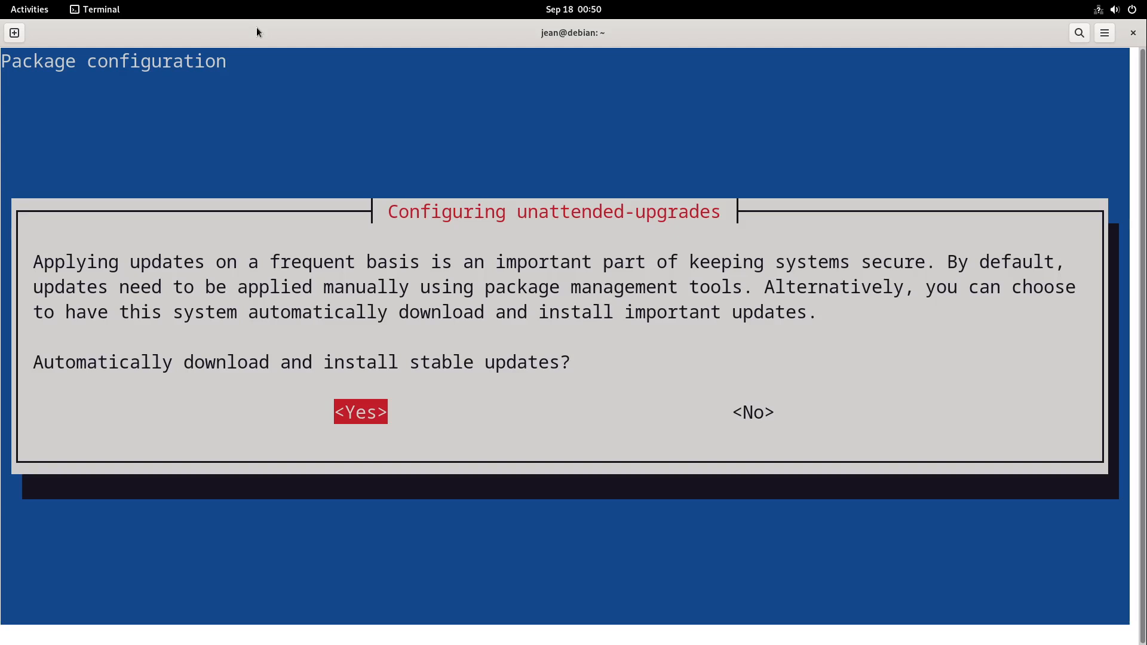
{"action": "key", "text": "Tab"}
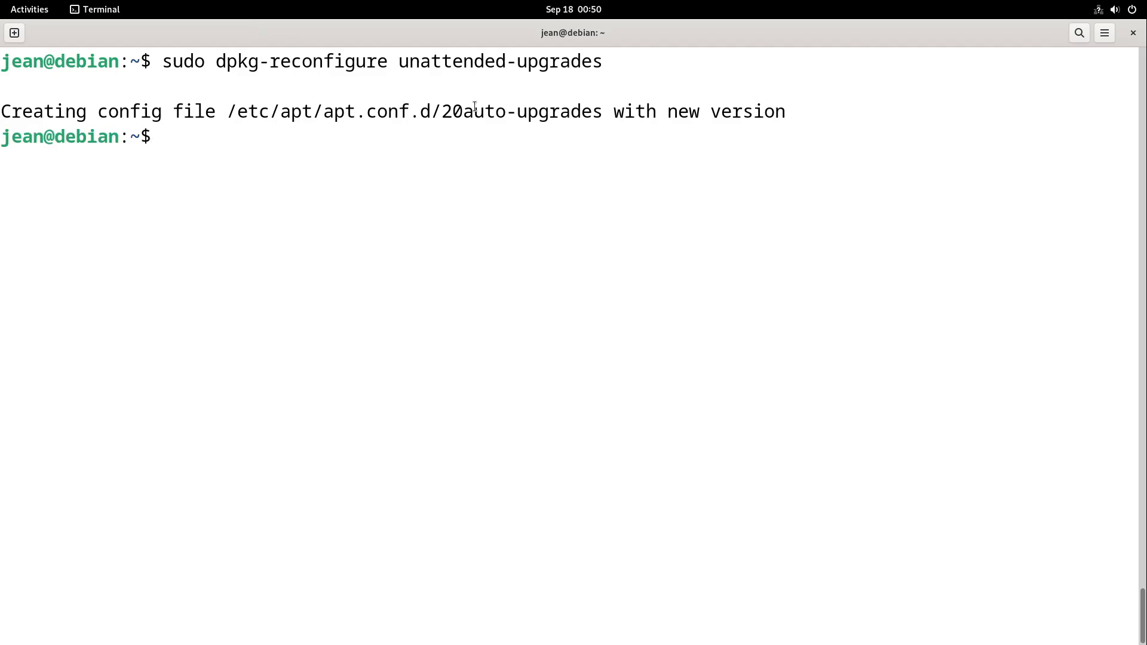
Step: Select the newly created 20auto-upgrades config file path in the output
{"action": "double_click", "coordinate": [413, 111]}
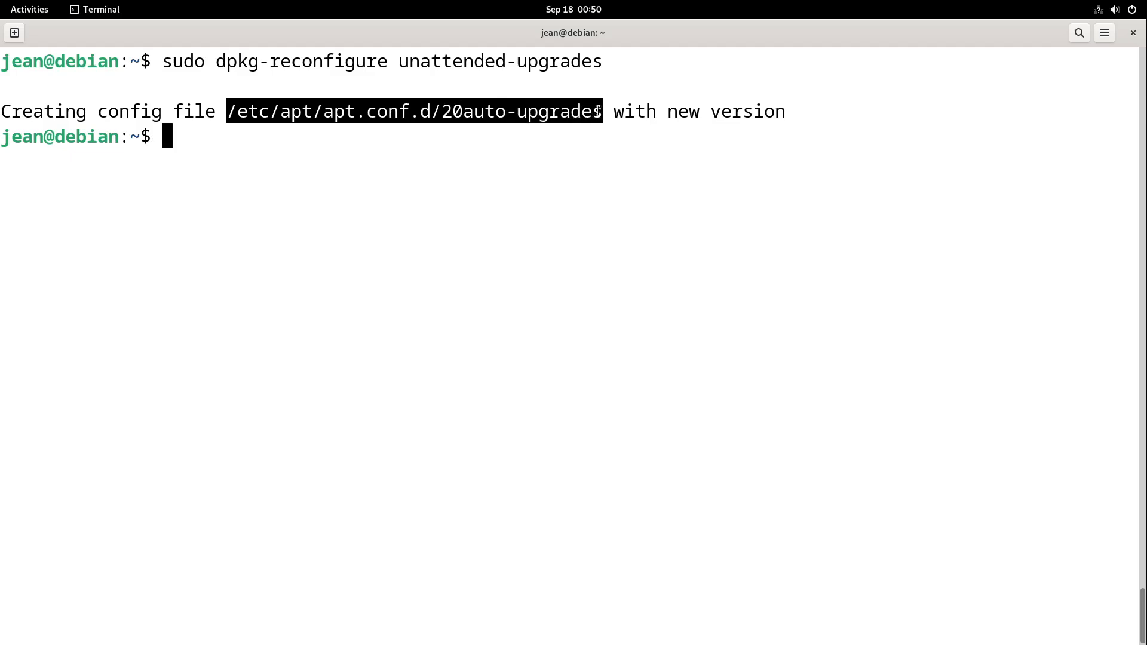
{"action": "mouse_move", "coordinate": [510, 124]}
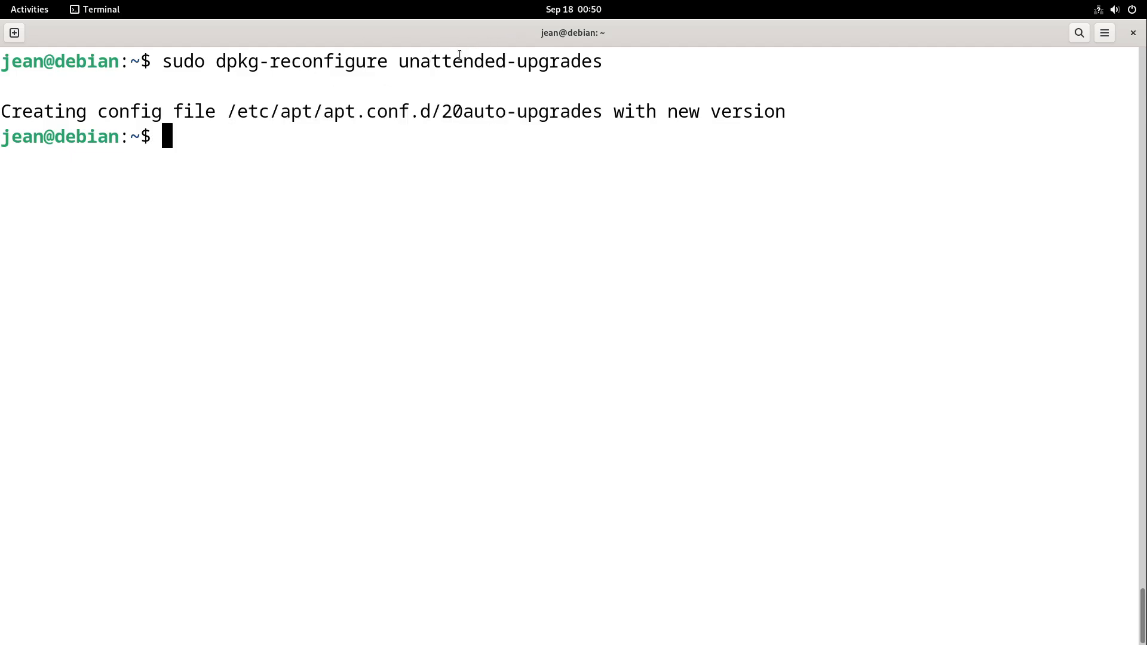
{"action": "double_click", "coordinate": [499, 61]}
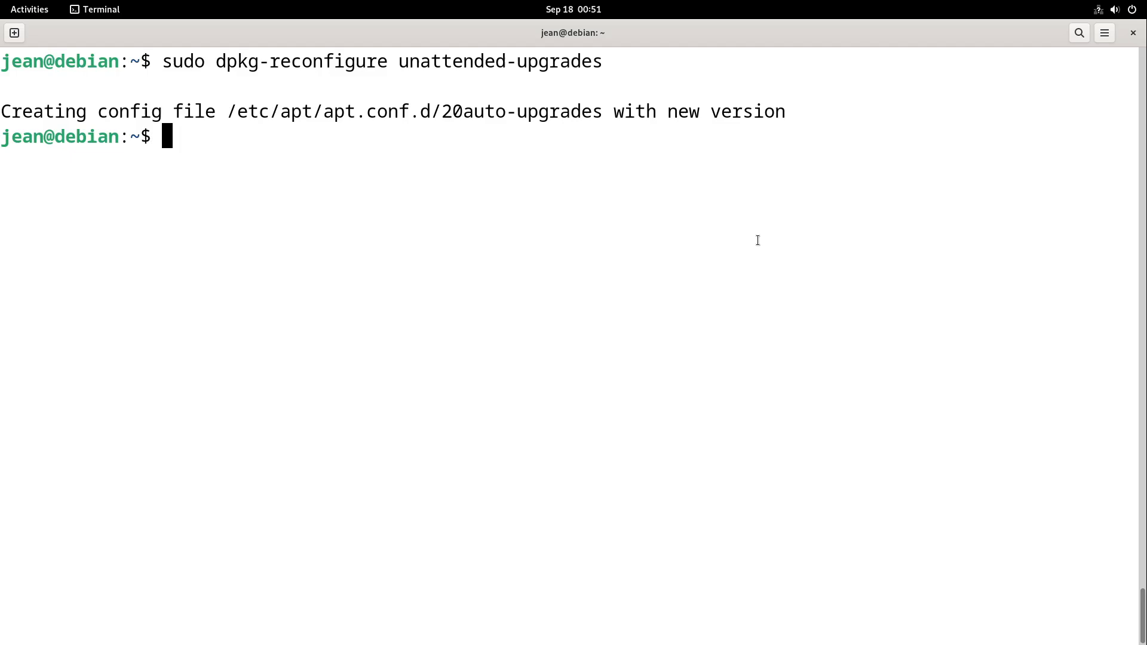
Step: Show /etc/apt/sources.list with cat and highlight the contrib component
{"action": "type", "text": "cat /etc/a"}
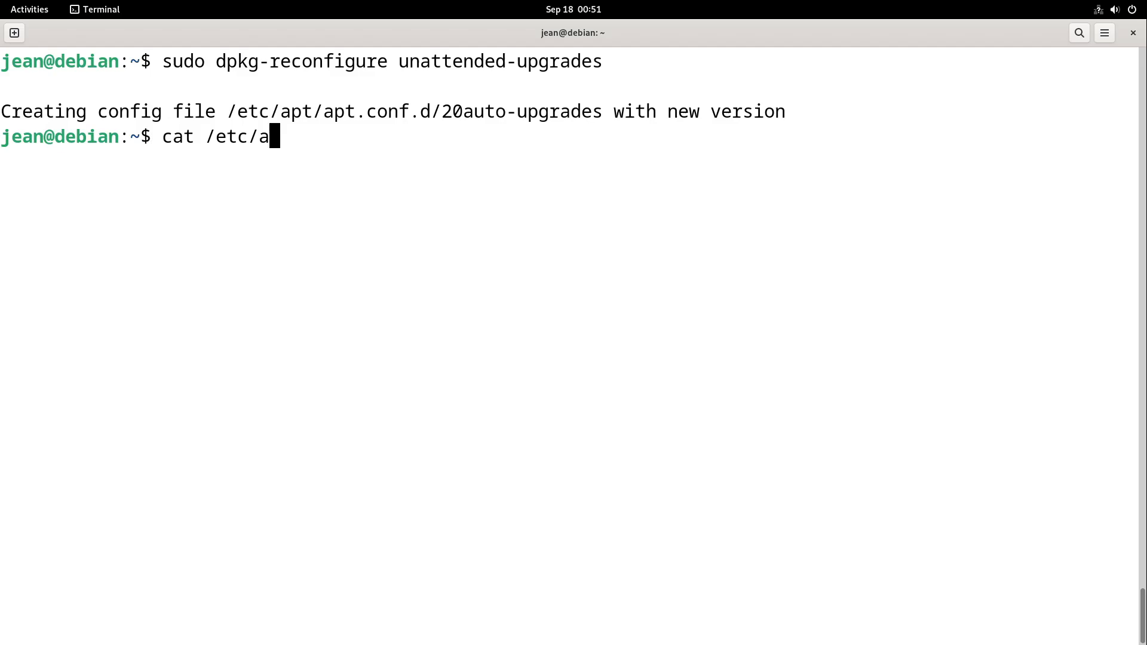
{"action": "type", "text": "pt/sources.list"}
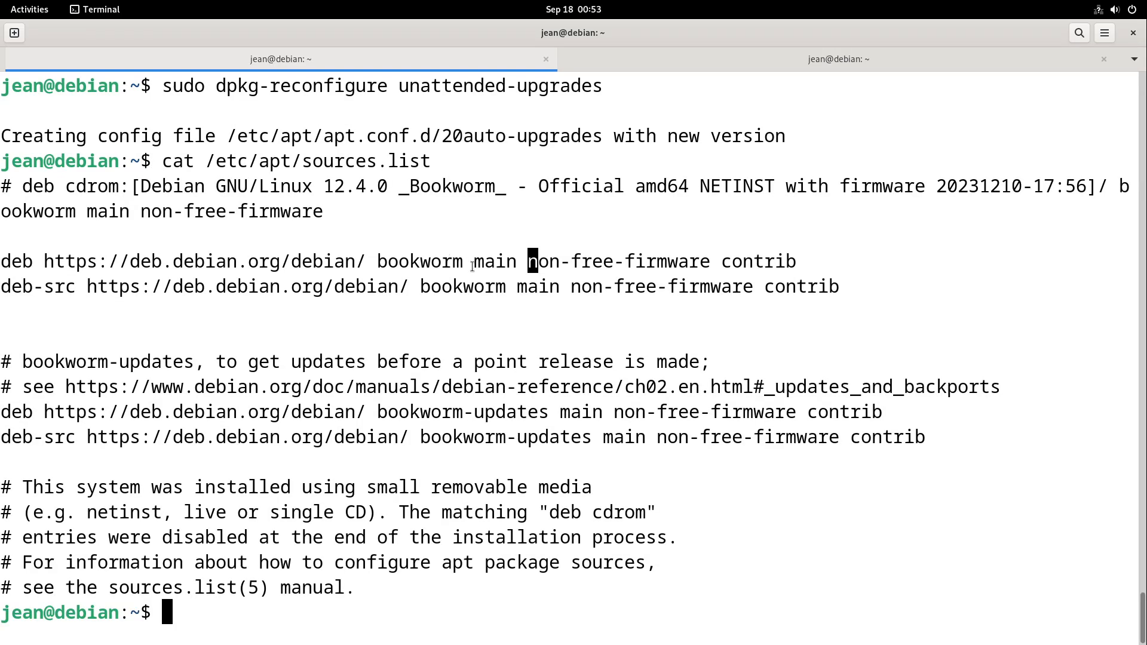
{"action": "double_click", "coordinate": [618, 261]}
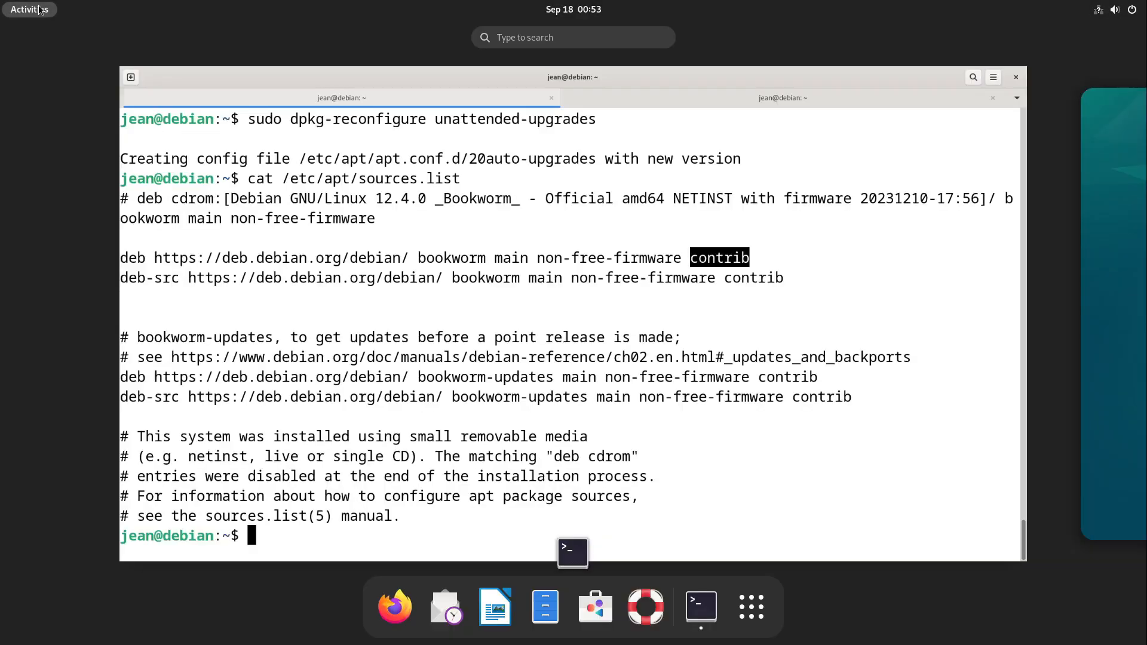
Step: Enable Non-DFSG-compatible Software (non-free) in Software & Updates and reload package information
{"action": "type", "text": "so"}
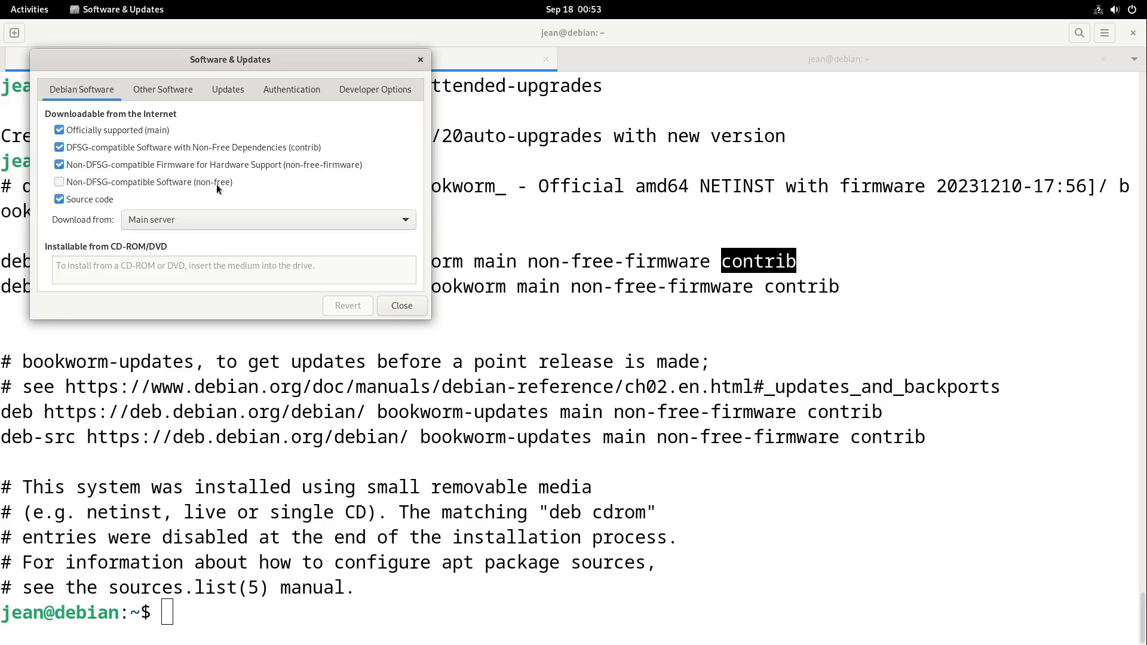
{"action": "left_click", "coordinate": [59, 182]}
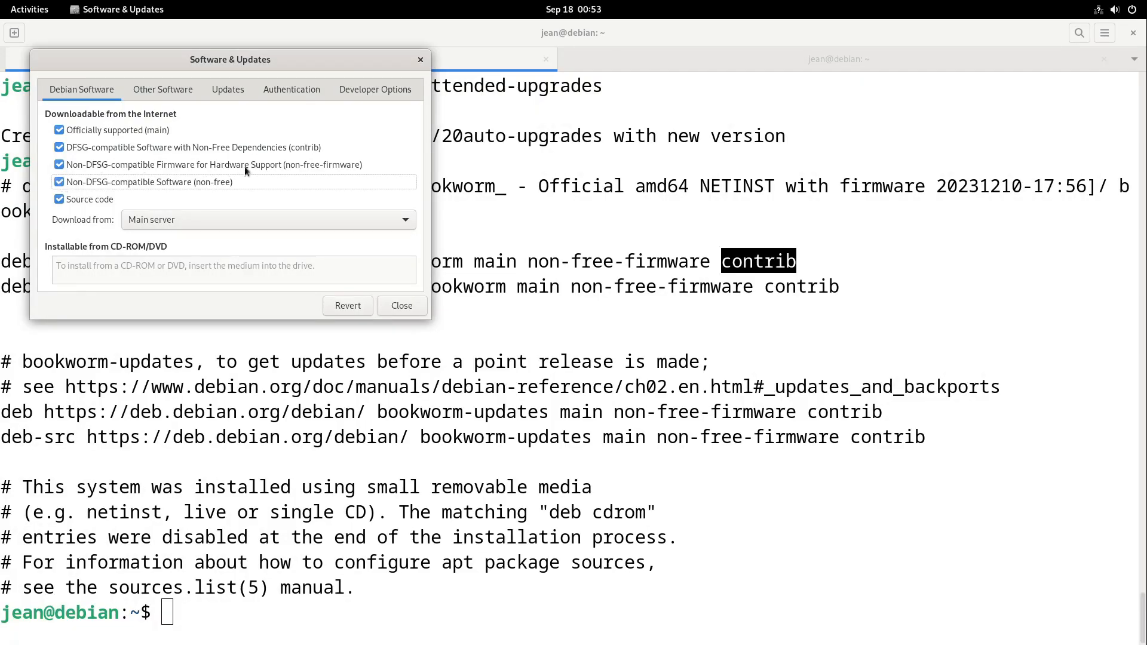
{"action": "mouse_move", "coordinate": [172, 248]}
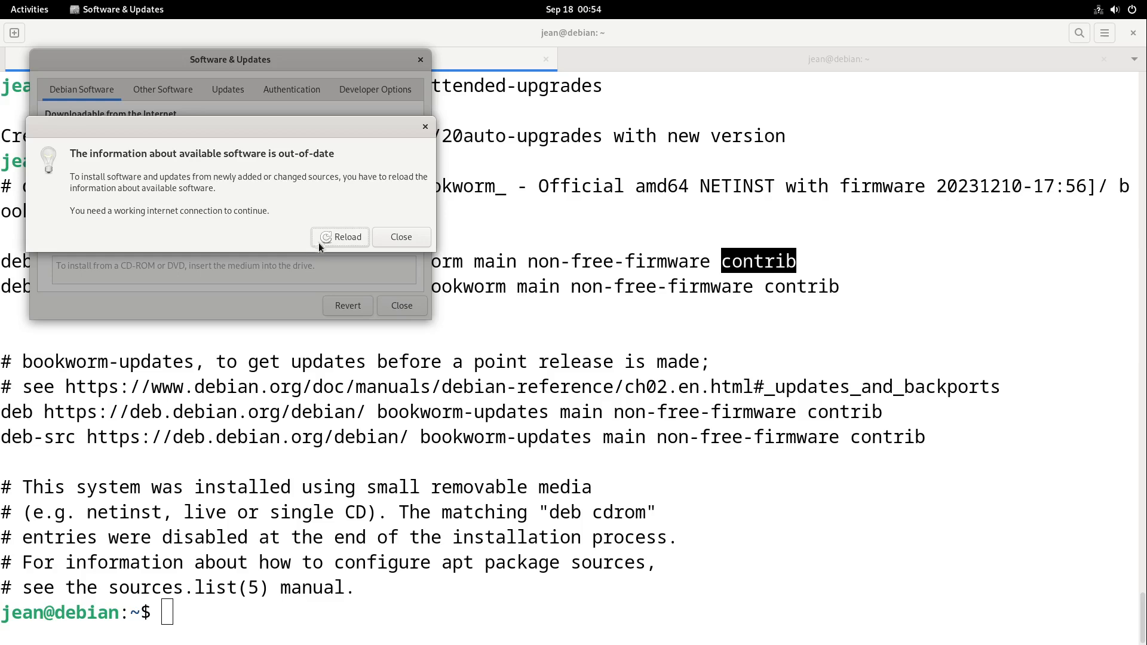
{"action": "left_click", "coordinate": [339, 237]}
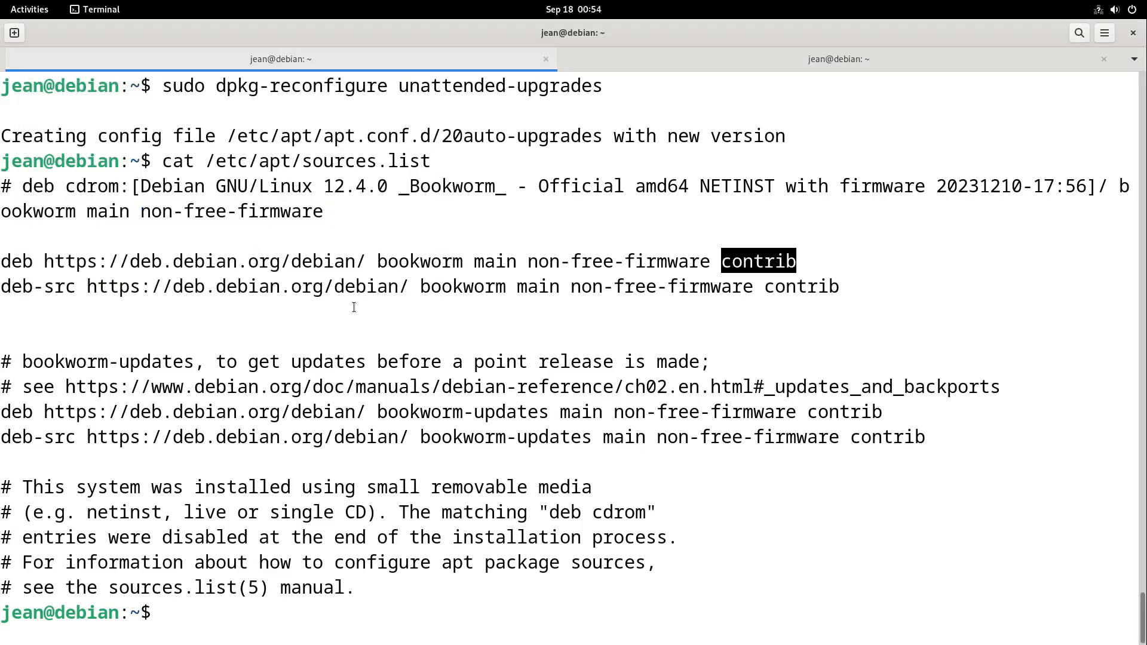
Step: Type sudo apt install nvidia-driver firmware-misc-nonfree, then cancel it with Ctrl+C
{"action": "type", "text": "sudo"}
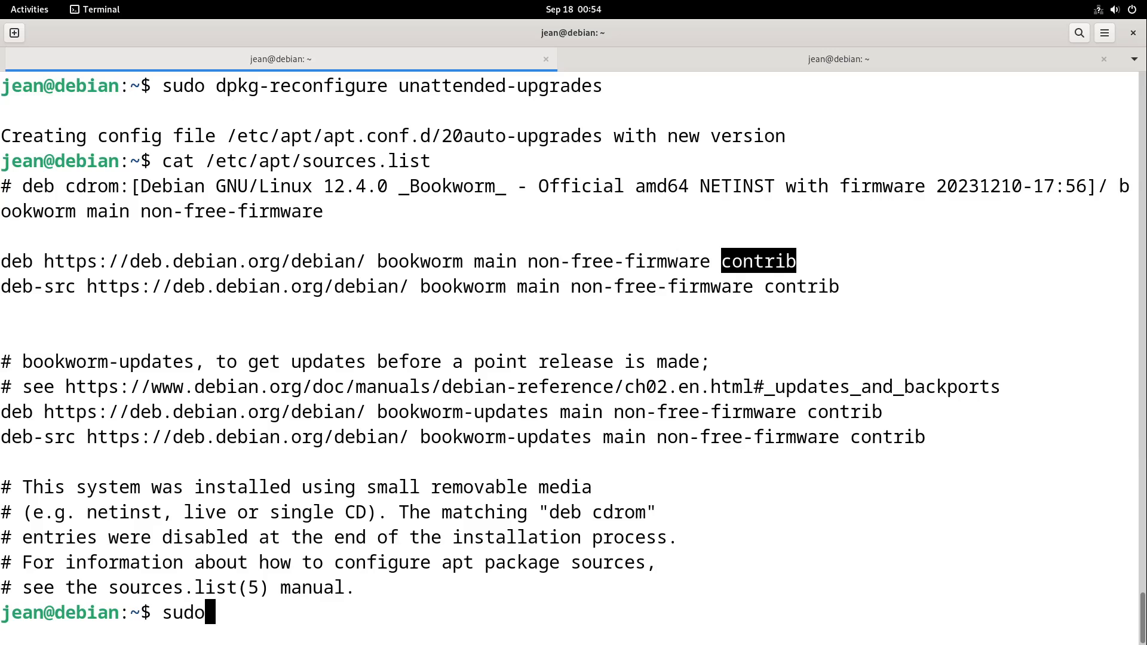
{"action": "type", "text": "apt install"}
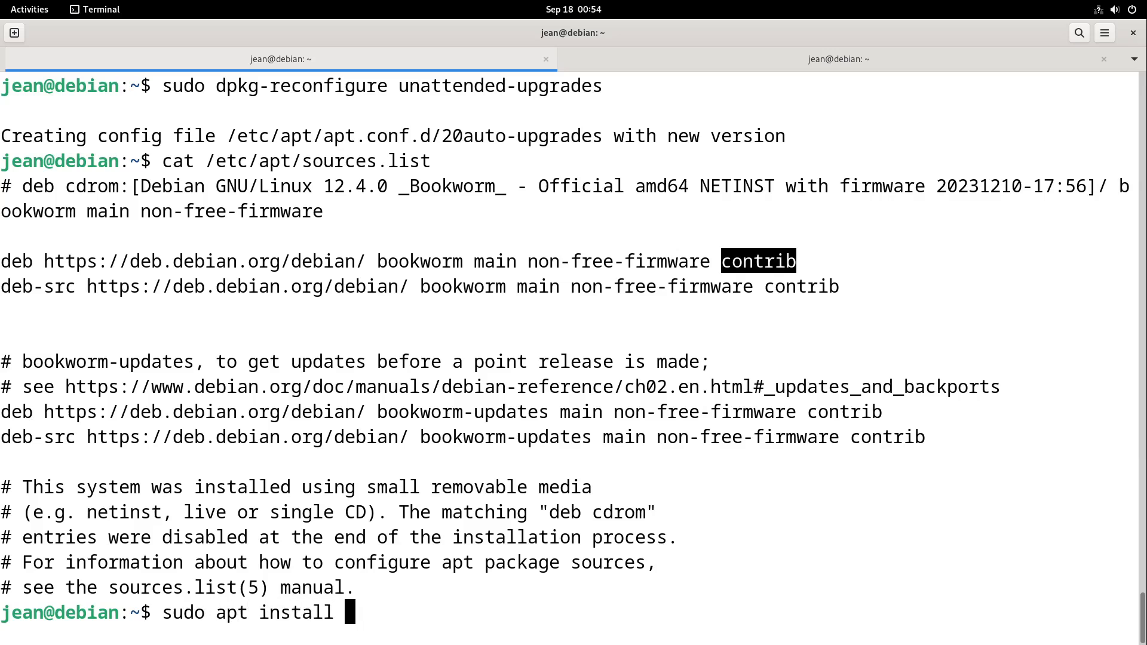
{"action": "type", "text": "nvidia-driver"}
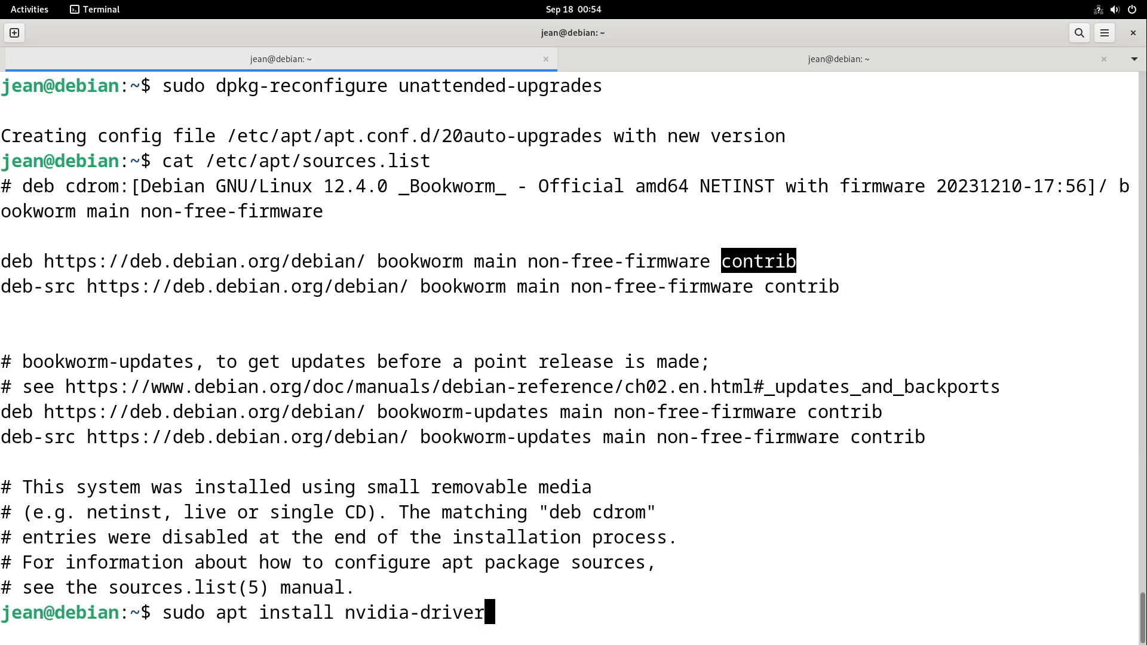
{"action": "type", "text": "firmwar"}
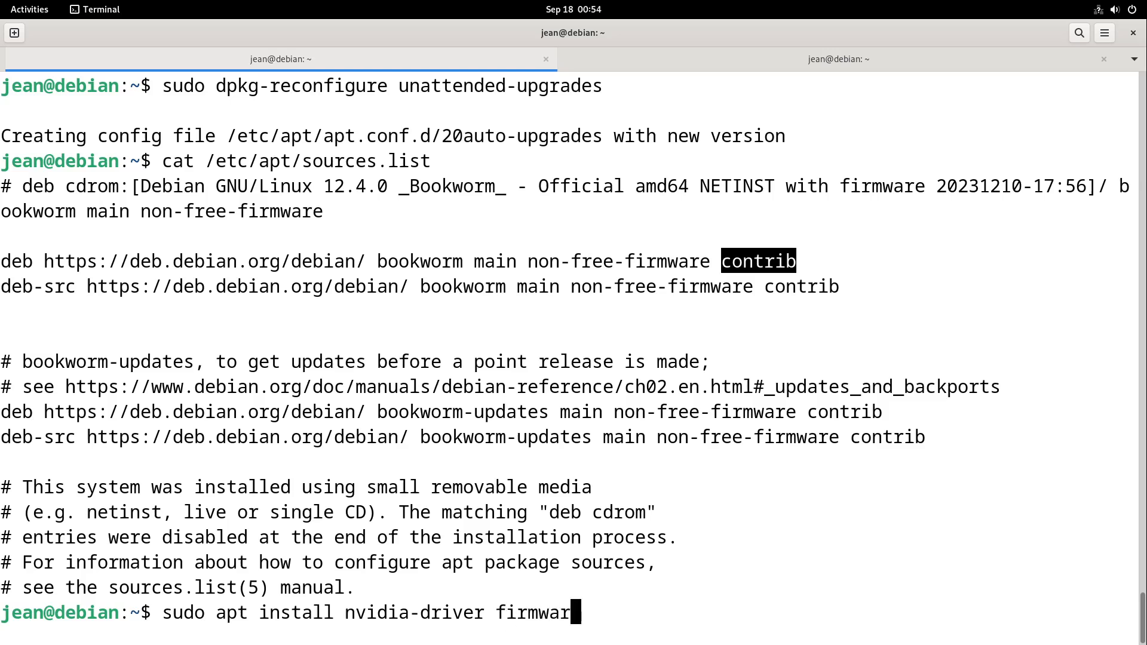
{"action": "type", "text": "e-misc-nonfree"}
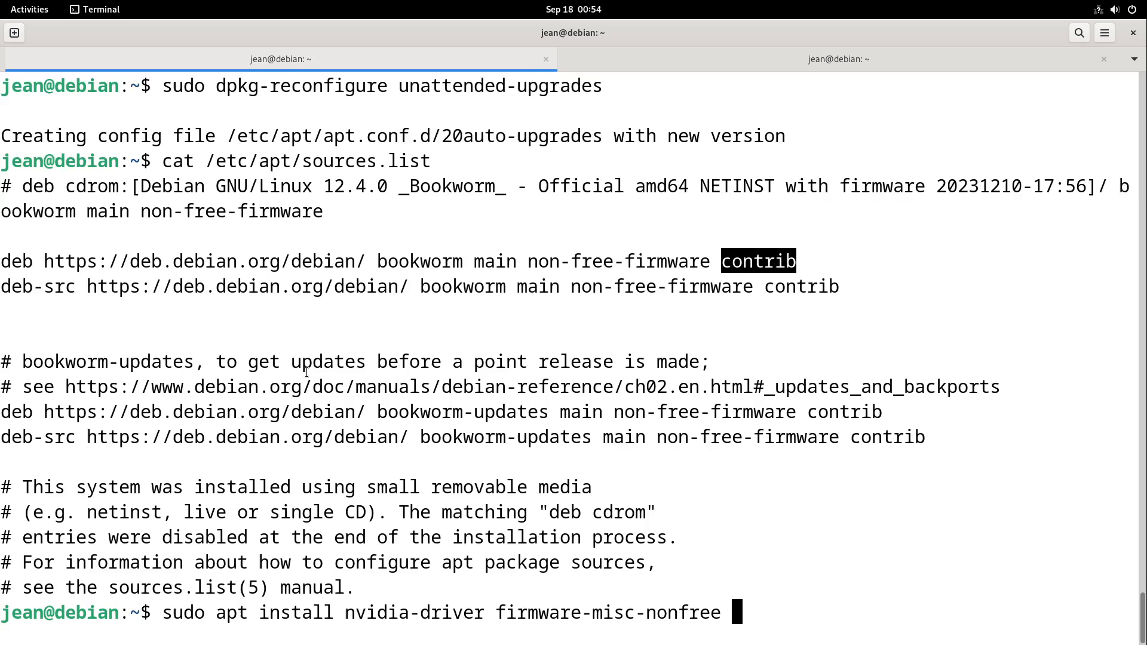
{"action": "key", "text": "ctrl+c"}
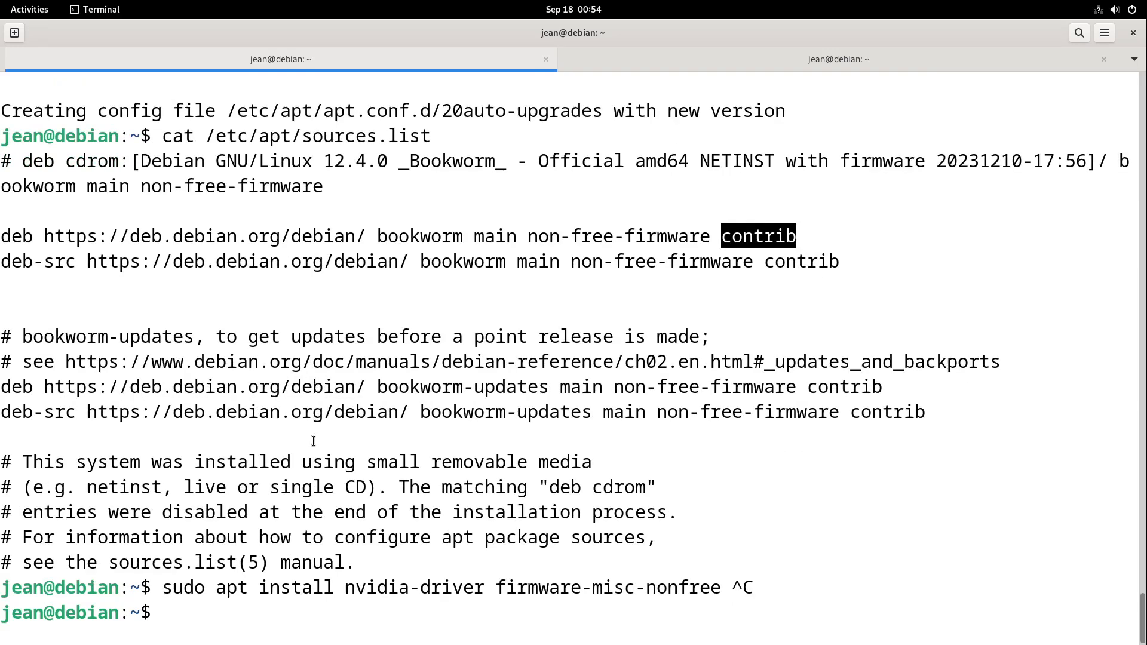
{"action": "mouse_move", "coordinate": [1003, 113]}
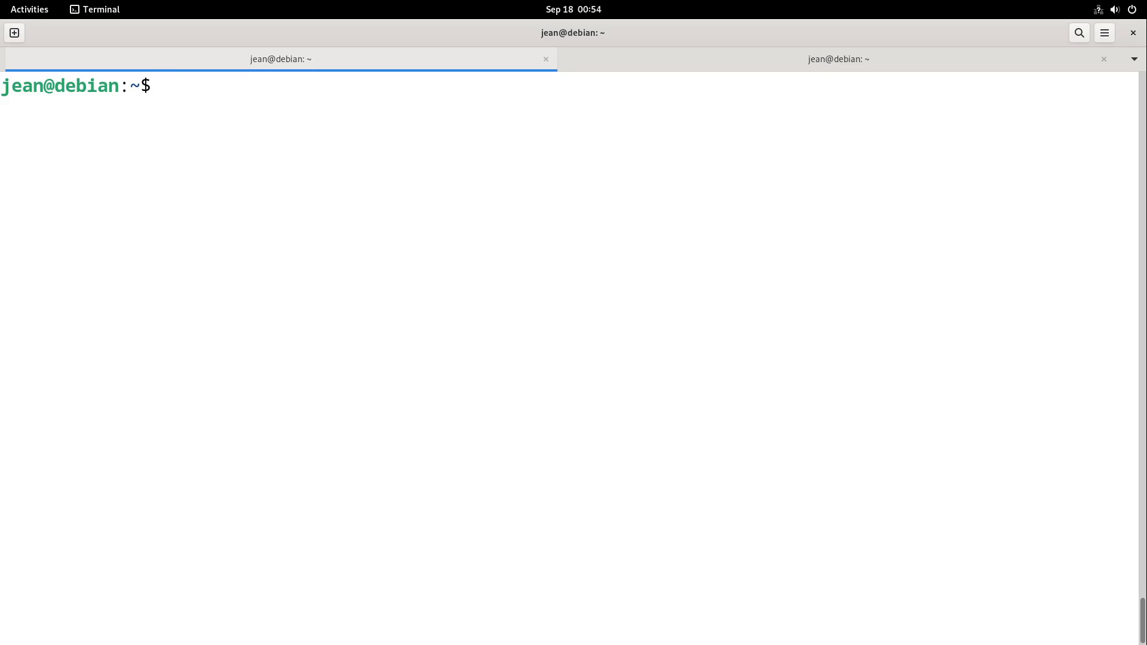
Step: Install gufw with apt and search 'fire' to launch Firewall Configuration
{"action": "type", "text": "sudo apt"}
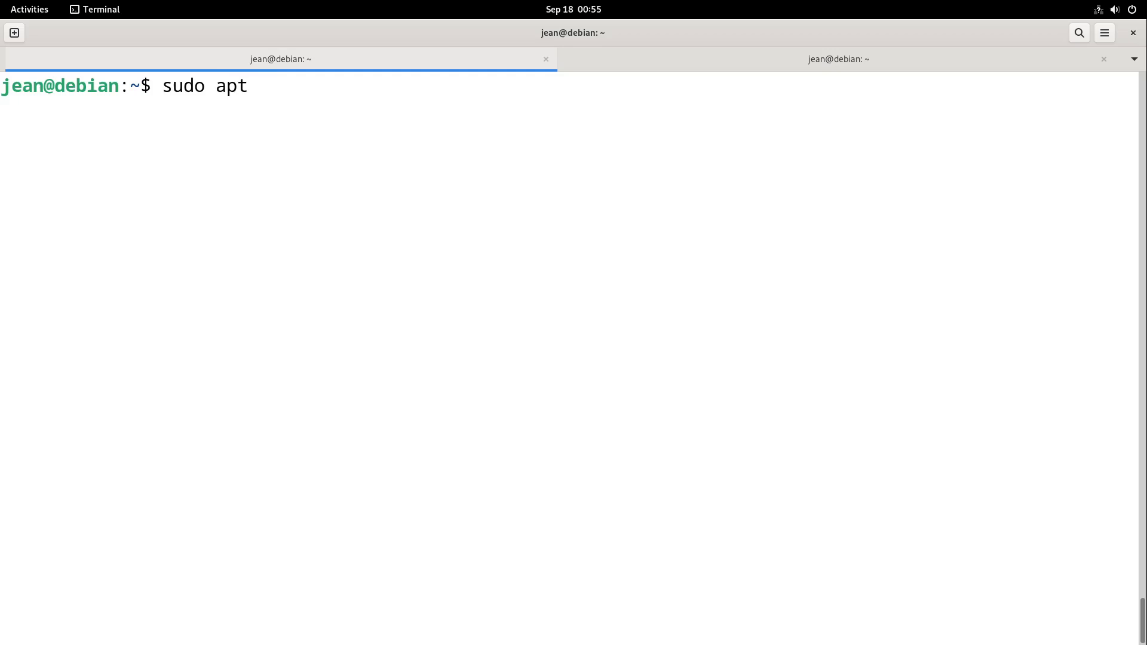
{"action": "type", "text": "guf"}
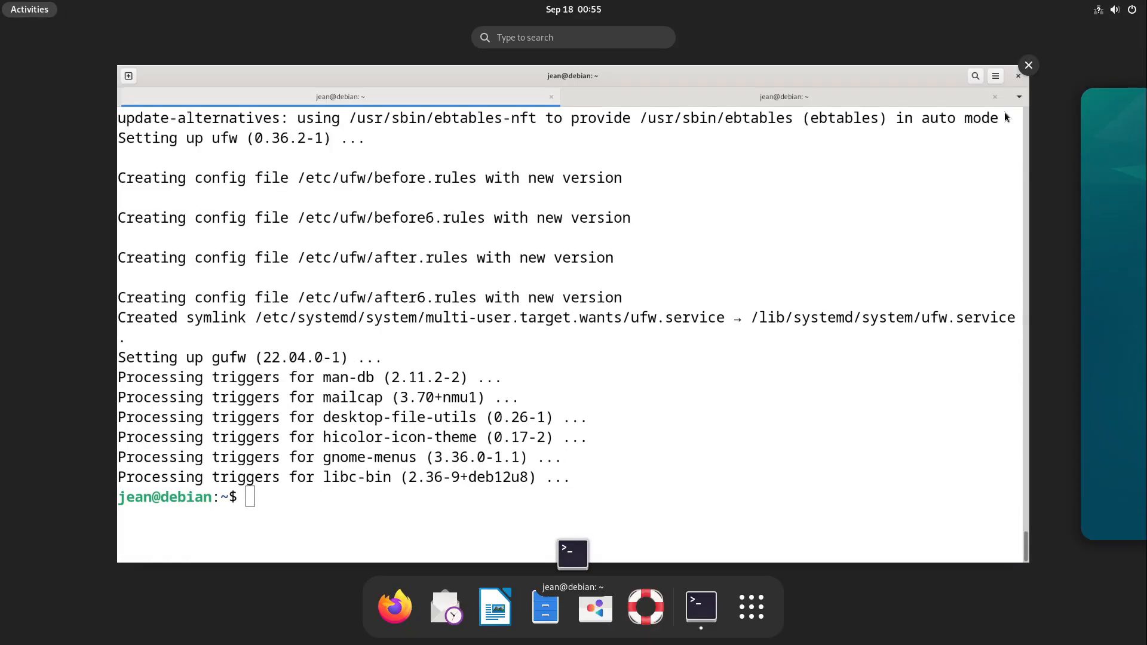
{"action": "type", "text": "fire"}
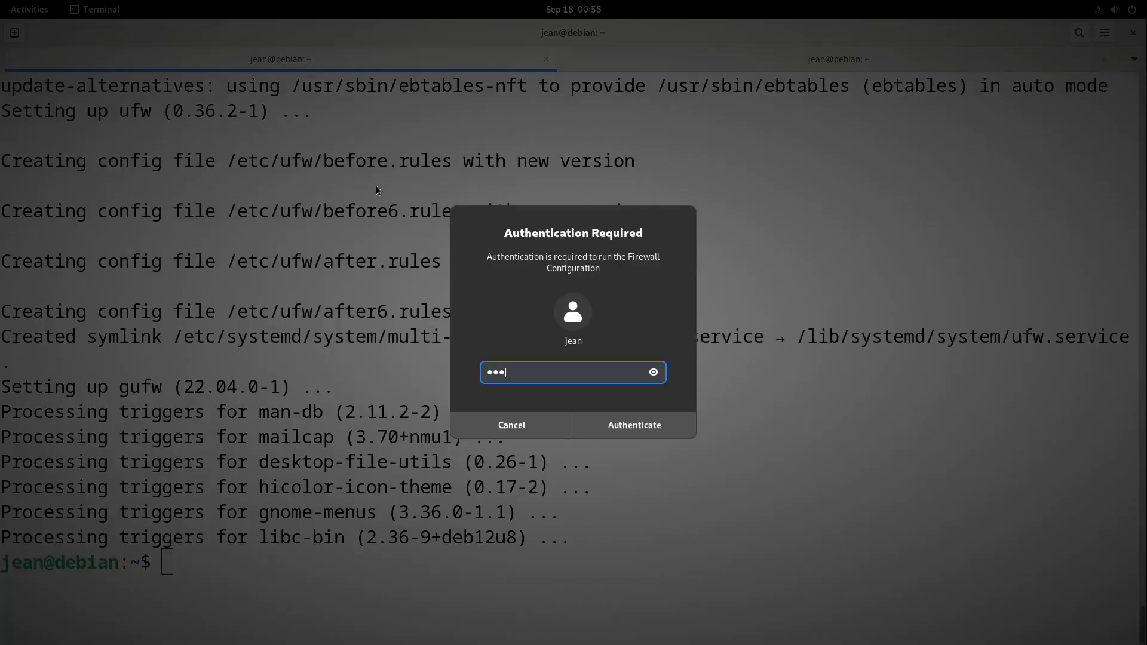
Step: Authenticate, switch the Gufw firewall on, and close the Firewall window
{"action": "left_click", "coordinate": [633, 425]}
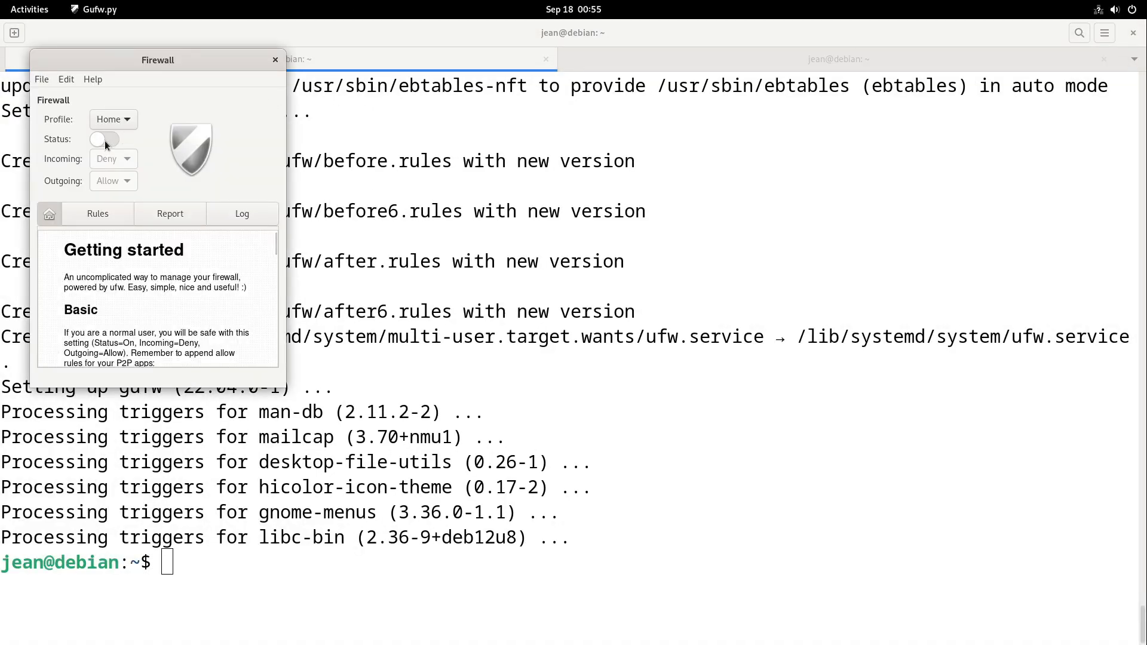
{"action": "left_click", "coordinate": [104, 139]}
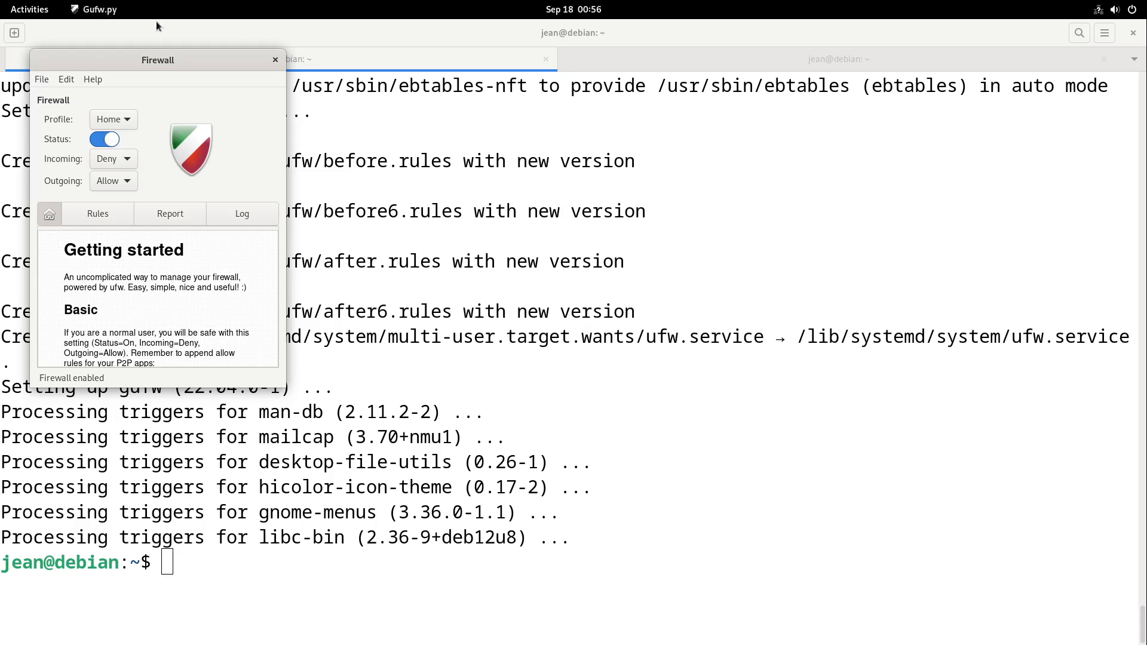
{"action": "left_click", "coordinate": [276, 60]}
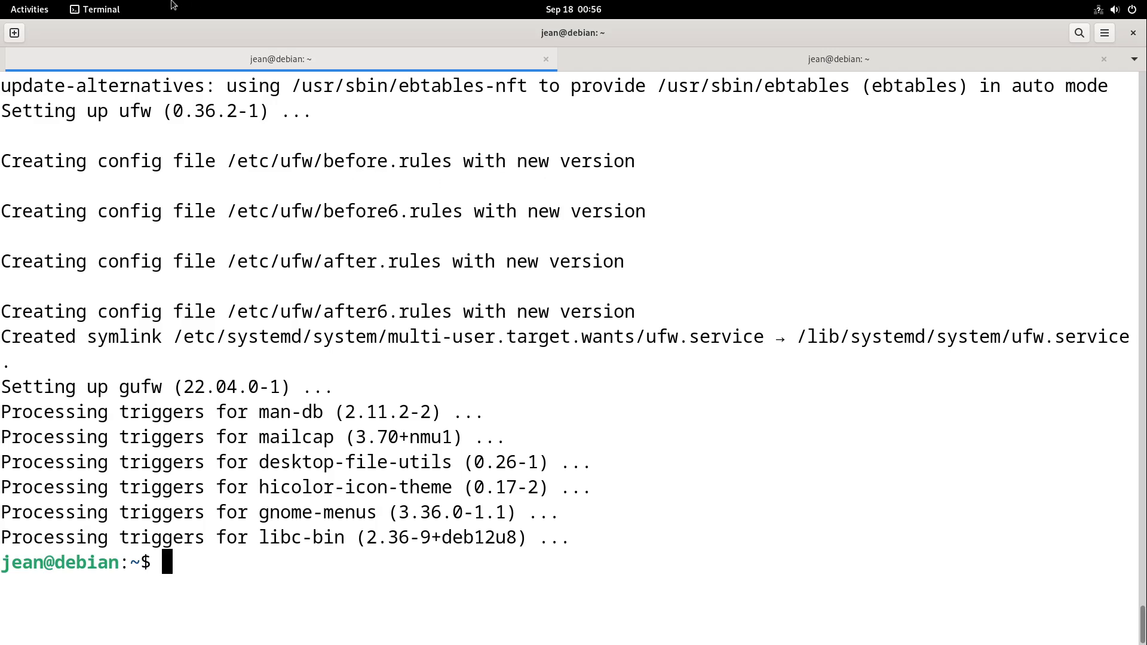
Step: Run sudo apt install gnome-software gnome-software-plugin-flatpak in the terminal
{"action": "left_click", "coordinate": [29, 9]}
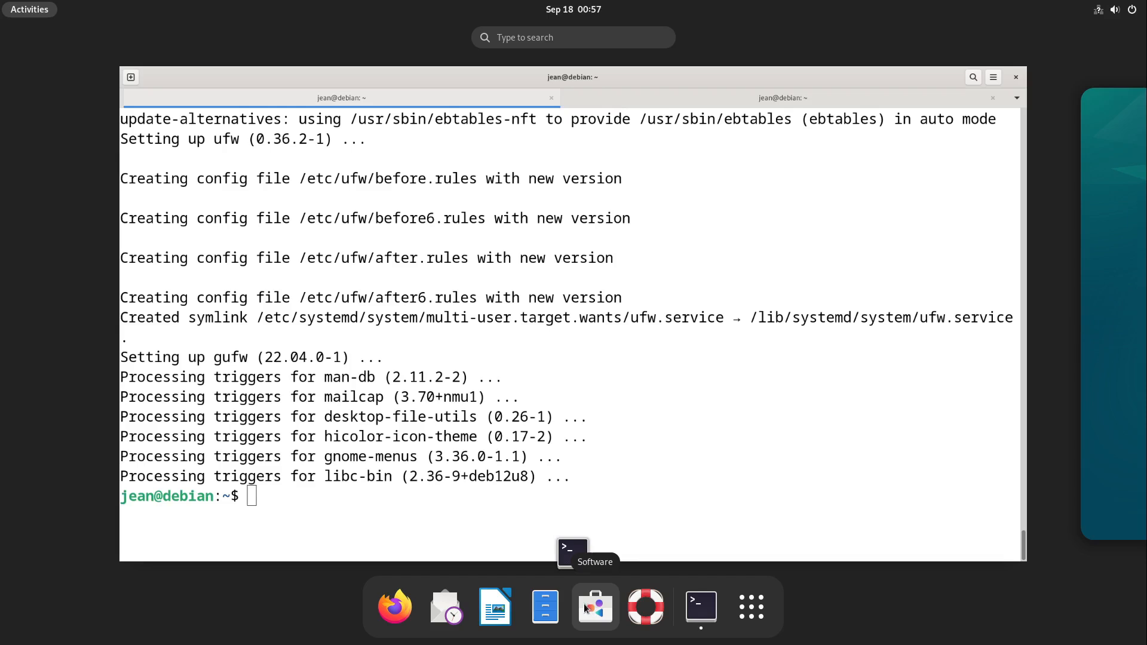
{"action": "mouse_move", "coordinate": [581, 607]}
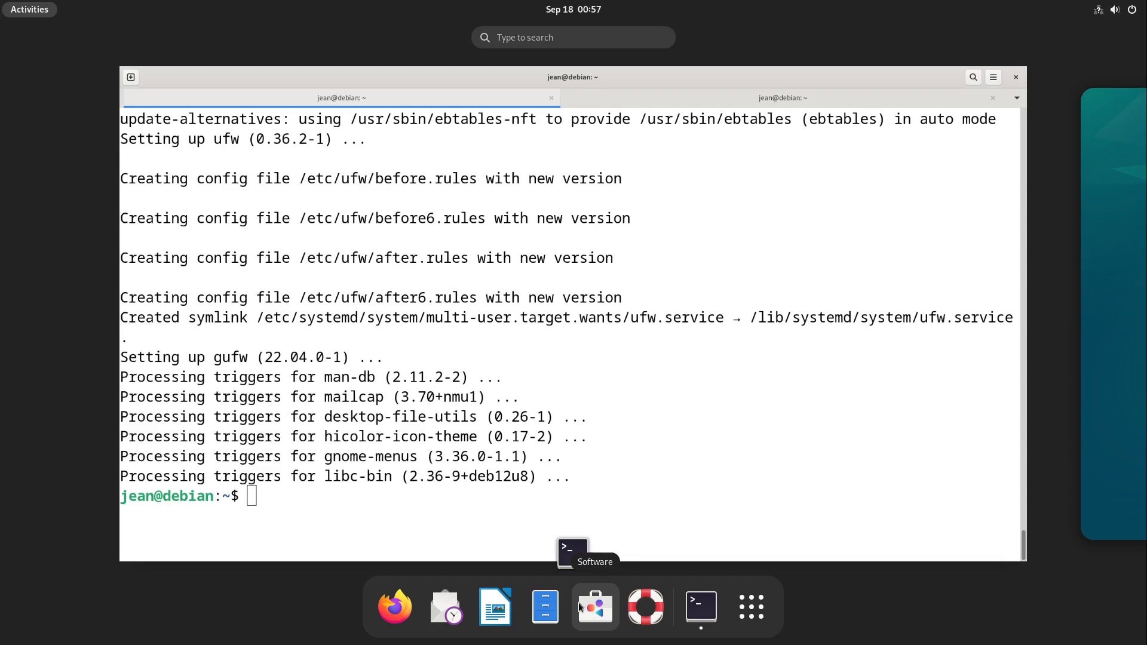
{"action": "mouse_move", "coordinate": [581, 616]}
{"action": "type", "text": "sudo apt install"}
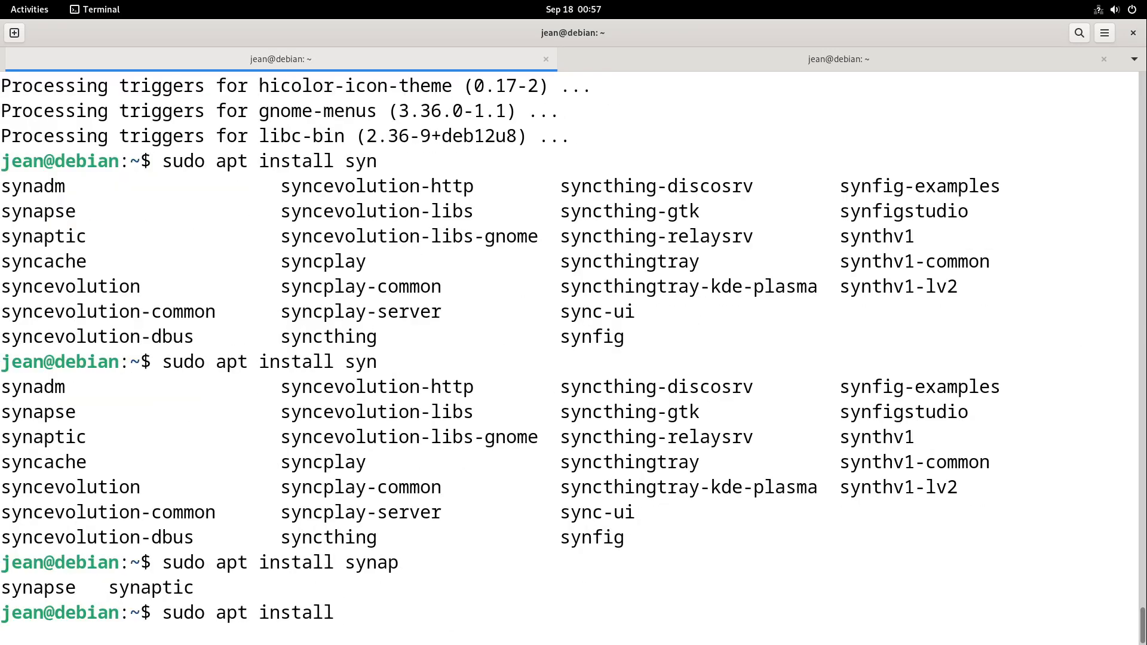
{"action": "type", "text": "gnome-software"}
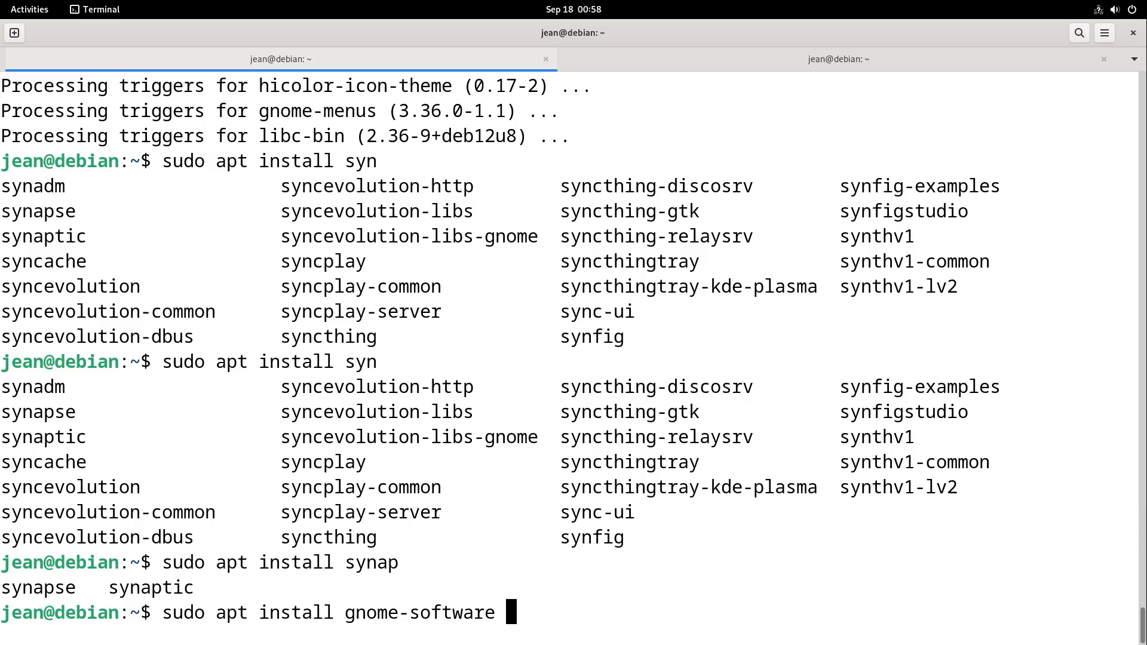
{"action": "type", "text": "gnome-"}
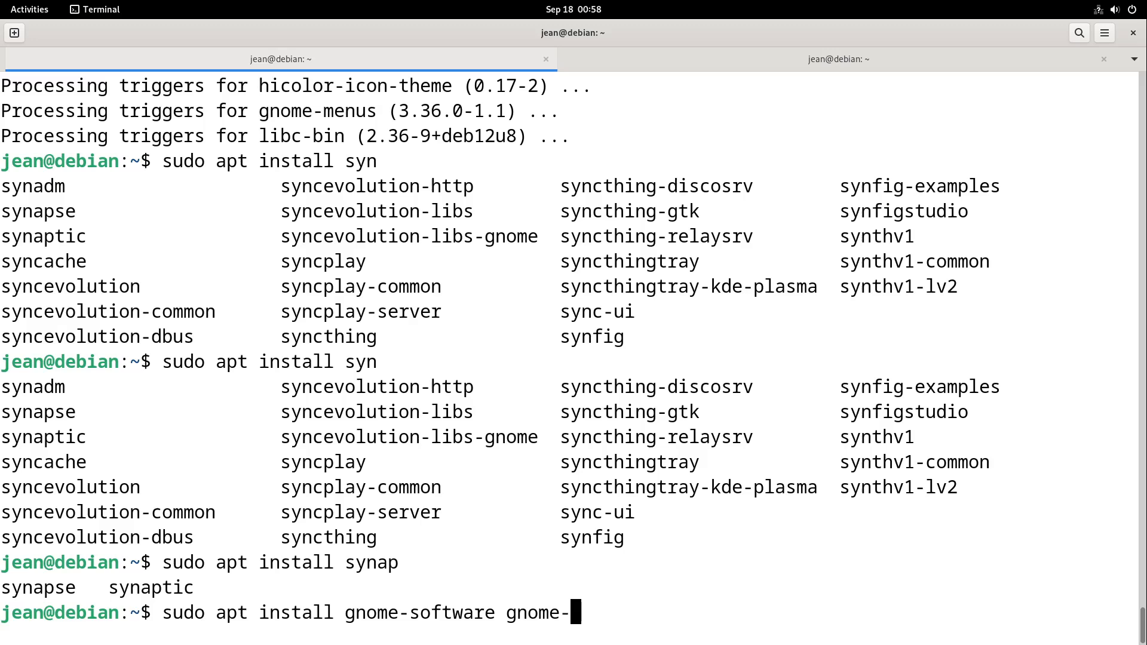
{"action": "type", "text": "software-plugin-flatpak"}
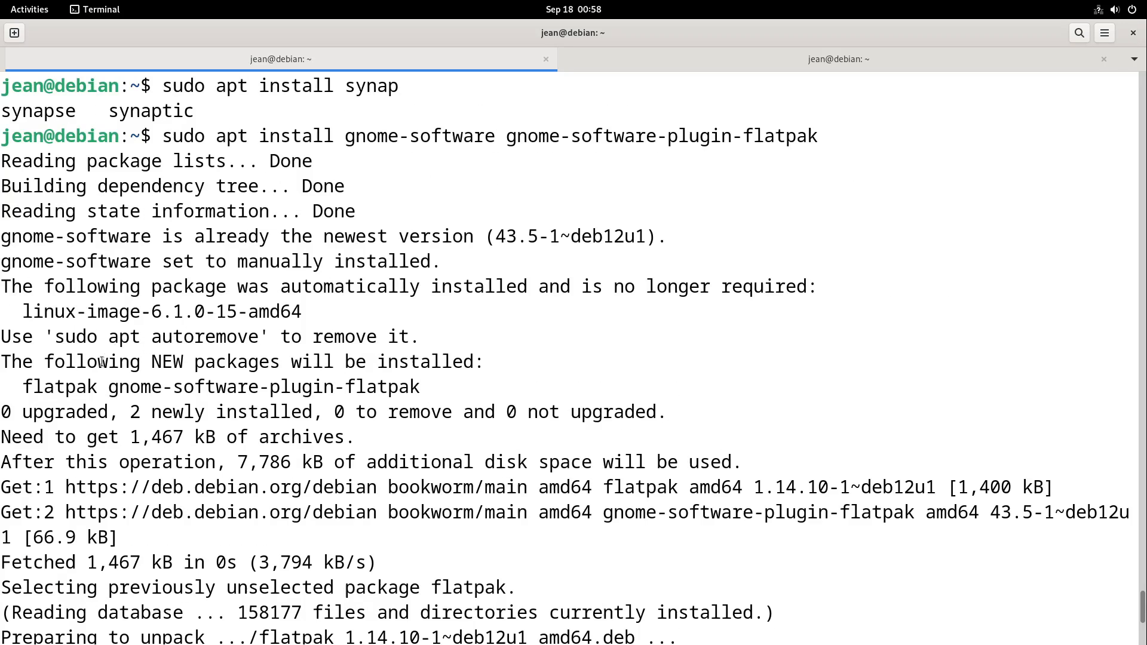
Step: Run flatpak and flatpak --version to confirm Flatpak is installed
{"action": "left_click_drag", "start_coordinate": [421, 361], "coordinate": [23, 386]}
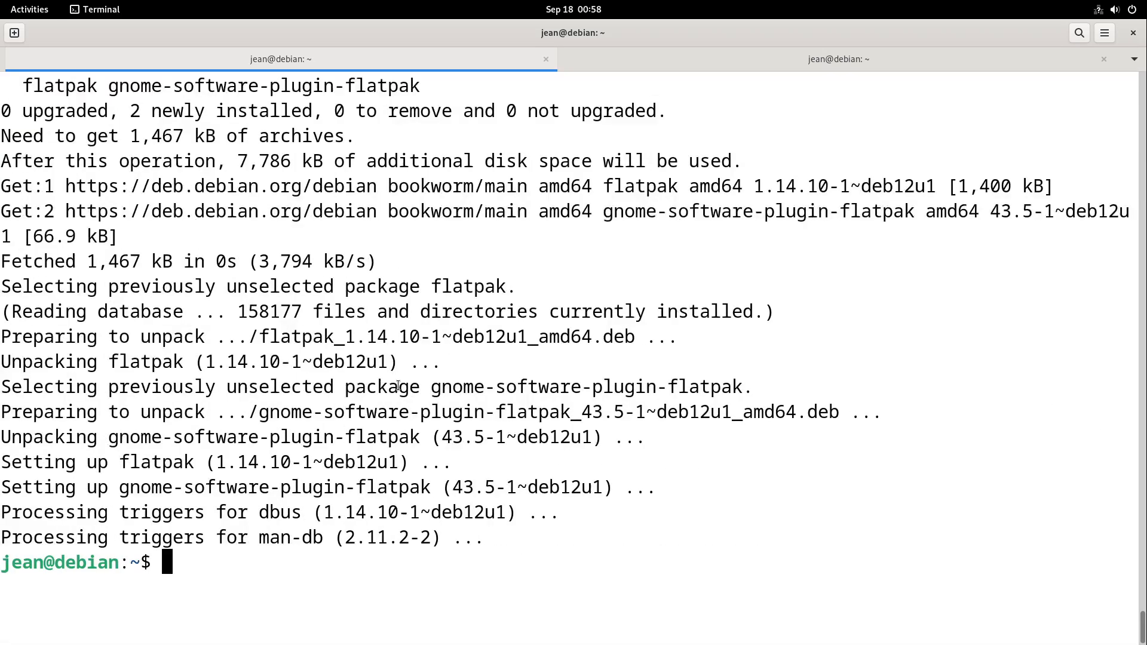
{"action": "mouse_move", "coordinate": [284, 348]}
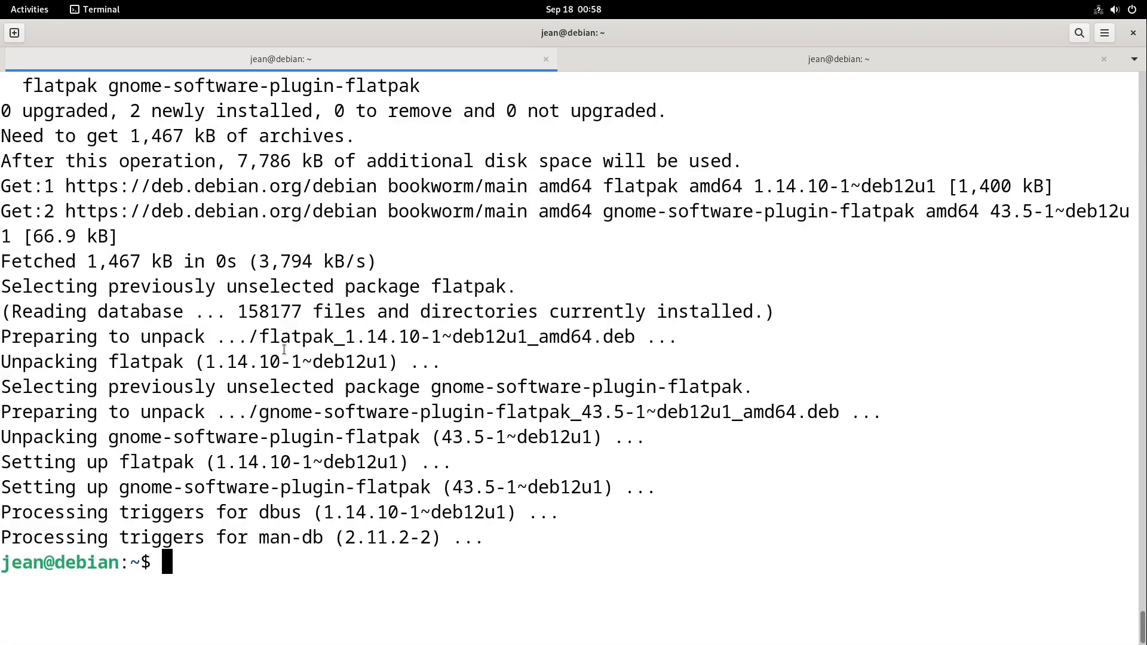
{"action": "type", "text": "flatpa"}
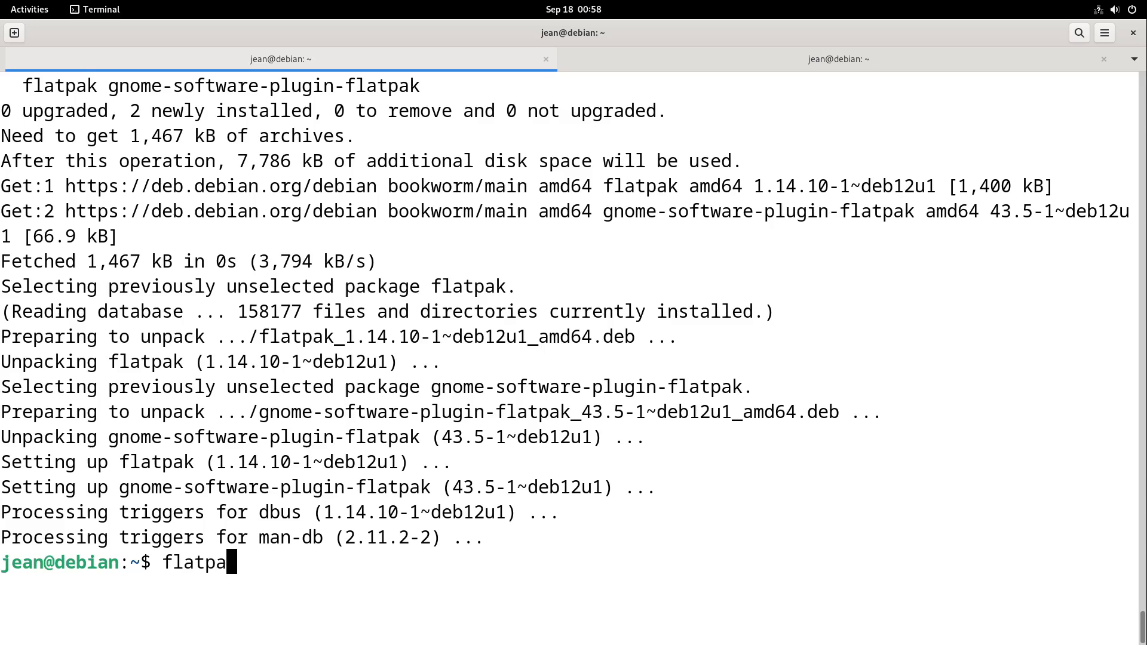
{"action": "key", "text": "Return"}
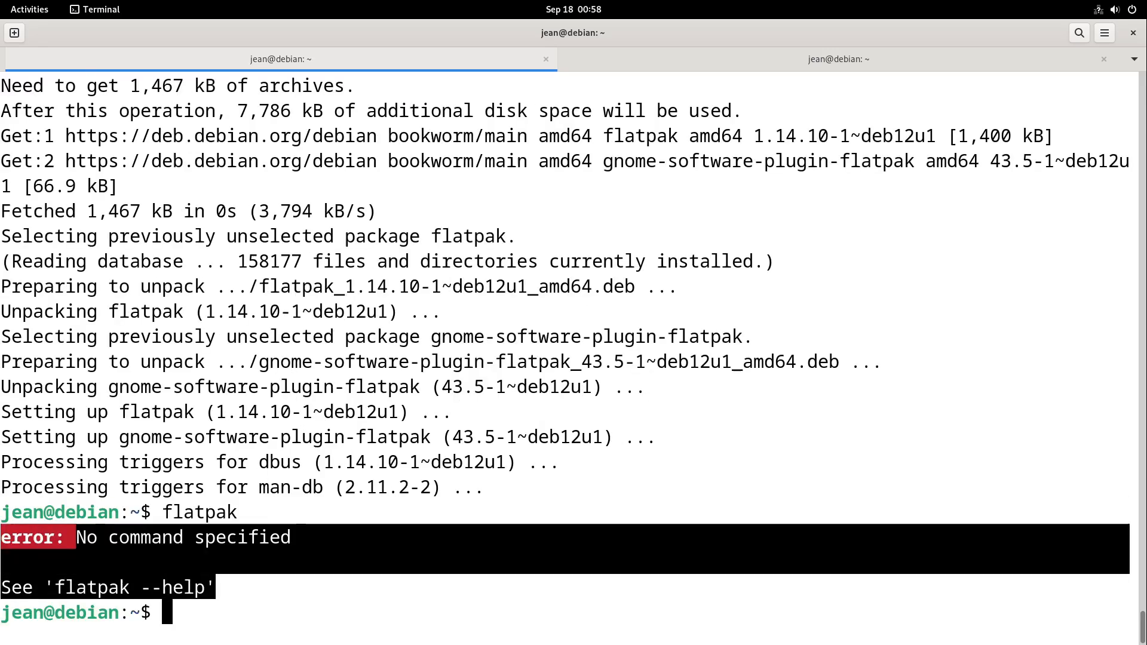
{"action": "type", "text": "flatpak --v"}
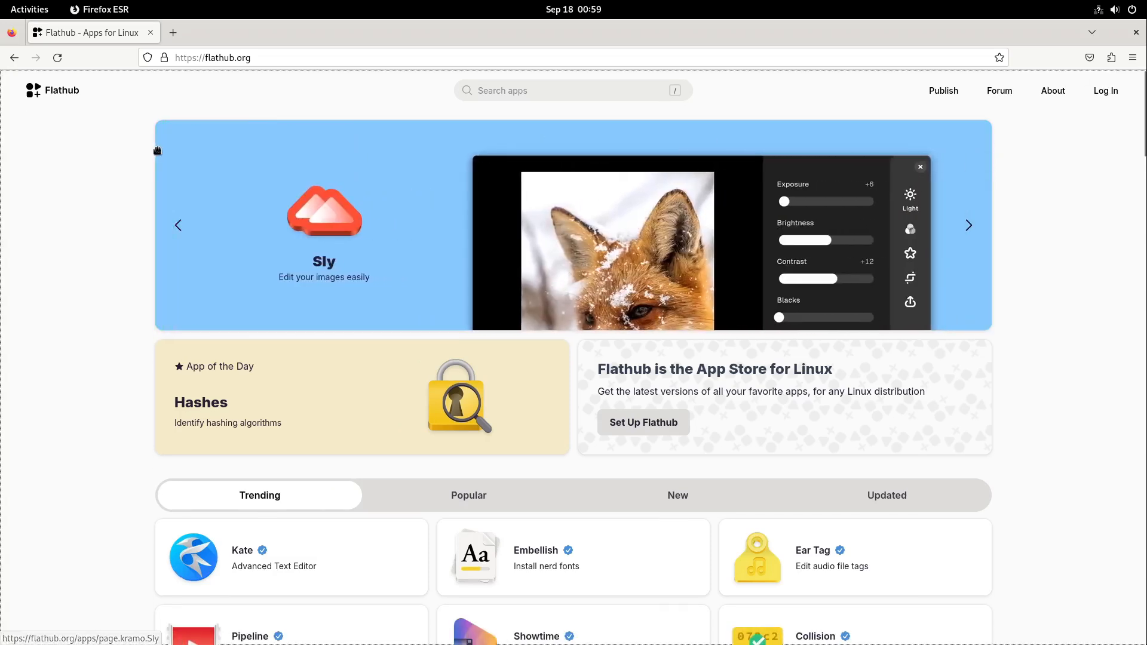
{"action": "mouse_move", "coordinate": [642, 422]}
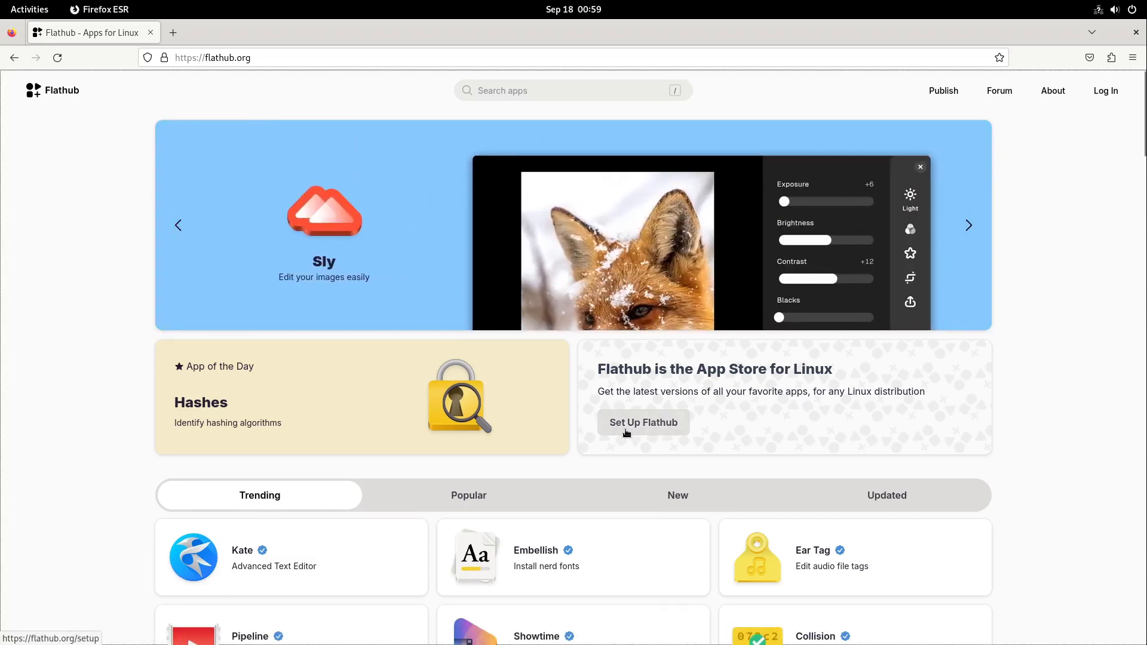
Step: Copy the Flathub remote-add command from the Debian setup guide on flathub.org
{"action": "left_click", "coordinate": [642, 422]}
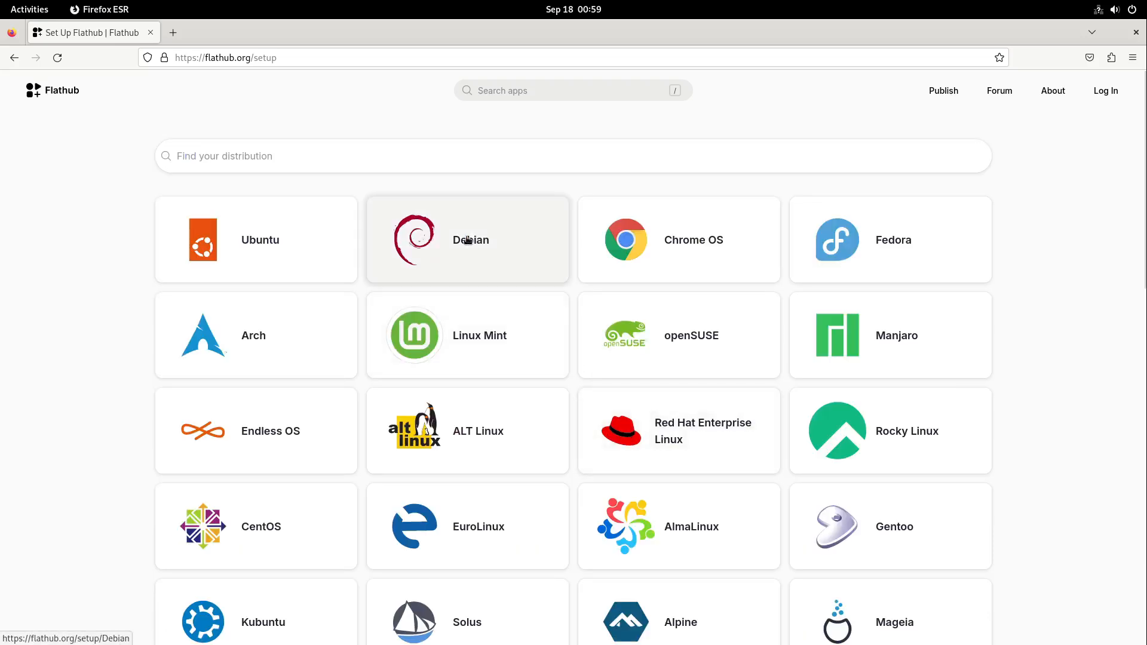
{"action": "left_click", "coordinate": [466, 239]}
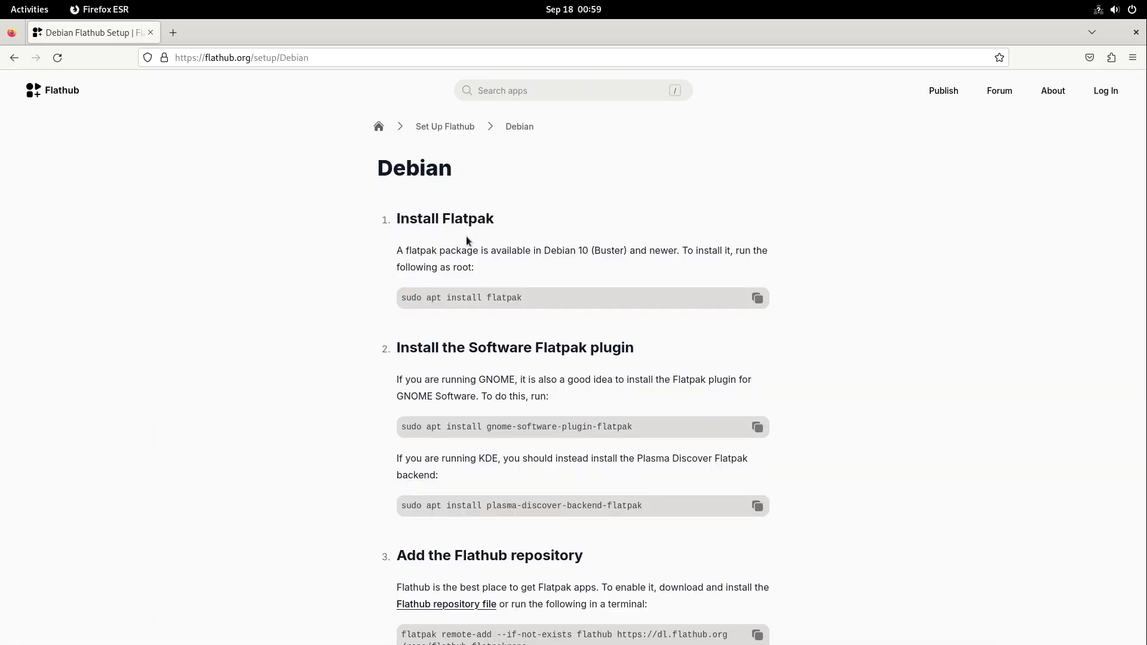
{"action": "scroll", "scroll_direction": "down", "scroll_amount": 3}
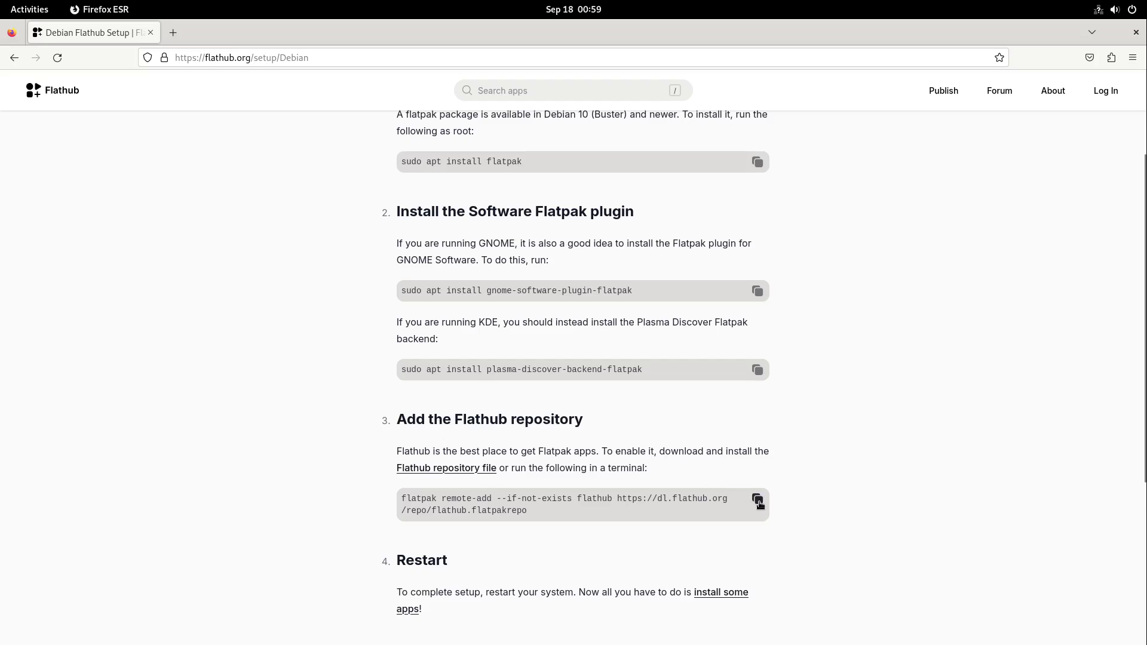
{"action": "left_click", "coordinate": [758, 499]}
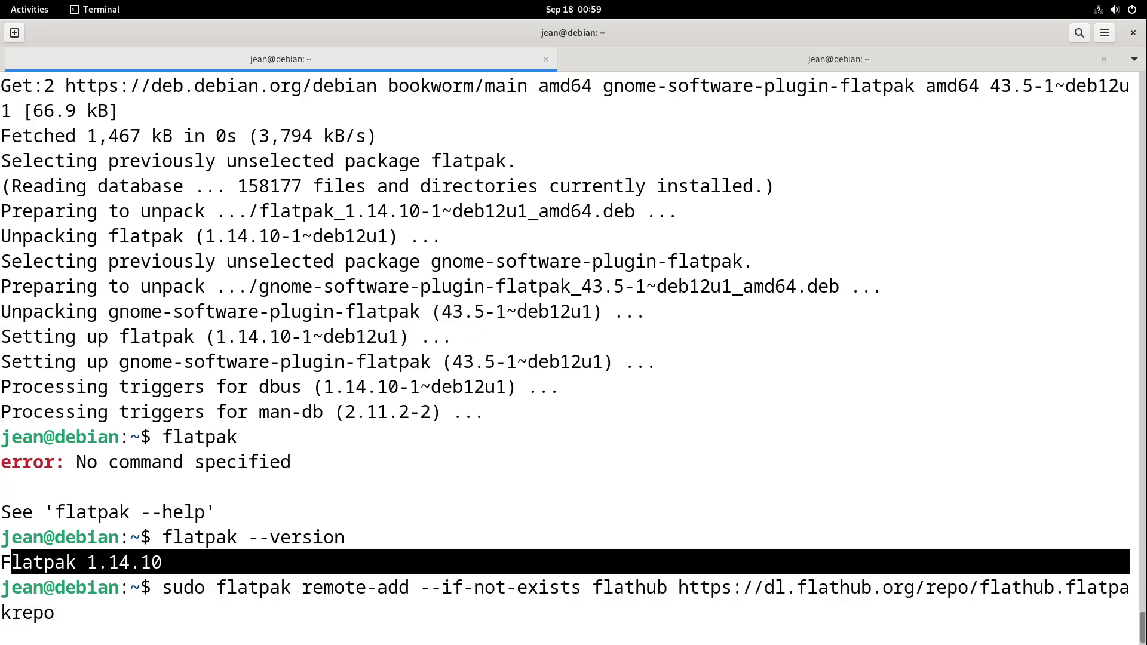
Step: Run the pasted sudo flatpak remote-add command to add the Flathub repository
{"action": "key", "text": "Return"}
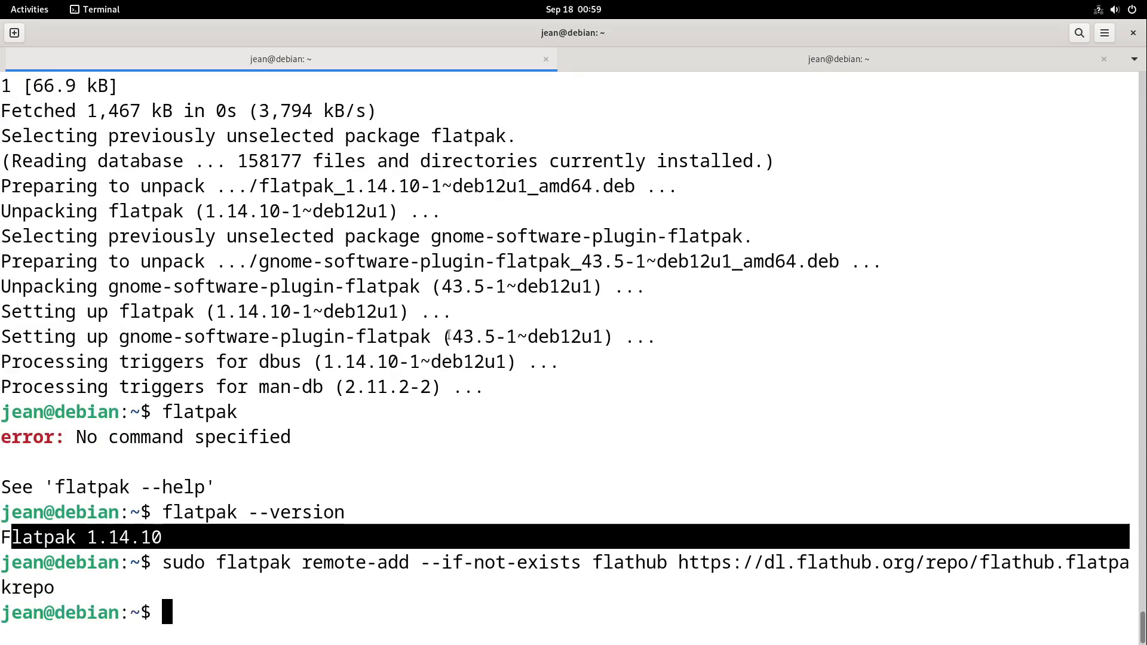
{"action": "mouse_move", "coordinate": [568, 73]}
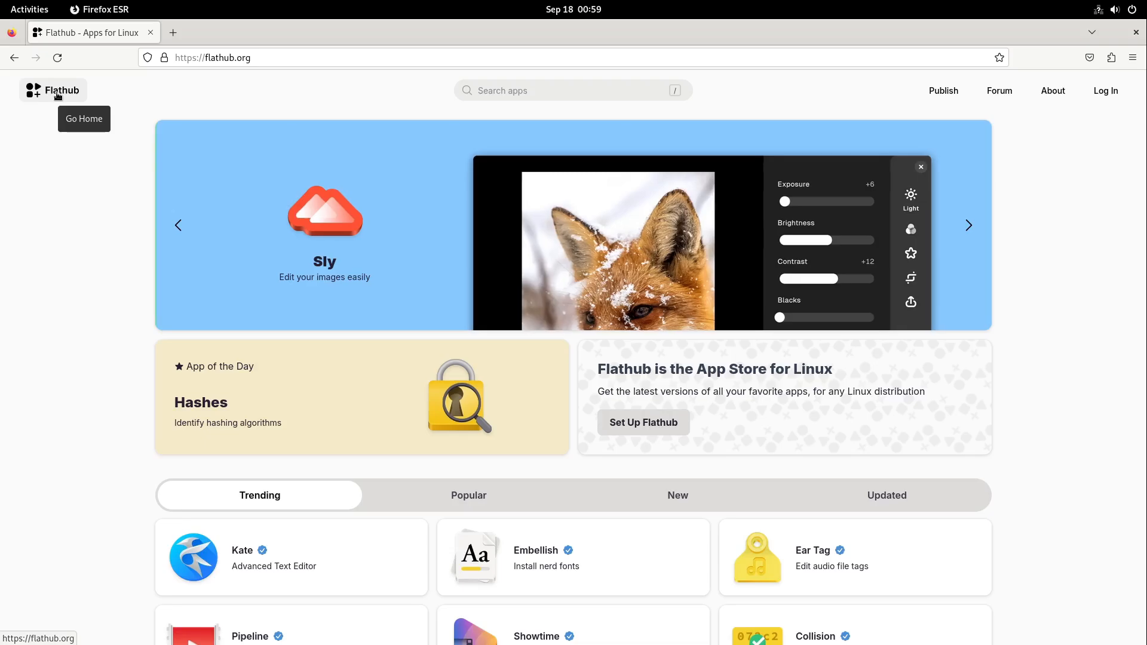
Step: Restart GNOME Software so the Flatpak plugin loads, then show the Activities overview
{"action": "left_click", "coordinate": [29, 9]}
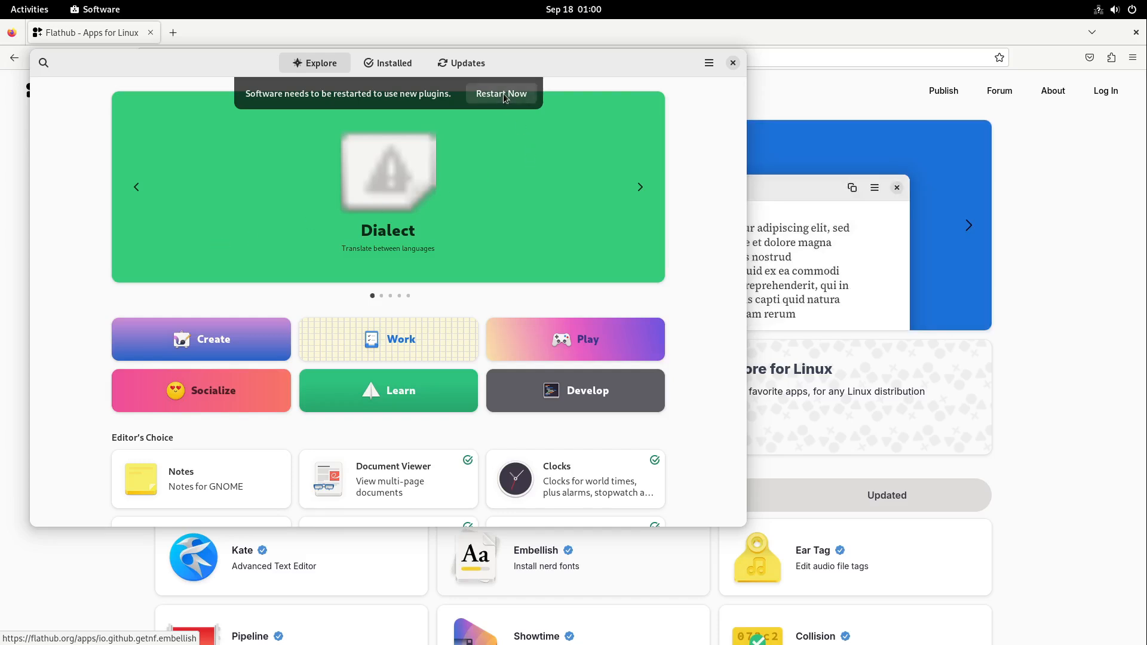
{"action": "left_click", "coordinate": [501, 94]}
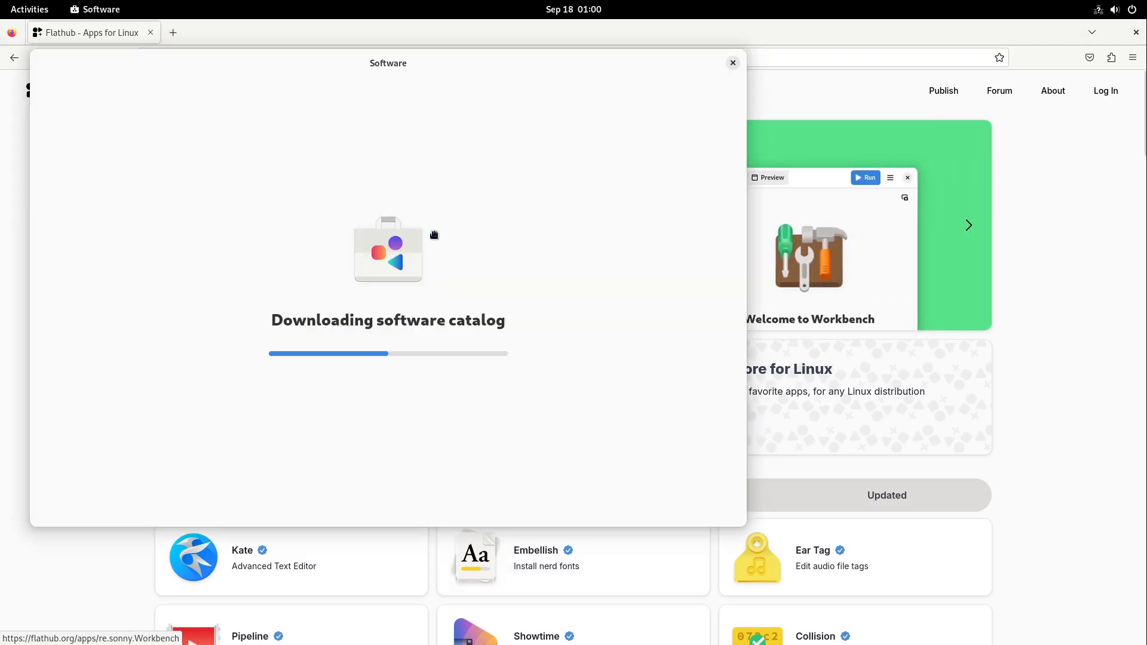
{"action": "mouse_move", "coordinate": [339, 71]}
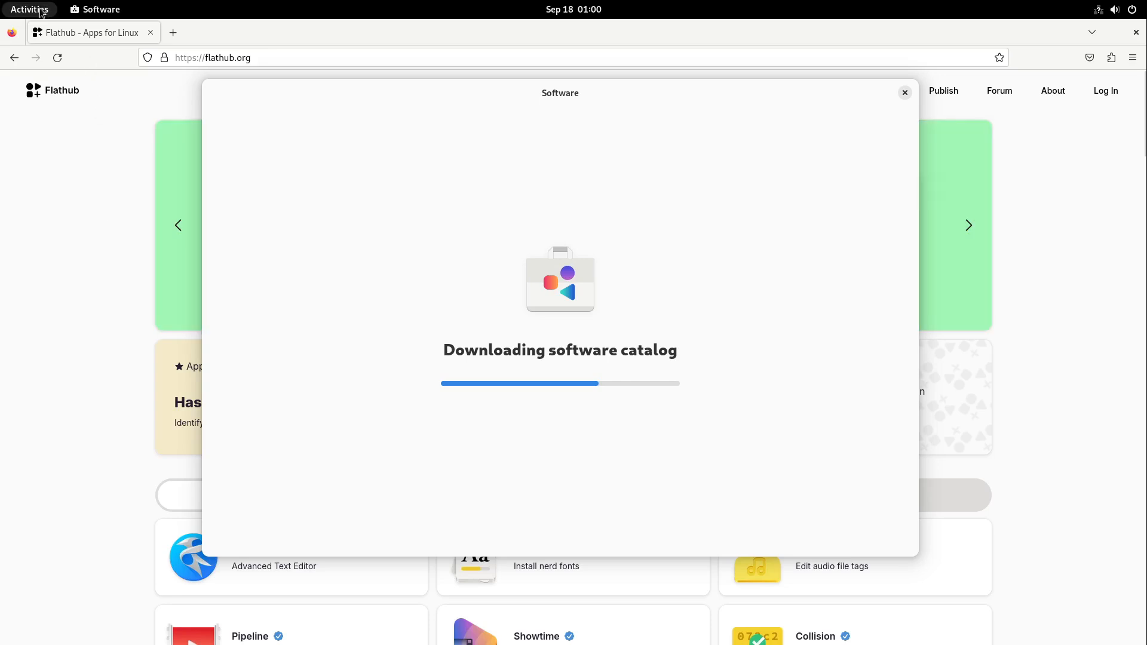
{"action": "left_click", "coordinate": [30, 10]}
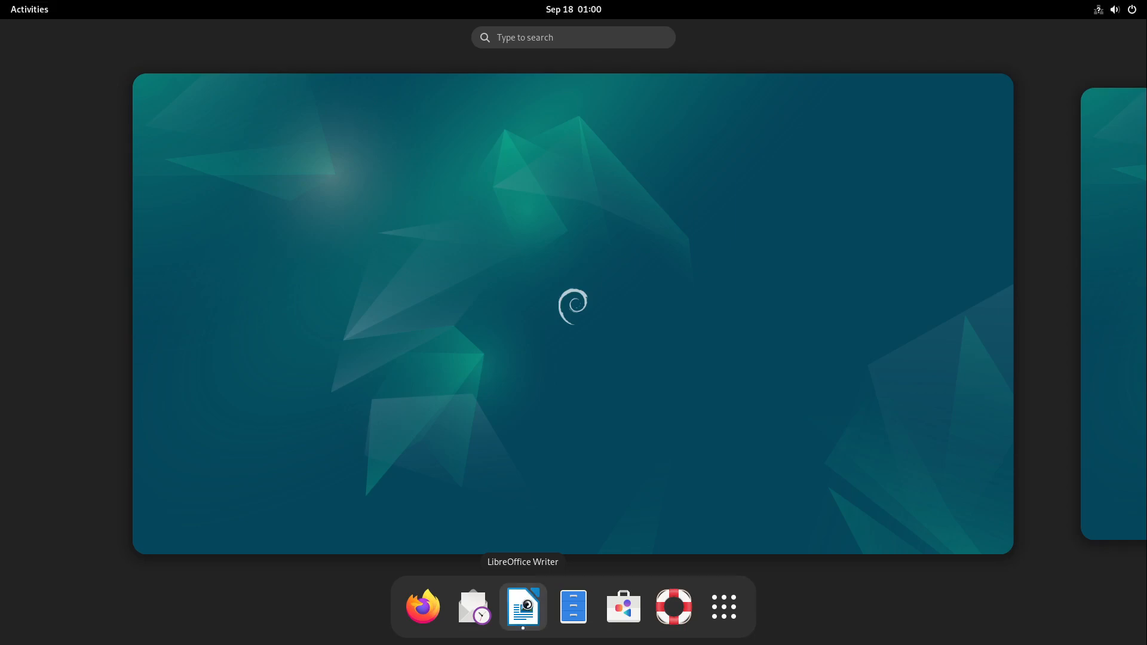
Step: Launch LibreOffice Writer and turn off the tip of the day at startup
{"action": "left_click", "coordinate": [522, 607]}
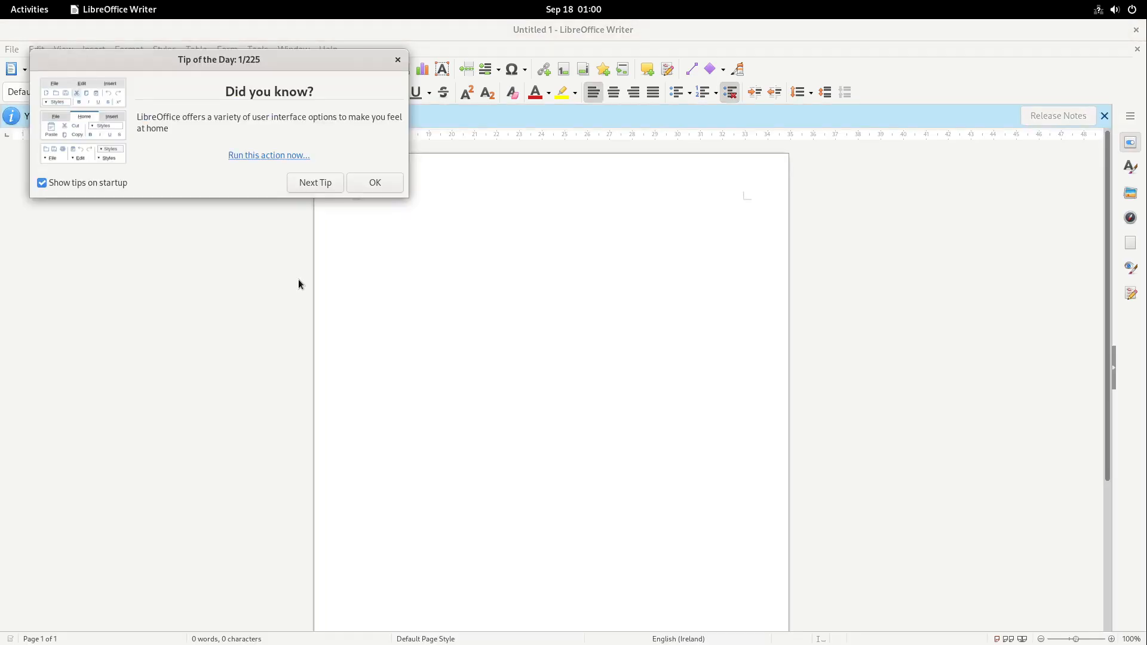
{"action": "left_click", "coordinate": [42, 182]}
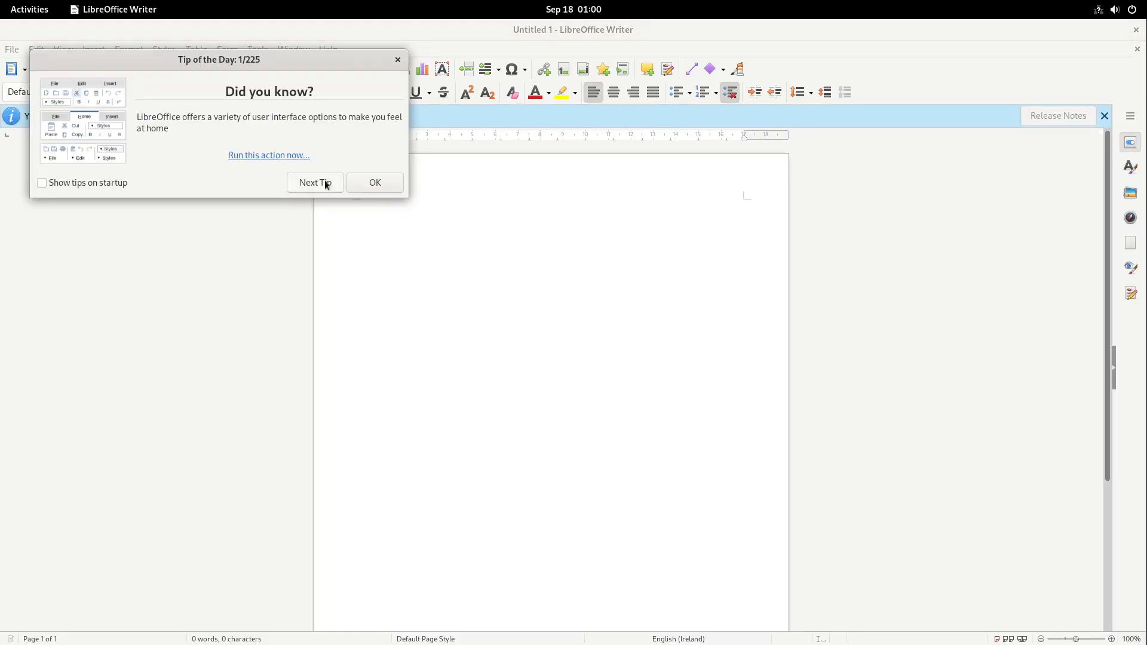
{"action": "left_click", "coordinate": [374, 182]}
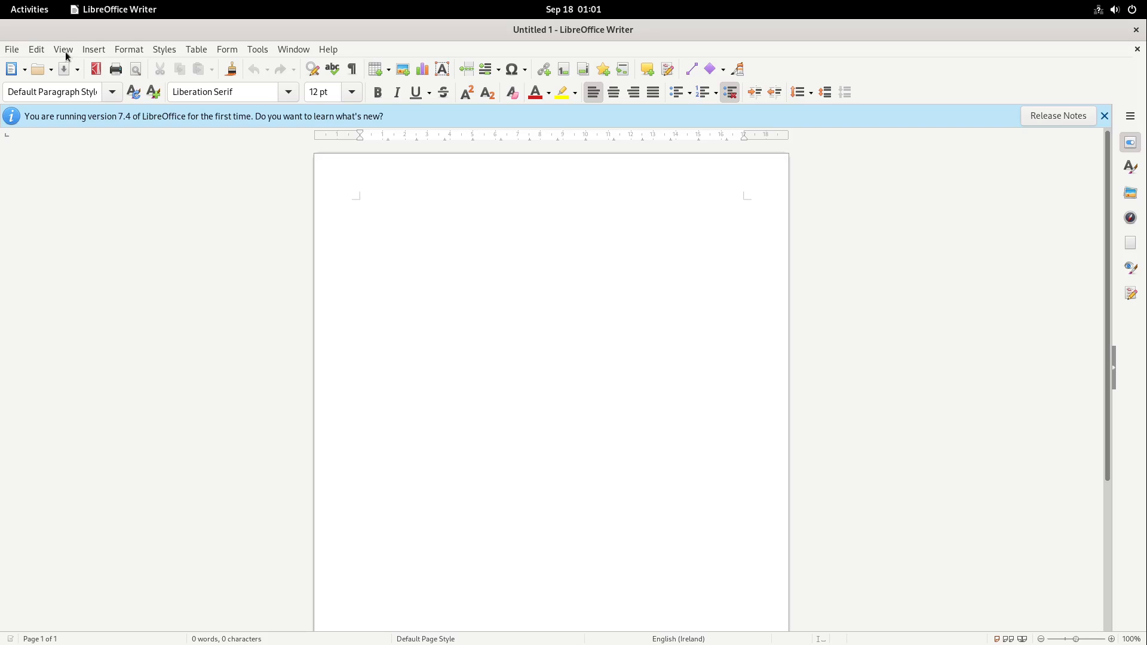
{"action": "left_click", "coordinate": [62, 49]}
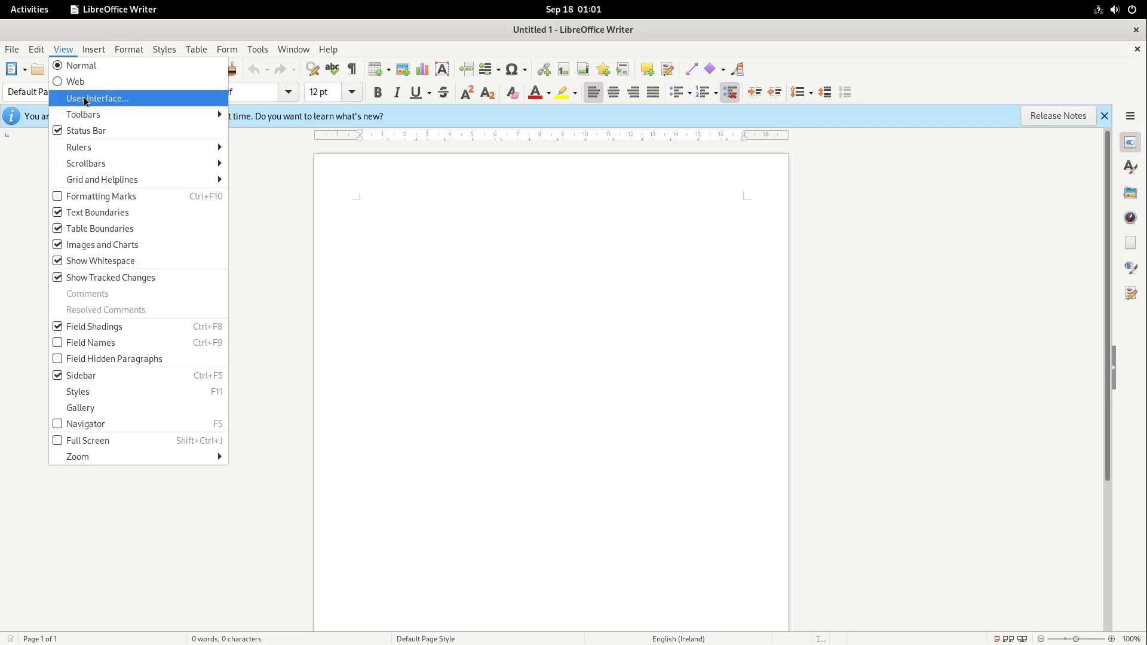
Step: Set Writer's user interface to Tabbed and confirm it in the User Interface dialog
{"action": "left_click", "coordinate": [96, 98]}
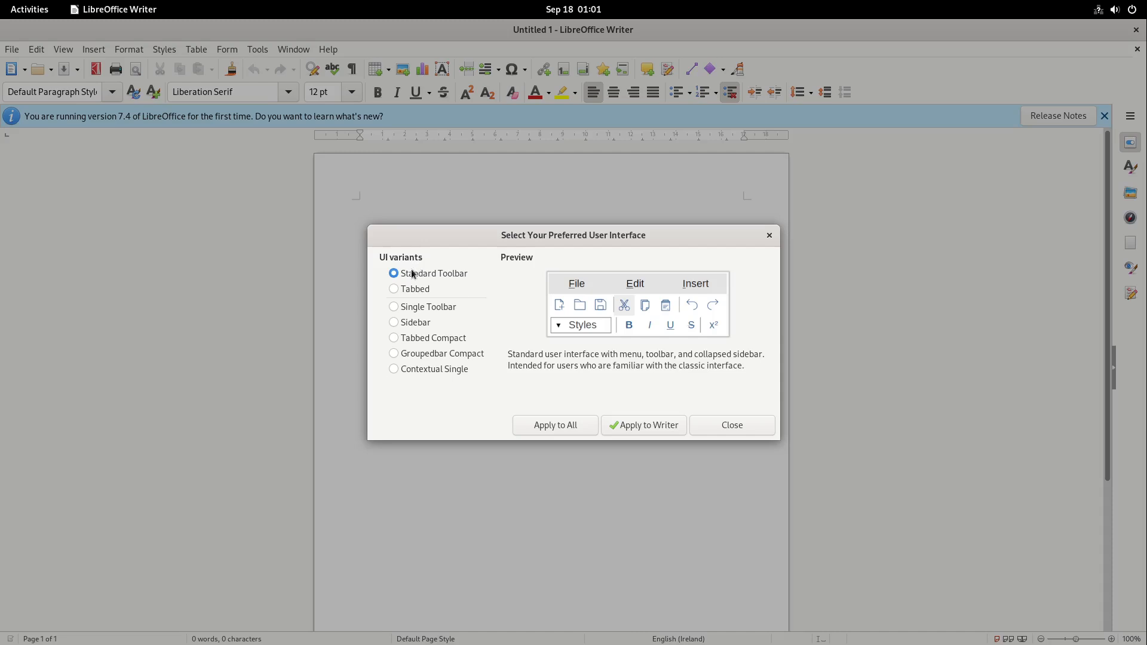
{"action": "mouse_move", "coordinate": [401, 295]}
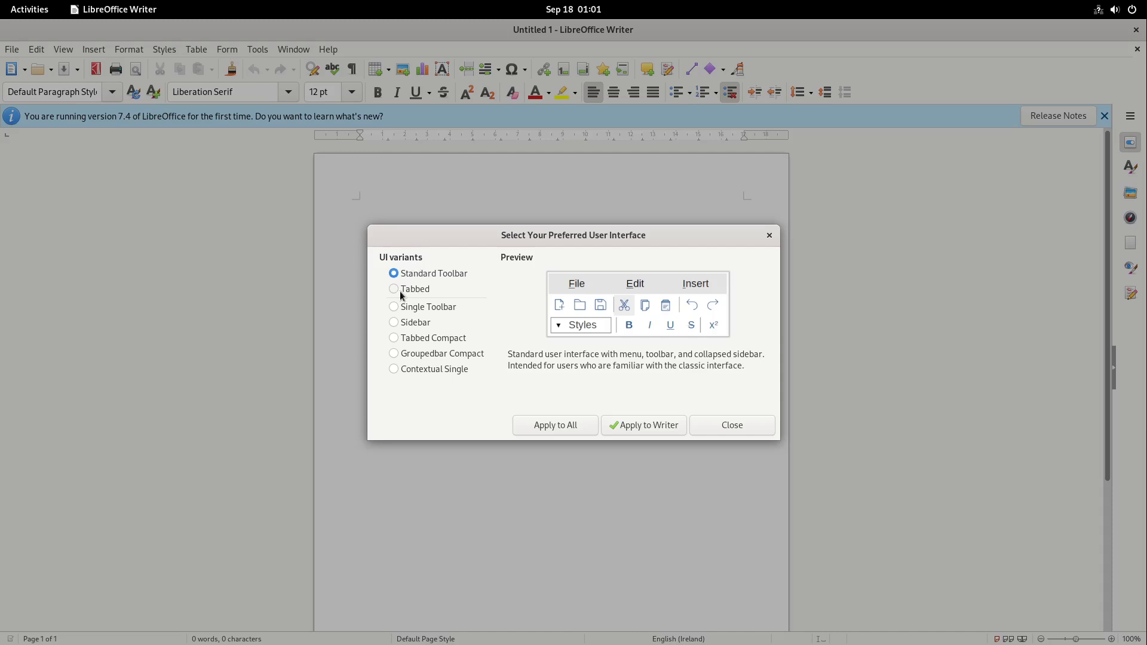
{"action": "left_click", "coordinate": [393, 288]}
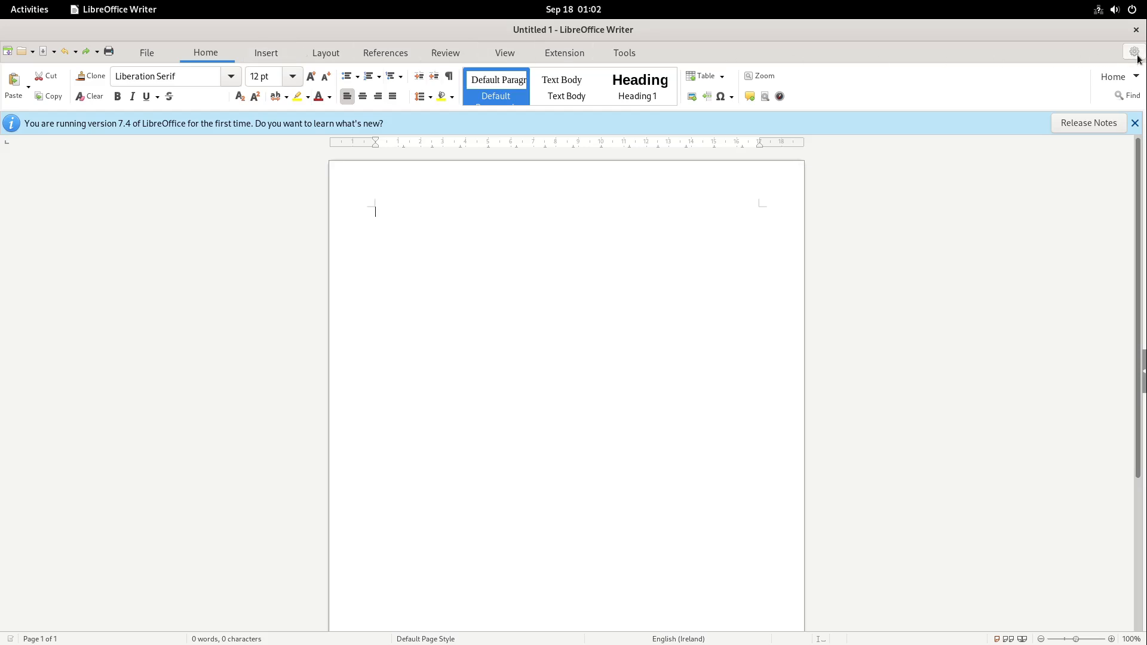
{"action": "left_click", "coordinate": [1136, 51]}
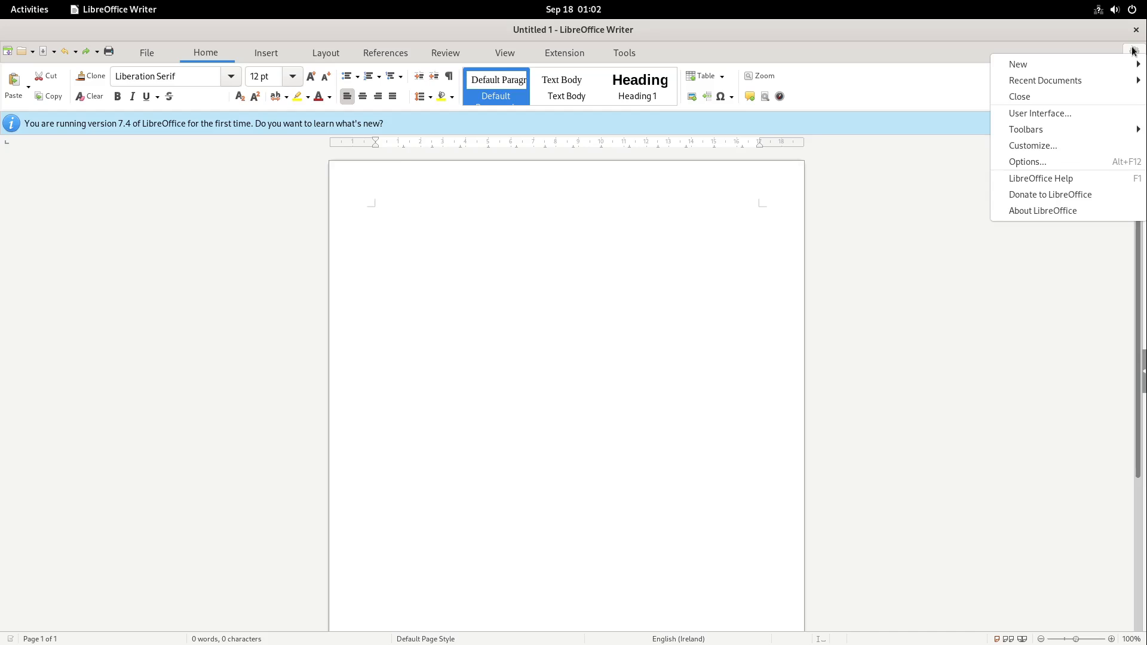
{"action": "left_click", "coordinate": [1040, 114]}
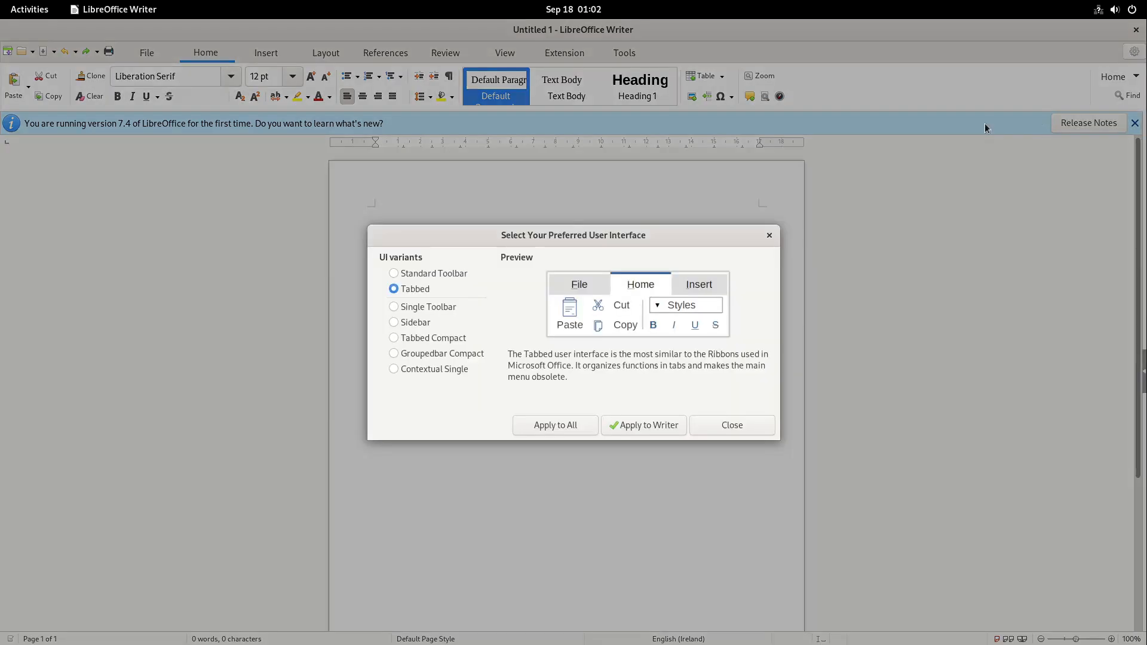
{"action": "mouse_move", "coordinate": [434, 284]}
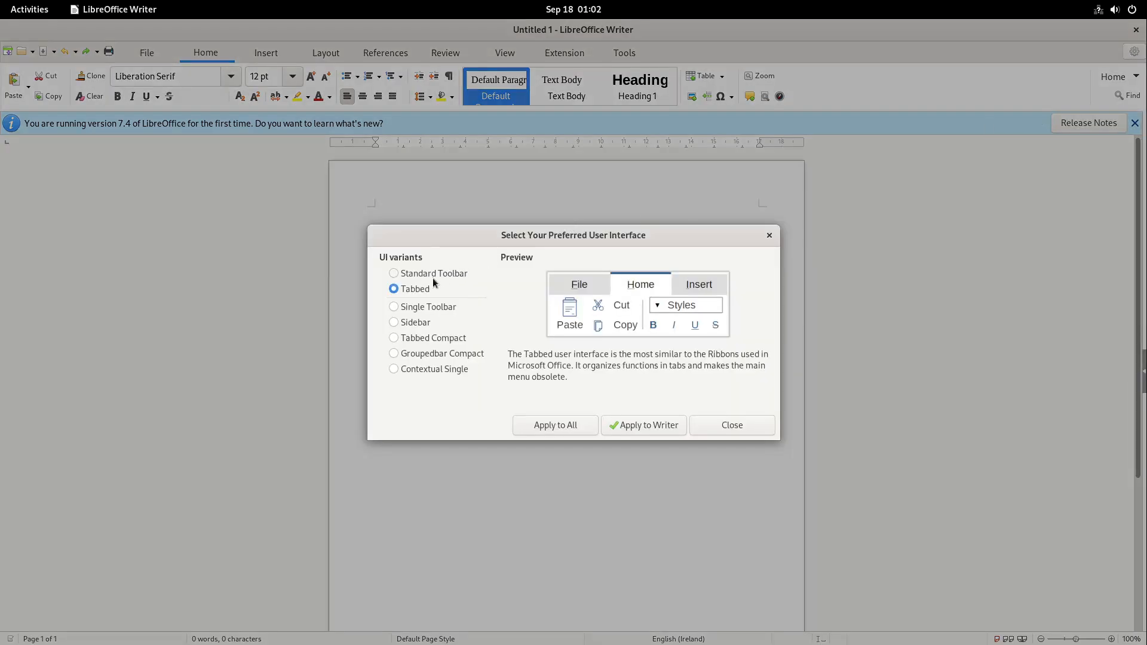
{"action": "left_click", "coordinate": [730, 424]}
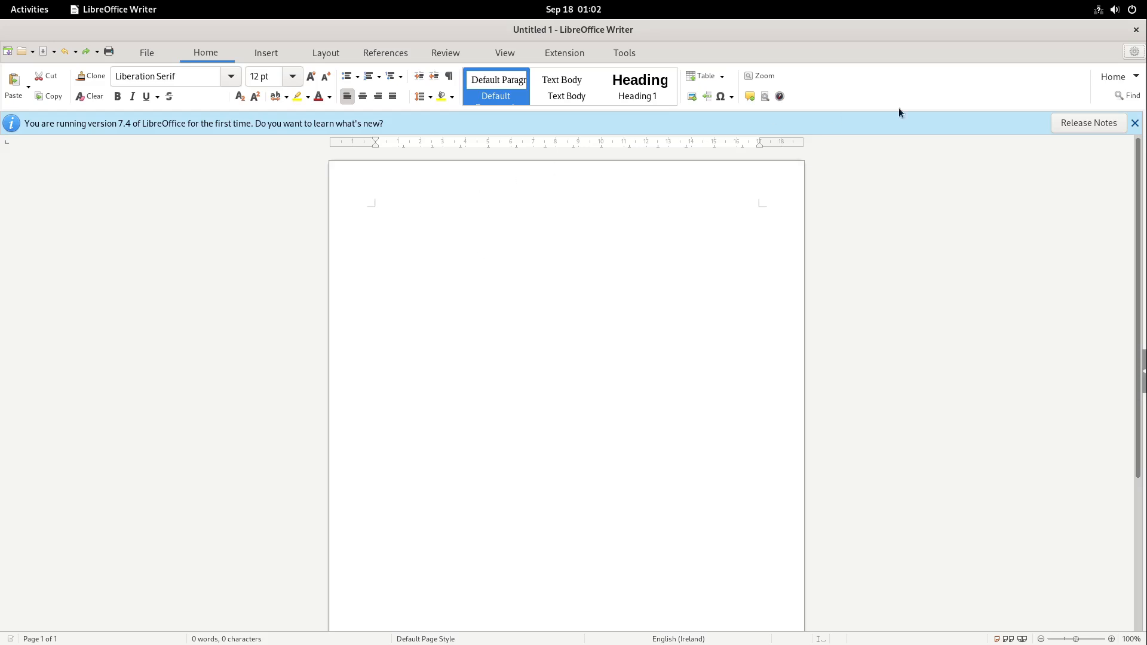
{"action": "left_click", "coordinate": [1134, 52]}
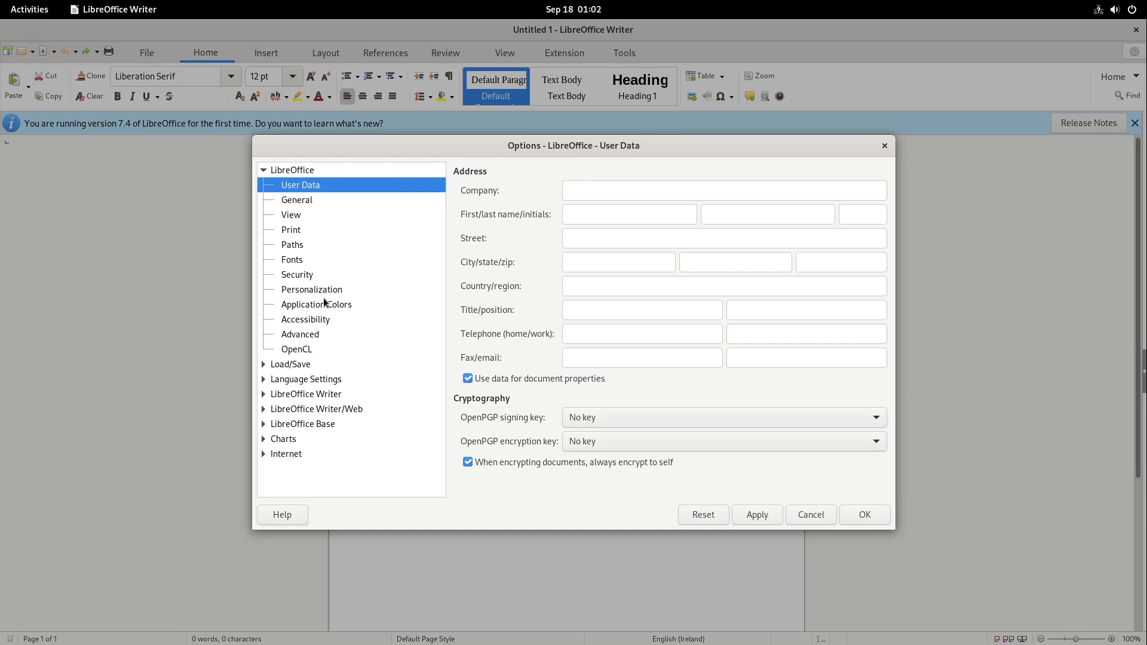
{"action": "mouse_move", "coordinate": [300, 244]}
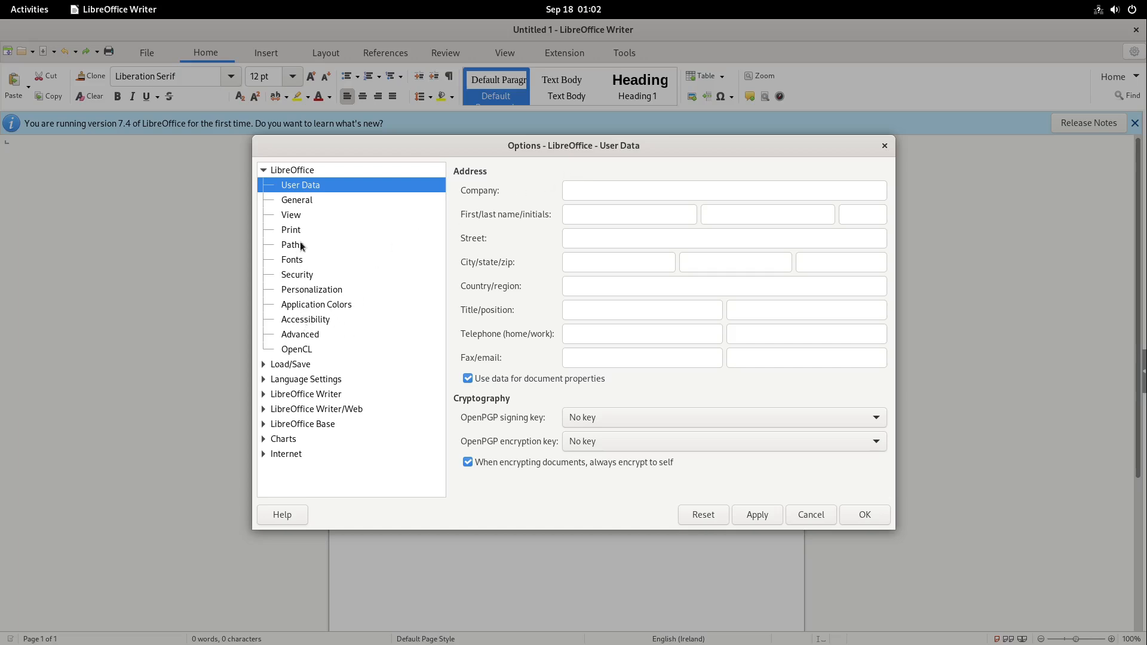
Step: Set the icon theme to Colibre on the View page of Writer's Options
{"action": "left_click", "coordinate": [290, 214]}
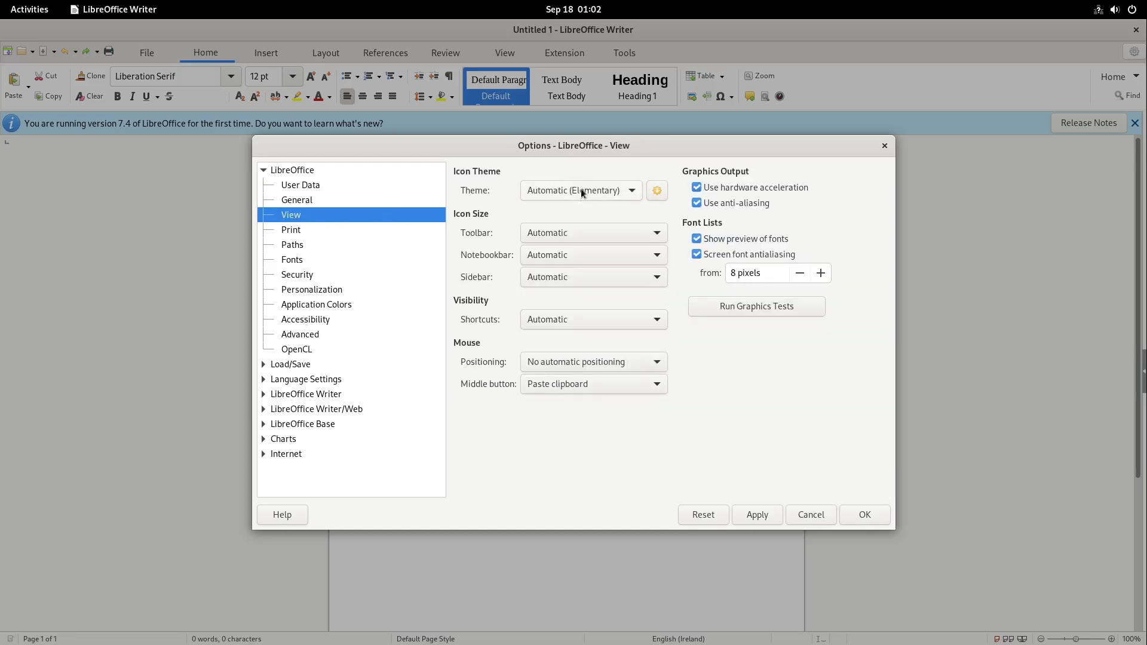
{"action": "left_click", "coordinate": [629, 190]}
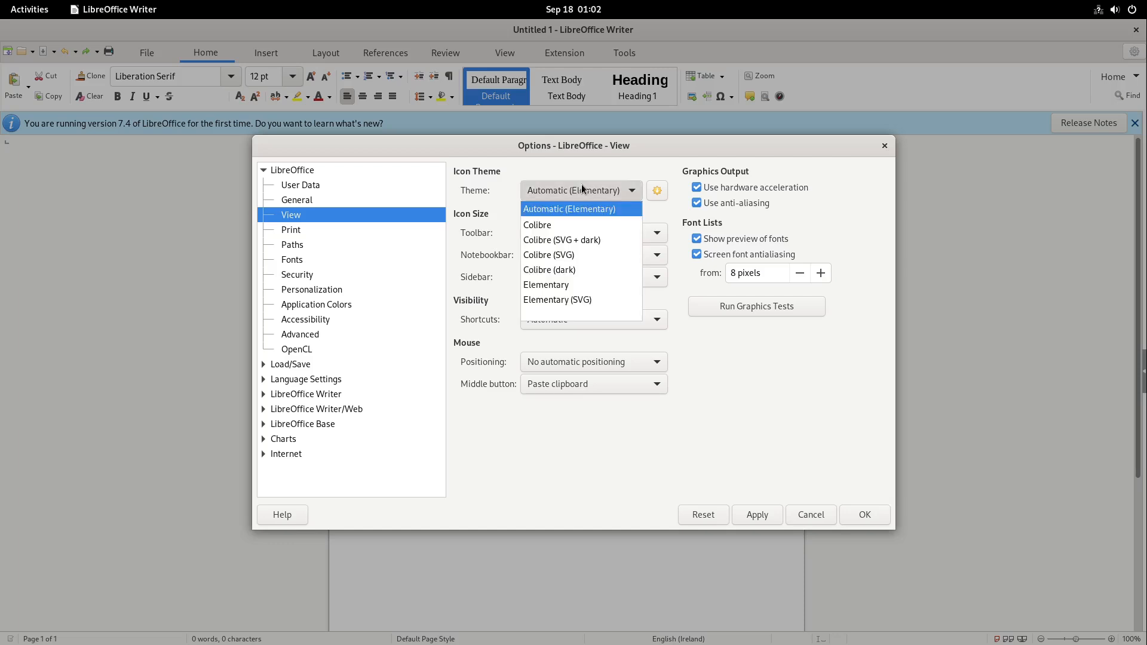
{"action": "mouse_move", "coordinate": [569, 224]}
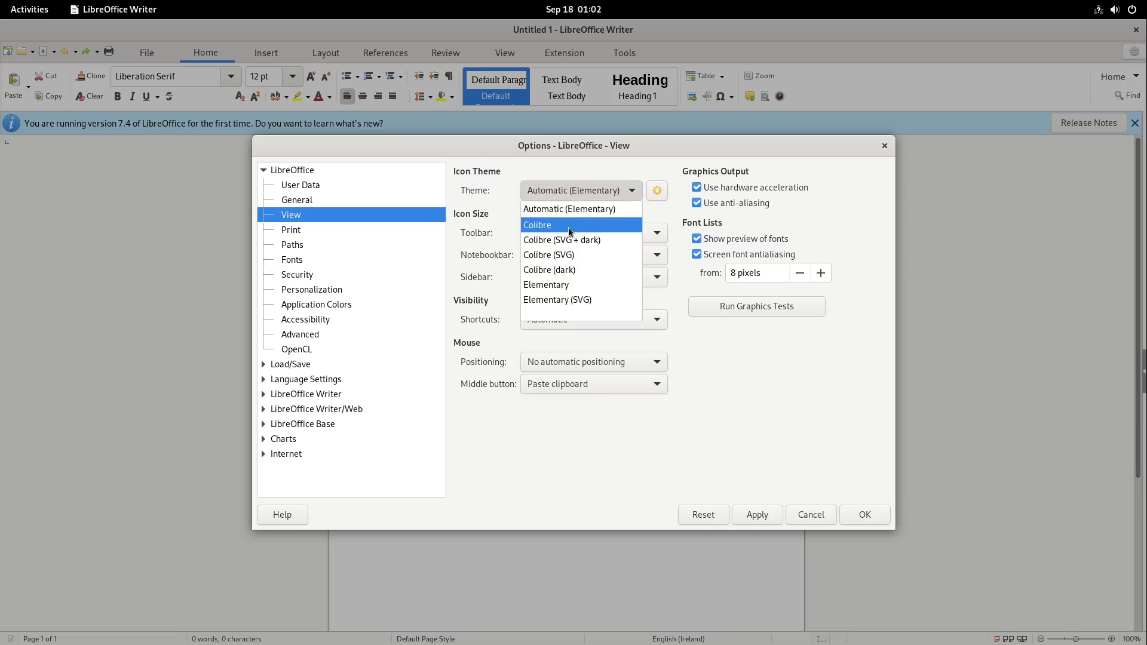
{"action": "left_click", "coordinate": [537, 224]}
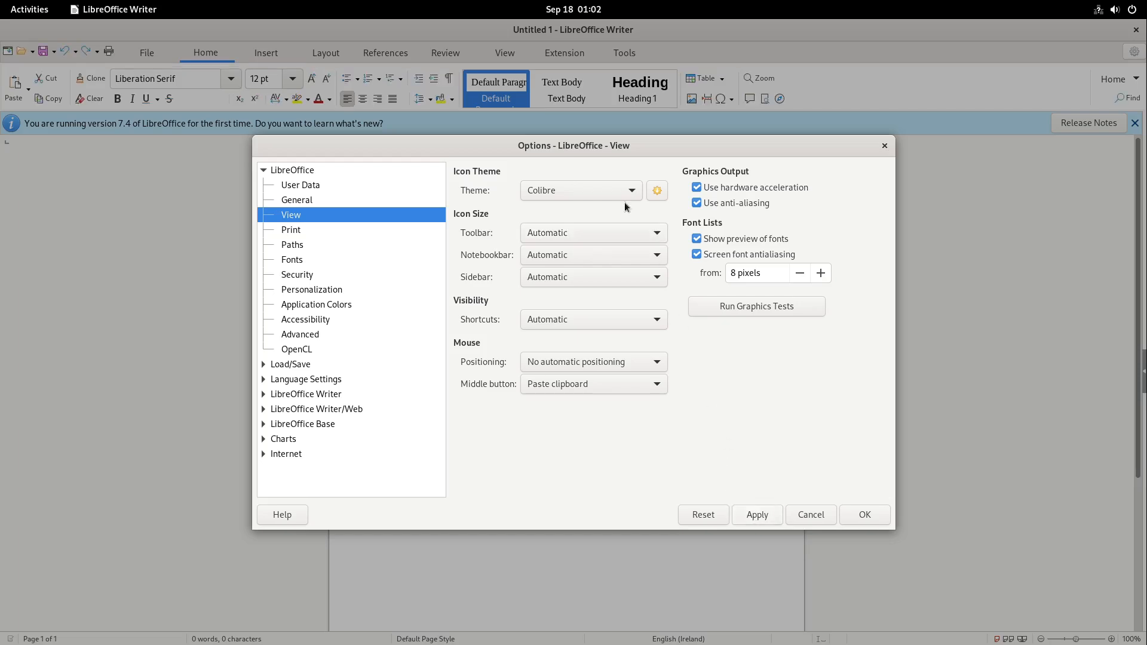
{"action": "mouse_move", "coordinate": [417, 179]}
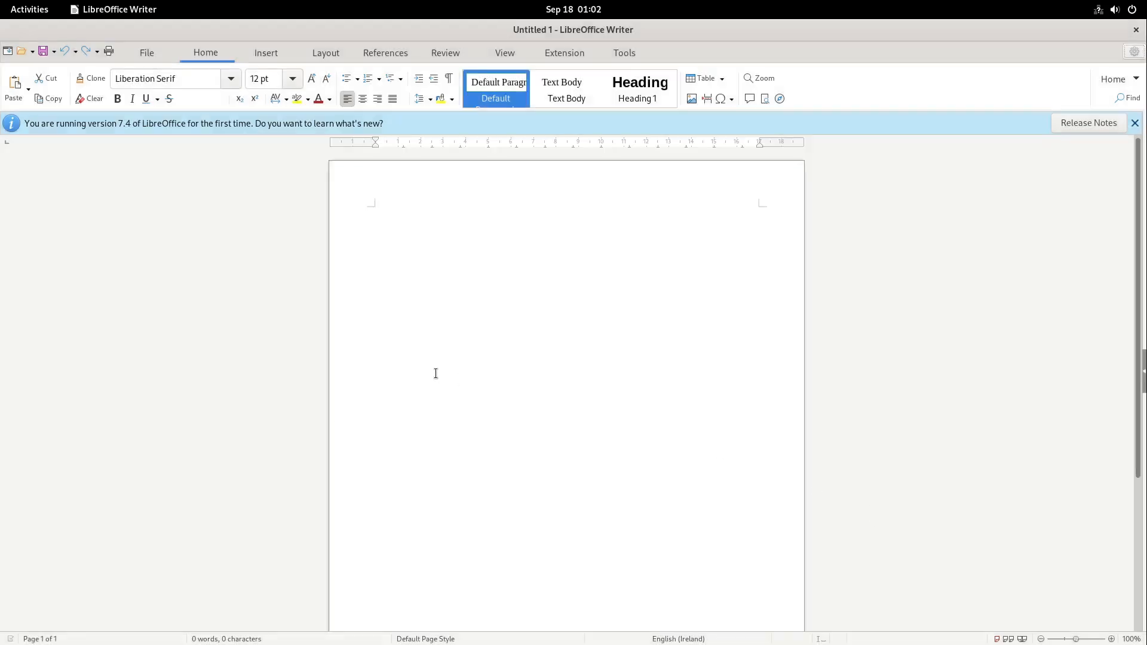
{"action": "mouse_move", "coordinate": [447, 323]}
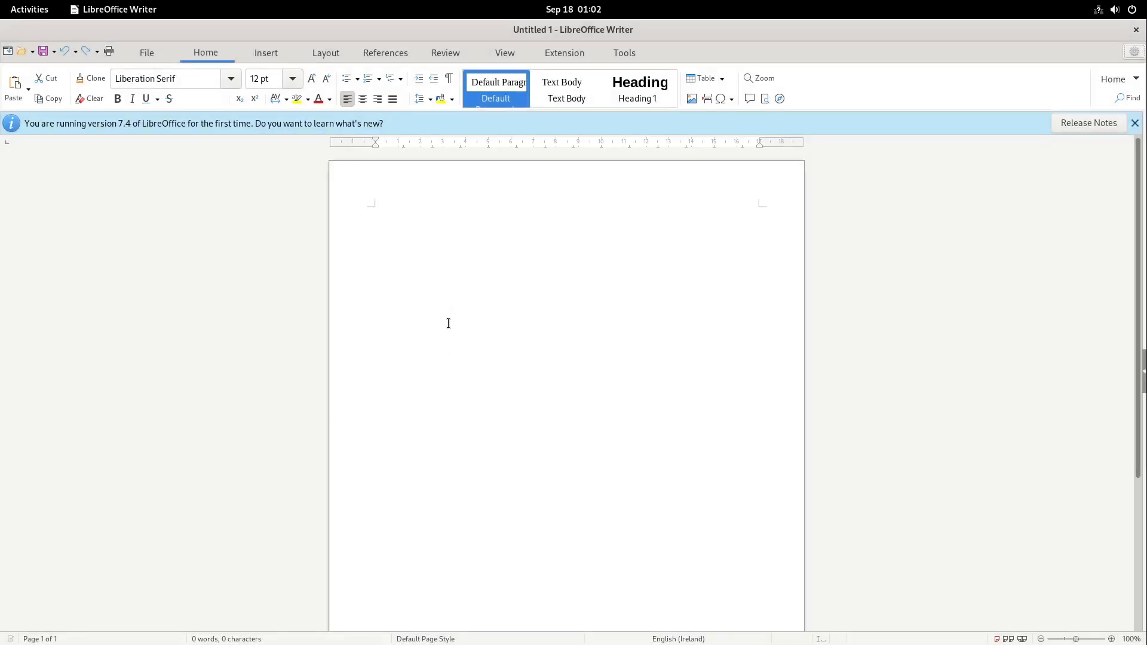
{"action": "mouse_move", "coordinate": [237, 141]}
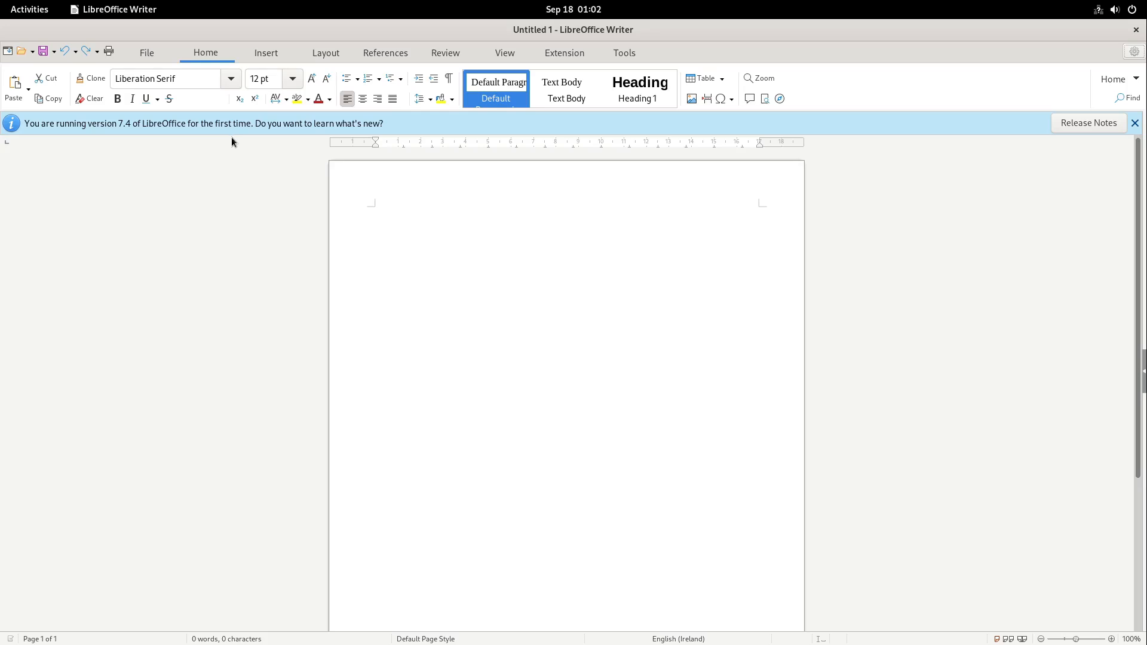
{"action": "mouse_move", "coordinate": [1008, 21]}
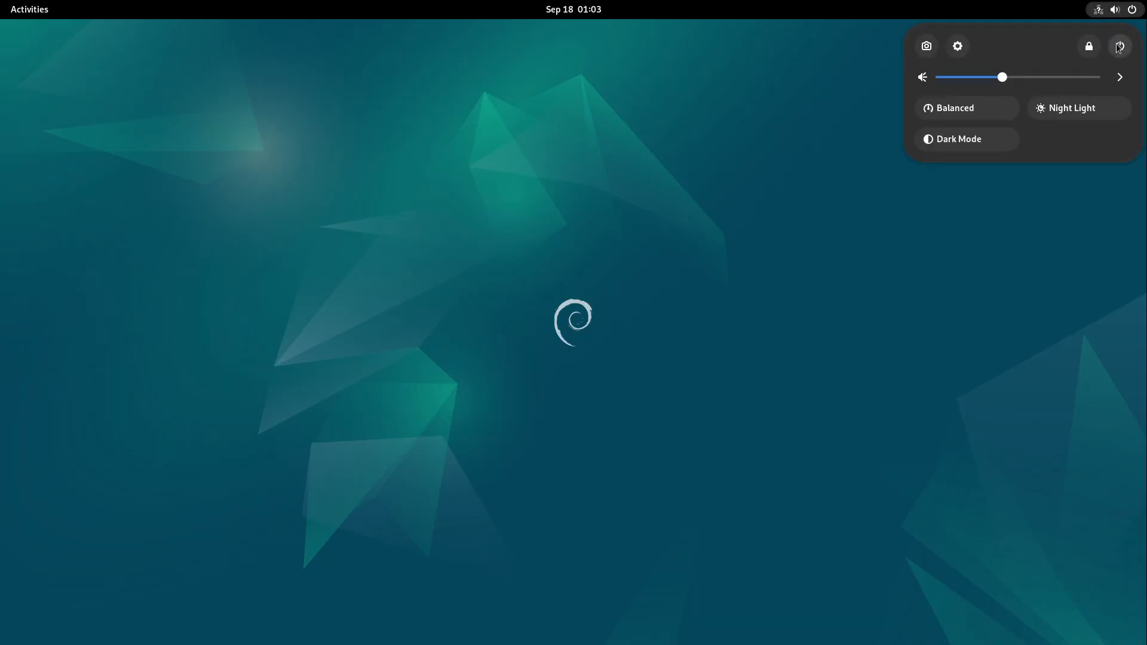
Step: Answer the restart prompt from the system menu, leaving the empty desktop
{"action": "left_click", "coordinate": [1120, 46]}
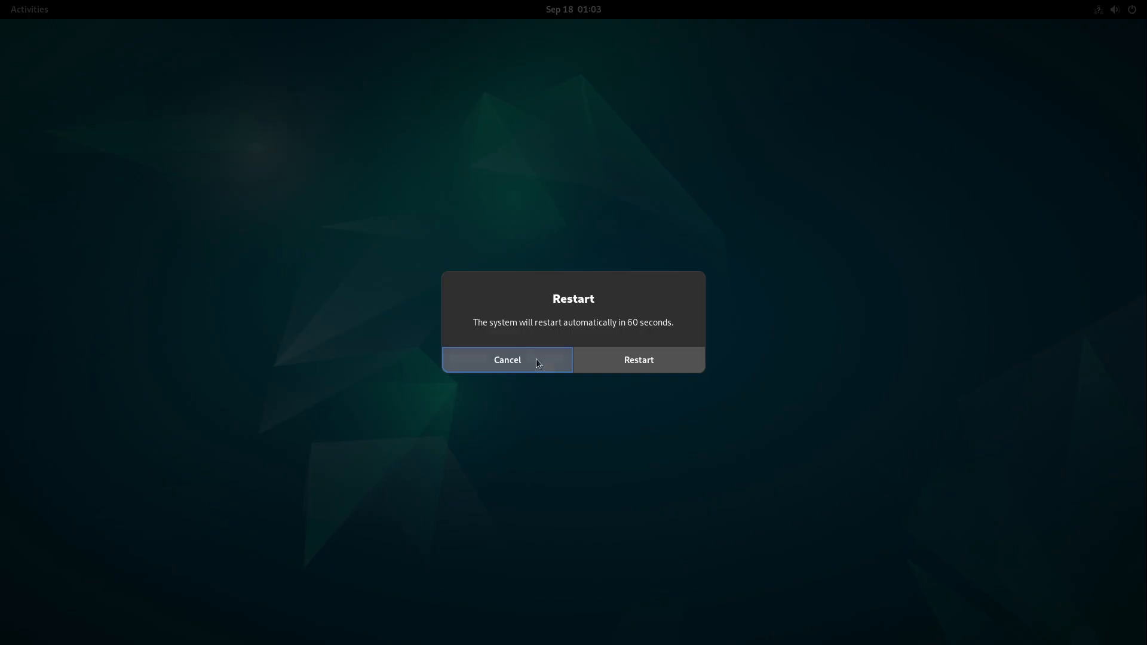
{"action": "left_click", "coordinate": [637, 359]}
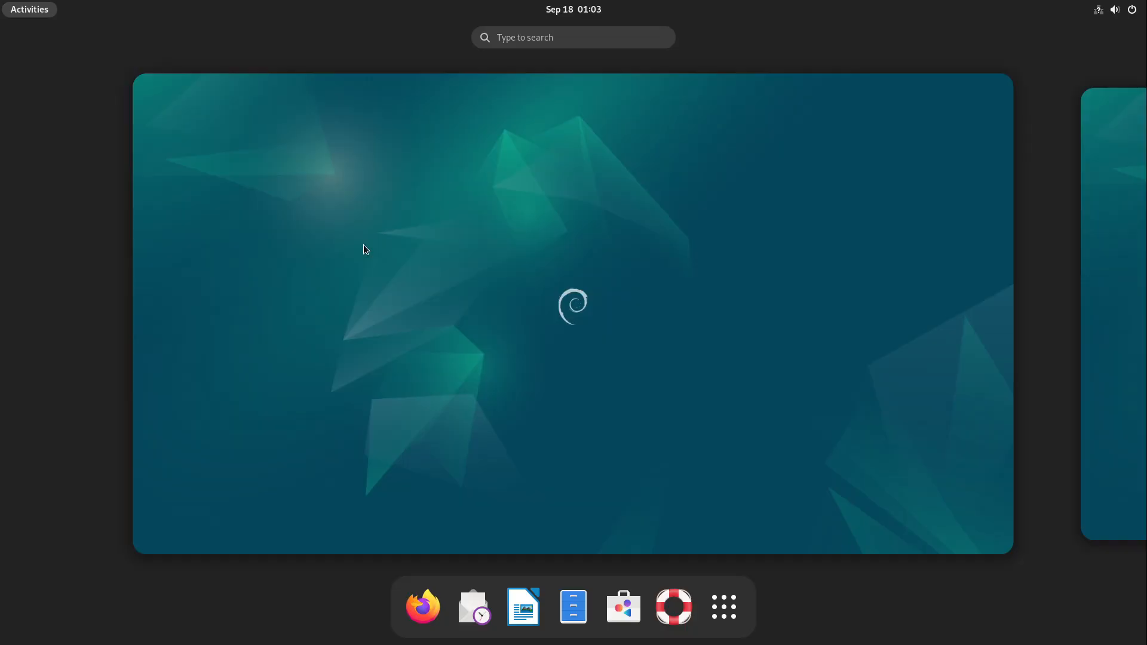
Step: Launch Terminal from the application grid and maximize its window
{"action": "left_click", "coordinate": [723, 606]}
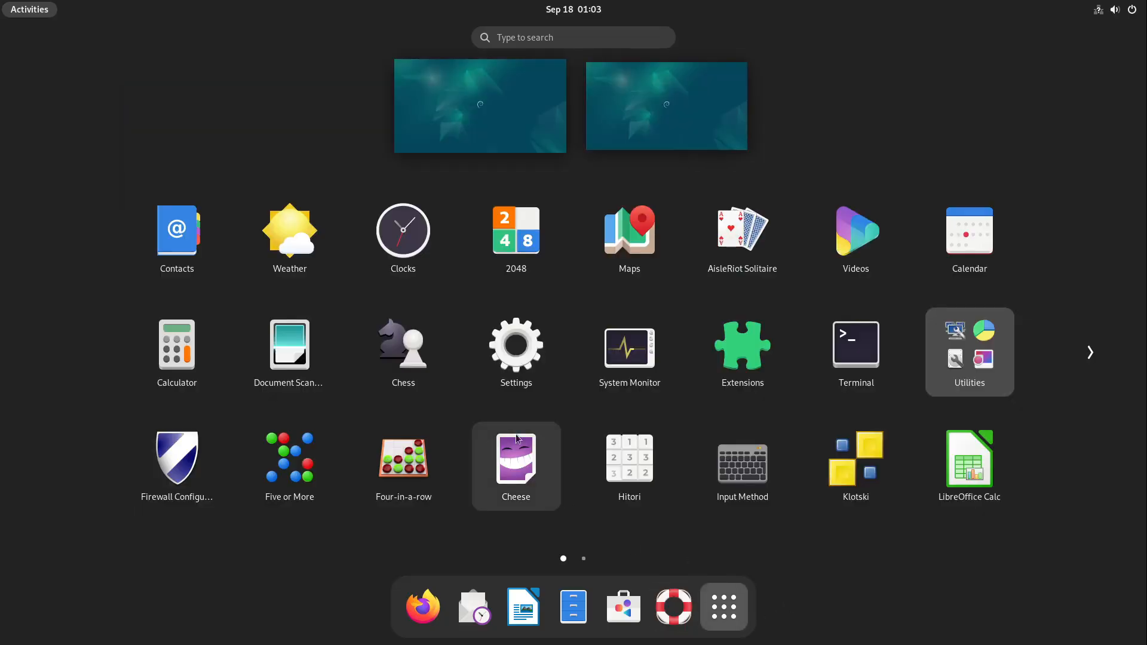
{"action": "left_click", "coordinate": [854, 341]}
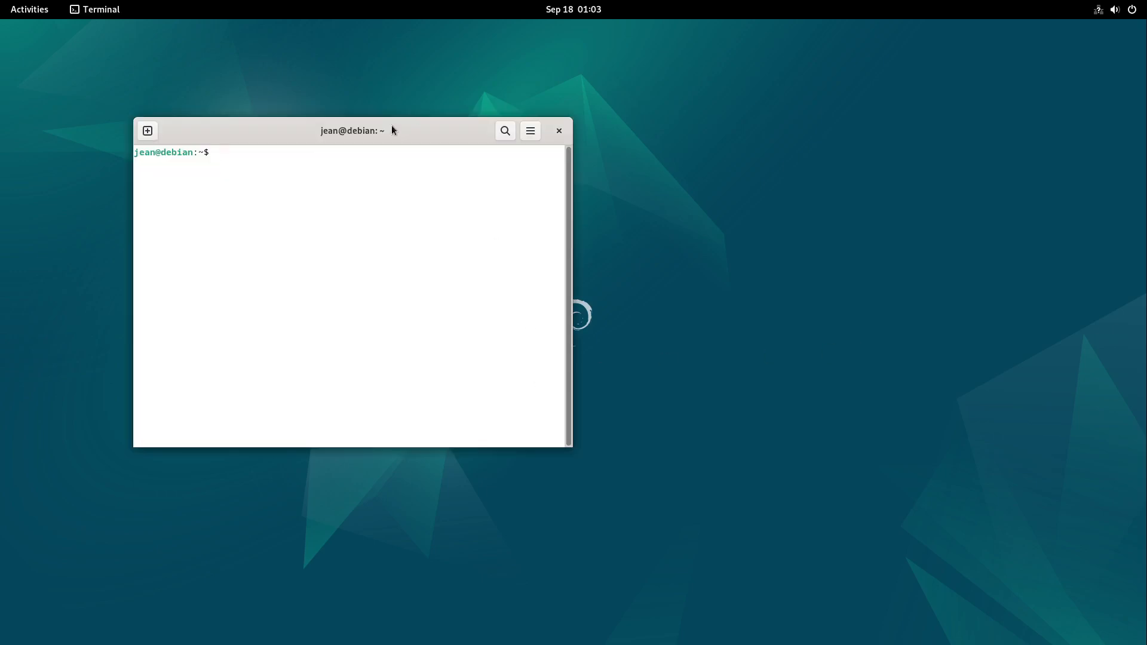
{"action": "double_click", "coordinate": [351, 131]}
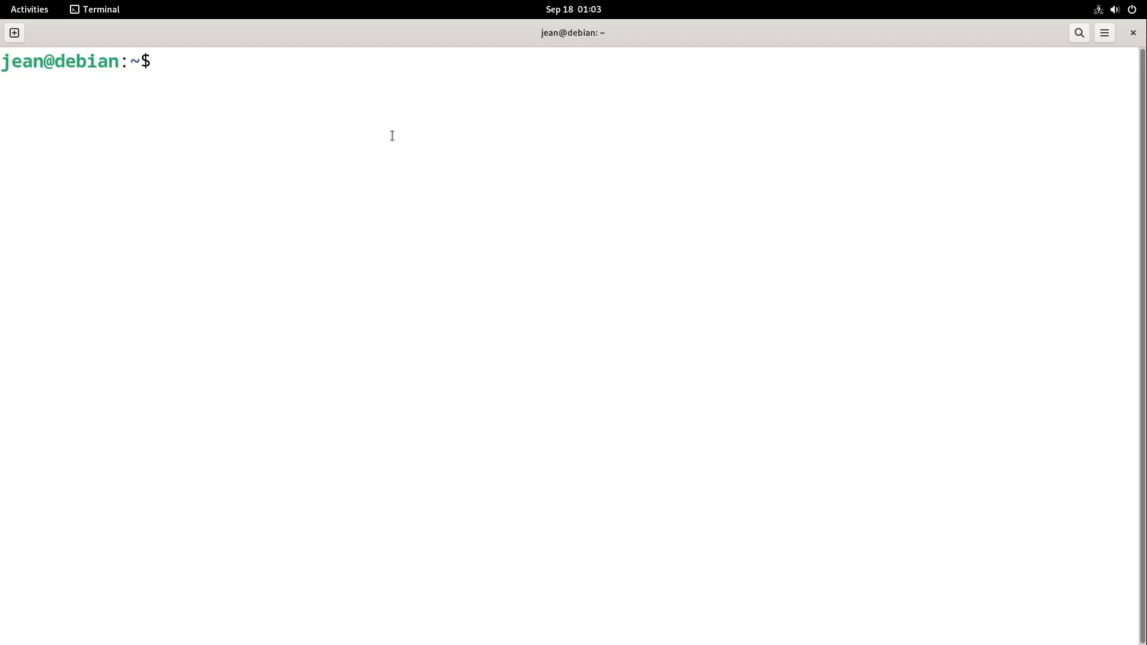
Step: Run sudo apt install plymouth plymouth-themes to add the boot-splash packages
{"action": "type", "text": "sudo aü"}
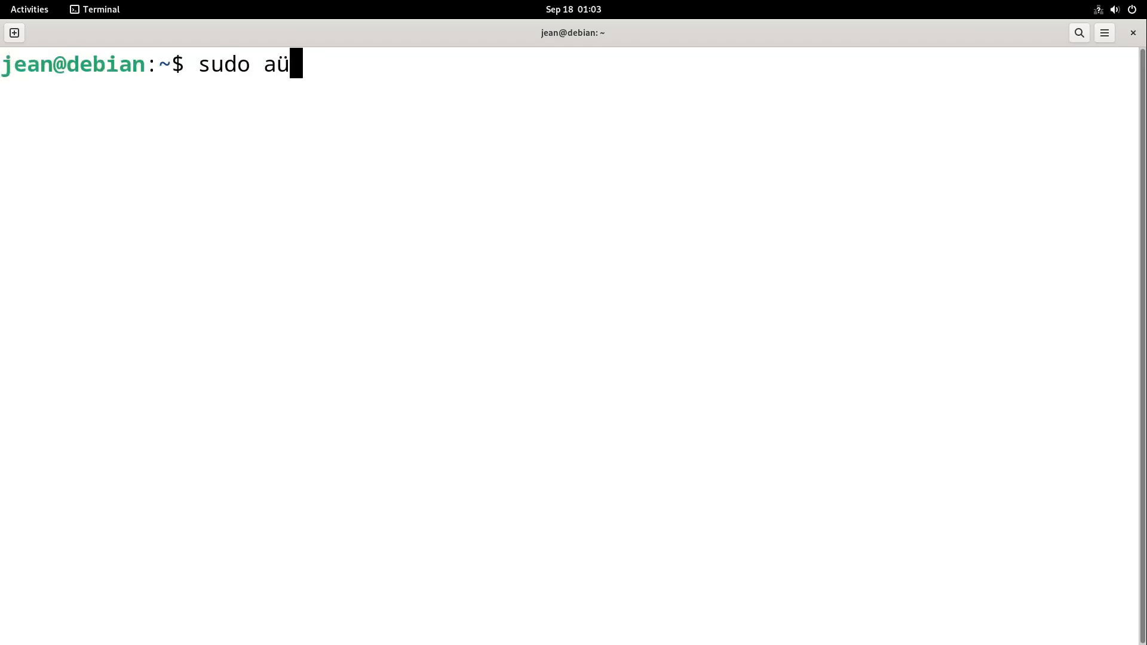
{"action": "type", "text": "pt install plymo"}
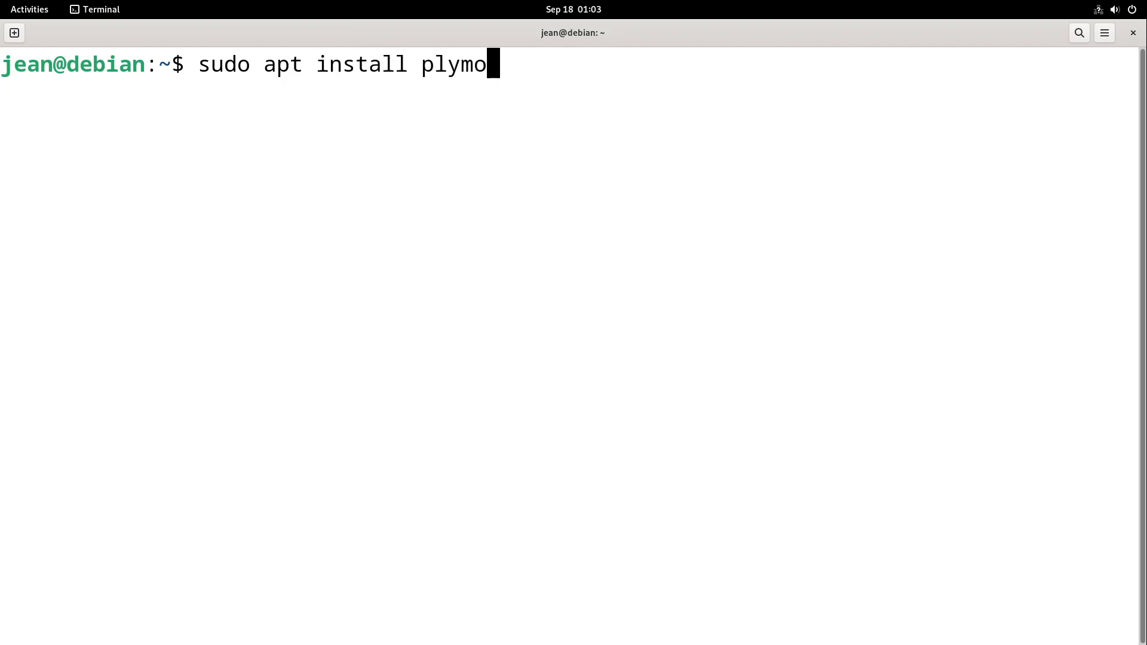
{"action": "type", "text": "uth plymouth-"}
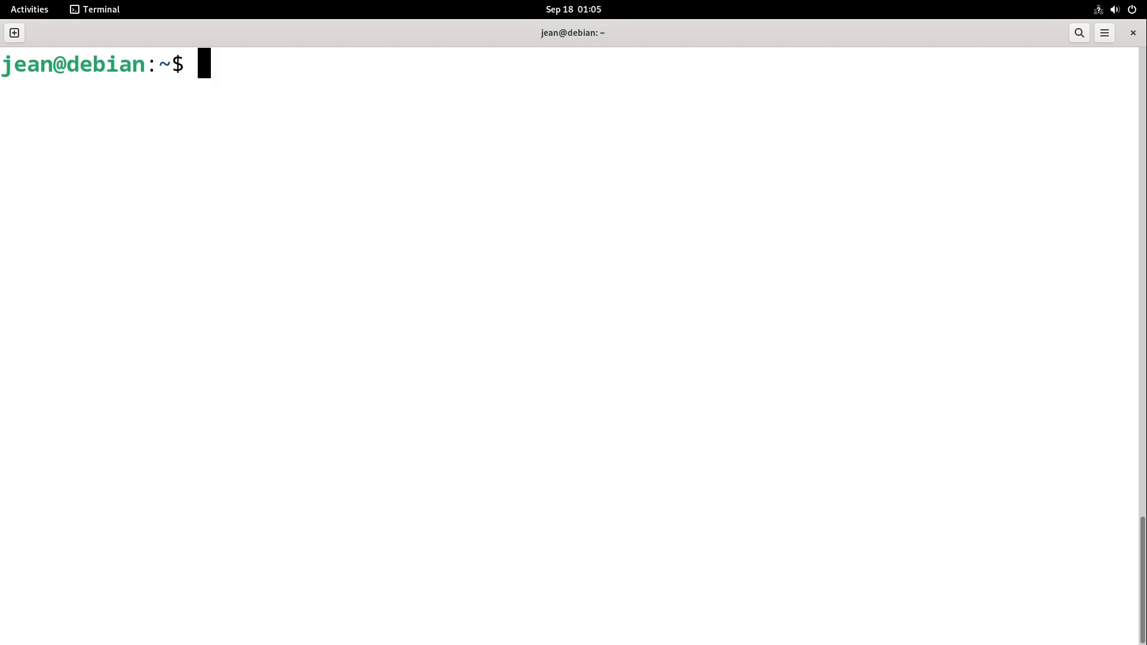
Step: Edit /etc/default/grub with nano, add splash to GRUB_CMDLINE_LINUX_DEFAULT and save
{"action": "type", "text": "sudo nano /etc/"}
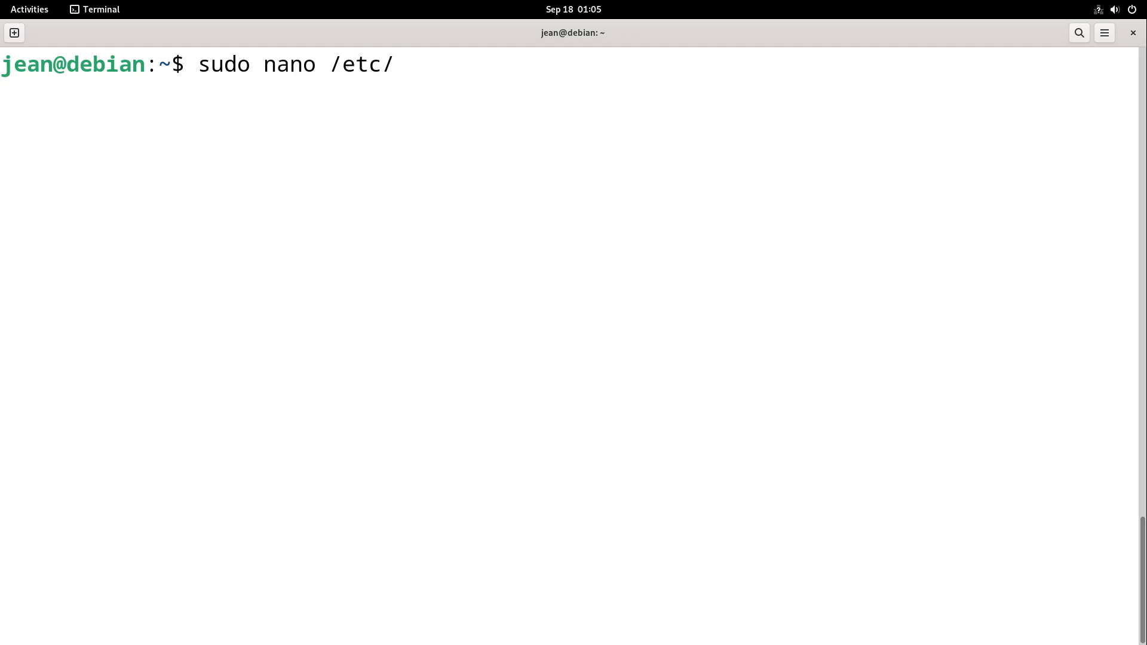
{"action": "type", "text": "default/grub"}
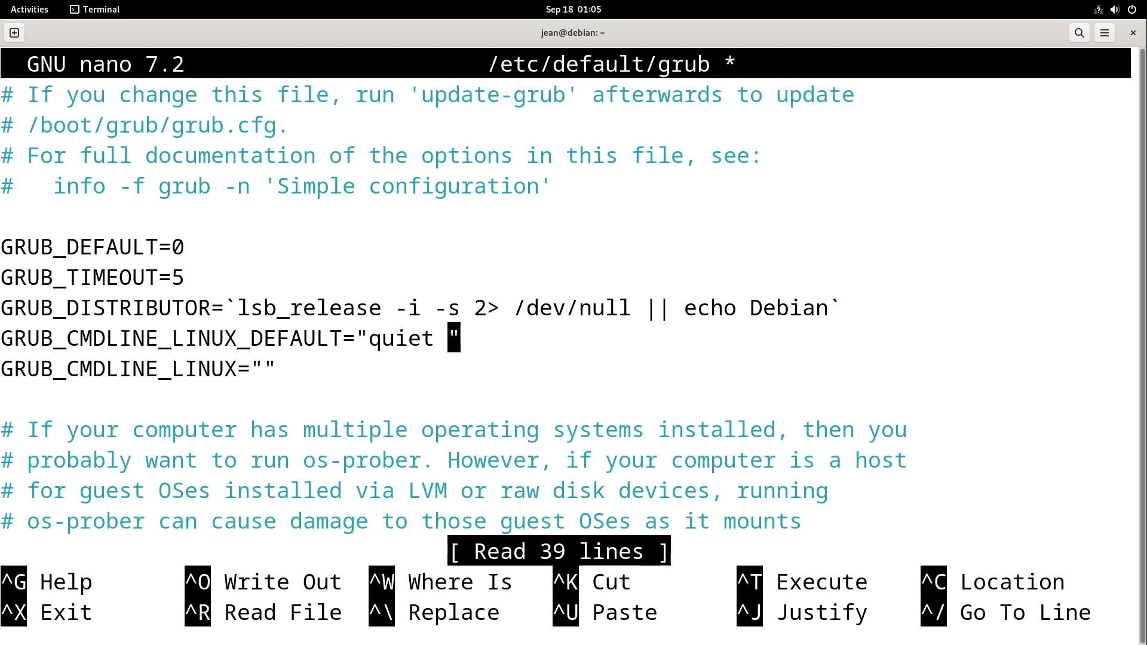
{"action": "type", "text": "splash"}
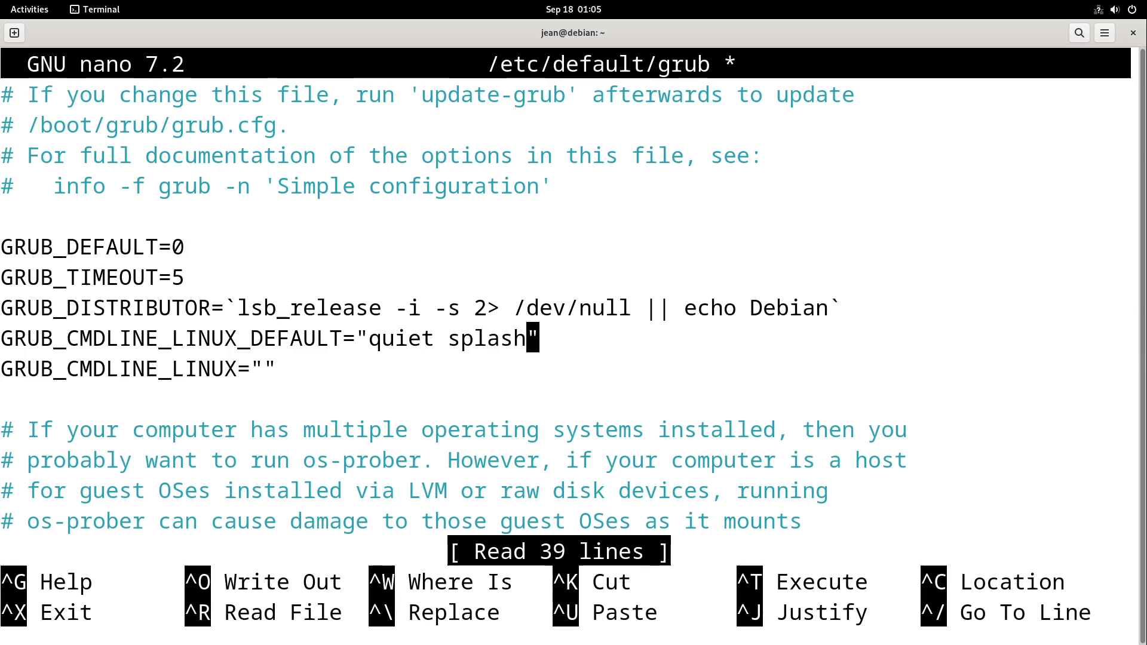
{"action": "key", "text": "ctrl+o"}
{"action": "type", "text": "s"}
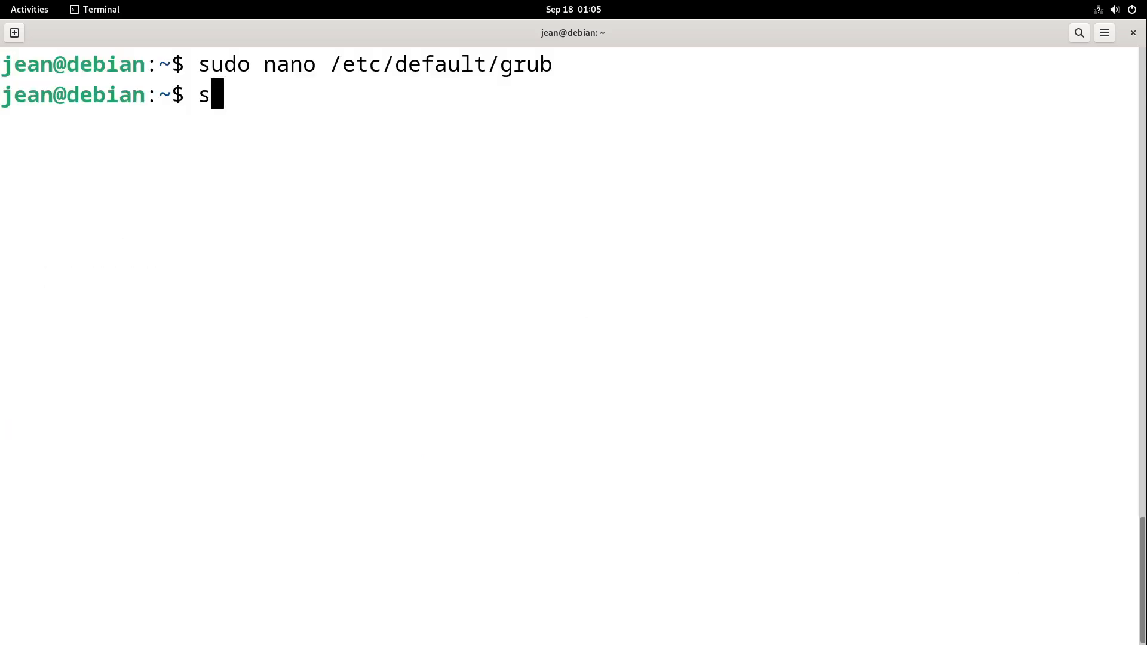
Step: Regenerate the GRUB configuration with sudo update-grub, then reboot
{"action": "type", "text": "udo update-grub"}
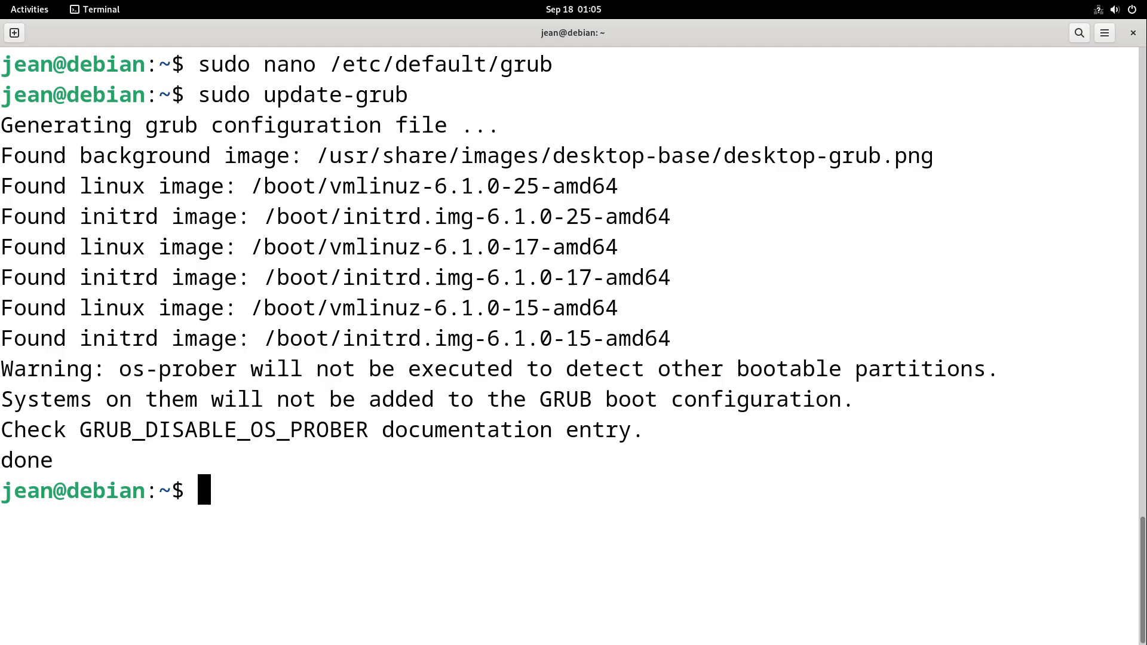
{"action": "type", "text": "reboot"}
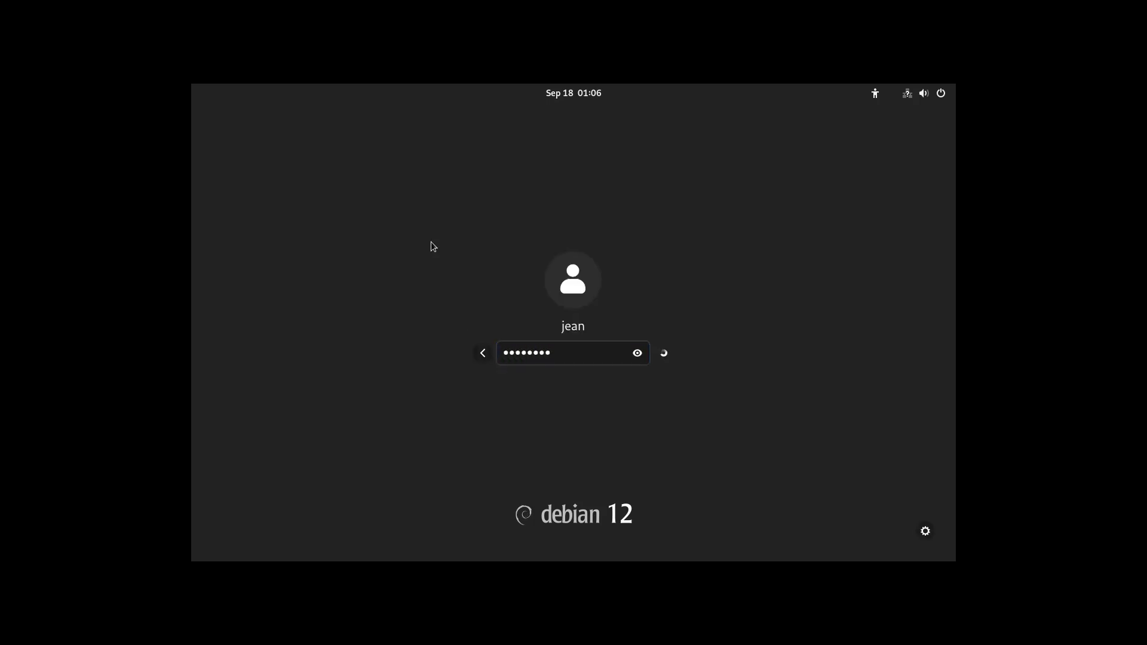
Step: Submit the password at the login screen to sign back in after the reboot
{"action": "key", "text": "Return"}
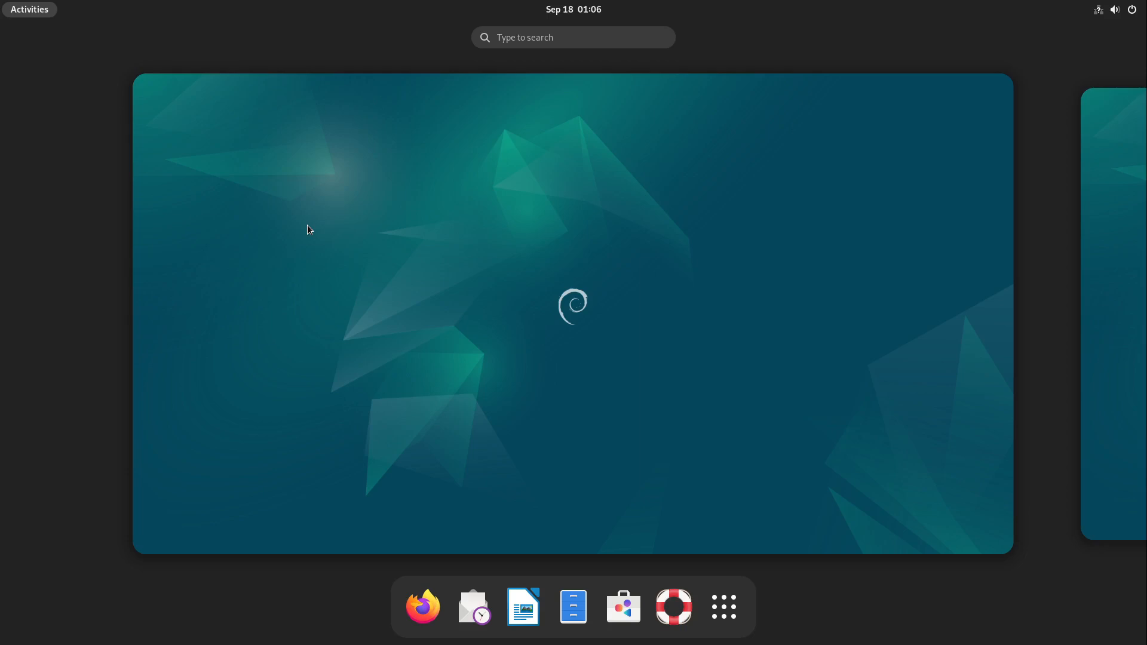
{"action": "mouse_move", "coordinate": [304, 254]}
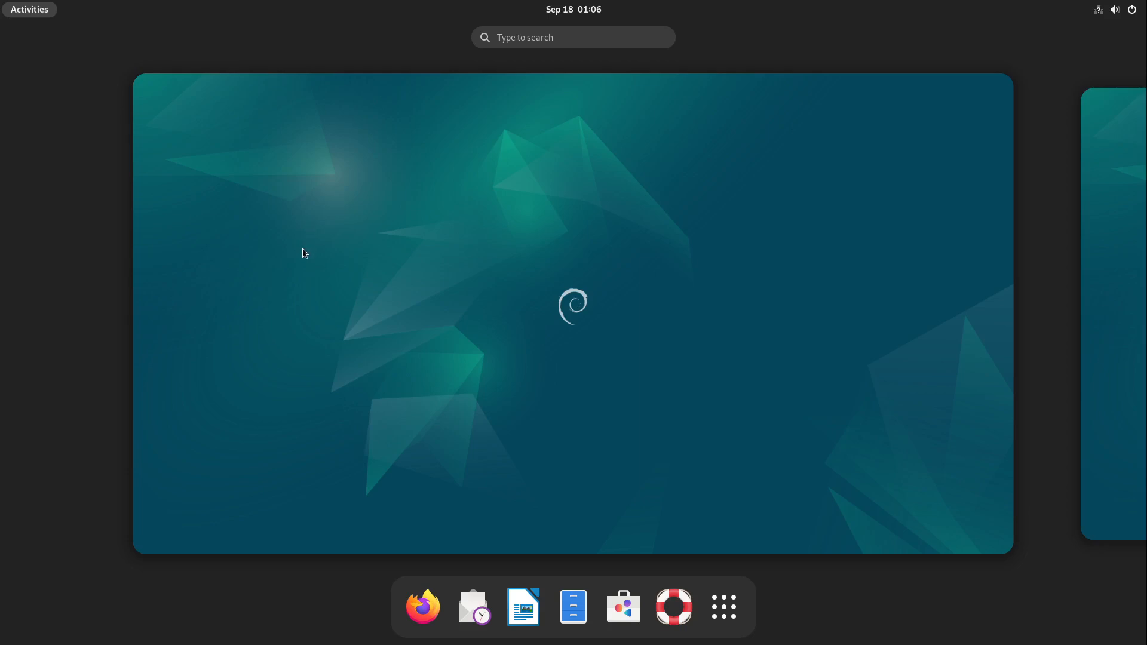
{"action": "mouse_move", "coordinate": [303, 258]}
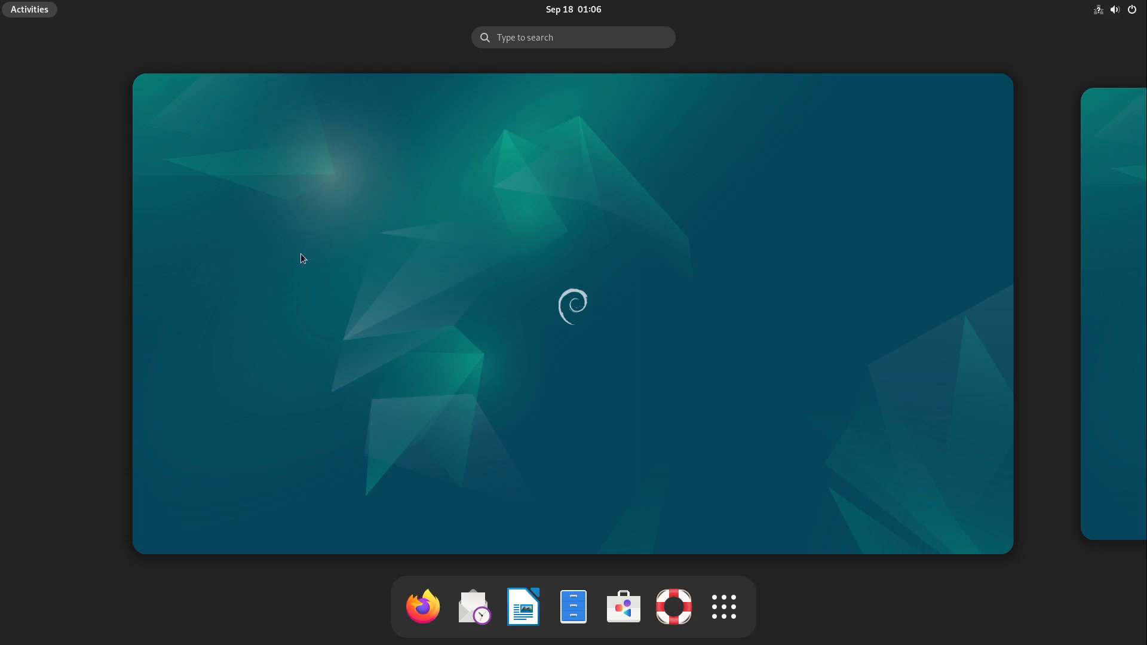
{"action": "mouse_move", "coordinate": [455, 265]}
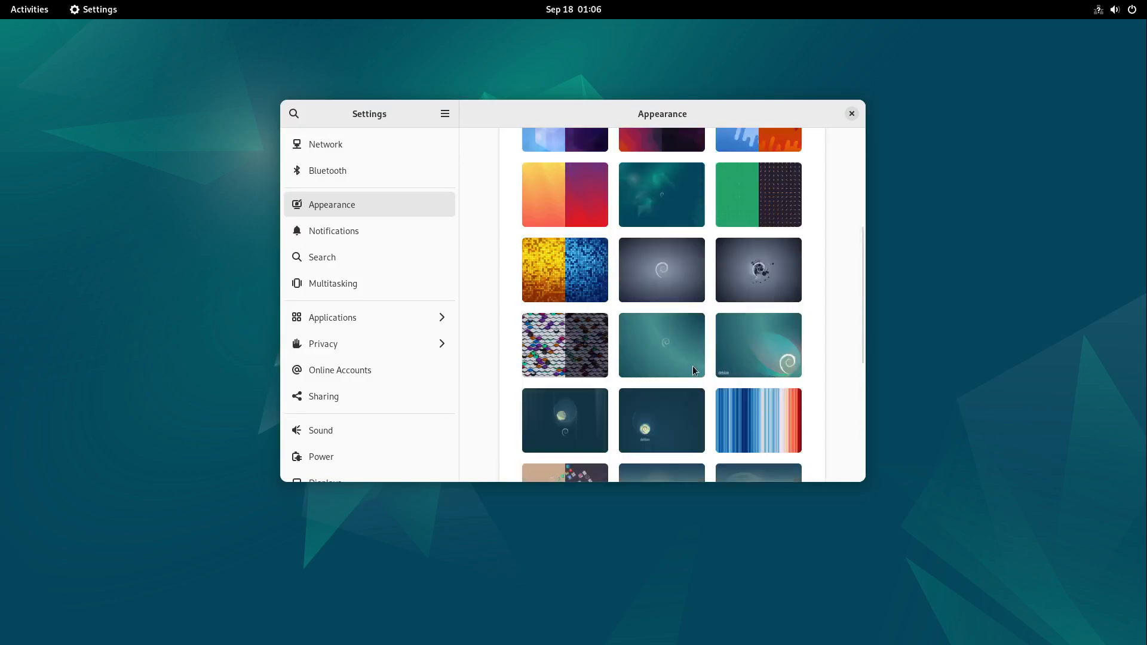
Step: Look through the Appearance background choices, then switch to the activities overview
{"action": "scroll", "scroll_direction": "down", "scroll_amount": 3}
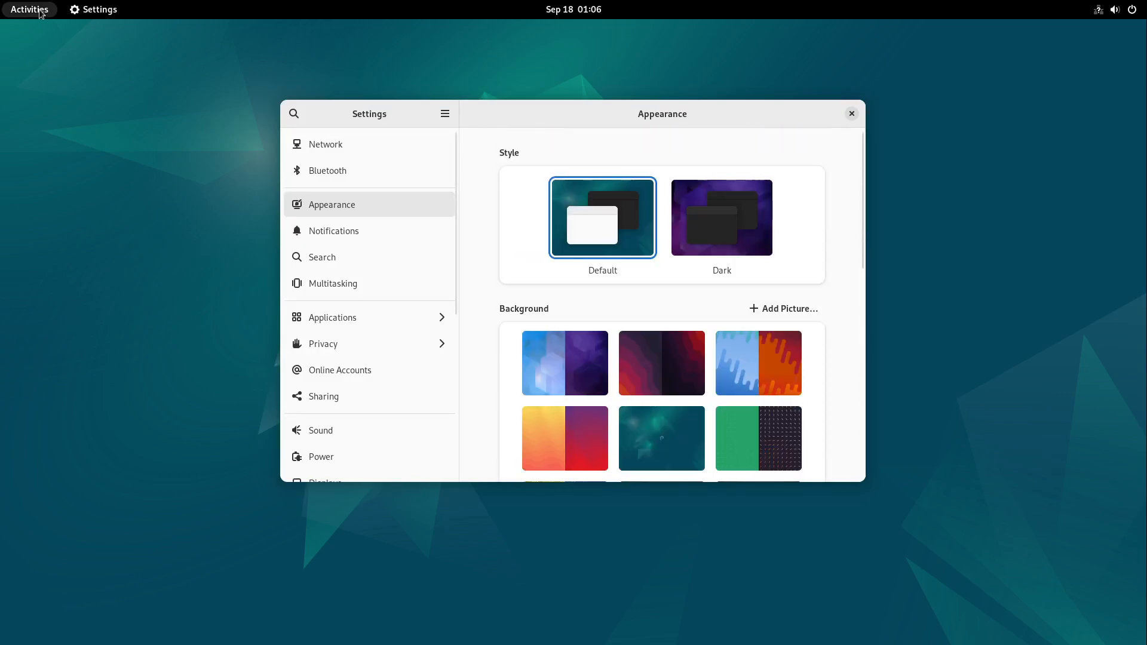
{"action": "left_click", "coordinate": [30, 9]}
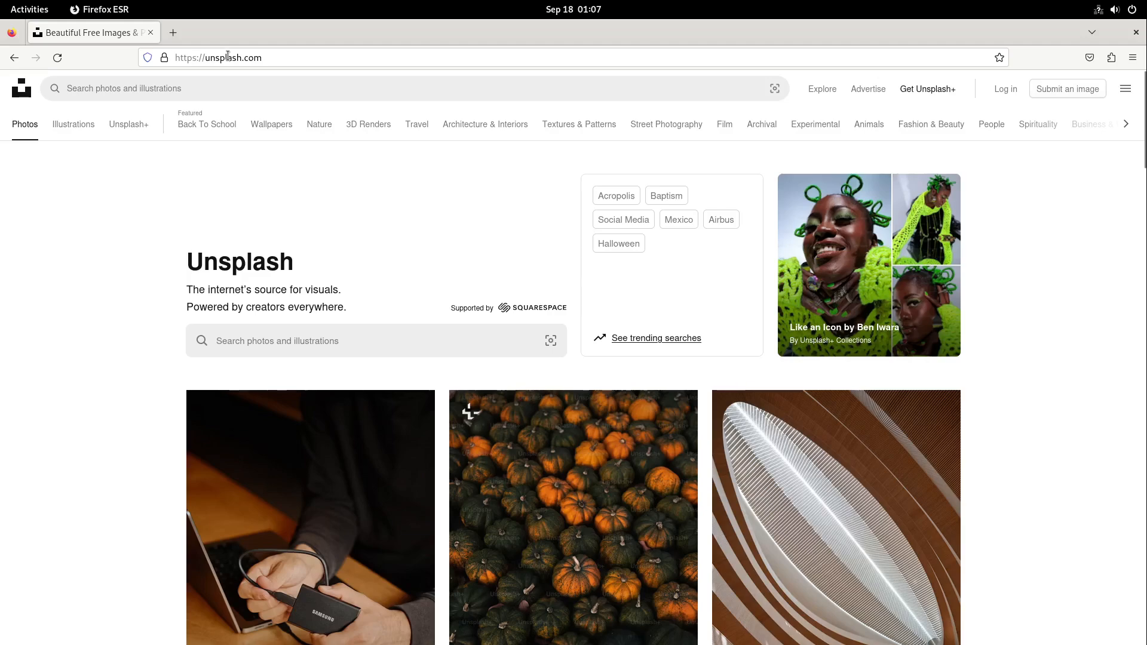
Step: Browse the Wallpapers and Nature collections and open the mountain-lake photo
{"action": "left_click", "coordinate": [270, 124]}
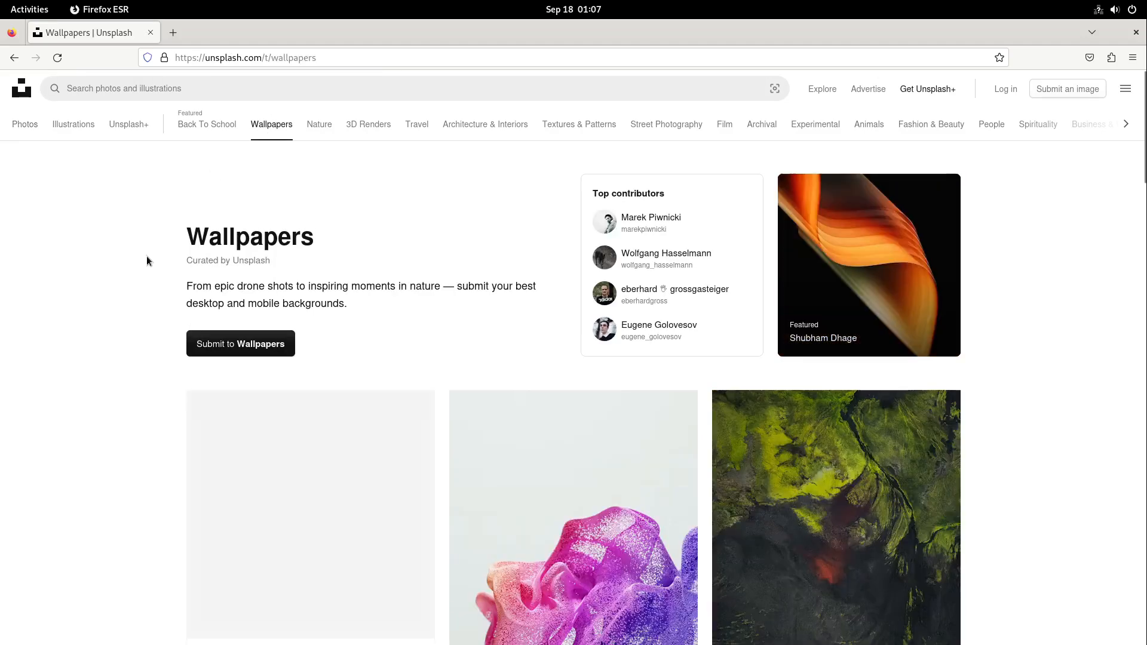
{"action": "left_click", "coordinate": [319, 124]}
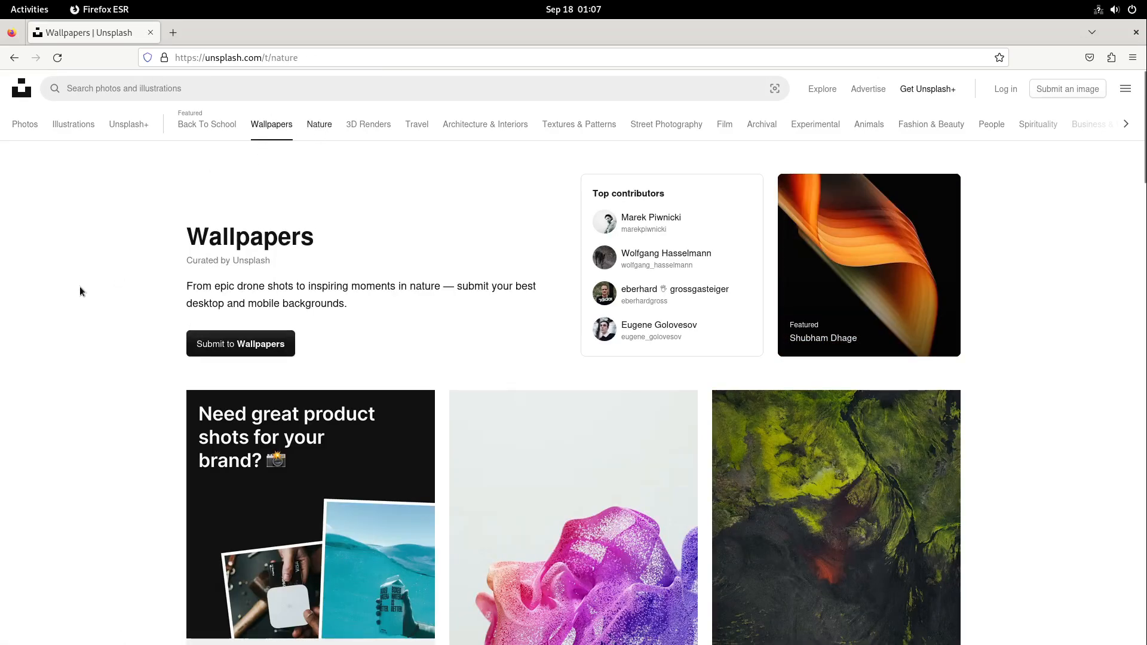
{"action": "left_click", "coordinate": [319, 124]}
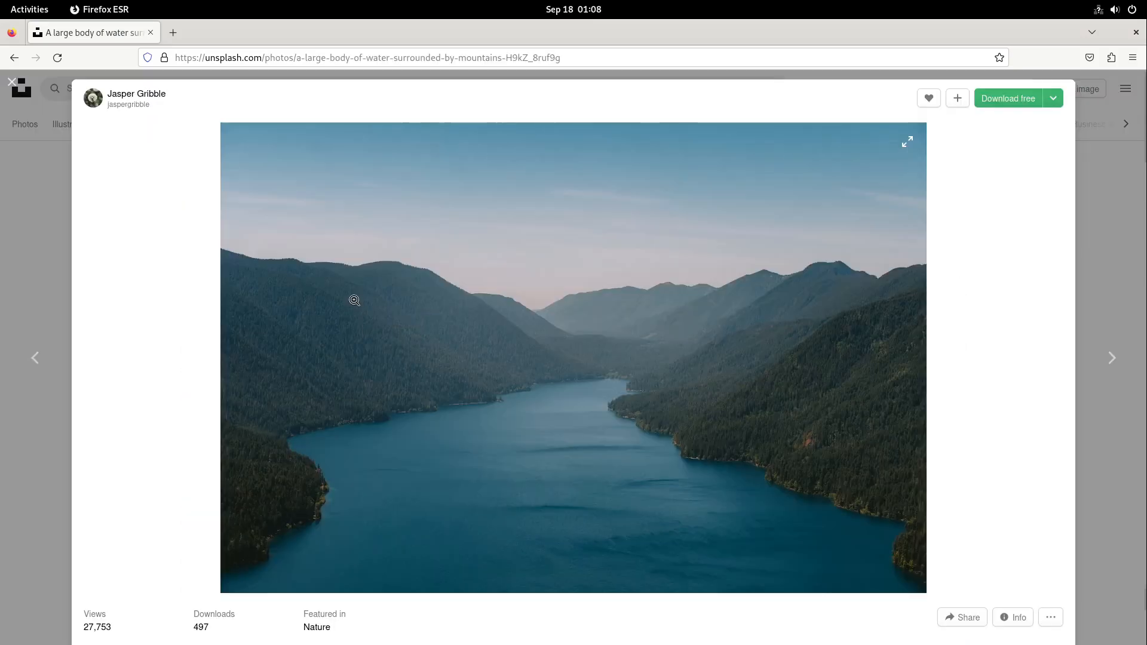
{"action": "mouse_move", "coordinate": [1022, 132]}
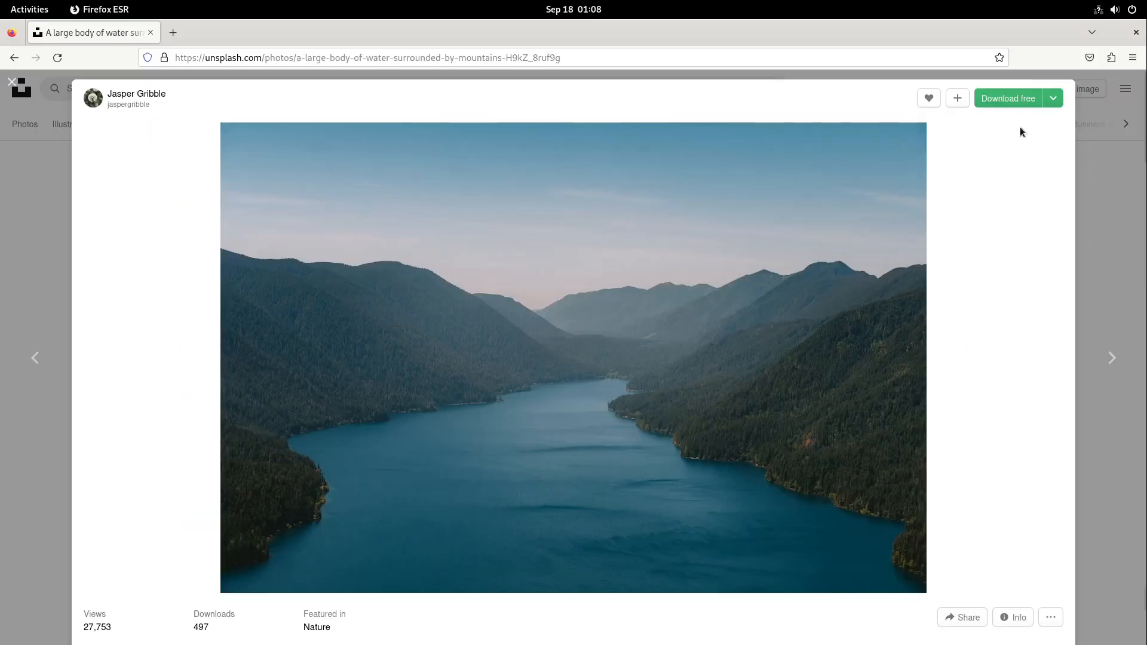
Step: Download the photo at Medium size (1920 x 1280)
{"action": "left_click", "coordinate": [1052, 98]}
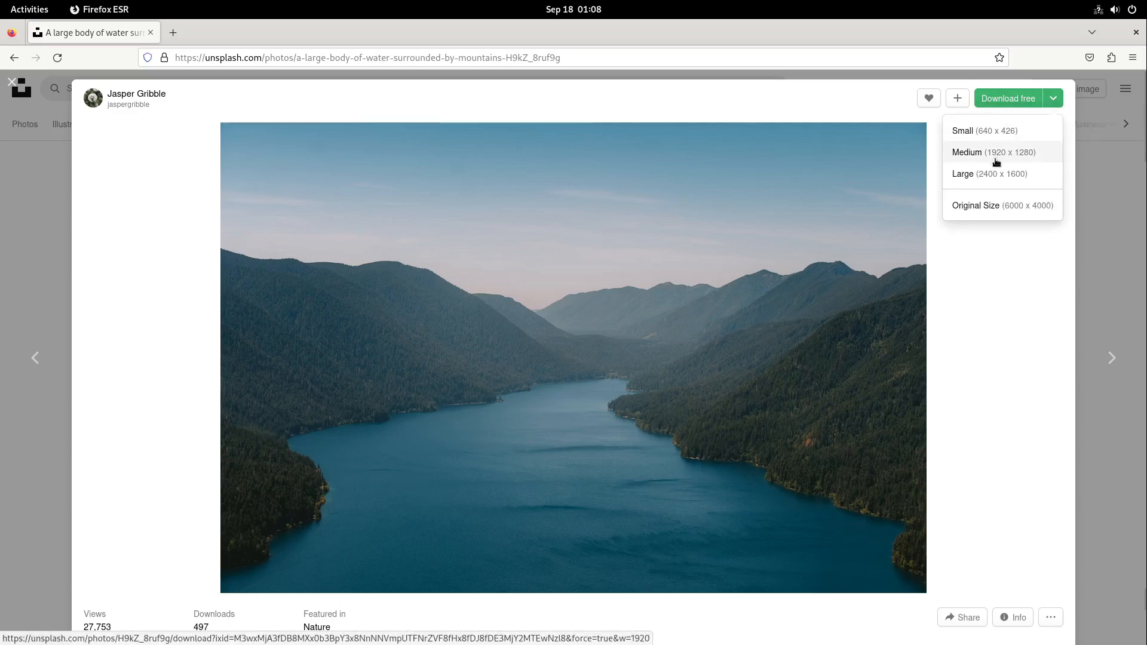
{"action": "mouse_move", "coordinate": [993, 154]}
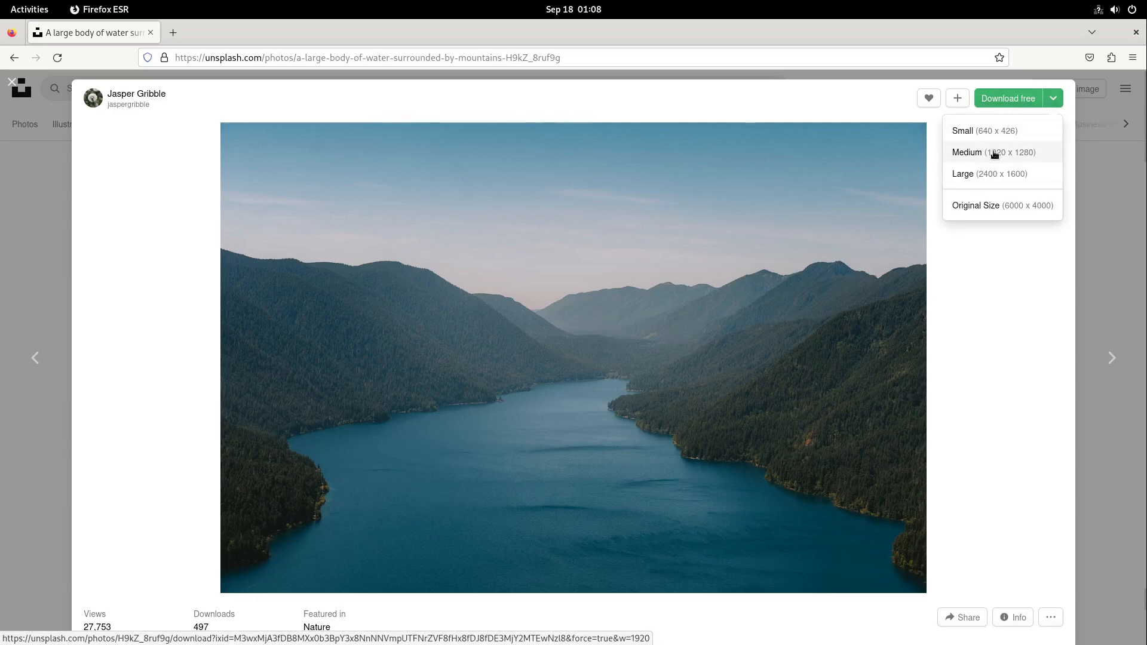
{"action": "left_click", "coordinate": [966, 152]}
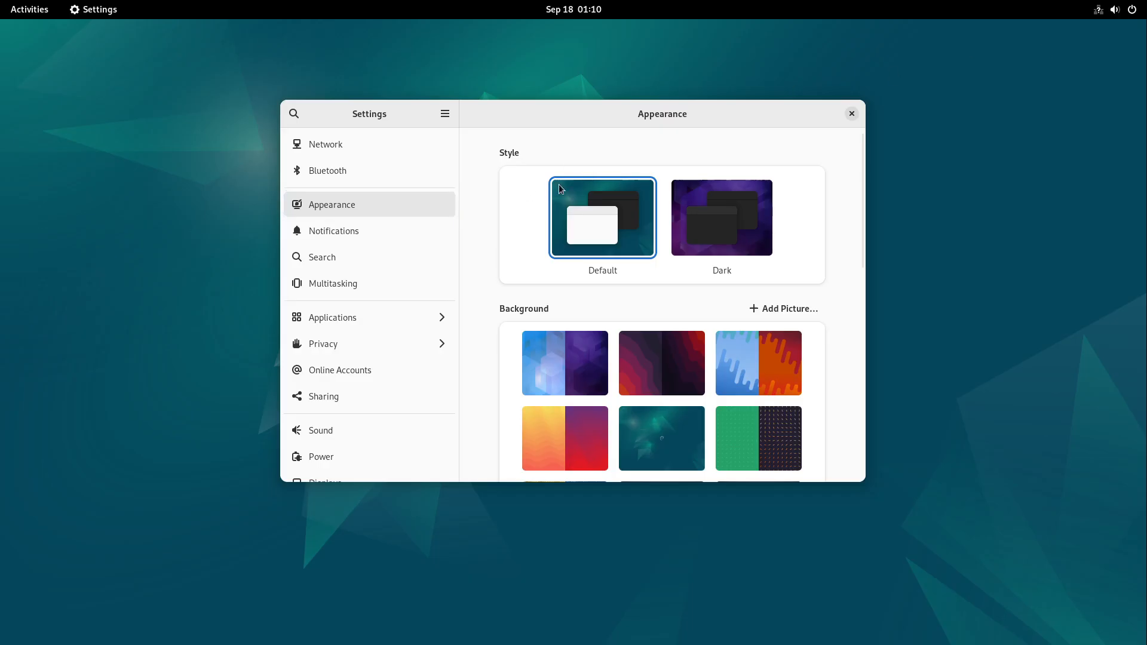
Step: Add the downloaded lake photo as a background, apply it as wallpaper and return to the desktop
{"action": "scroll", "scroll_direction": "down", "scroll_amount": 3}
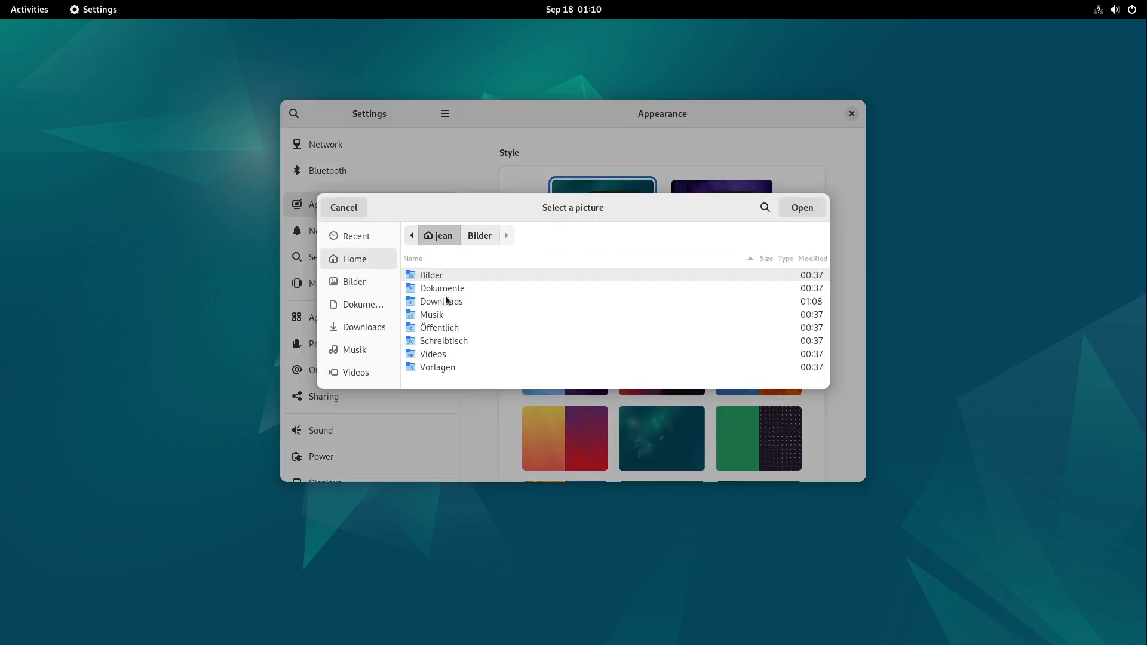
{"action": "left_click", "coordinate": [344, 208]}
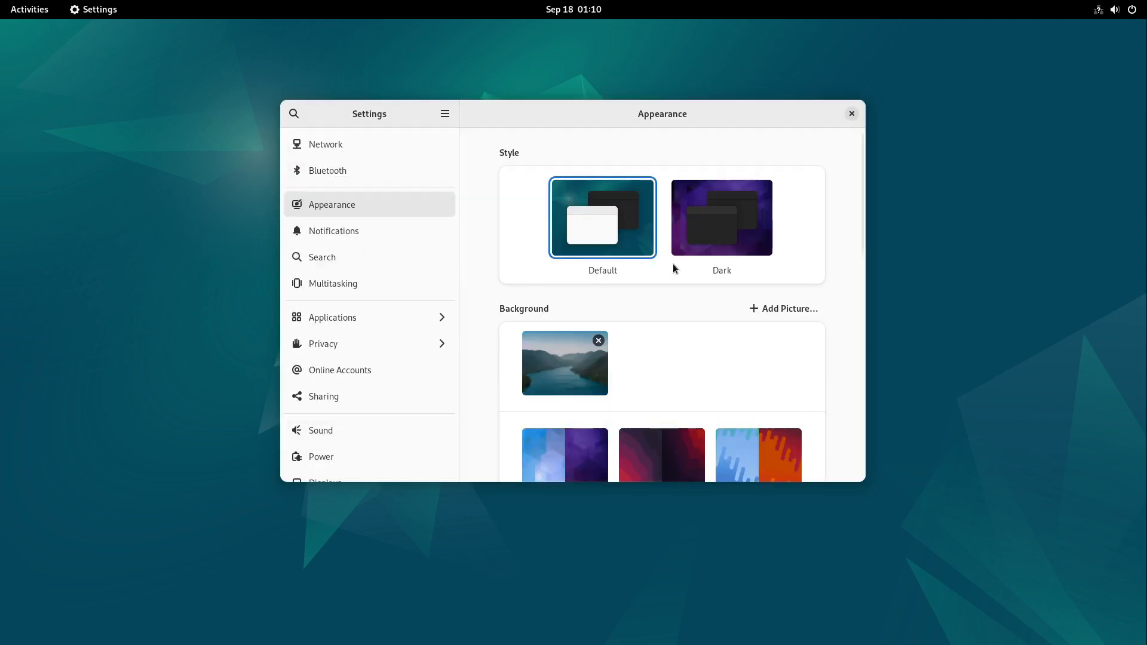
{"action": "left_click", "coordinate": [564, 363]}
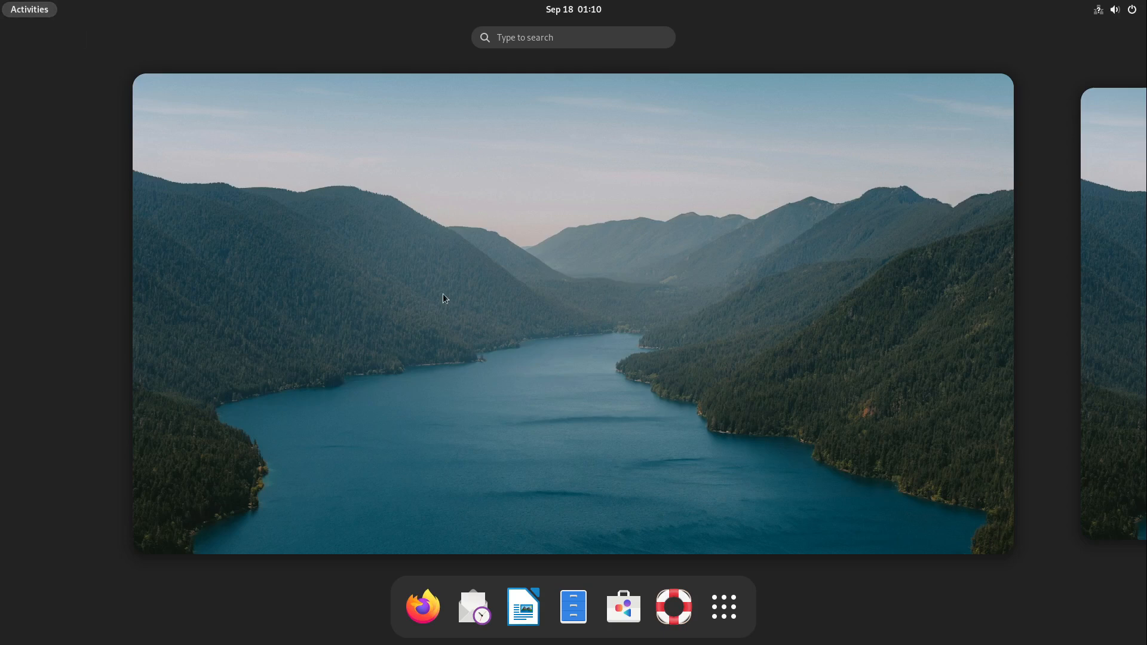
{"action": "mouse_move", "coordinate": [303, 143]}
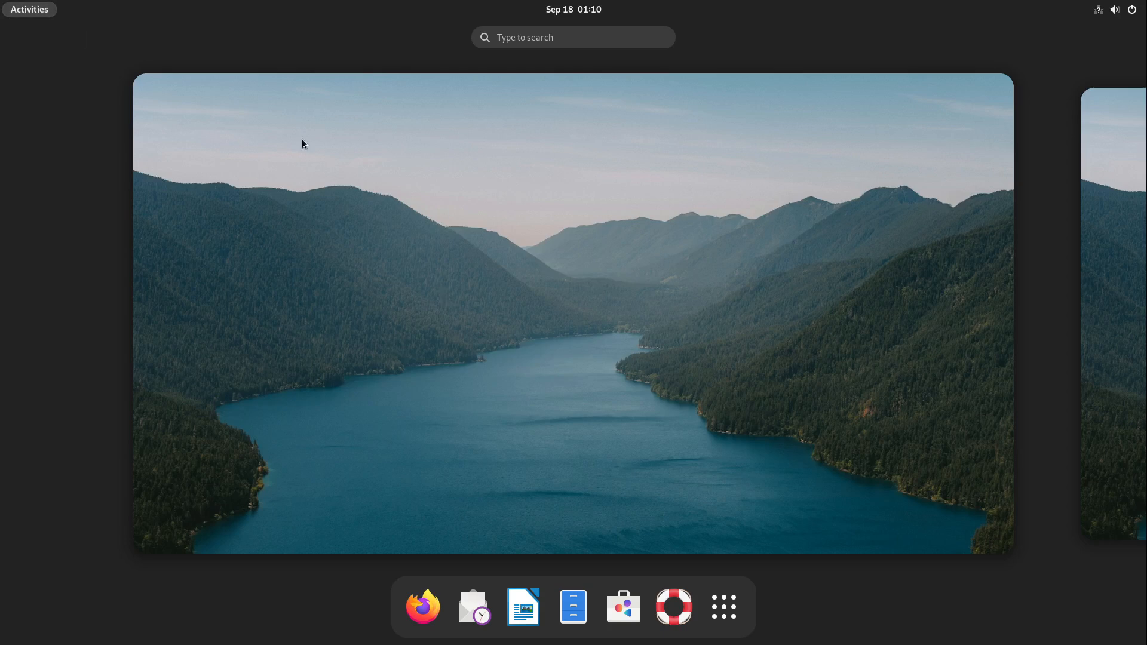
{"action": "left_click", "coordinate": [723, 607]}
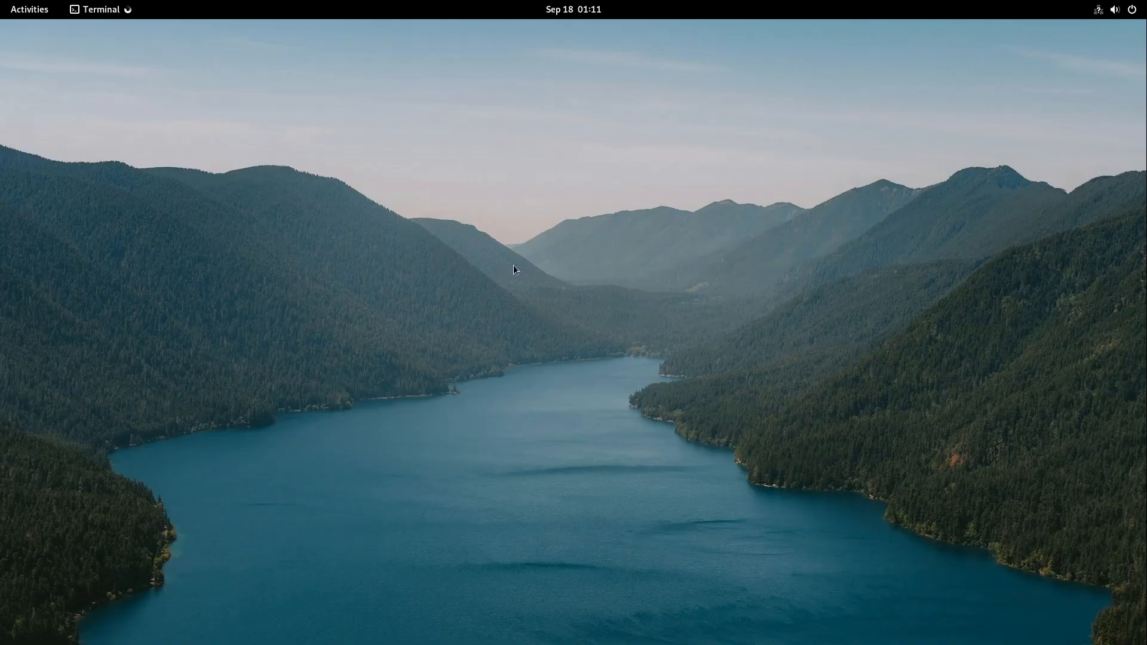
Step: Install vim, ncdu, htop, git and pwgen with sudo apt install
{"action": "left_click", "coordinate": [95, 9]}
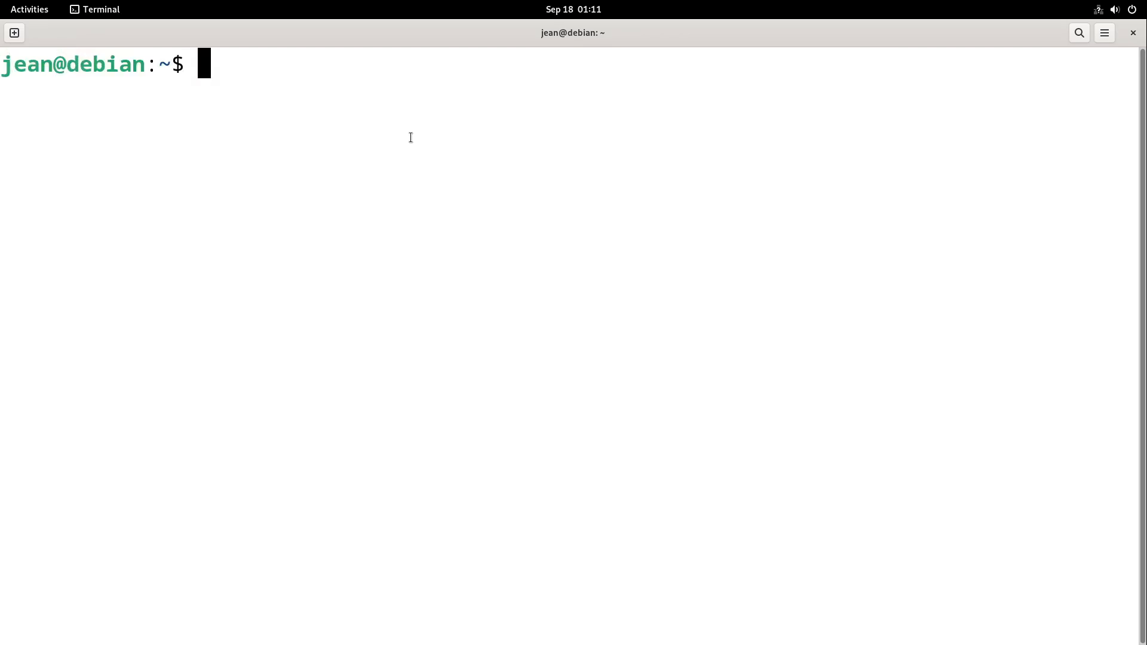
{"action": "type", "text": "sudo apt"}
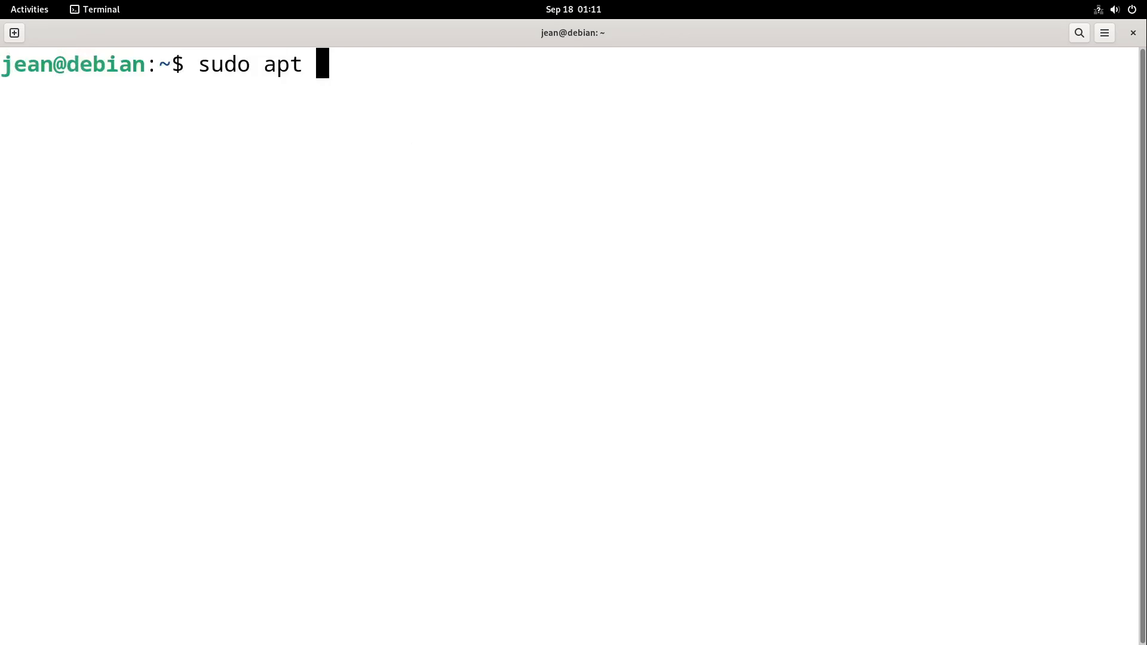
{"action": "type", "text": "install vim"}
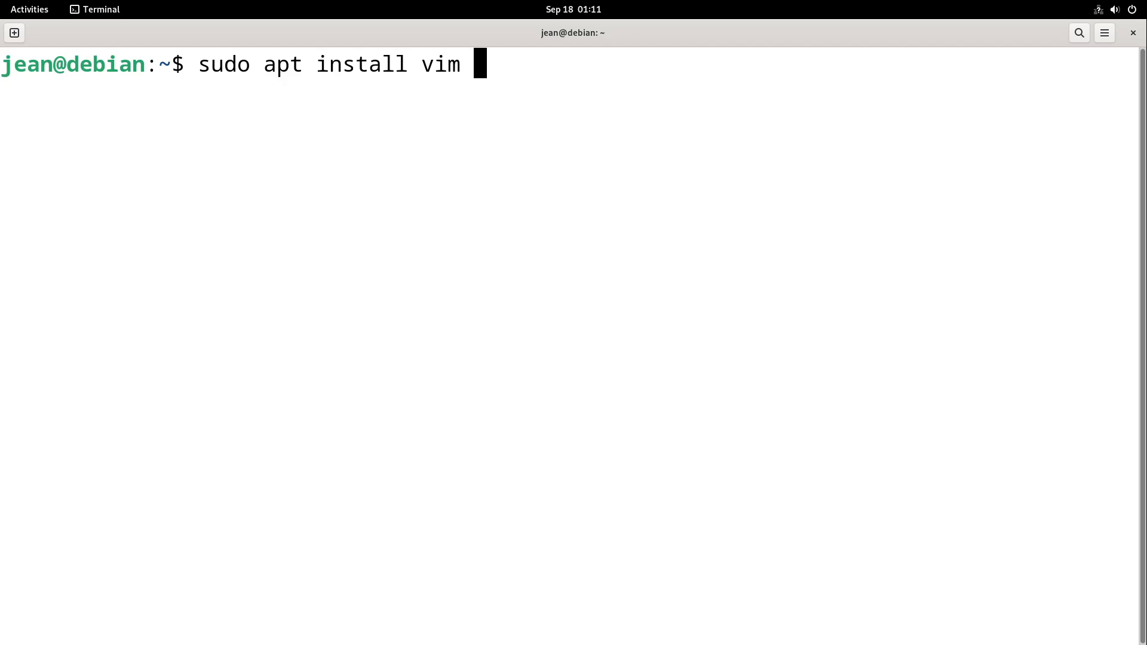
{"action": "type", "text": "ncdu"}
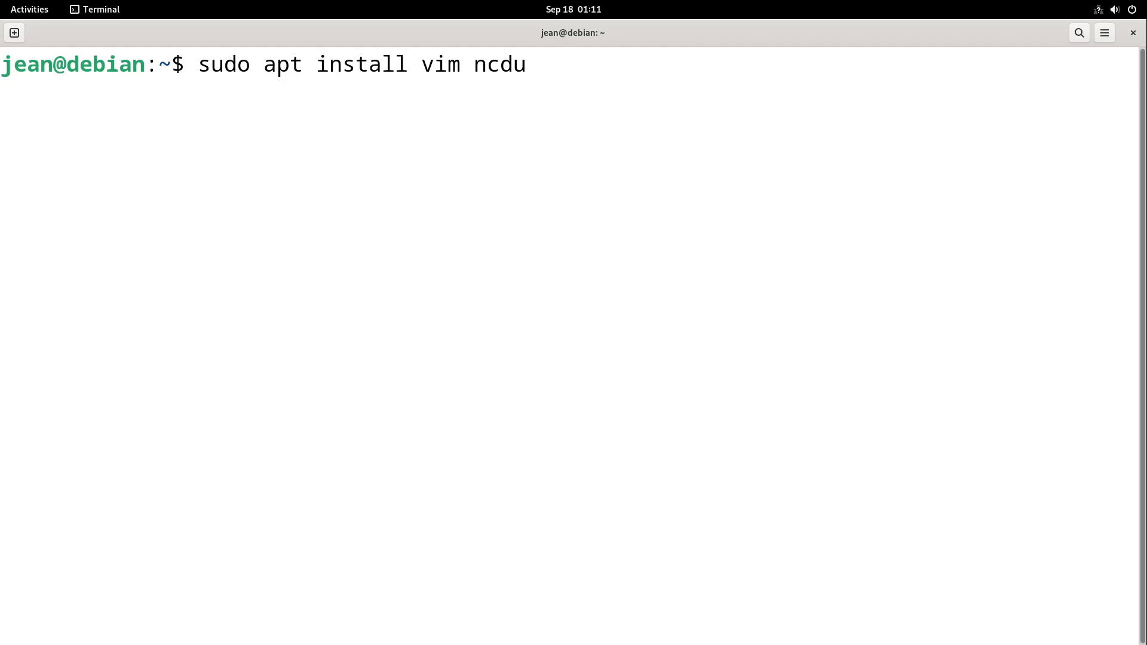
{"action": "type", "text": "hto"}
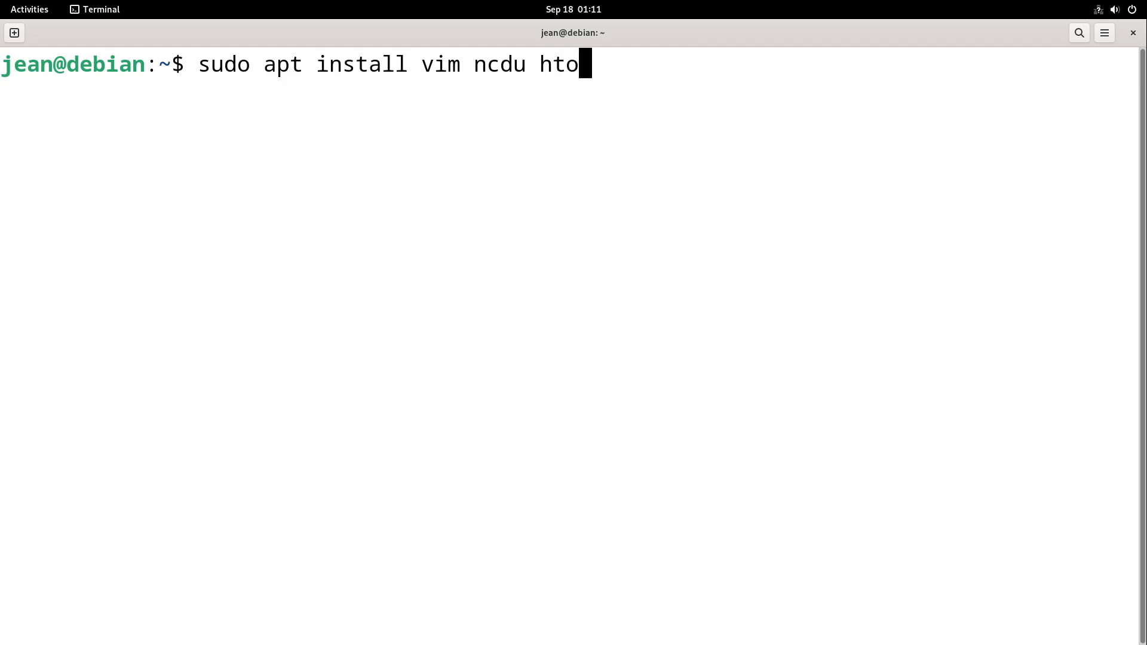
{"action": "type", "text": "p"}
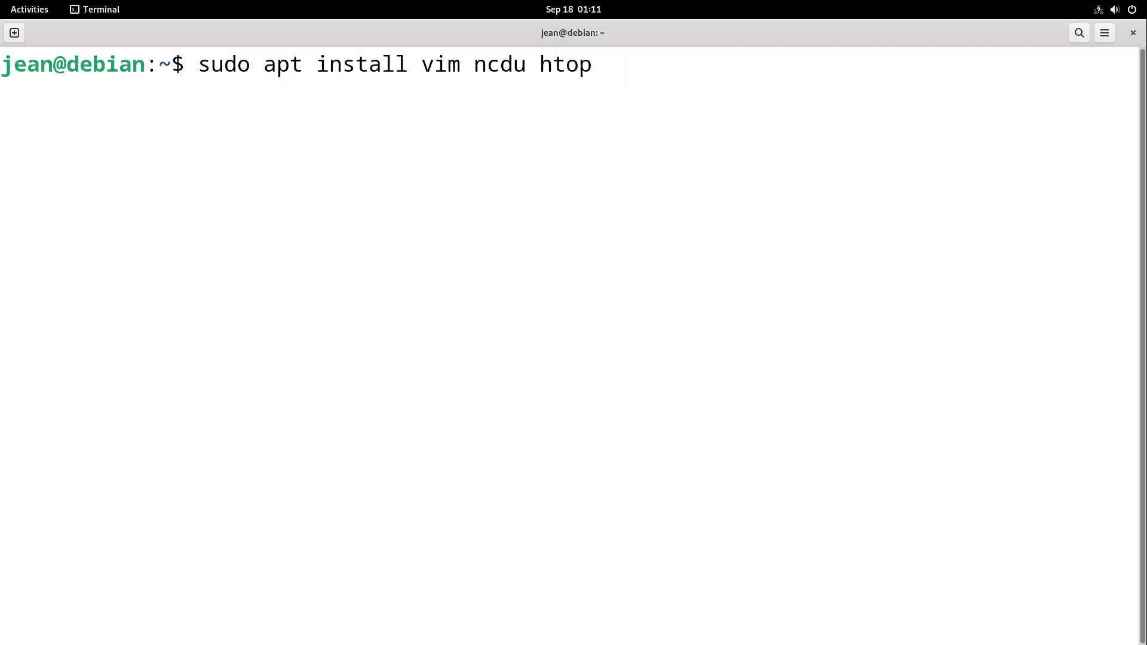
{"action": "type", "text": "git"}
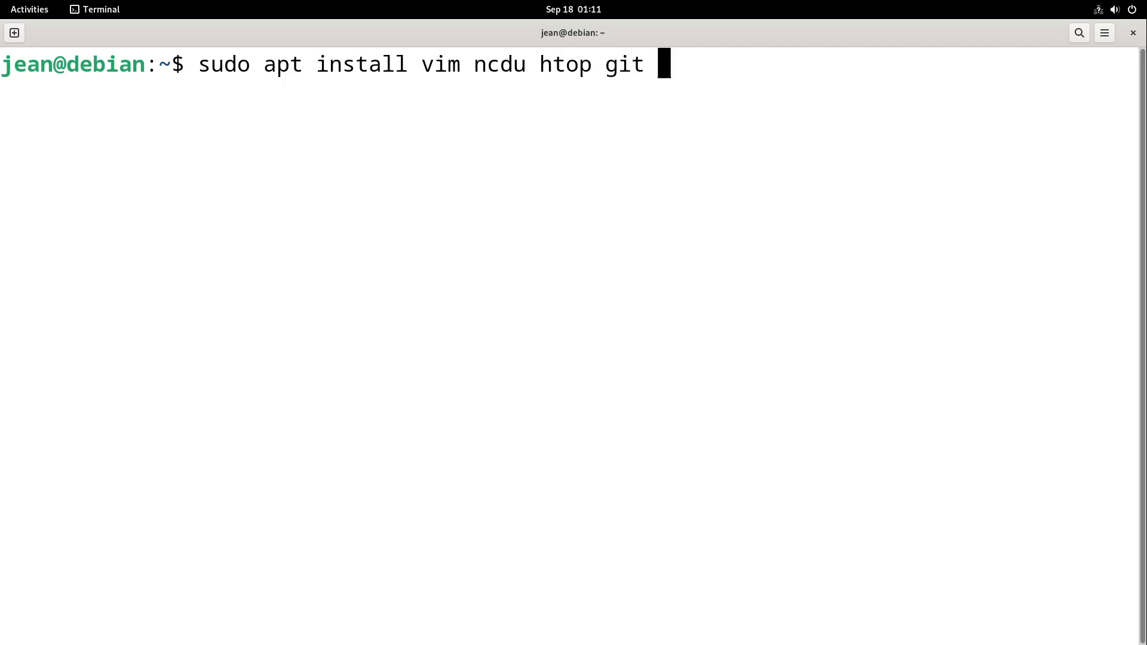
{"action": "type", "text": "pw"}
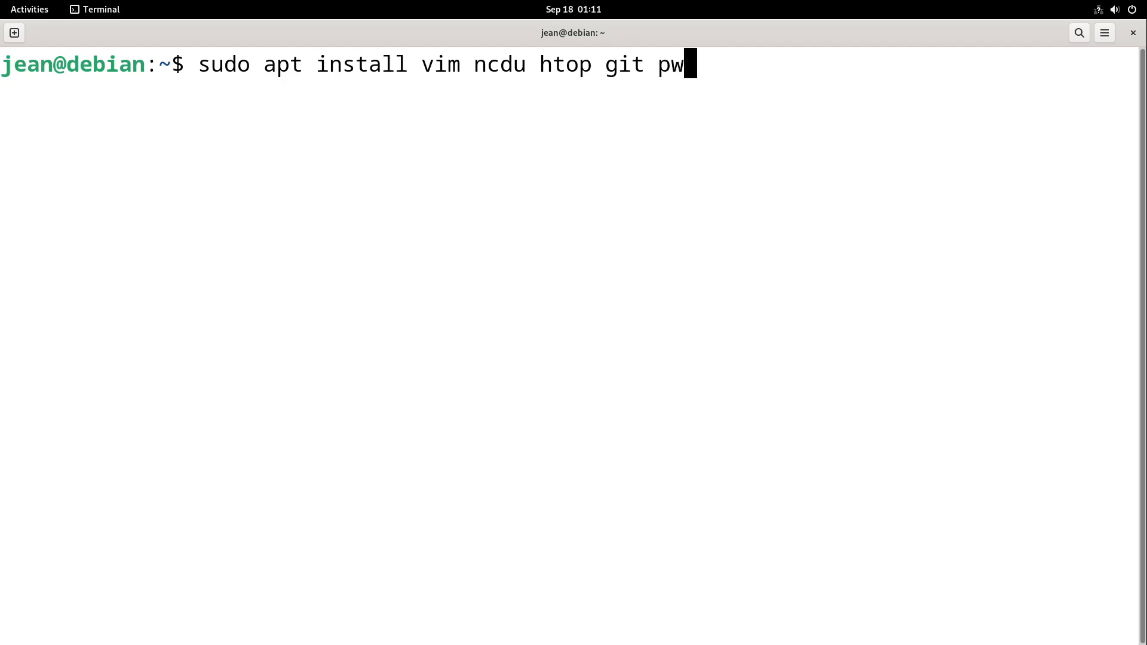
{"action": "type", "text": "gen"}
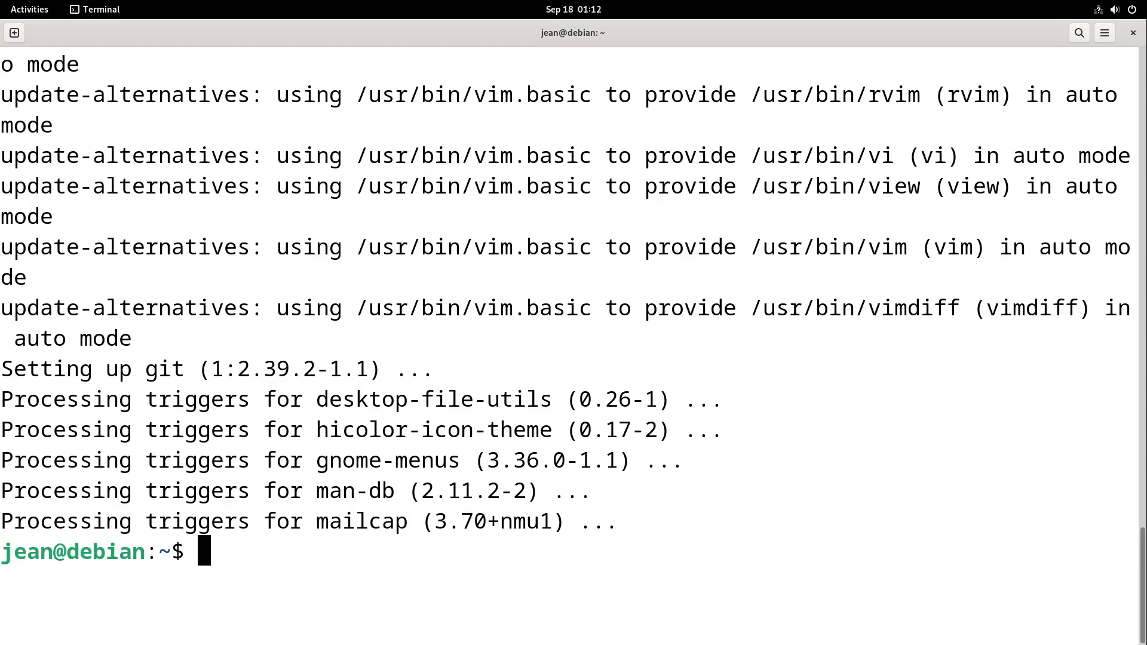
Step: Generate random passwords with pwgen, confirm Htop in the app grid, and start sudo apt remove
{"action": "type", "text": "pwgen -"}
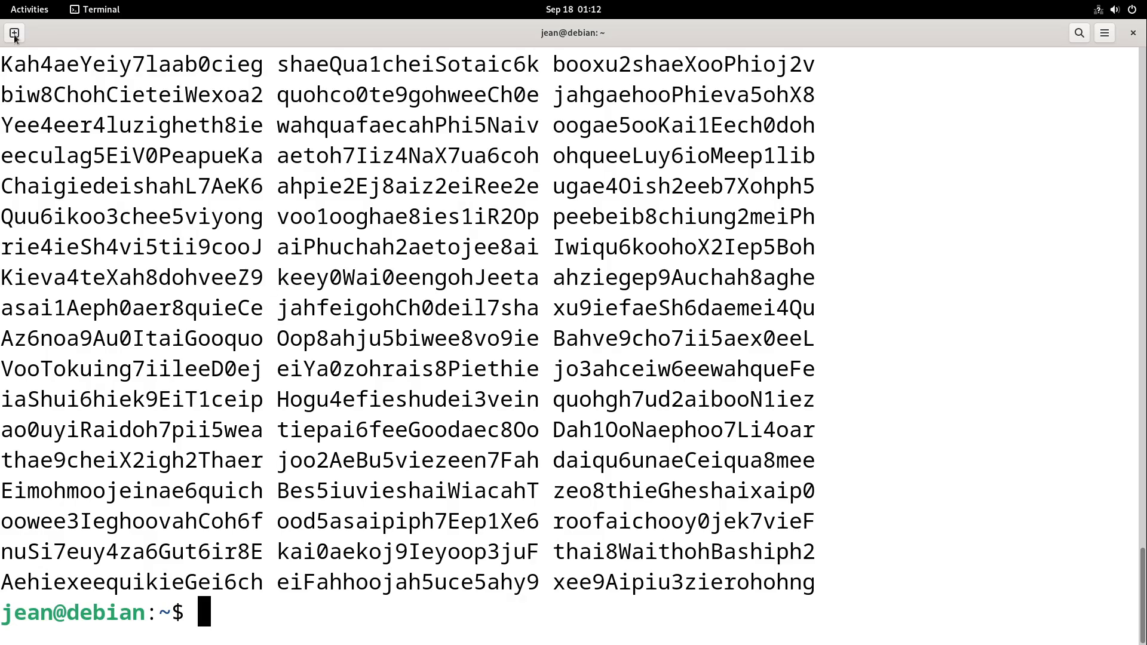
{"action": "left_click", "coordinate": [29, 9]}
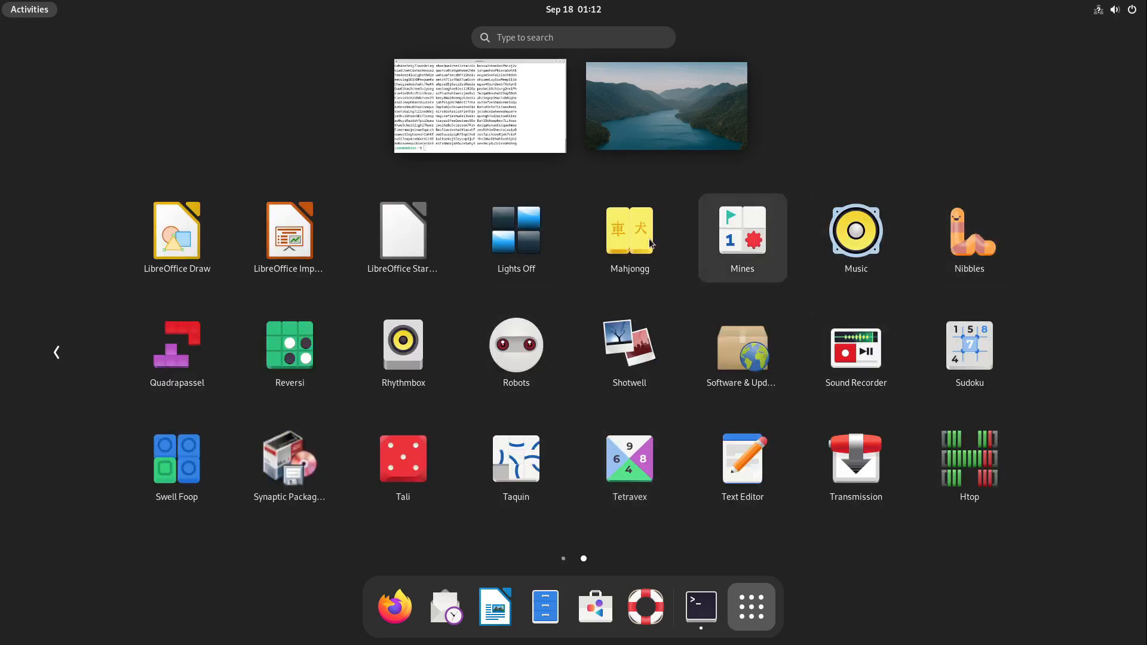
{"action": "left_click", "coordinate": [479, 106]}
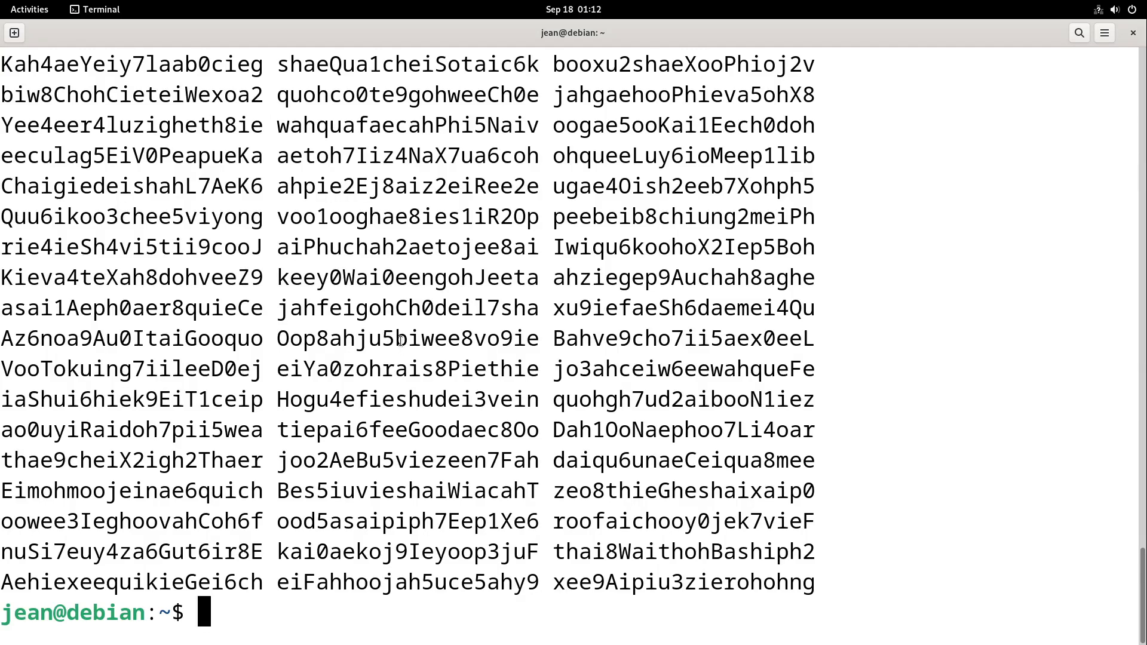
{"action": "type", "text": "sudo apt rem"}
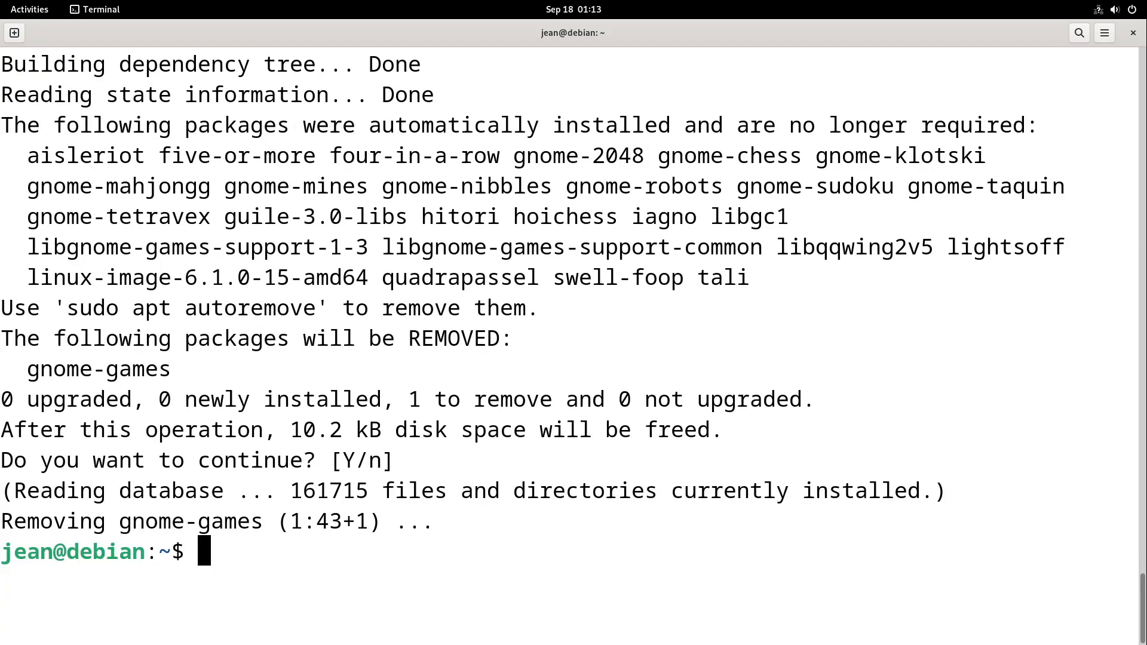
Step: Clean out the leftover GNOME games with sudo apt autoremove, then switch to the browser
{"action": "type", "text": "sudo apt"}
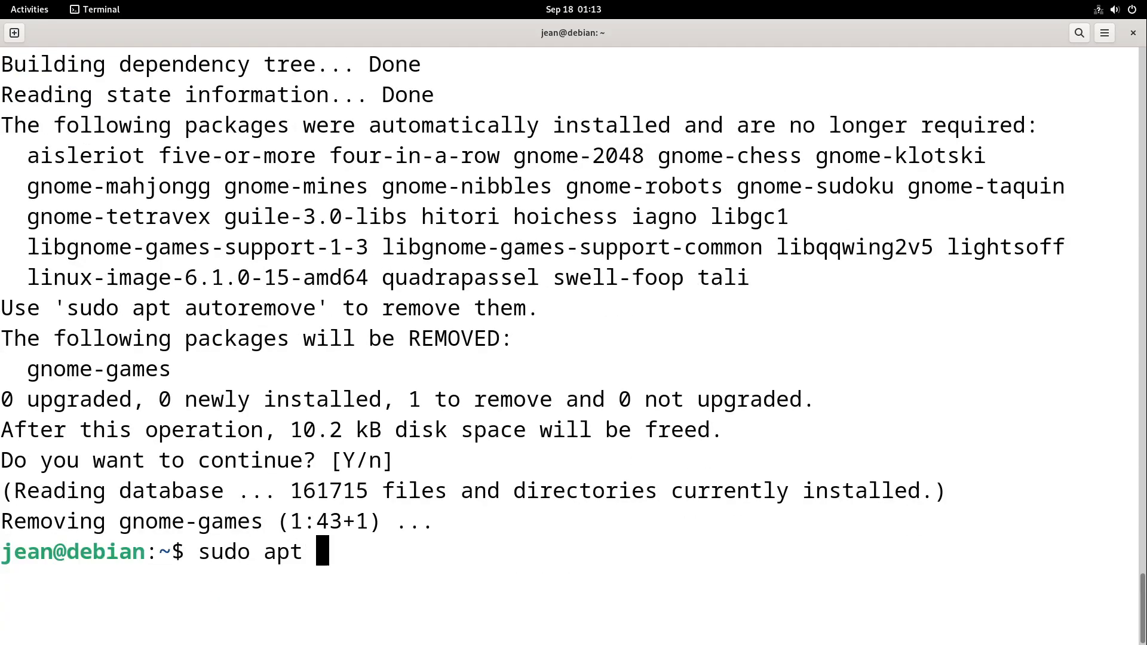
{"action": "type", "text": "automremove"}
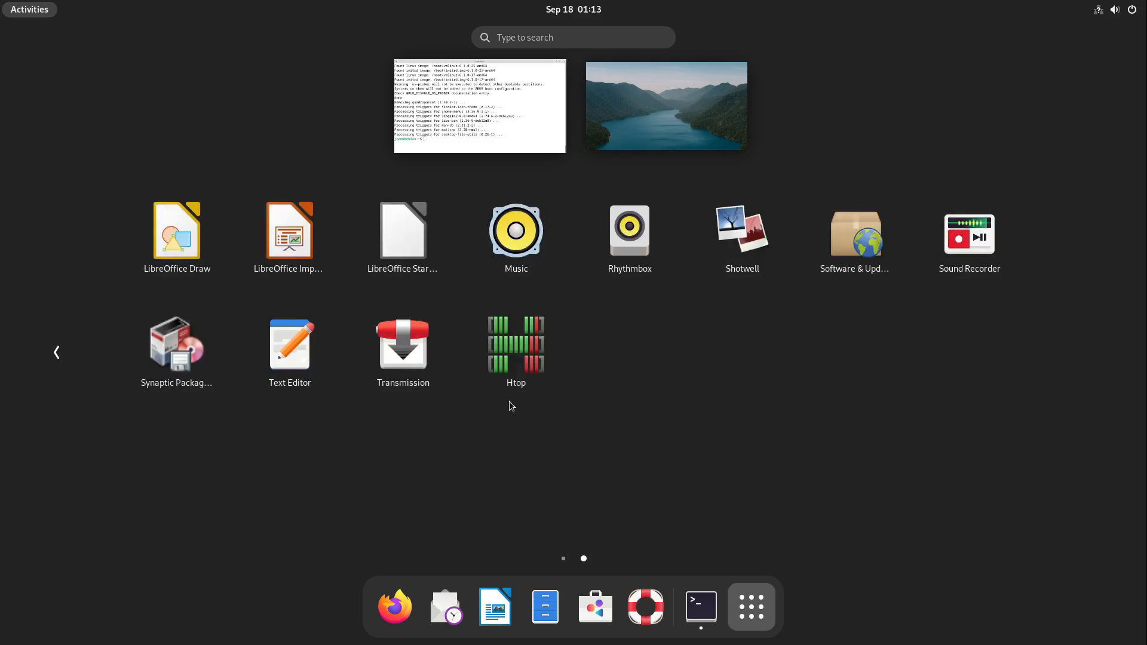
{"action": "left_click", "coordinate": [479, 105]}
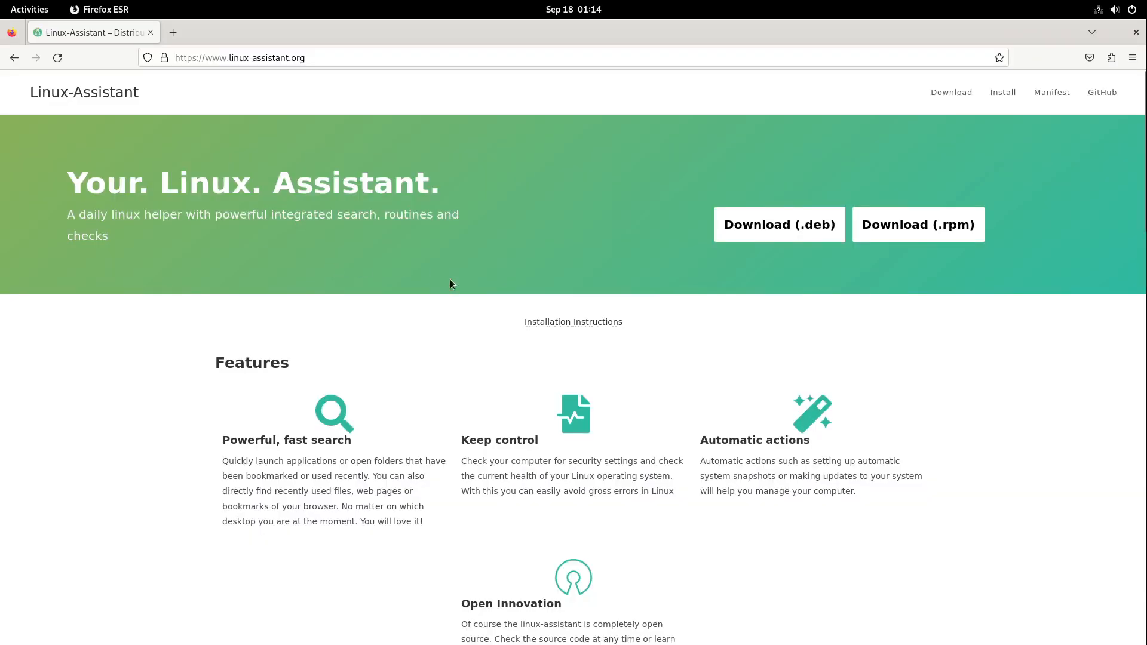
Step: Step through the Linux Assistant screenshots on its site and download the .deb package
{"action": "scroll", "scroll_direction": "down", "scroll_amount": 3}
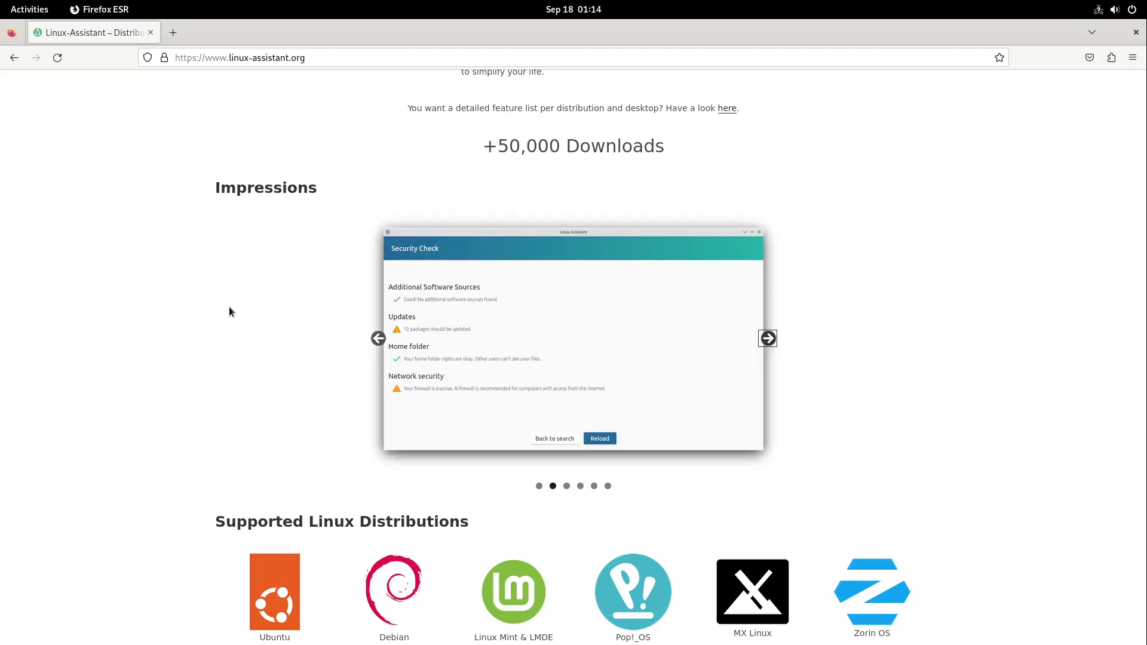
{"action": "left_click", "coordinate": [766, 338]}
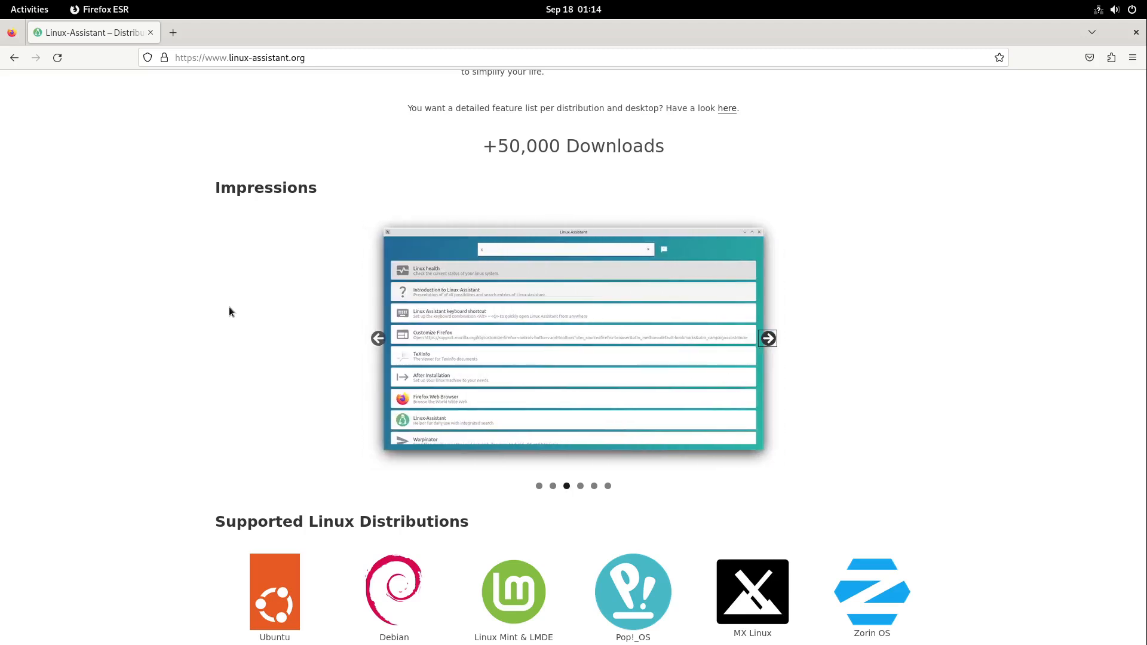
{"action": "scroll", "scroll_direction": "down", "scroll_amount": 3}
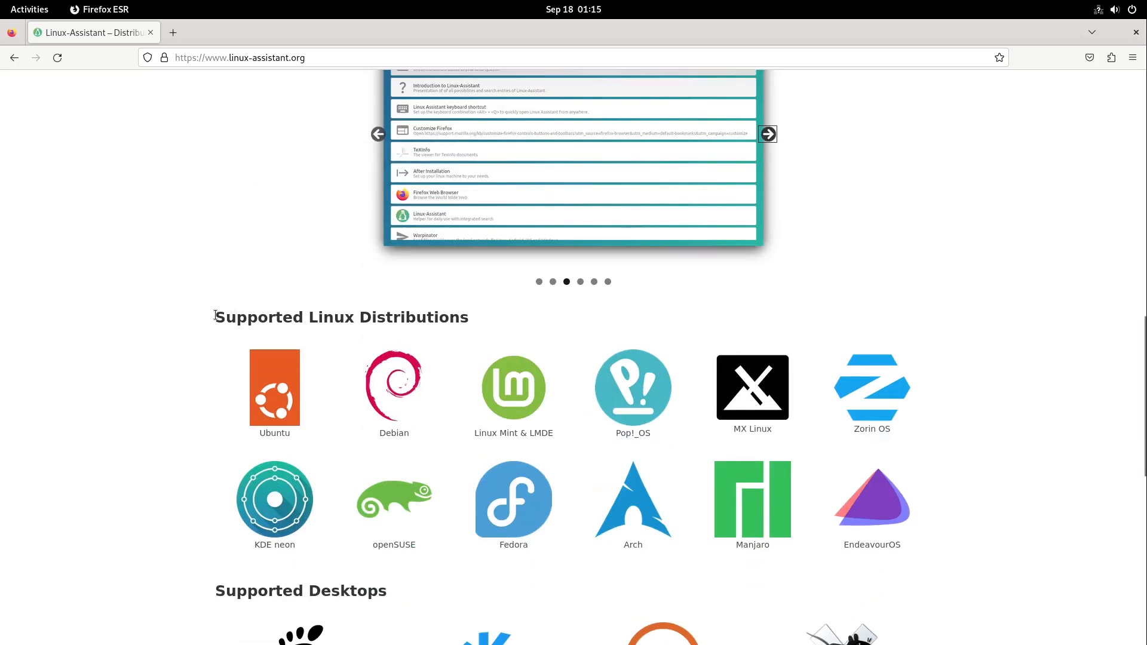
{"action": "left_click", "coordinate": [766, 133]}
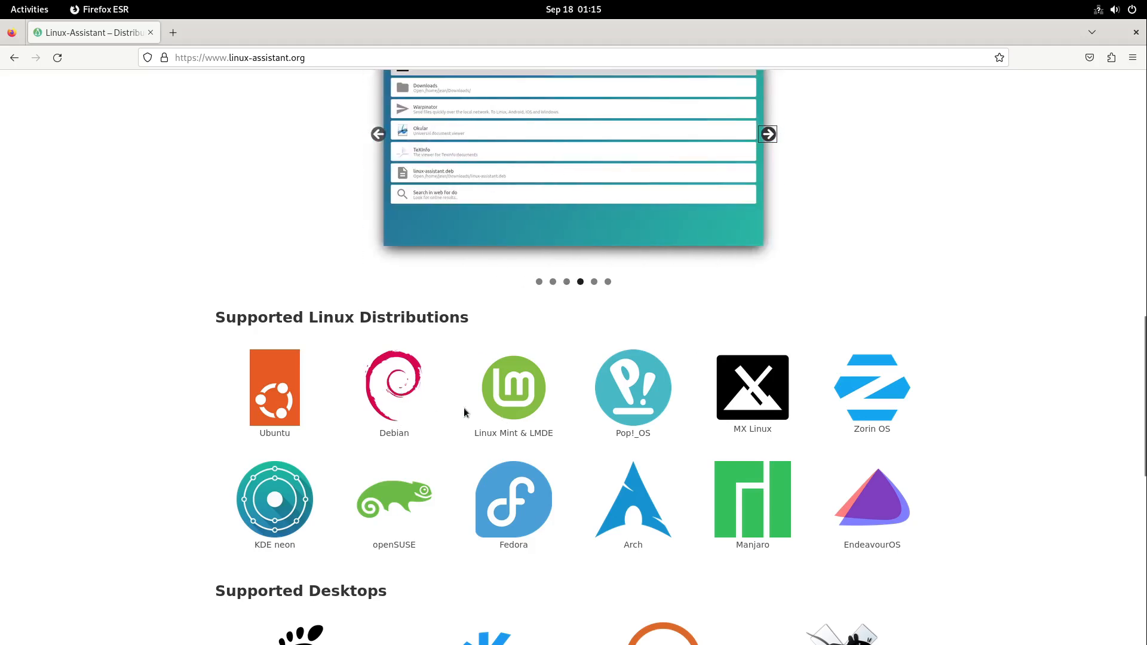
{"action": "mouse_move", "coordinate": [970, 315]}
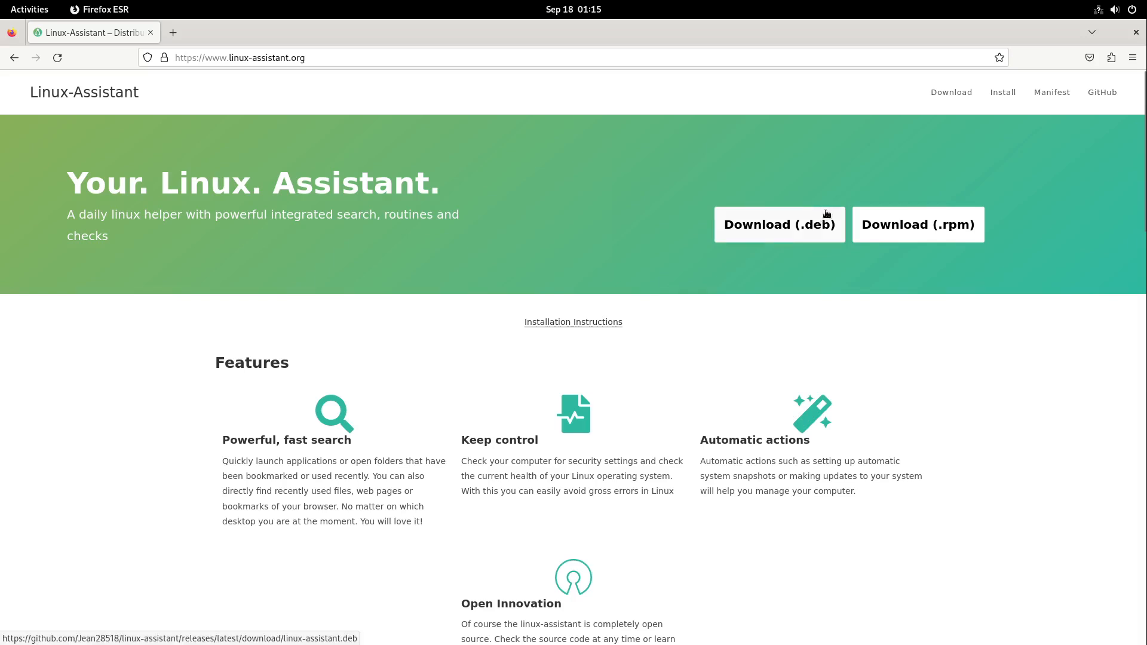
{"action": "left_click", "coordinate": [778, 224]}
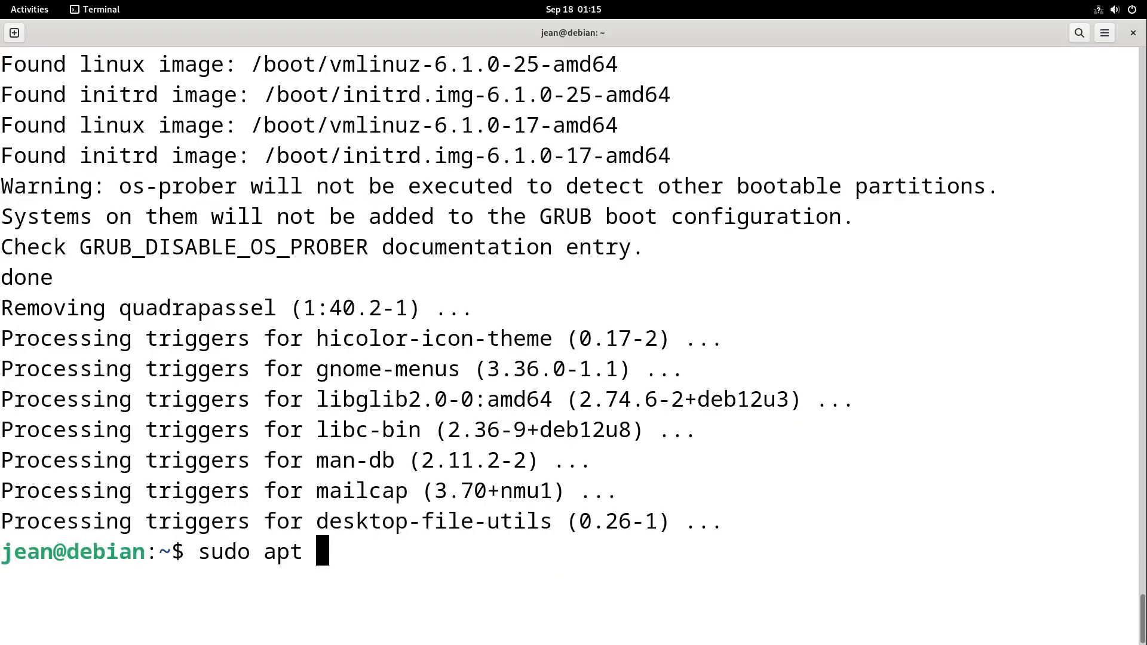
Step: Install gdebi via sudo apt install with Tab completion, then bring up the file manager
{"action": "type", "text": "install gde"}
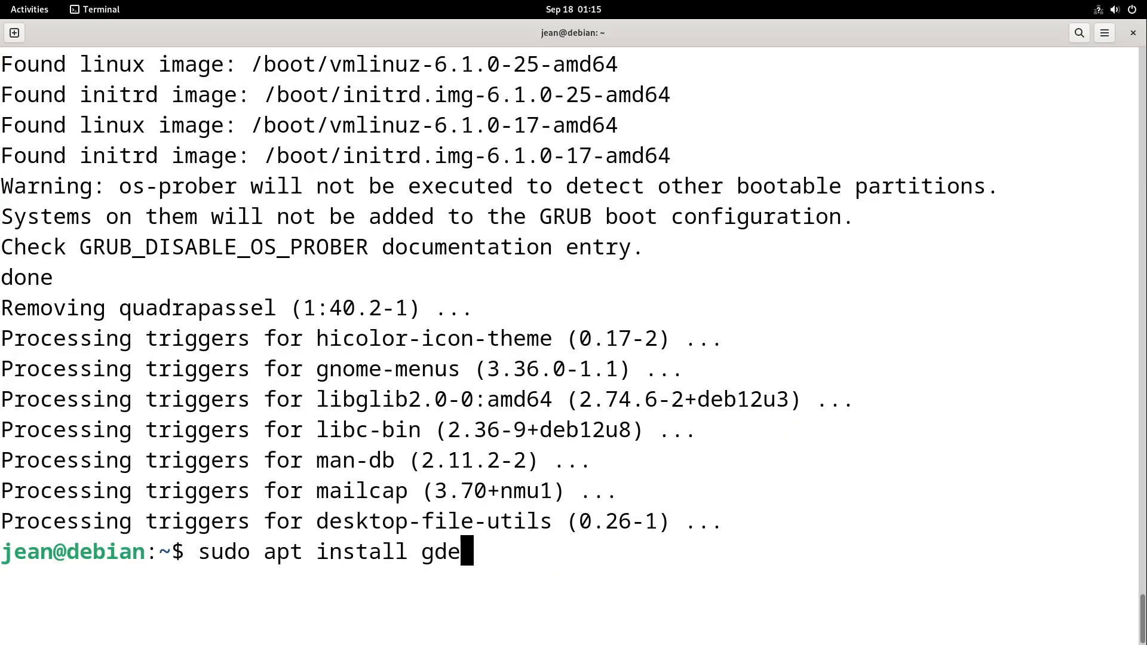
{"action": "key", "text": "Tab"}
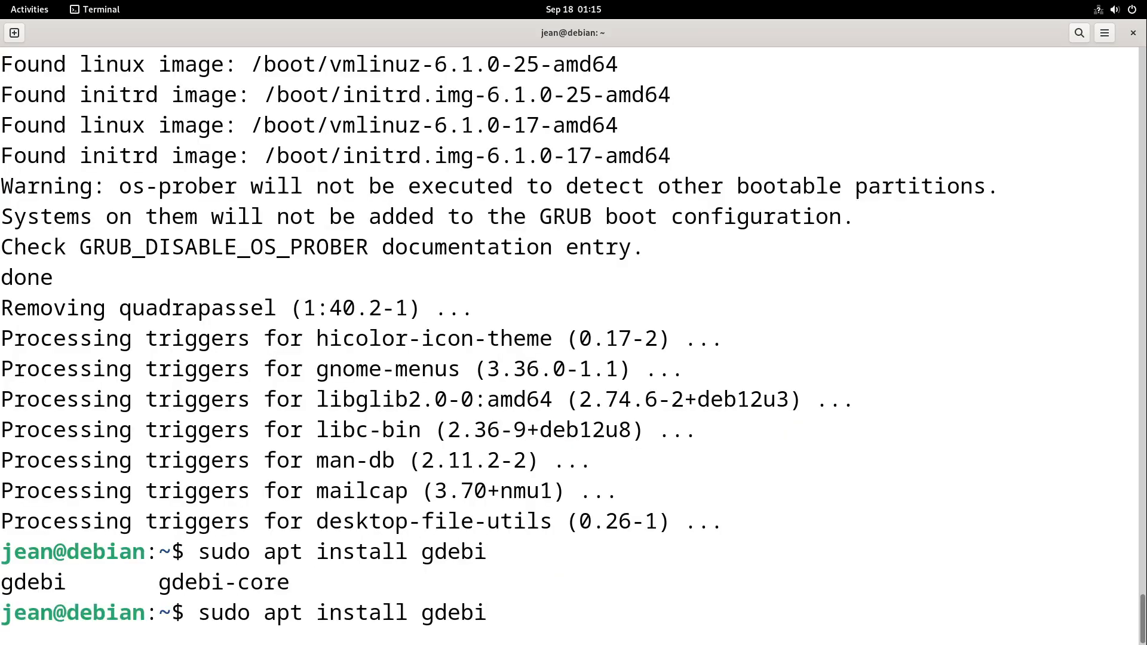
{"action": "key", "text": "Return"}
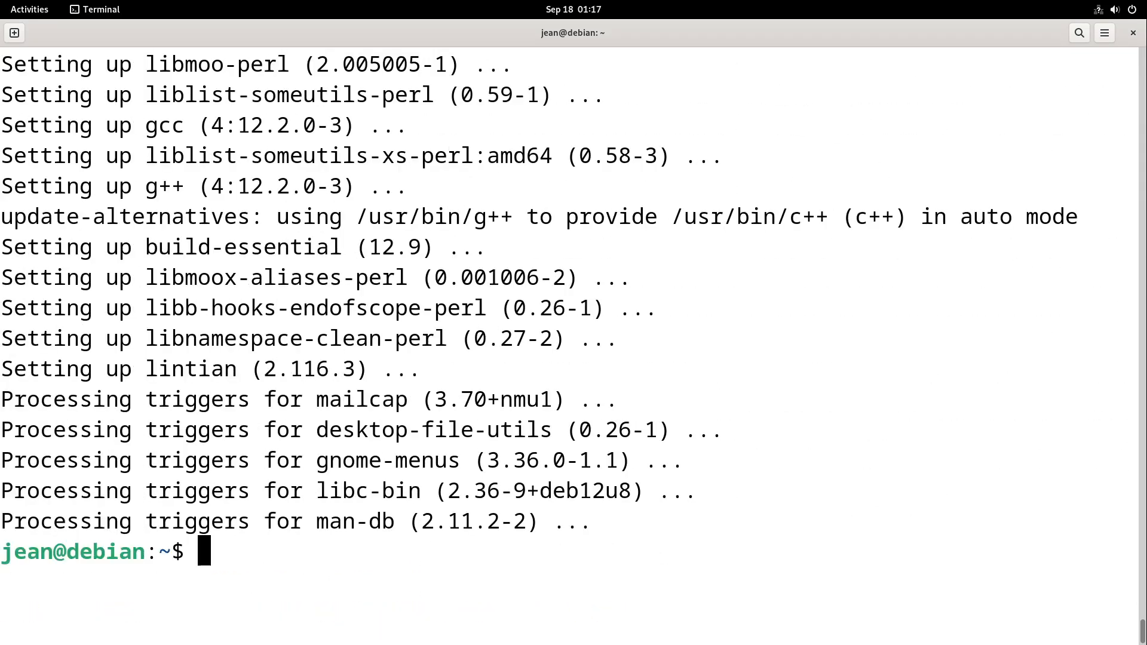
{"action": "left_click", "coordinate": [29, 9]}
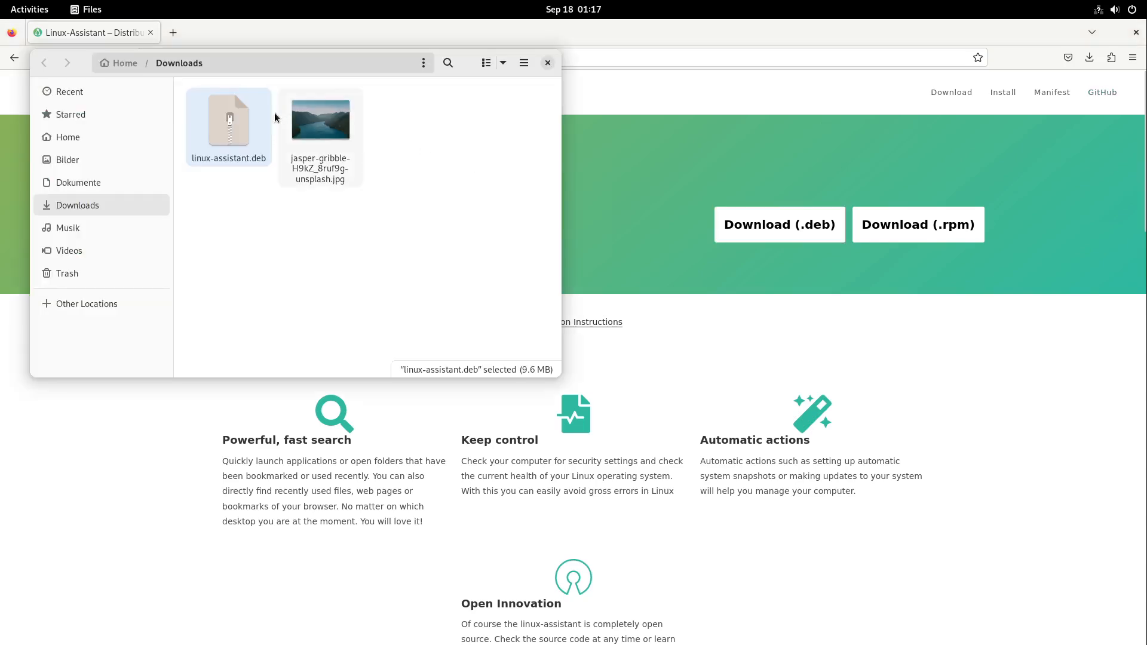
Step: Open linux-assistant.deb with GDebi Package Installer, set as the default for Debian packages
{"action": "right_click", "coordinate": [227, 124]}
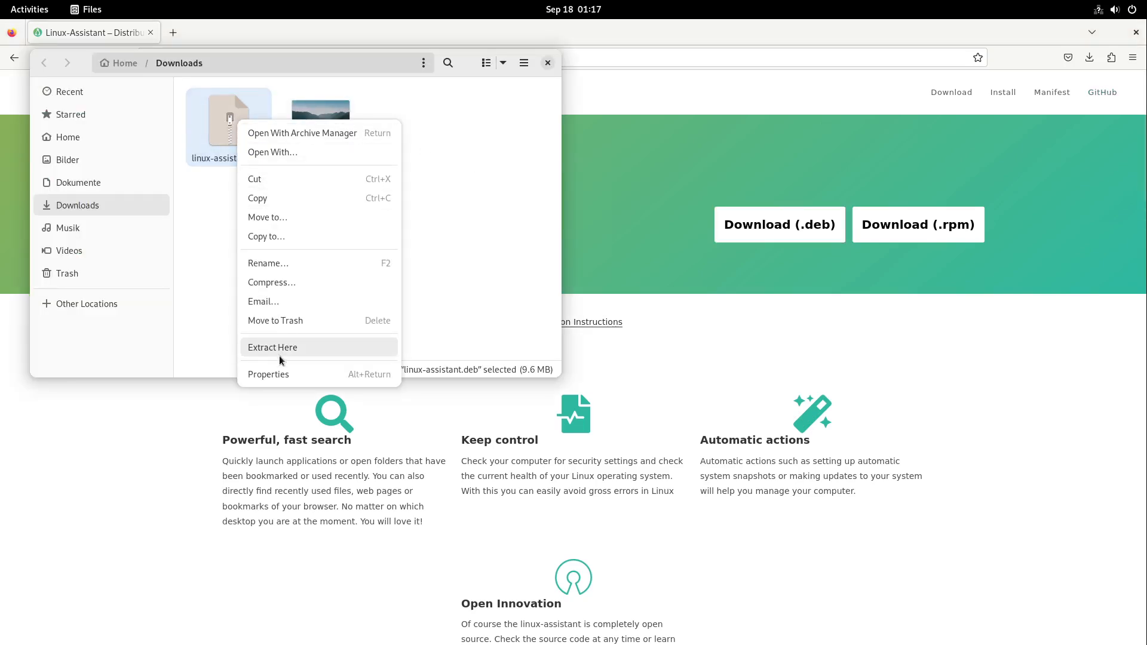
{"action": "mouse_move", "coordinate": [286, 152]}
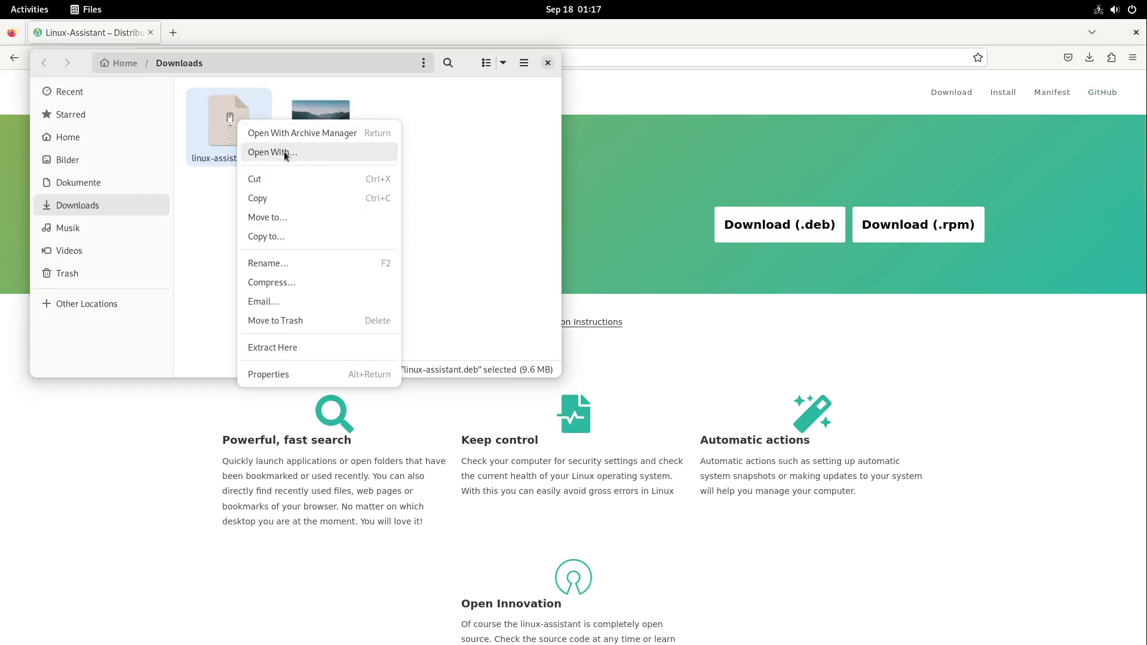
{"action": "left_click", "coordinate": [271, 152]}
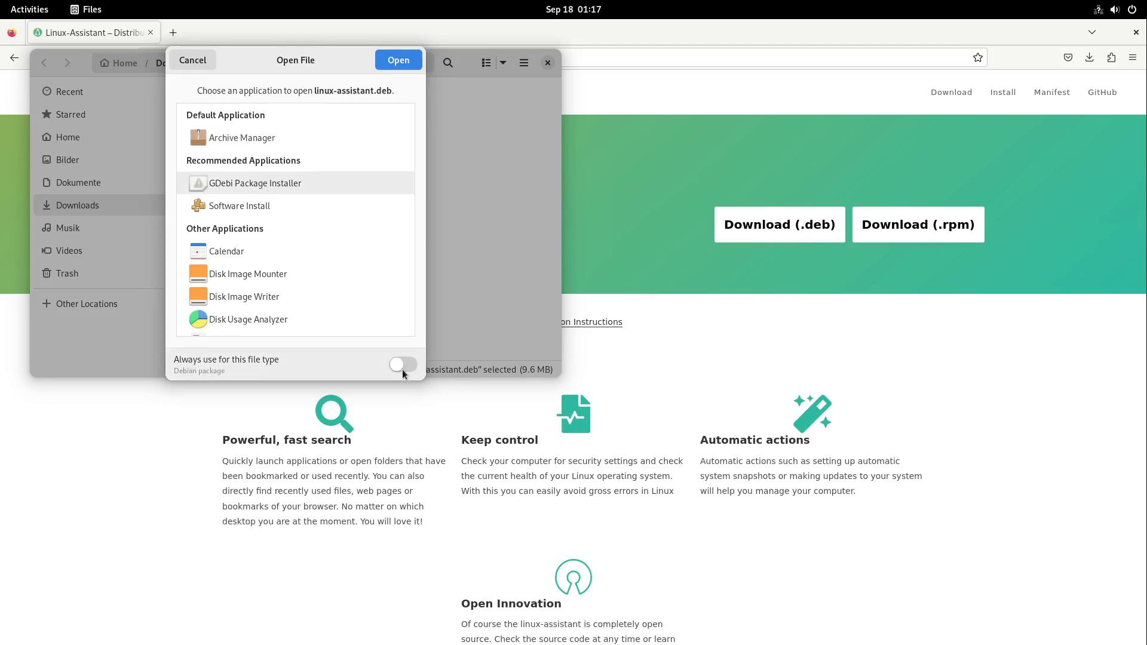
{"action": "left_click", "coordinate": [402, 365]}
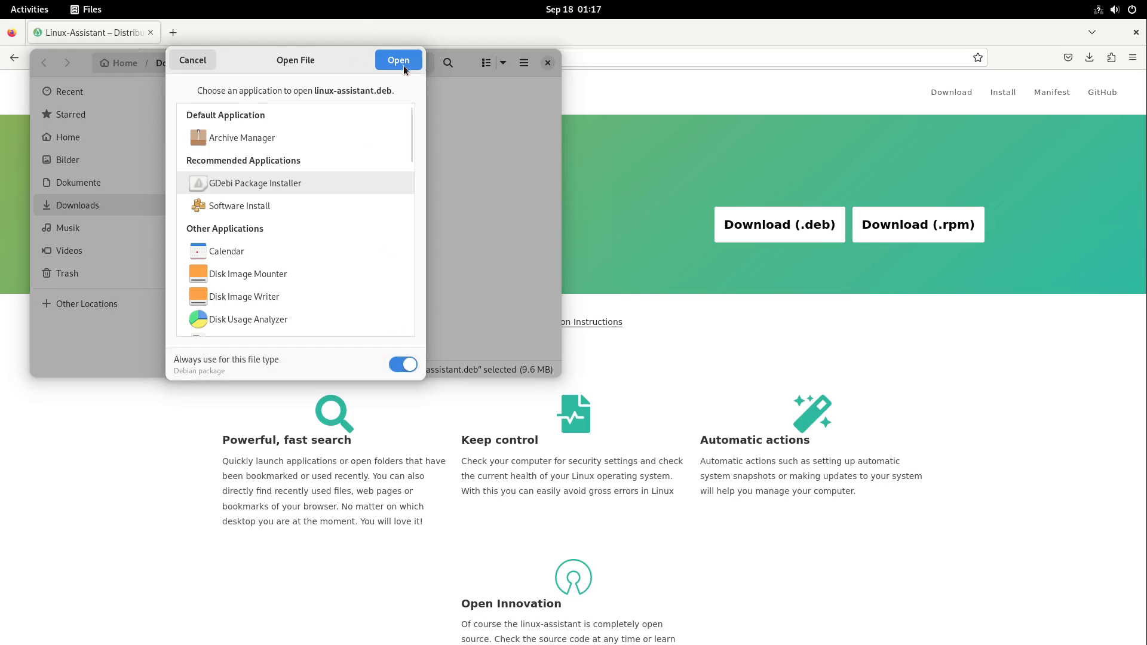
{"action": "left_click", "coordinate": [398, 60]}
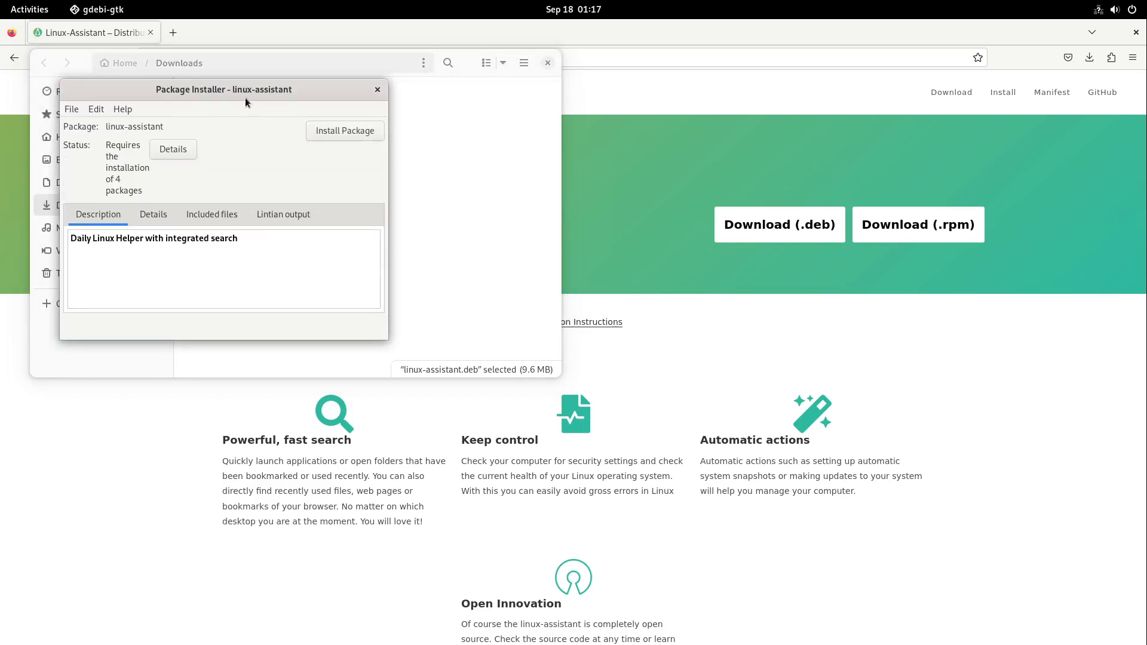
Step: Run Install Package on the Linux Assistant package, then close GDebi
{"action": "left_click", "coordinate": [345, 130]}
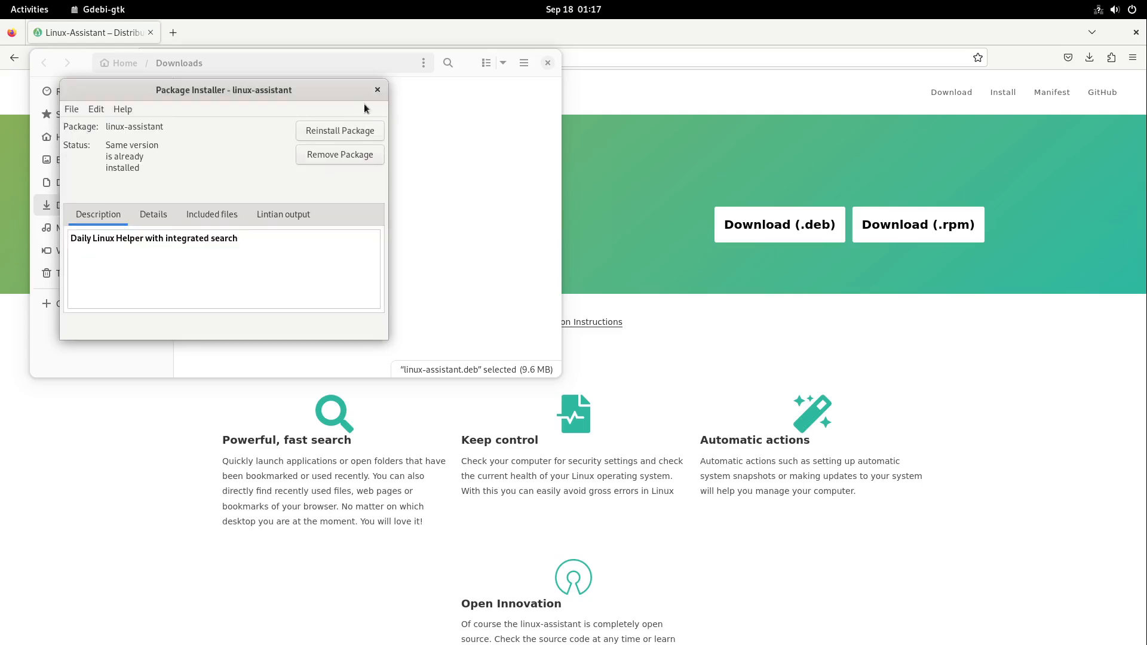
{"action": "left_click", "coordinate": [378, 89]}
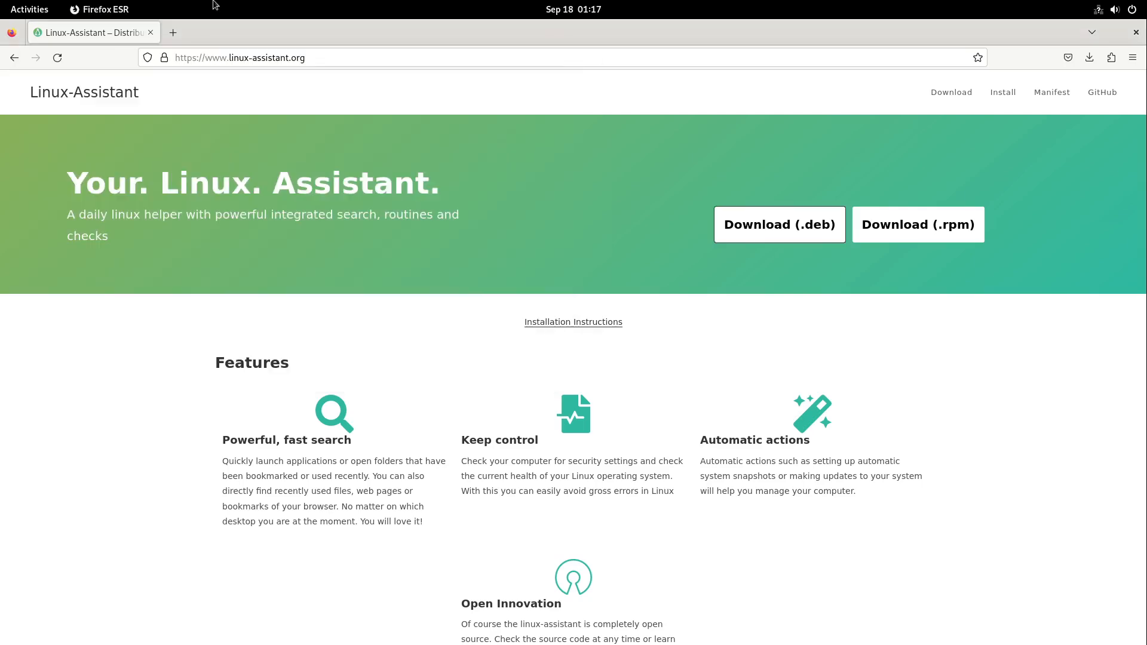
{"action": "left_click", "coordinate": [29, 9]}
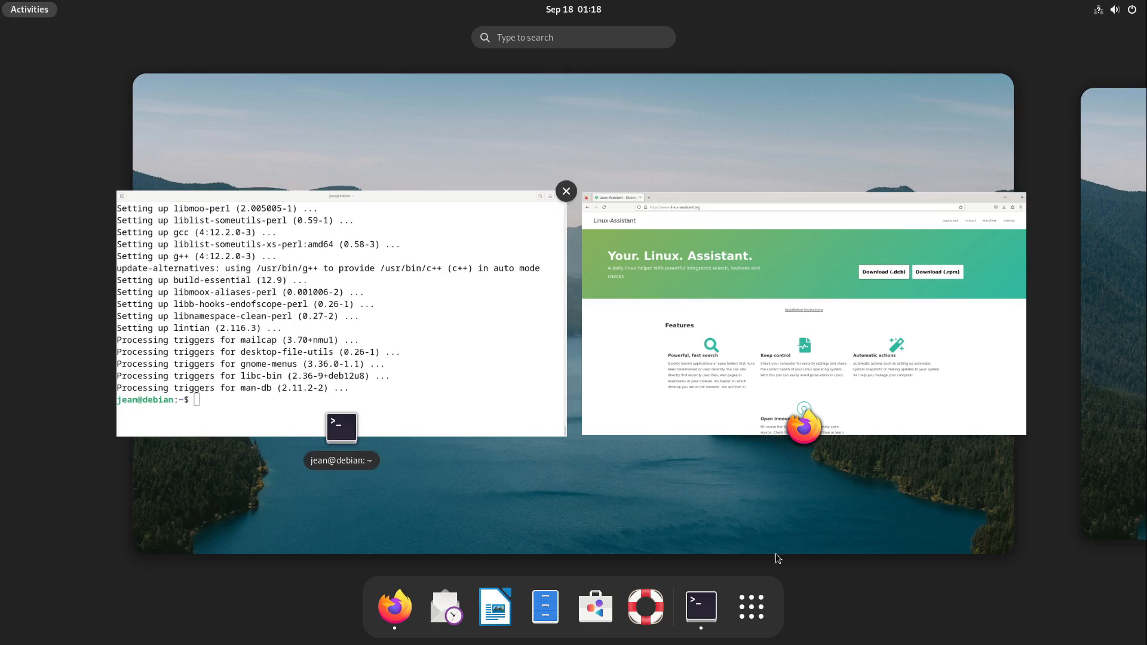
Step: Launch Linux Assistant, confirm the detected system, accept the quick-open hotkey and skip computer setup
{"action": "left_click", "coordinate": [750, 606]}
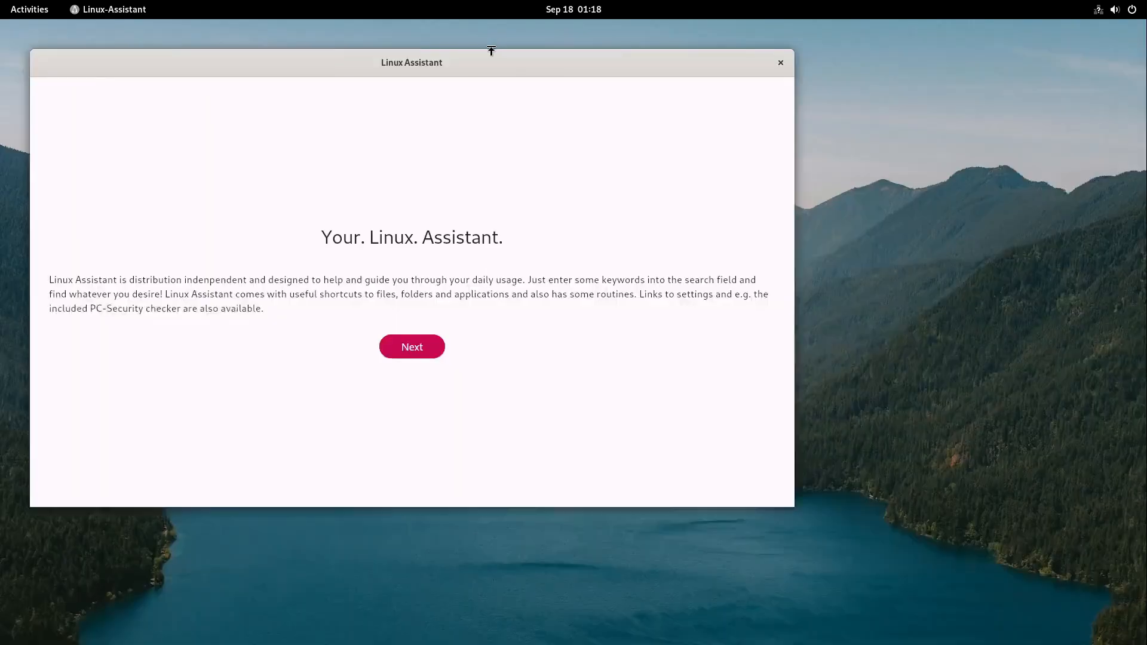
{"action": "left_click", "coordinate": [411, 346]}
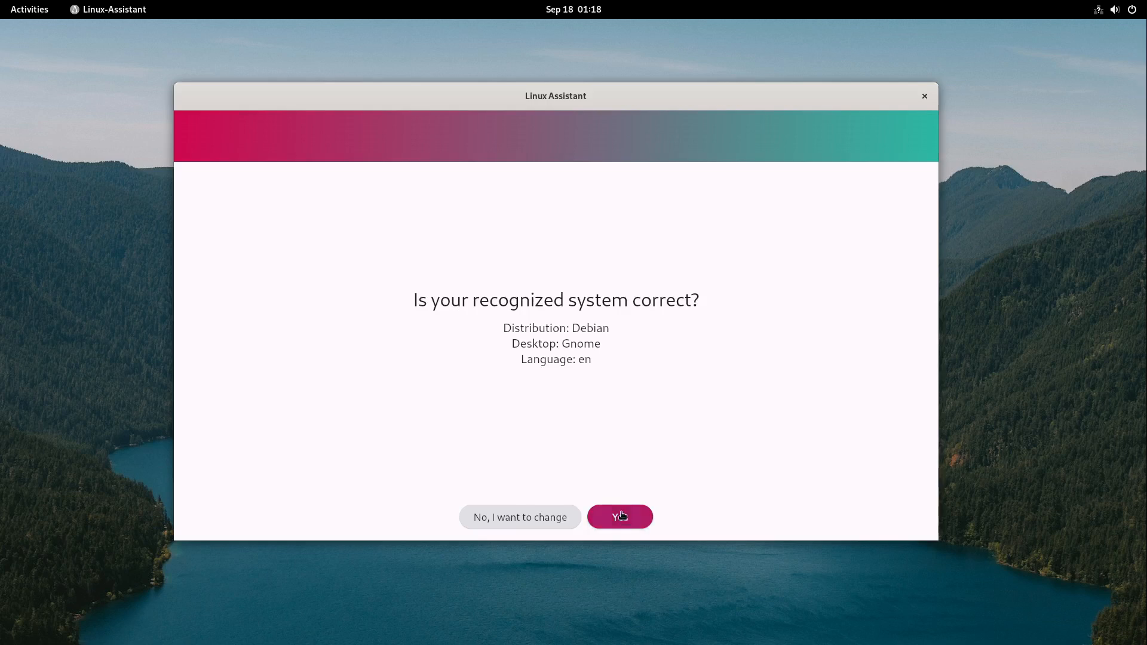
{"action": "left_click", "coordinate": [618, 518]}
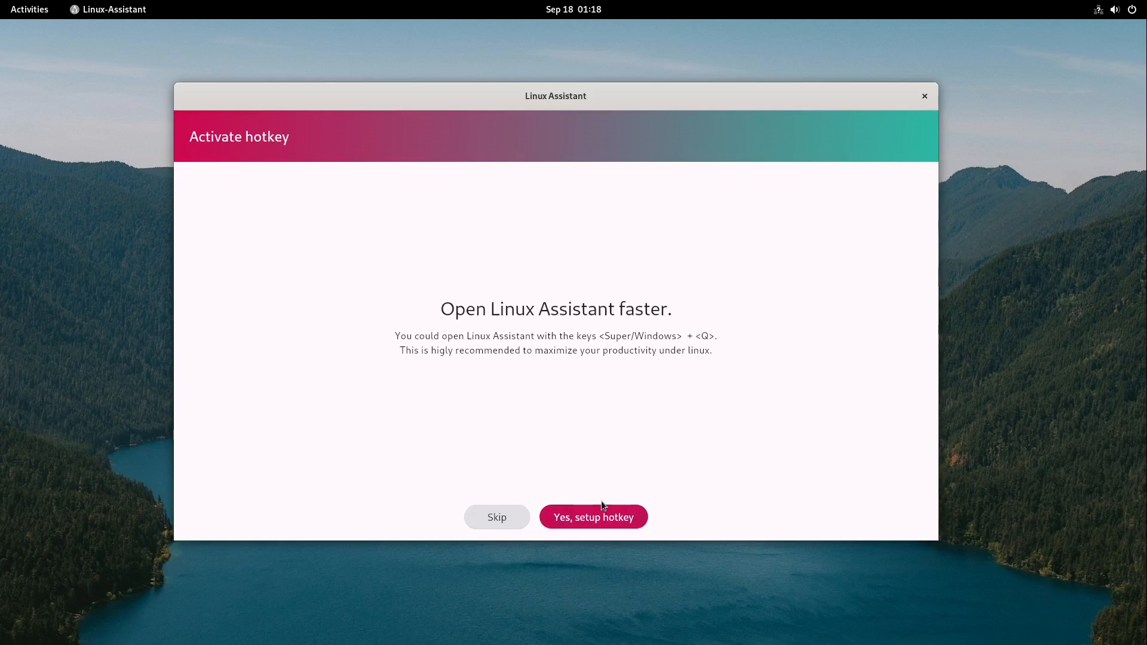
{"action": "left_click", "coordinate": [592, 516]}
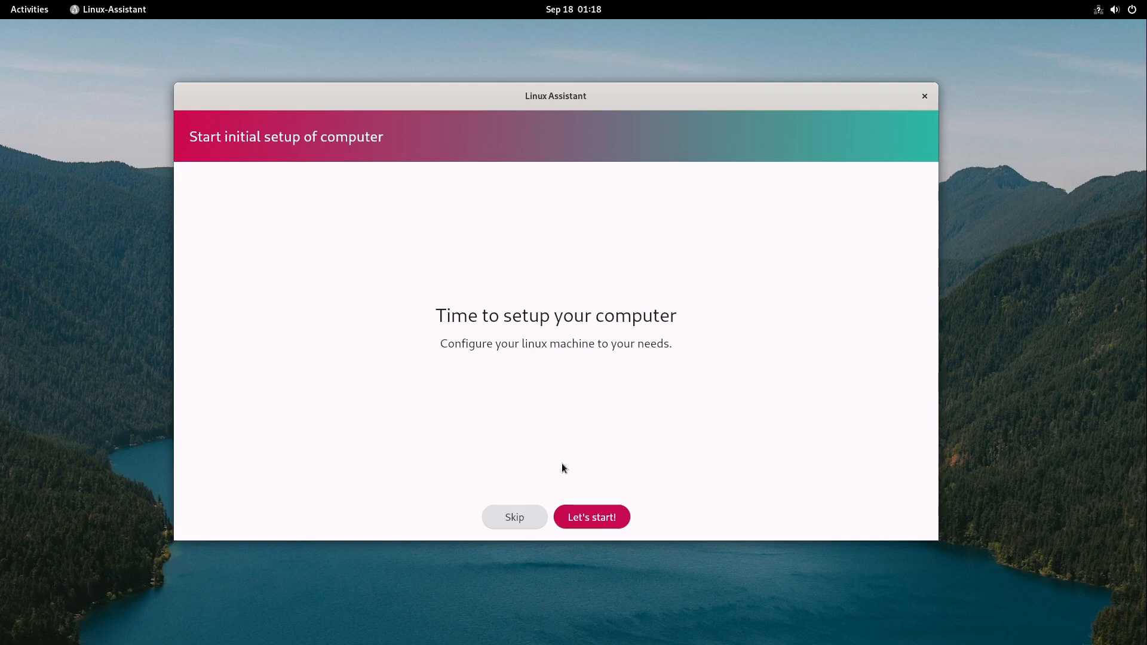
{"action": "mouse_move", "coordinate": [585, 463]}
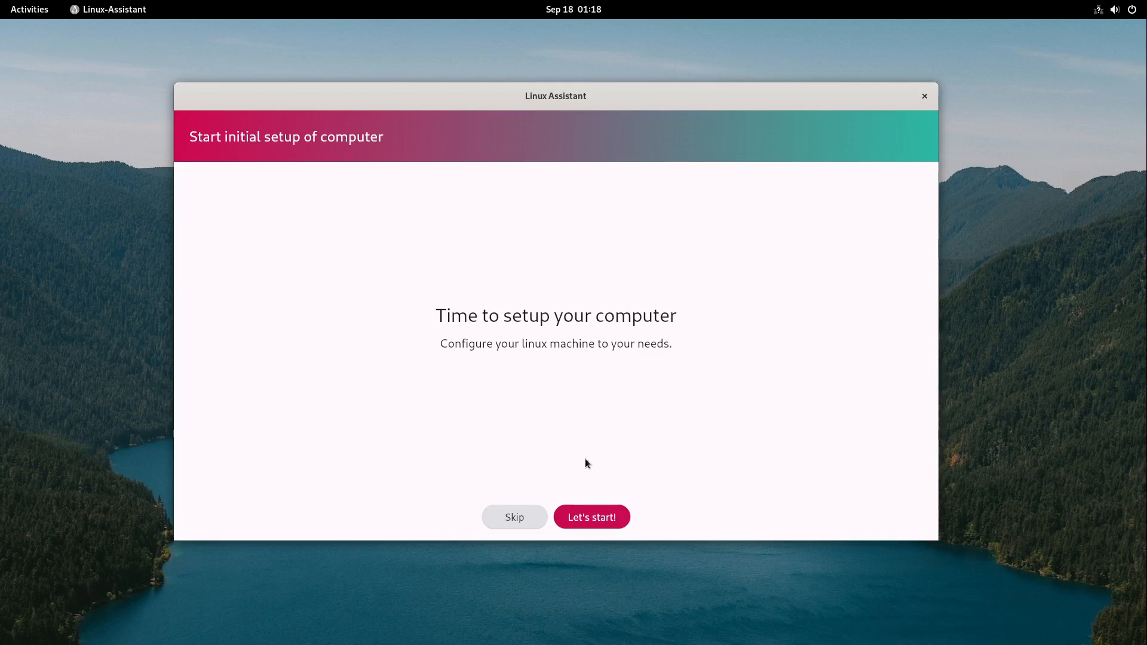
{"action": "mouse_move", "coordinate": [565, 450]}
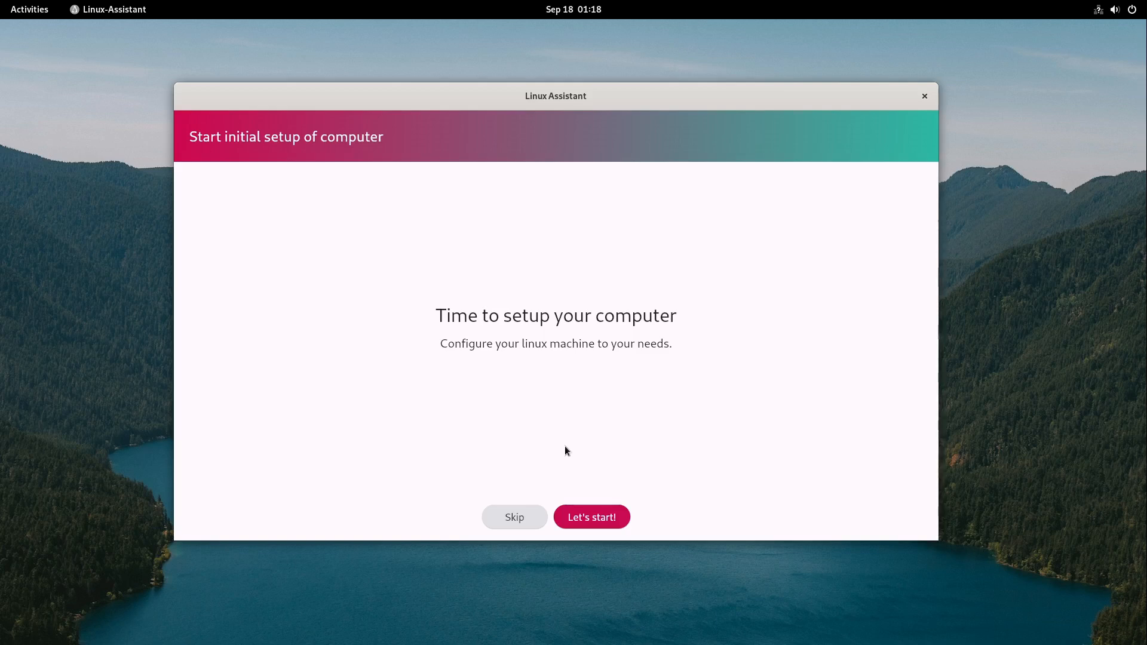
{"action": "mouse_move", "coordinate": [566, 454]}
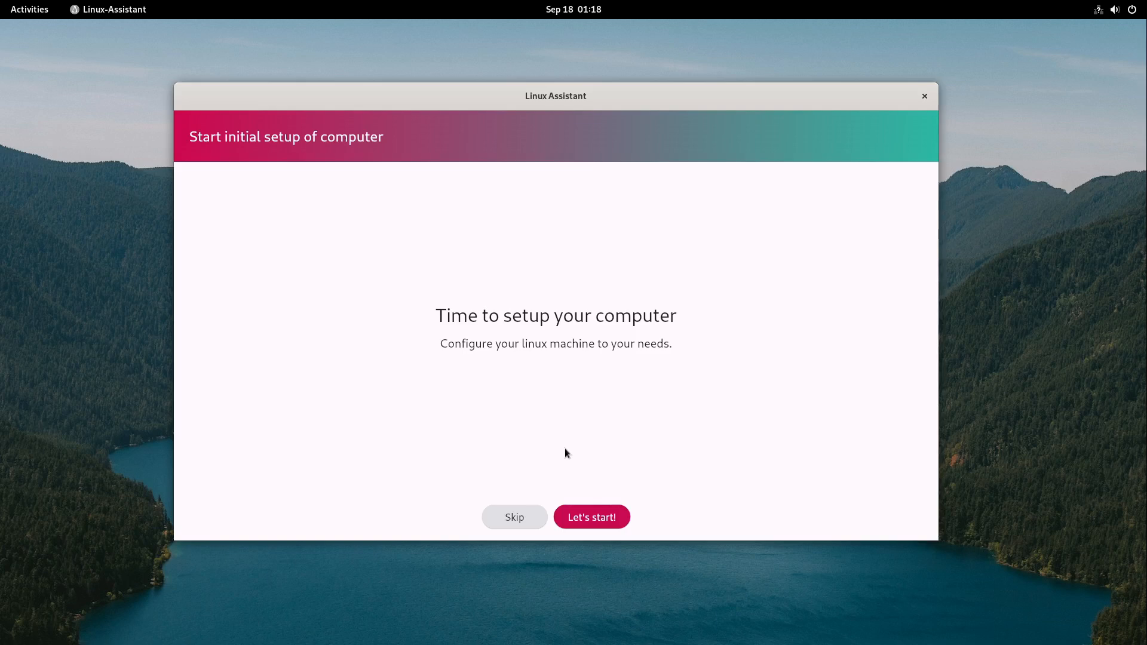
{"action": "mouse_move", "coordinate": [567, 449]}
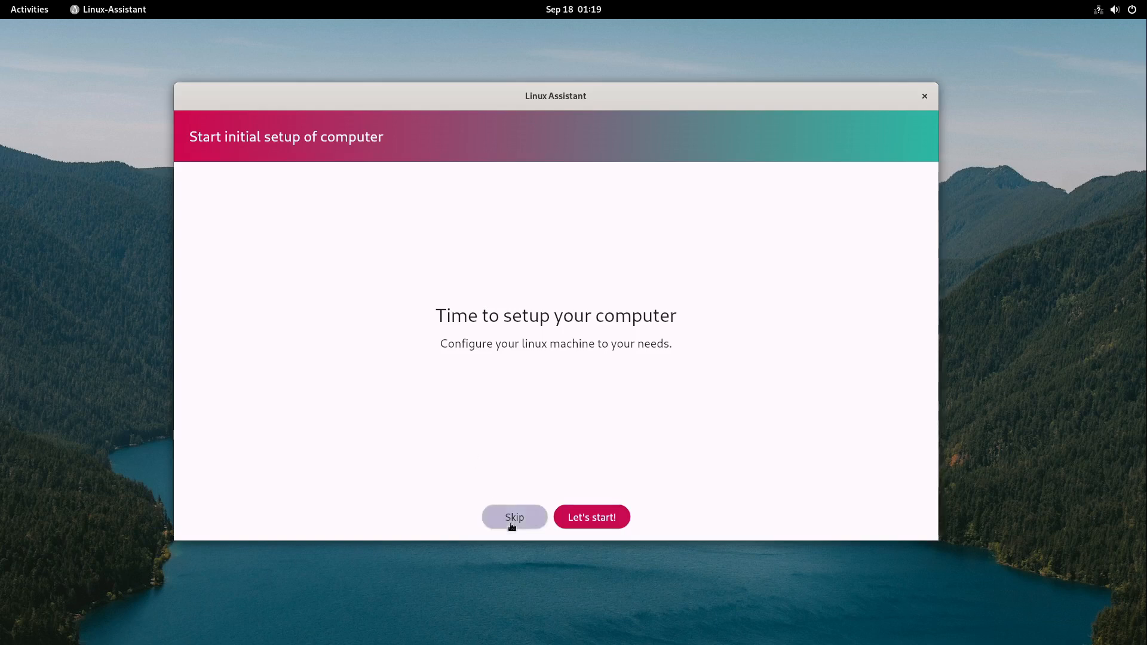
{"action": "left_click", "coordinate": [514, 516]}
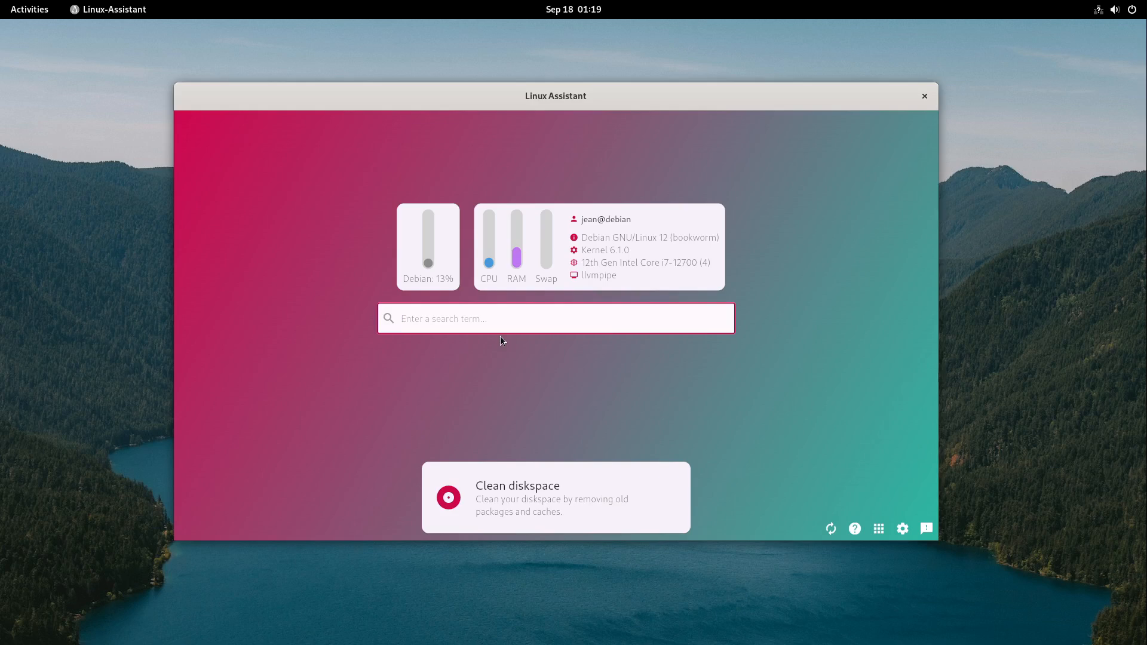
Step: Search 'mu', run Install Multimedia Codecs with password authentication, and return to search
{"action": "type", "text": "mu"}
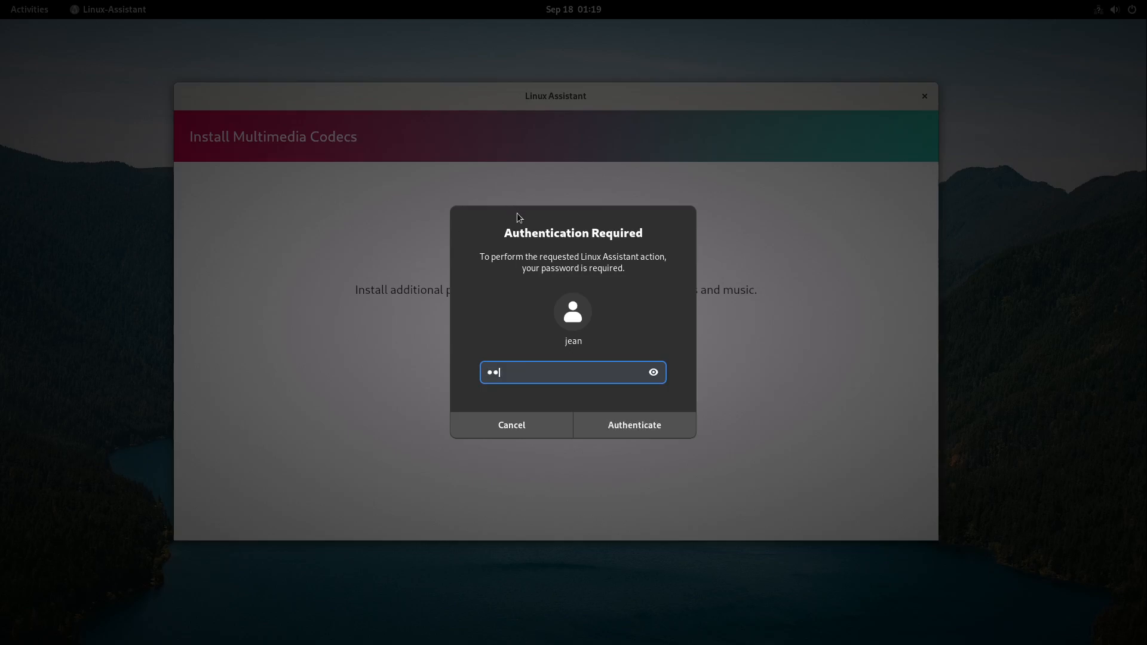
{"action": "left_click", "coordinate": [632, 425]}
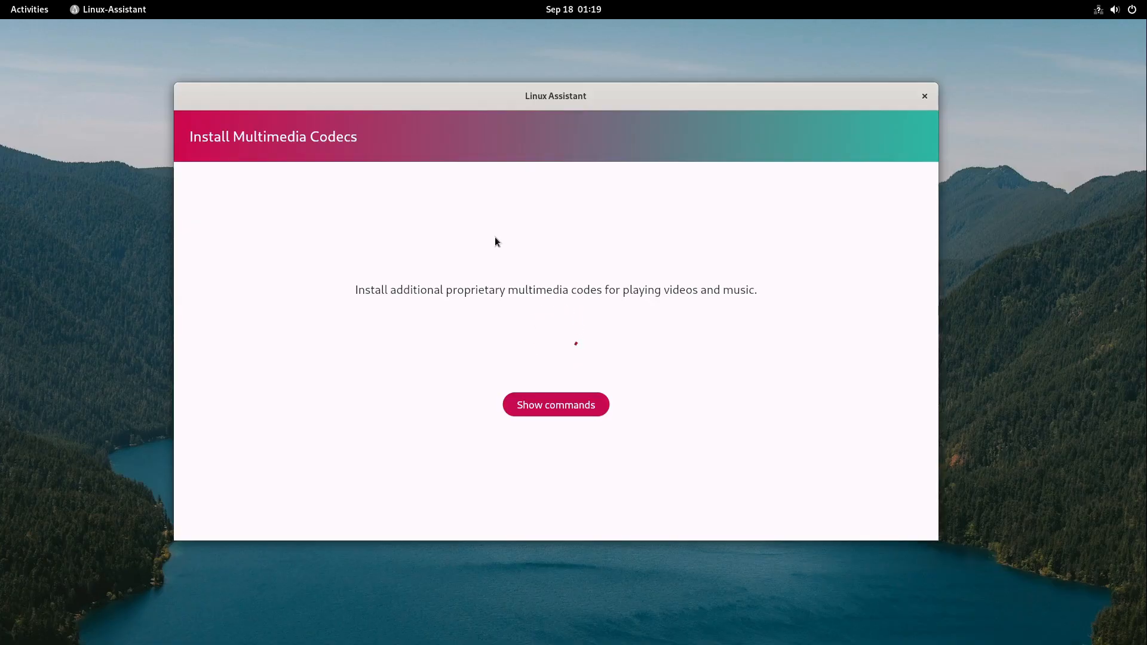
{"action": "left_click", "coordinate": [555, 404]}
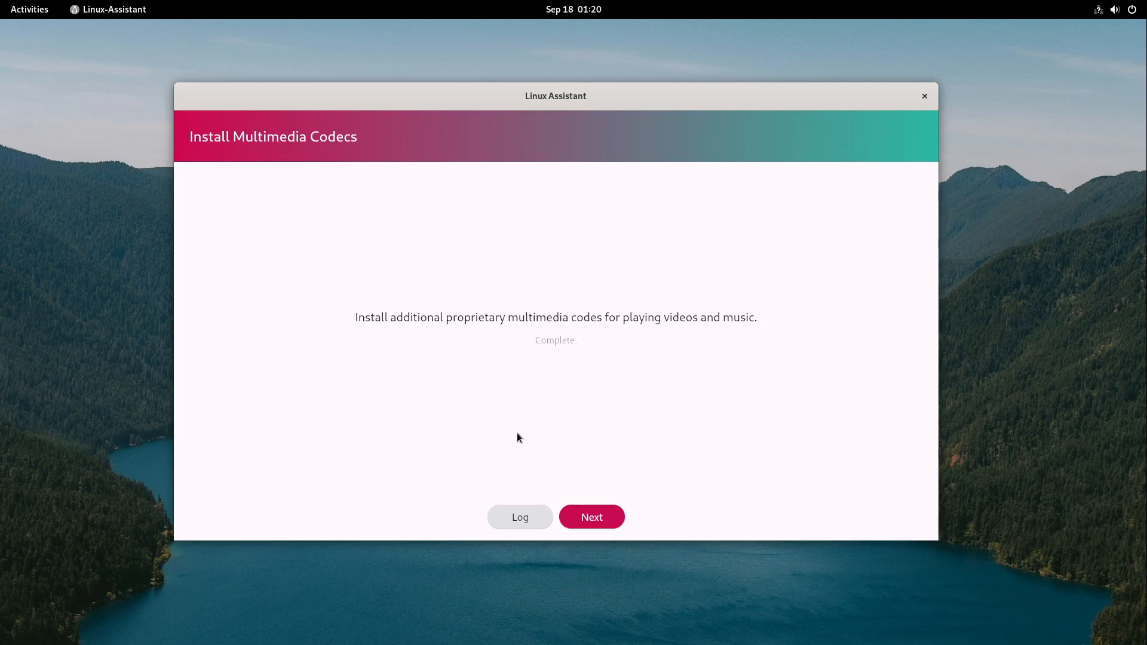
{"action": "left_click", "coordinate": [591, 516]}
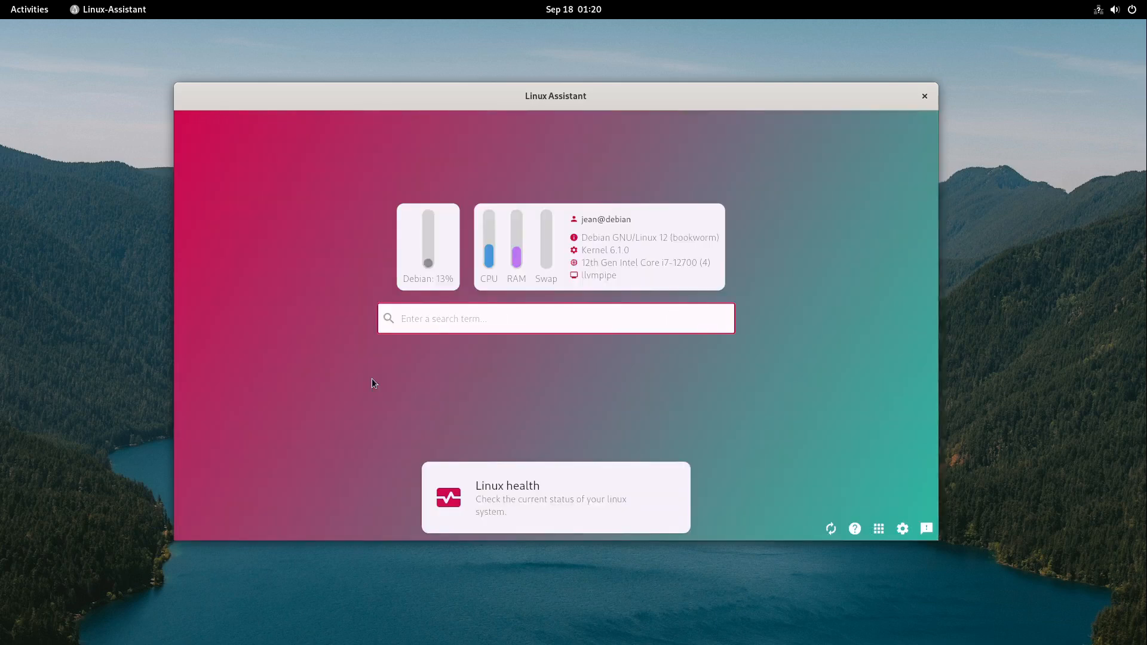
{"action": "type", "text": "Logs"}
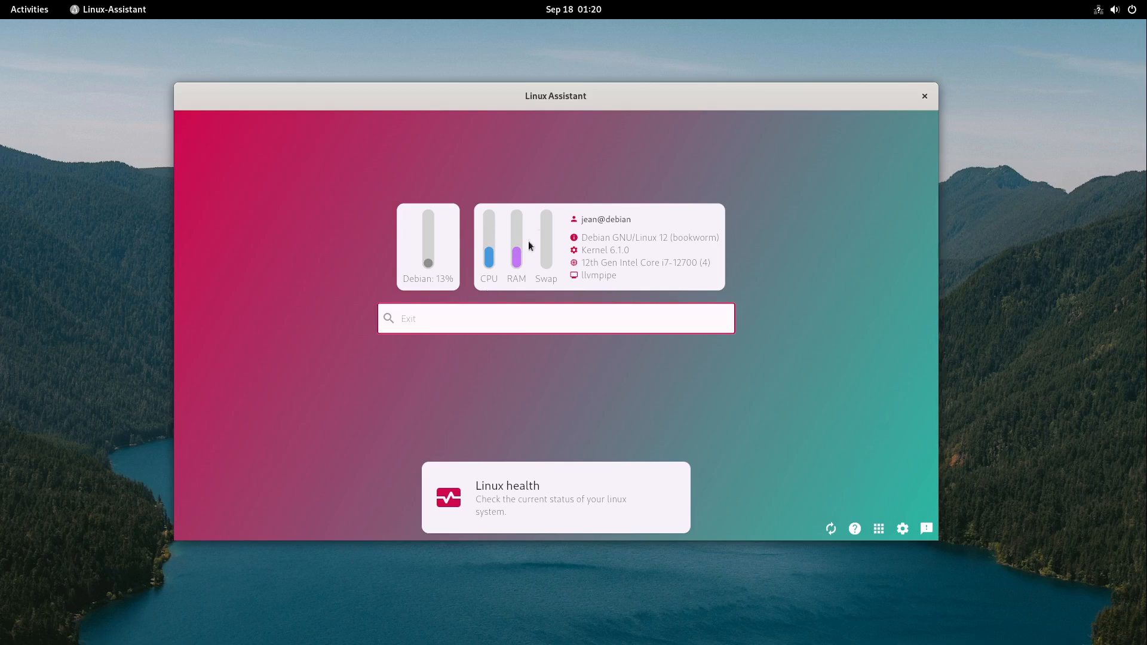
{"action": "type", "text": "Musik"}
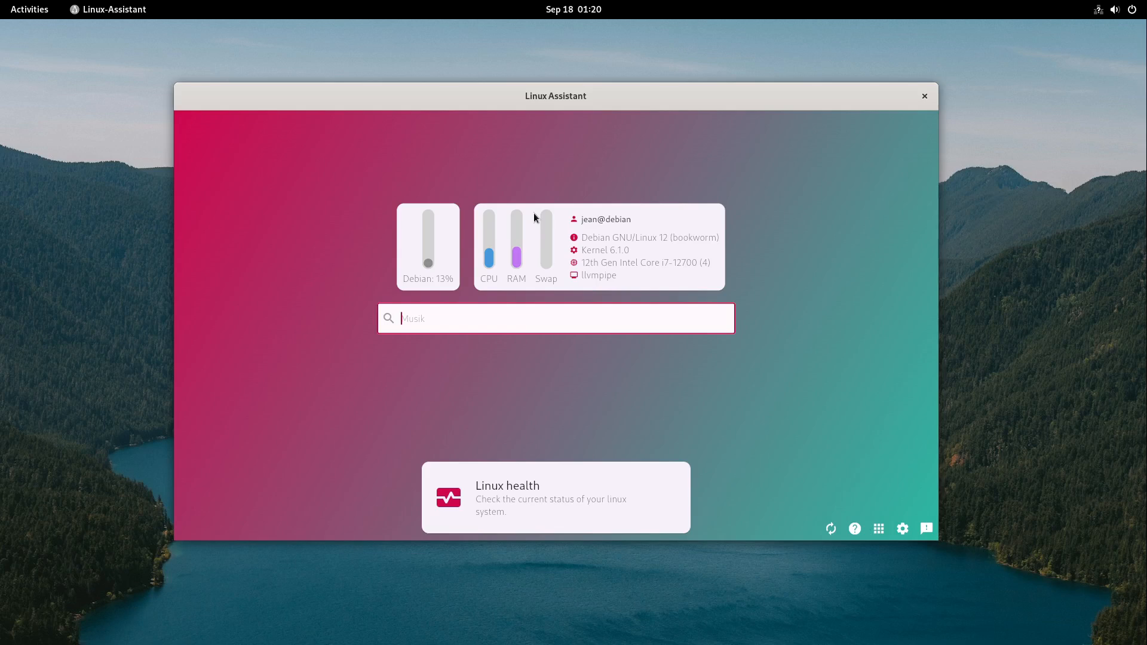
{"action": "type", "text": "Öffentlich"}
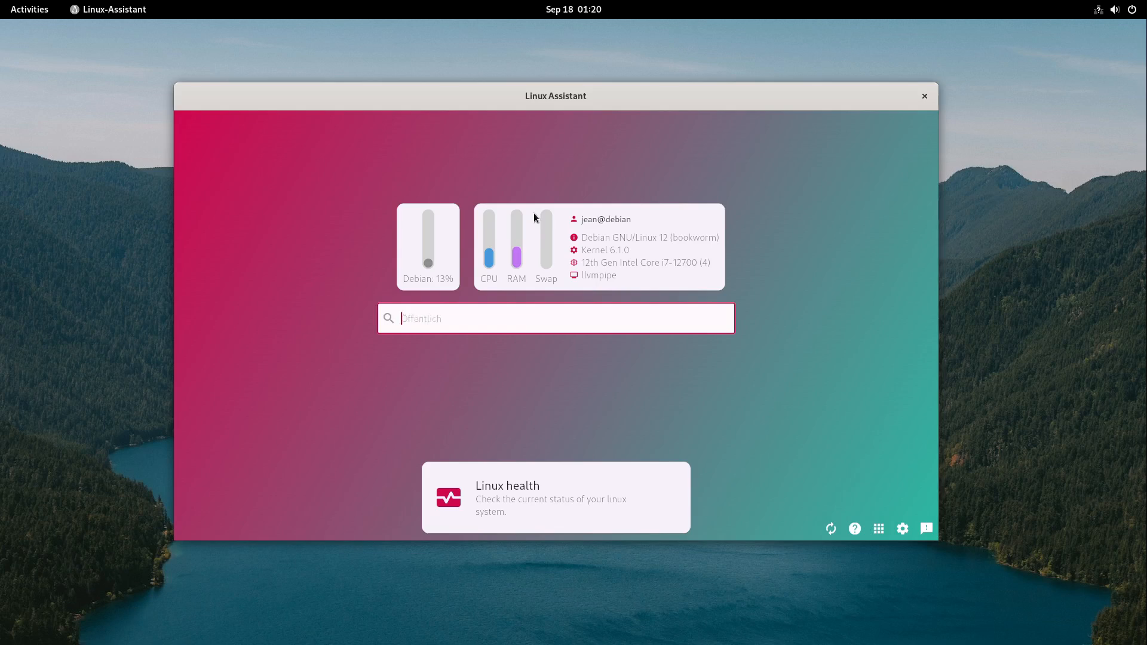
{"action": "type", "text": "Videos"}
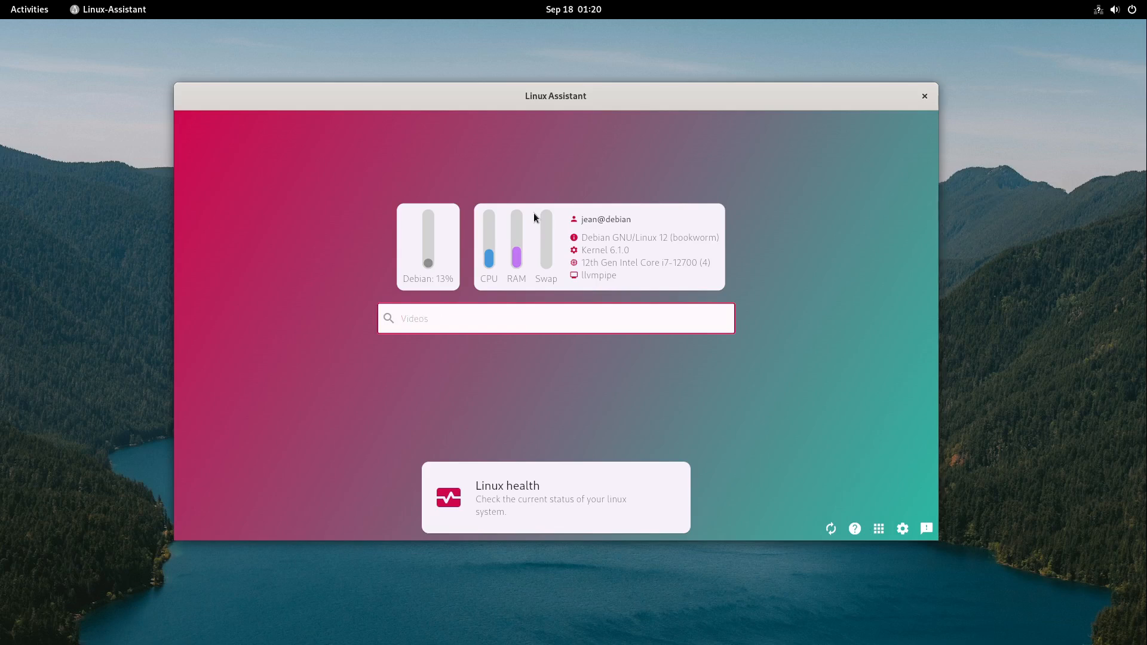
{"action": "type", "text": "Schreibtisch"}
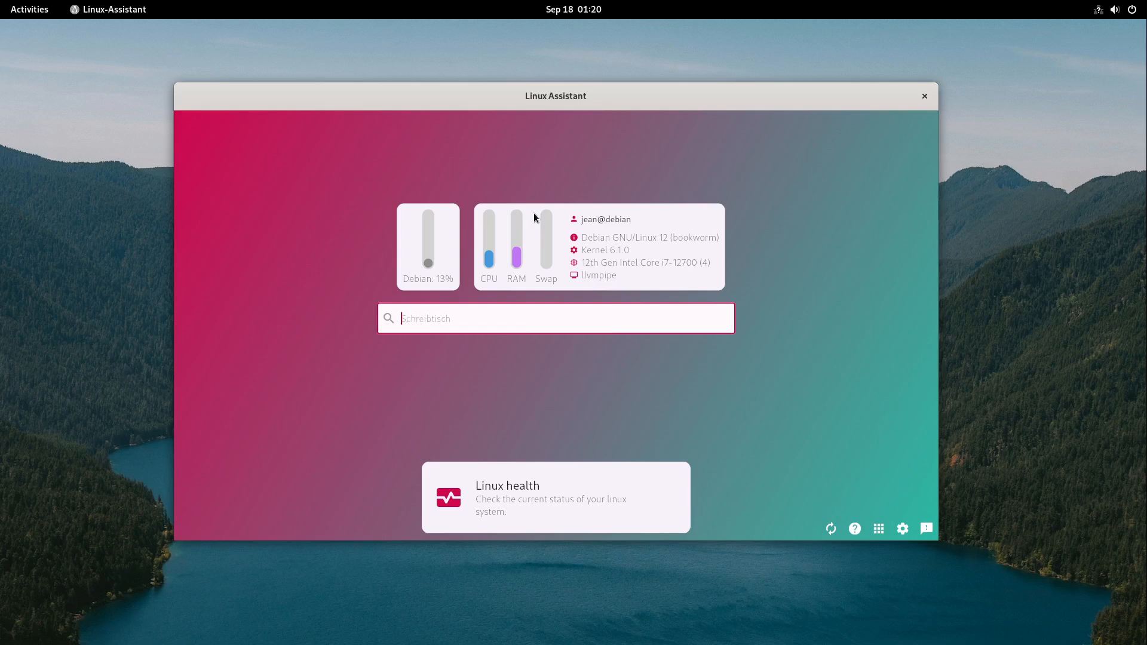
{"action": "left_click", "coordinate": [924, 96]}
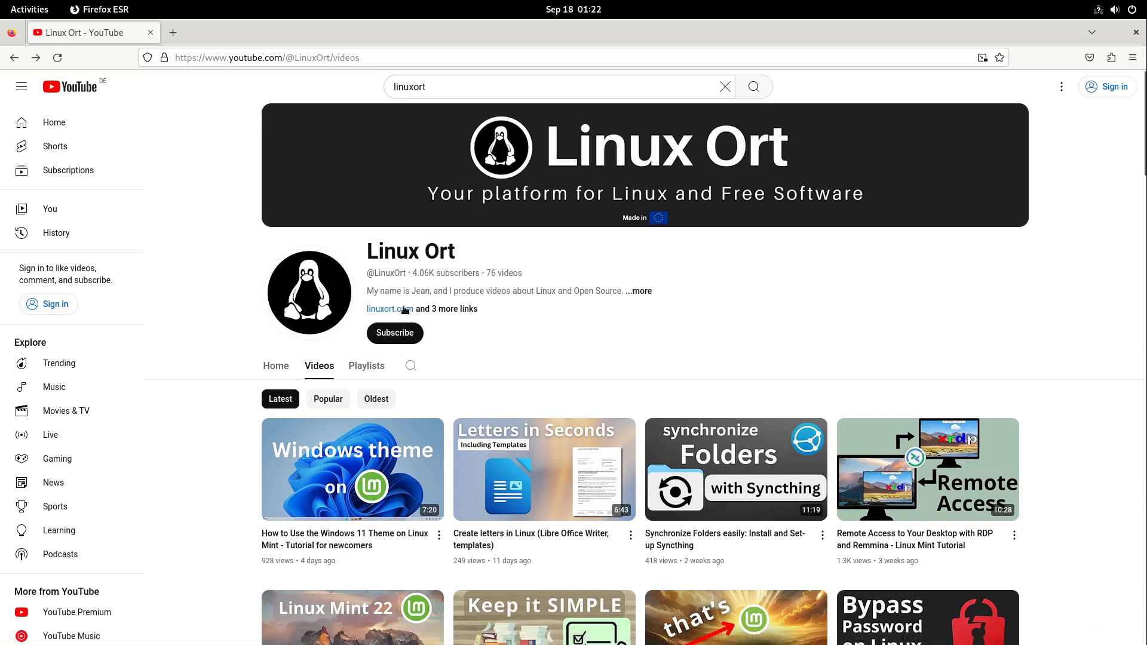
Step: Open the linuxort.com link from the YouTube channel description in a new tab
{"action": "left_click", "coordinate": [387, 309]}
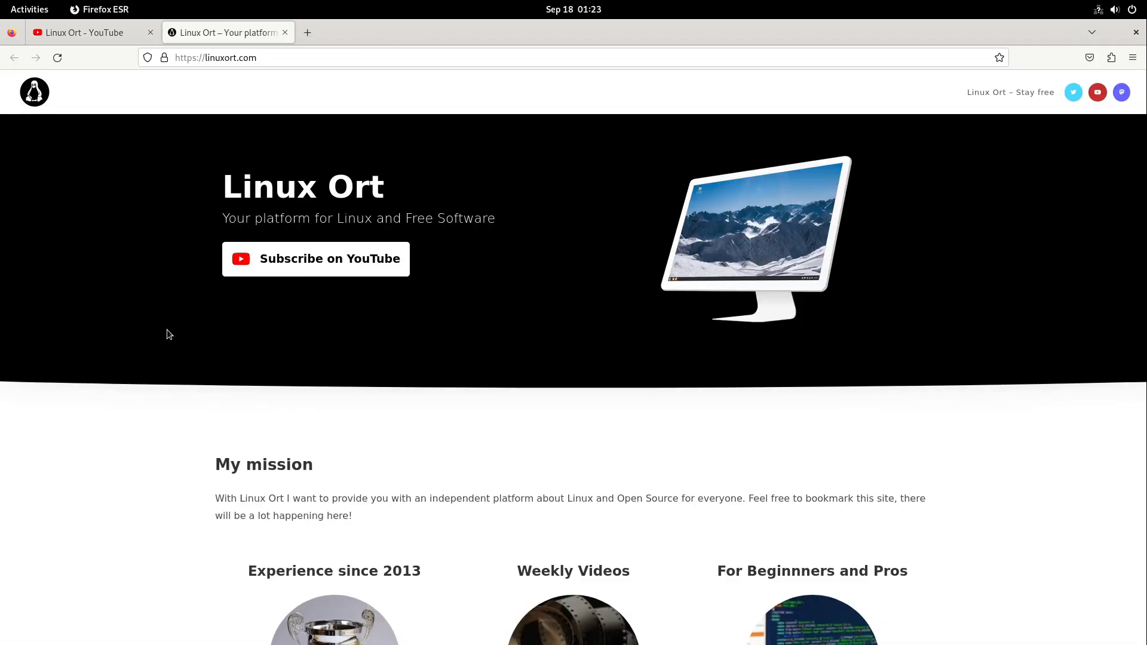